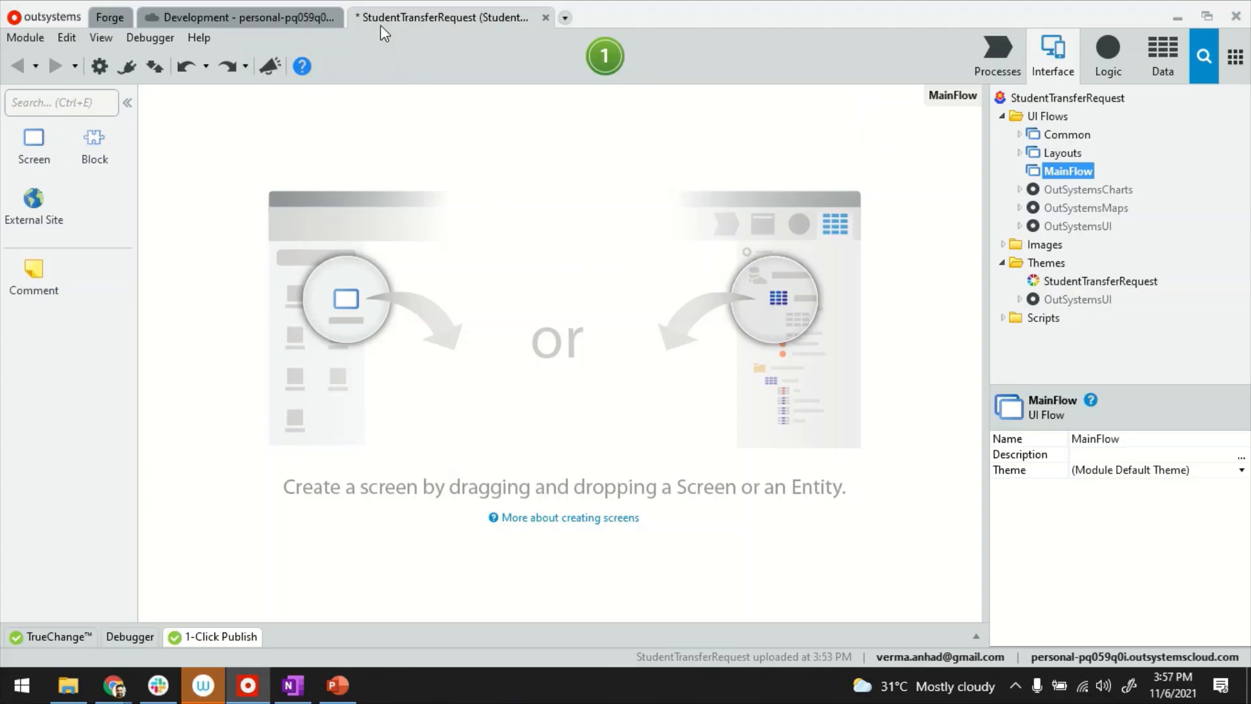
mouse_move(447, 123)
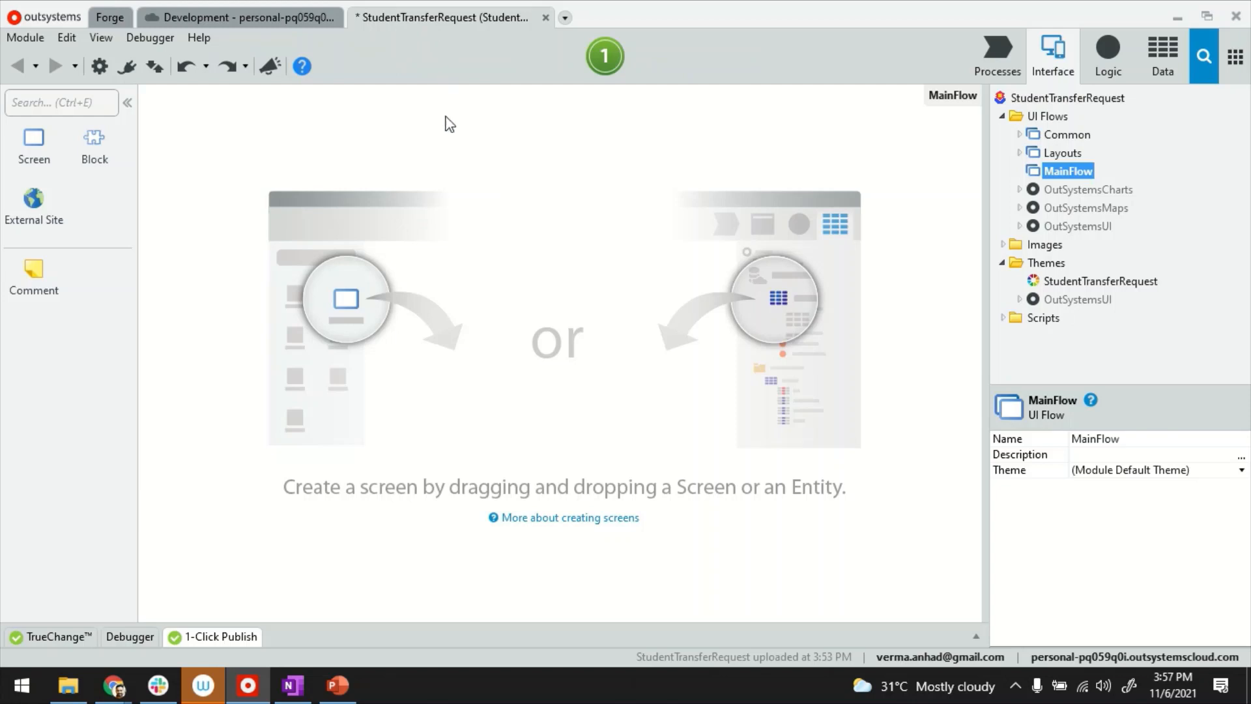
mouse_move(667, 232)
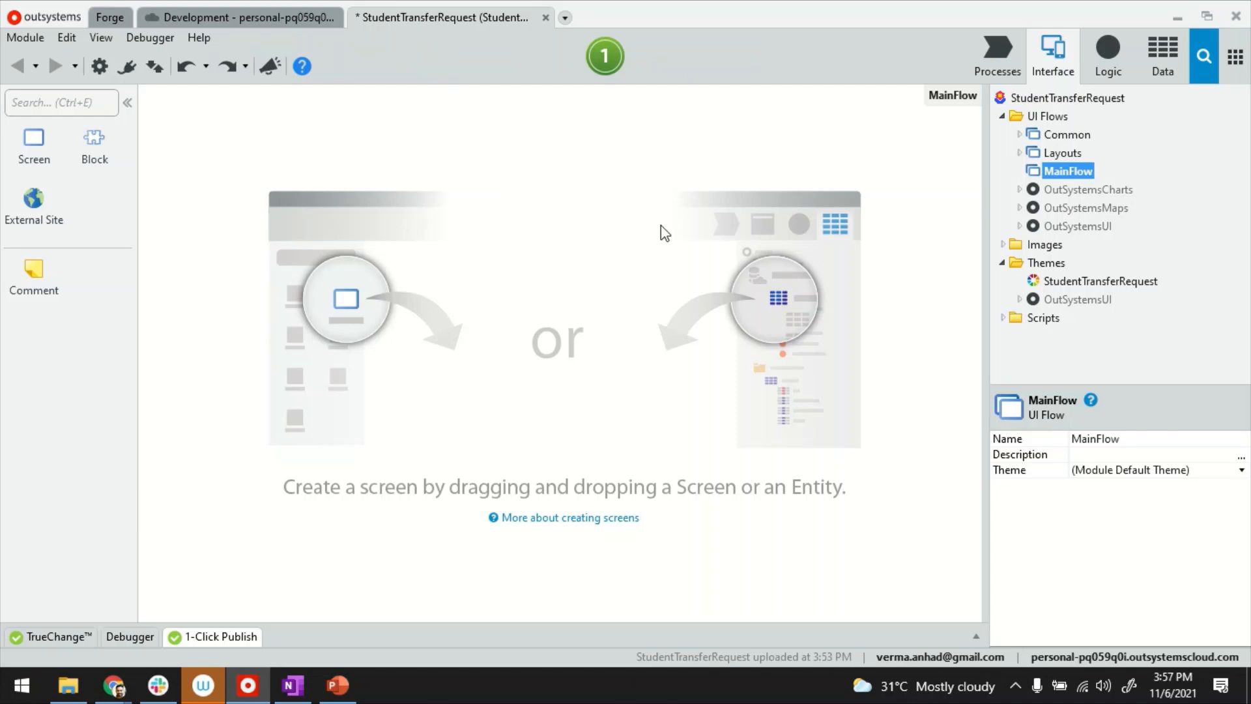
Switch to the Data view to show the module's Entities tree.
left_click(1162, 53)
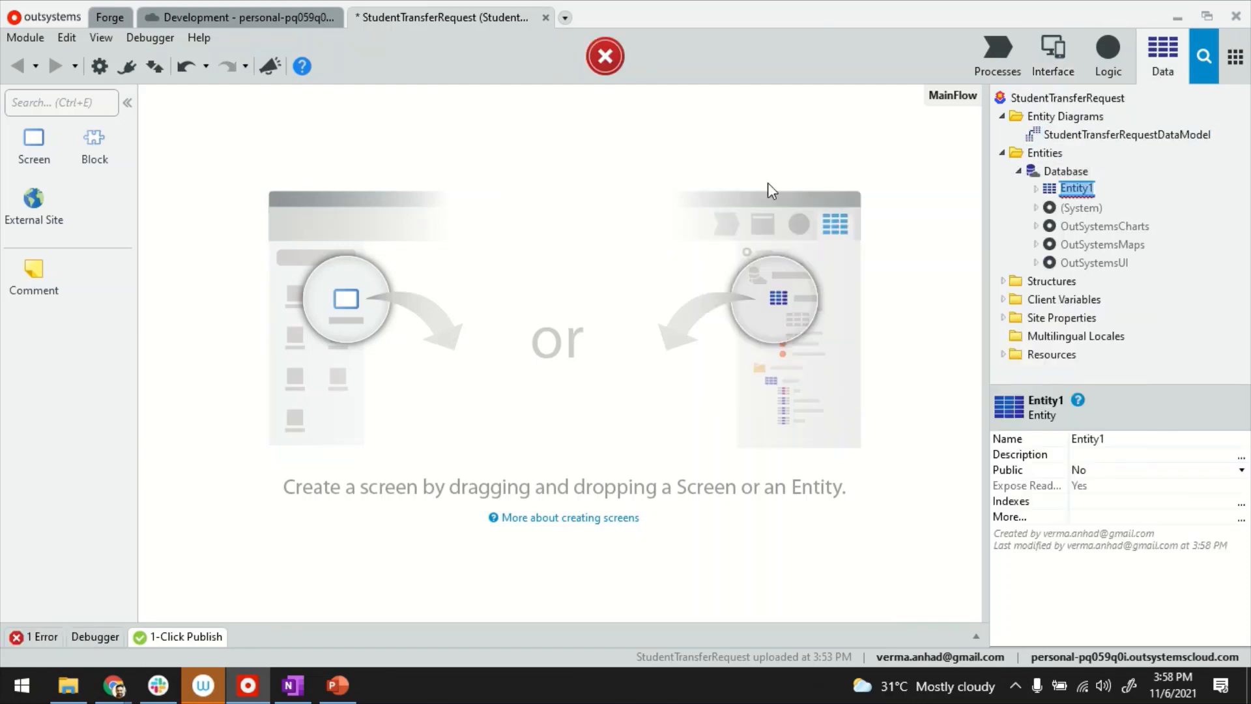
Rename Entity1 to Student and add attributes Name, Age, FatherName and MotherName.
type("Std")
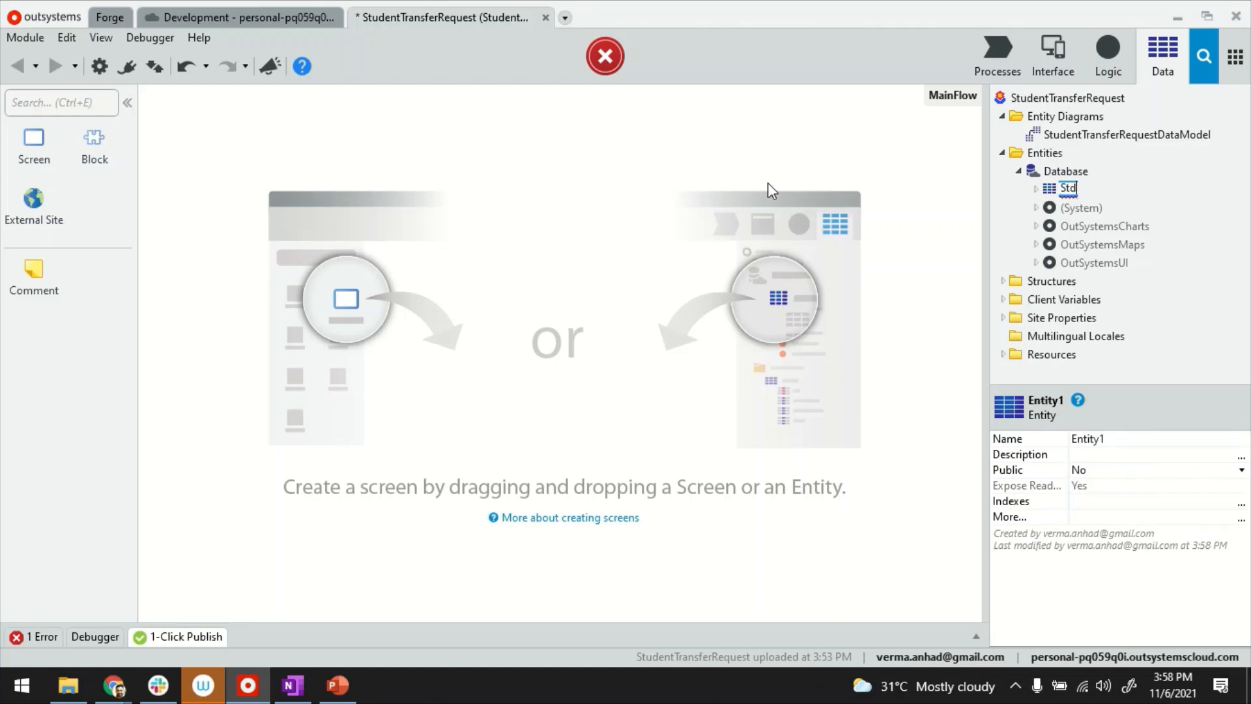
type("Student")
type("A")
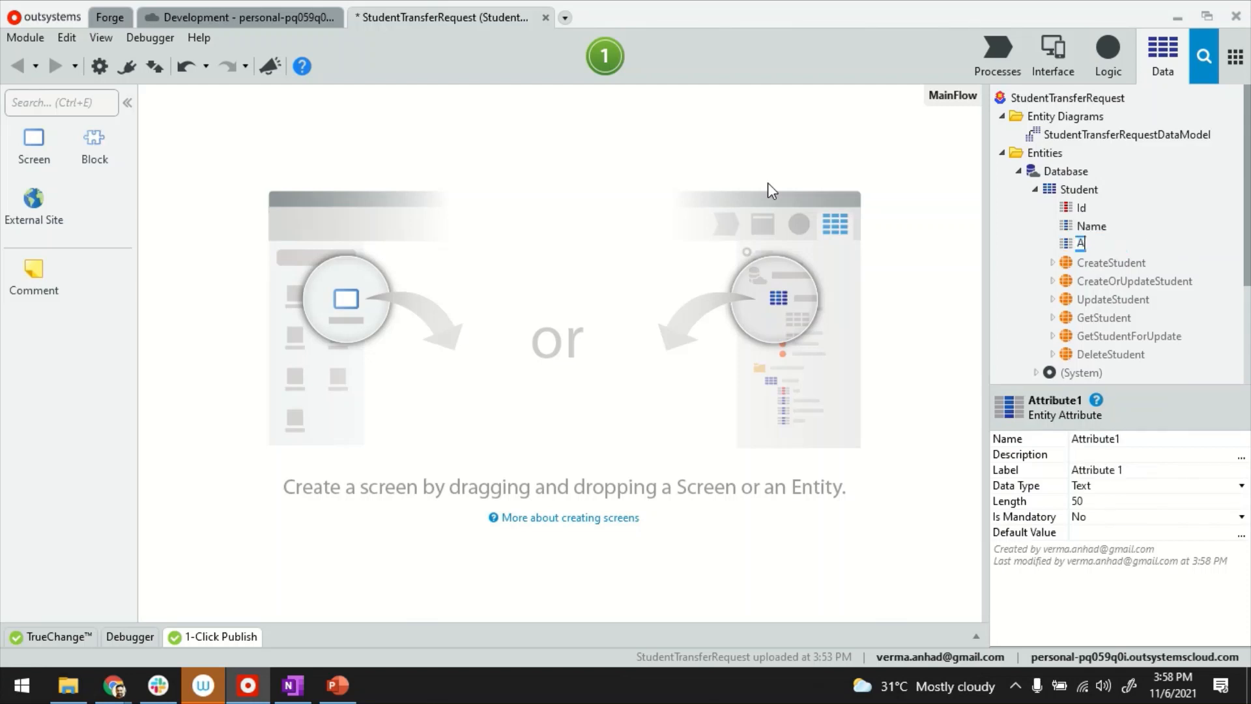
type("FatherName")
type("MotherName")
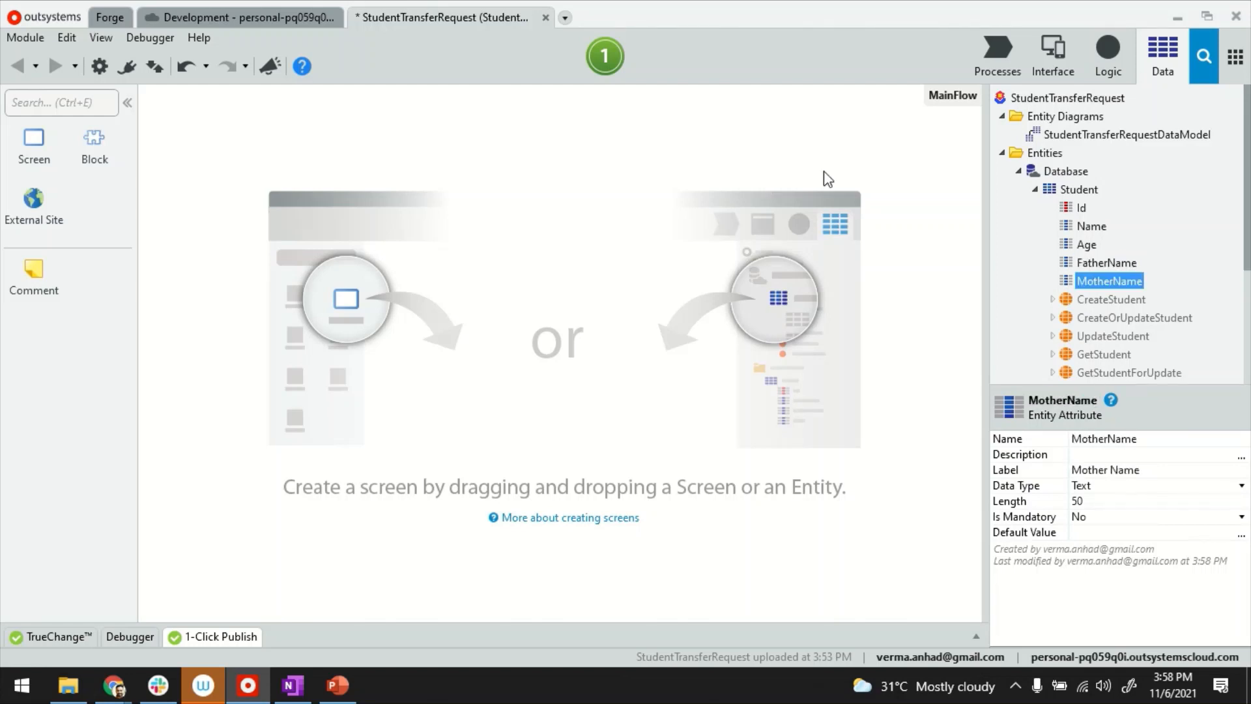
Add a Contact entity with Phone, Email and Address attributes.
right_click(1064, 171)
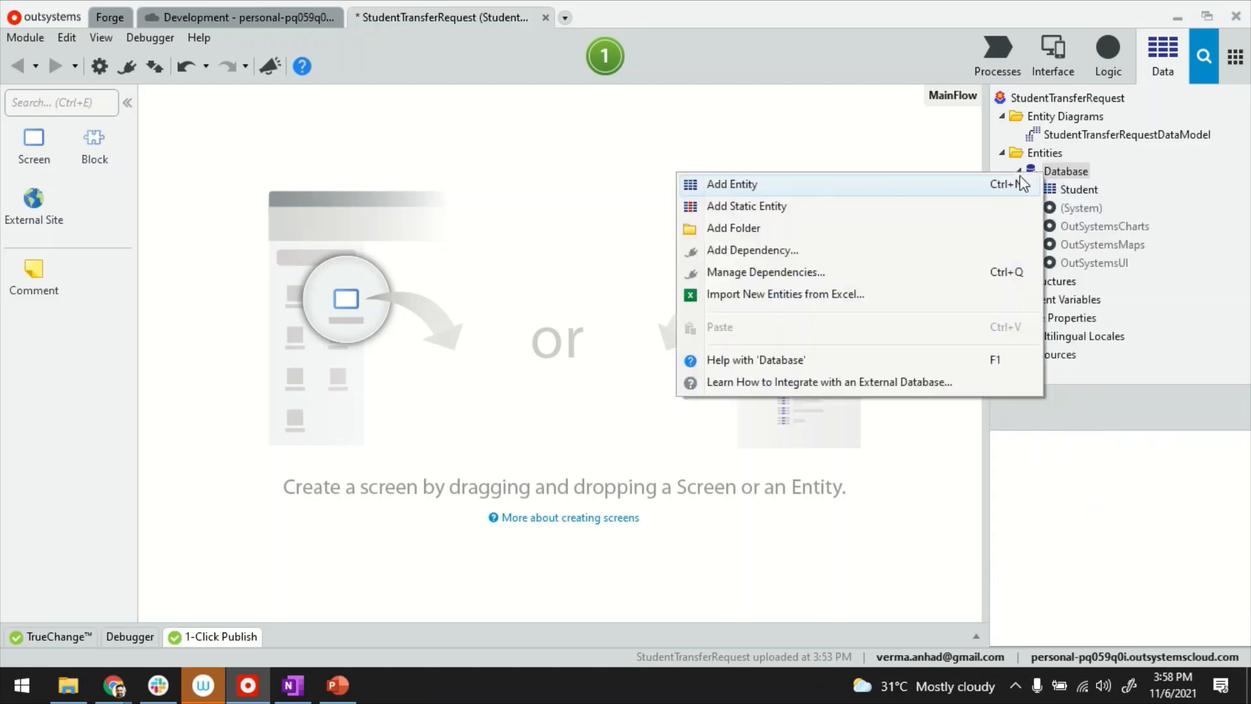
left_click(731, 184)
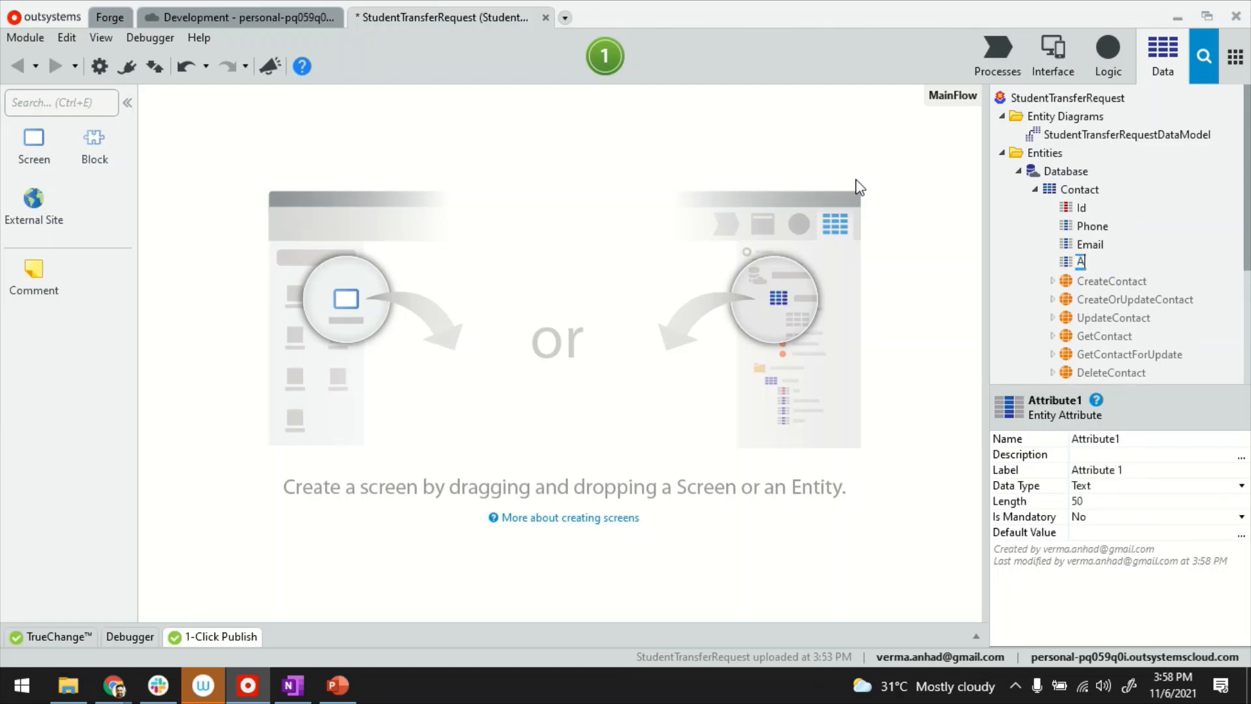
type("Address")
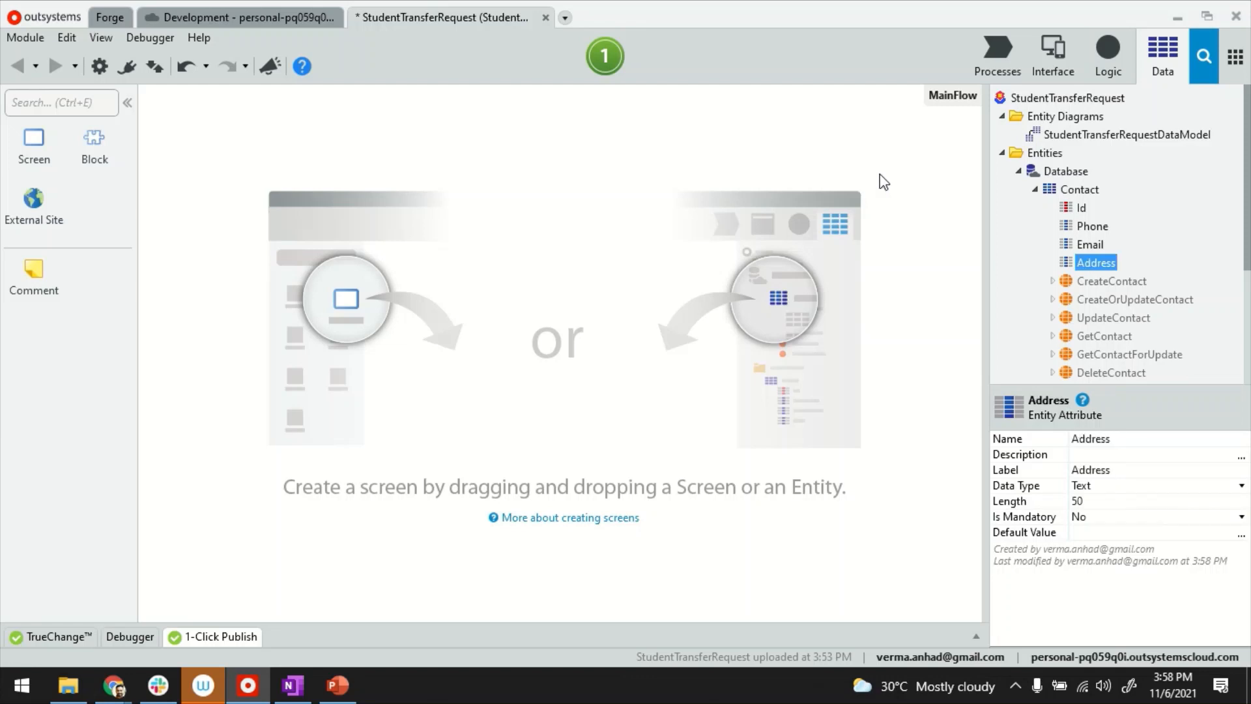
Add an Education entity with OldSchoolName, Address, Level, LastDate and Reason attributes.
right_click(1076, 170)
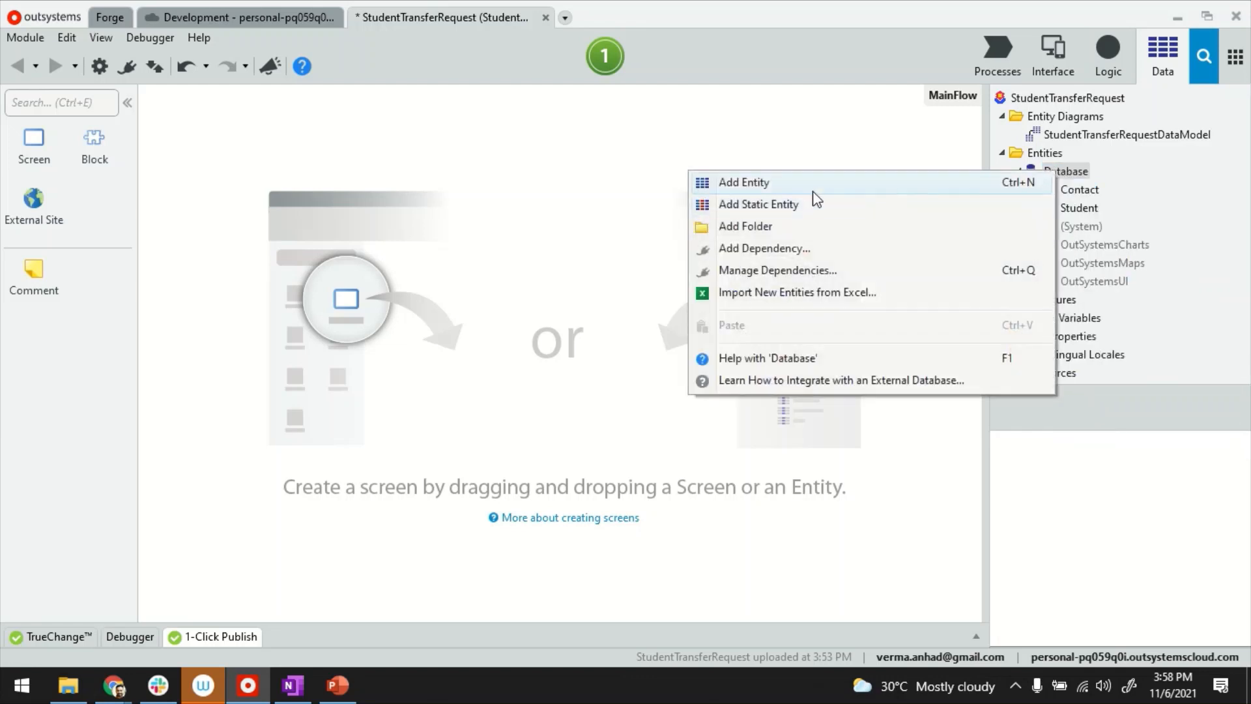
left_click(742, 183)
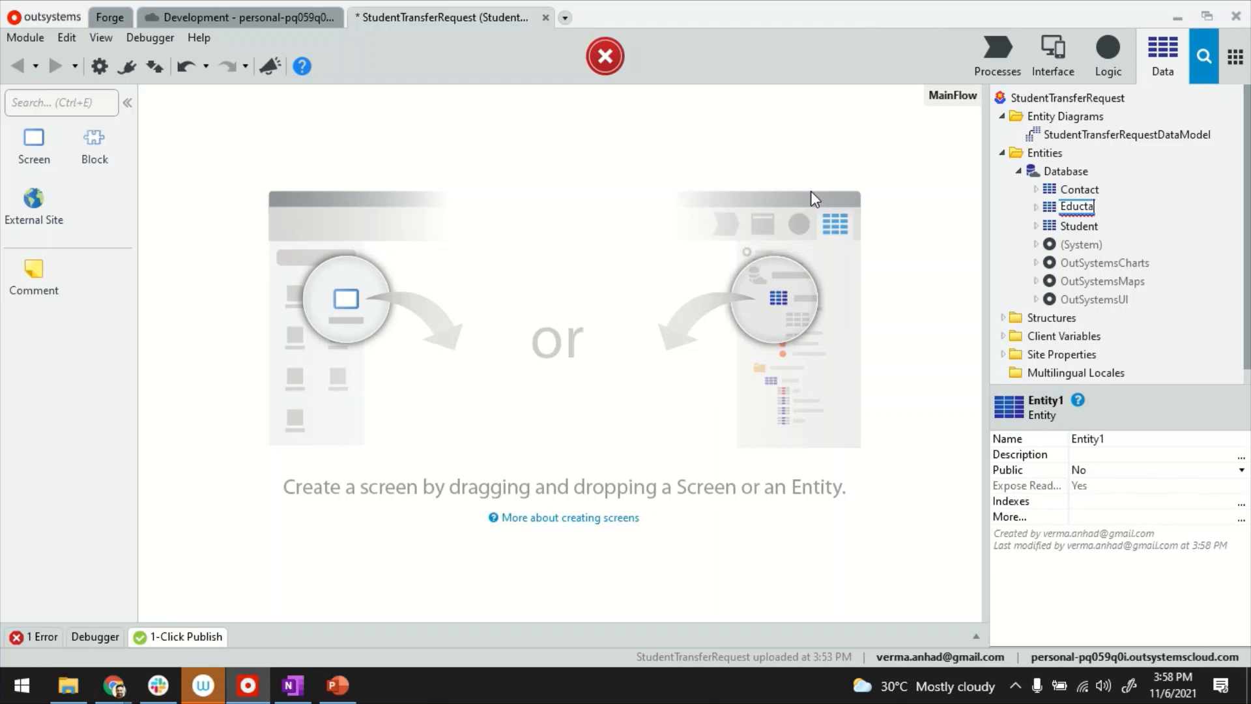
type("ion")
type("Old")
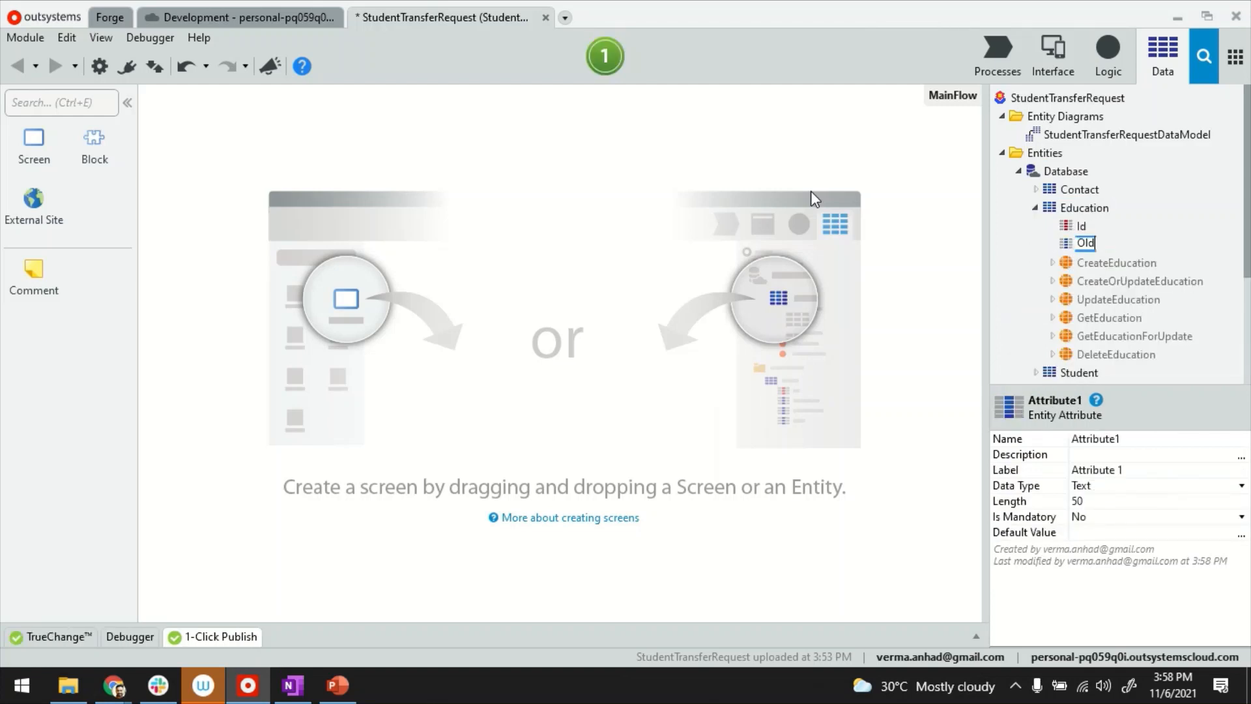
type("SchoolName")
type("Ra")
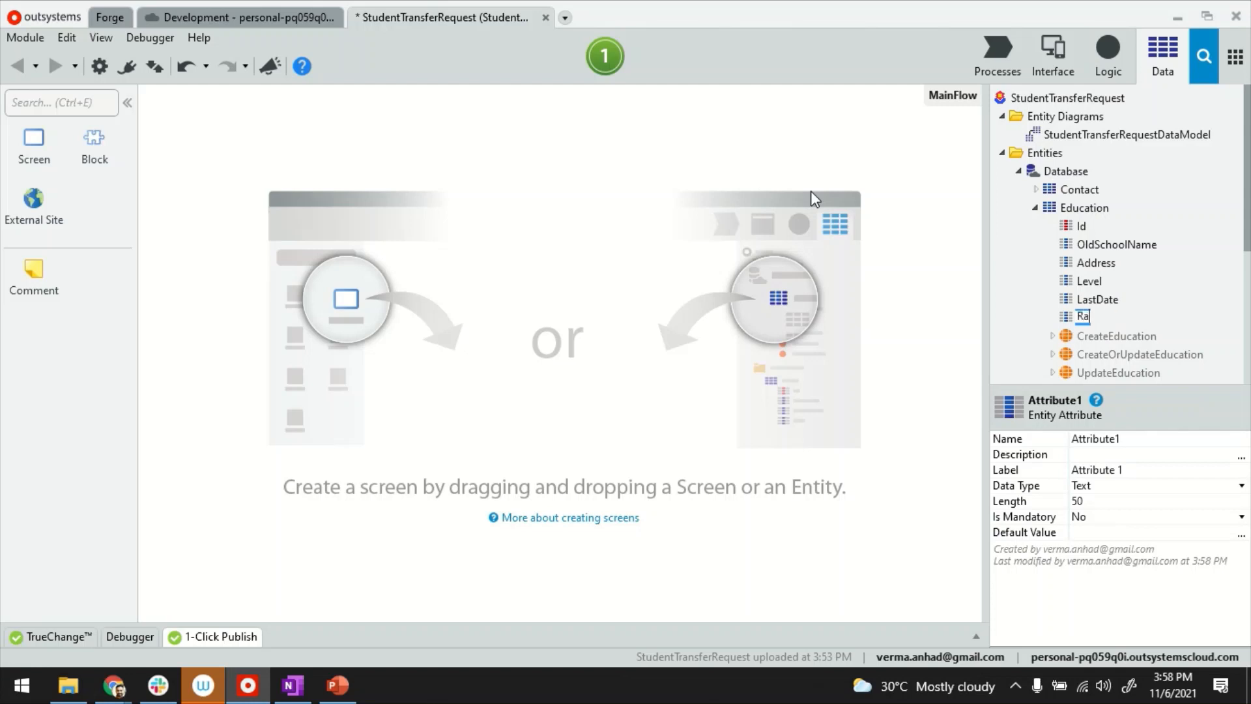
type("Reason")
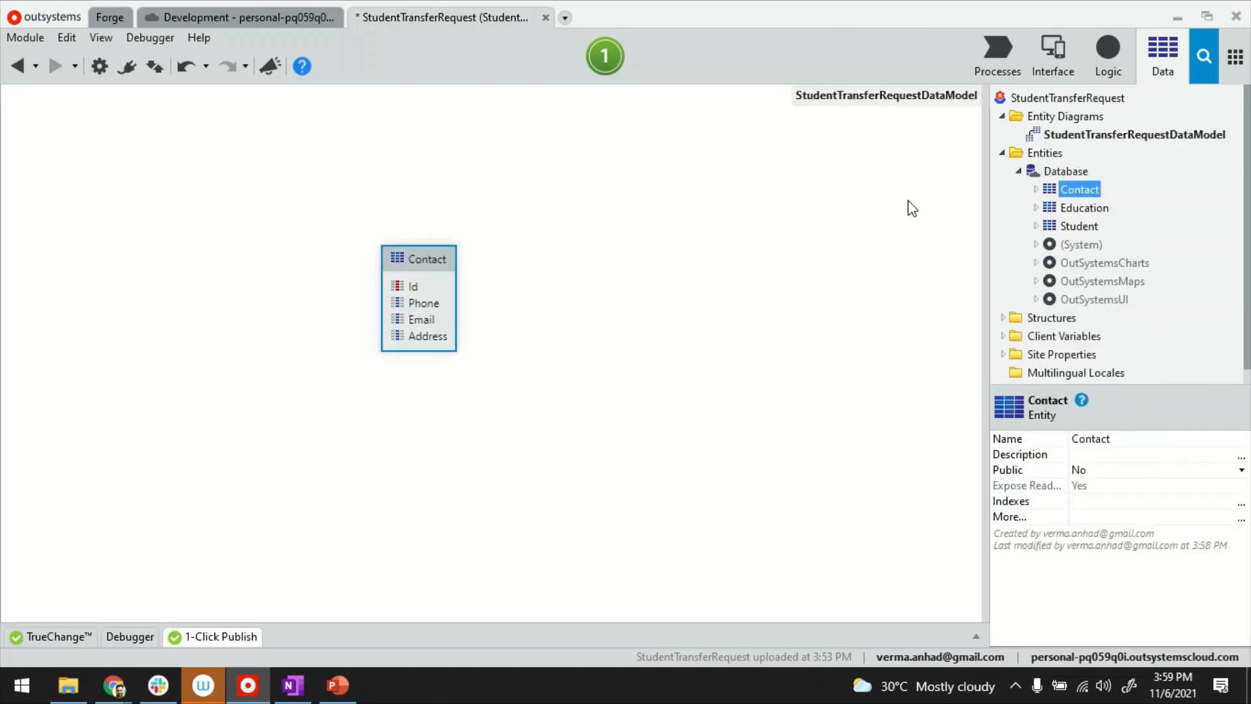
Place the three entities in the data model diagram and set Contact and Education Ids to Student Identifier.
left_click(1079, 225)
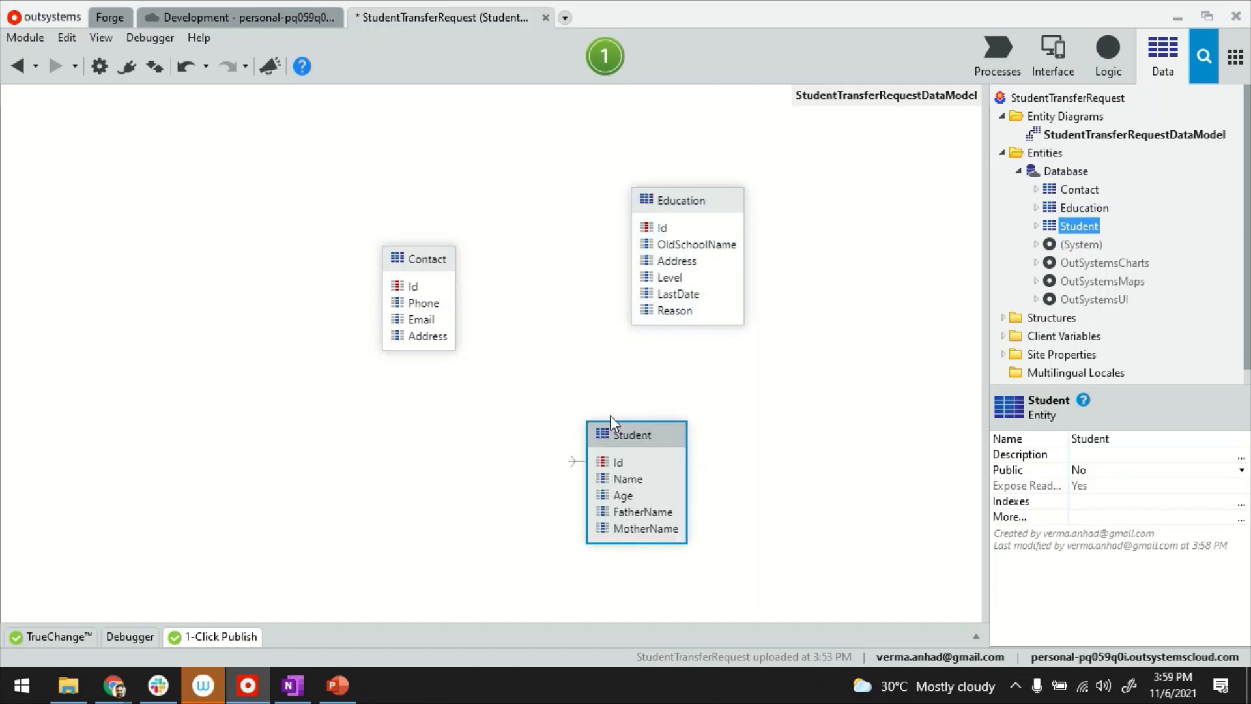
mouse_move(688, 398)
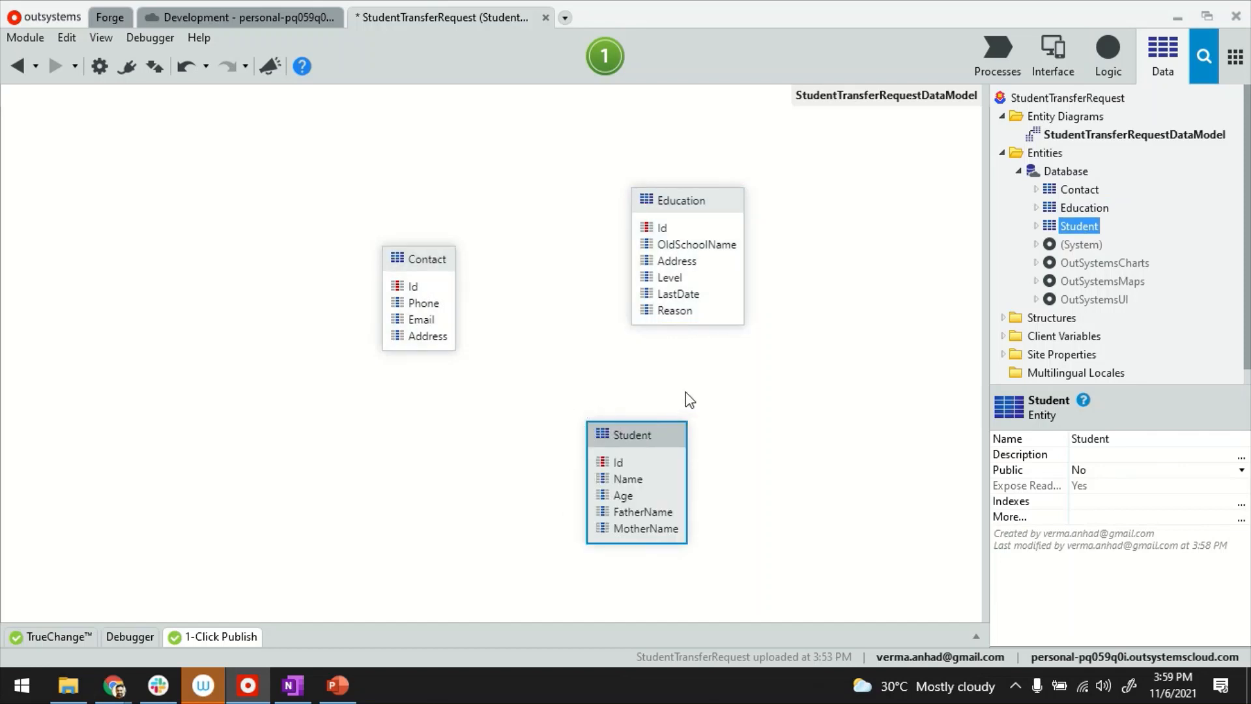
mouse_move(583, 445)
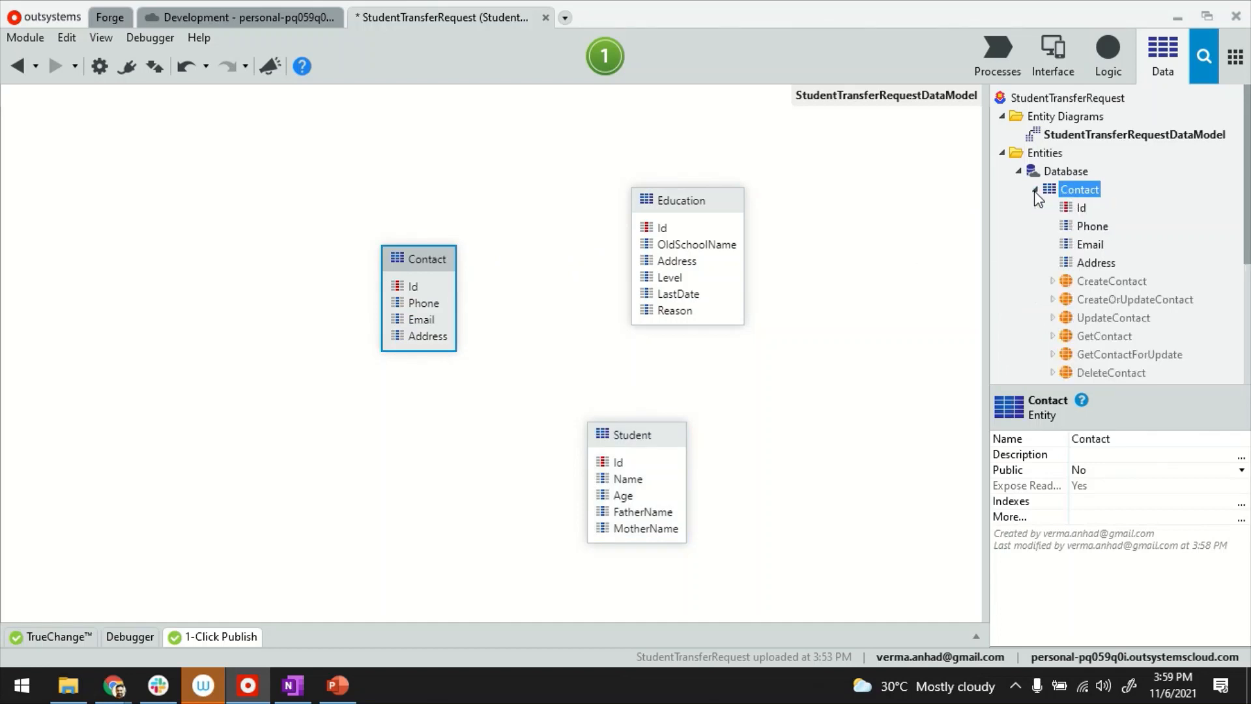
left_click(1081, 207)
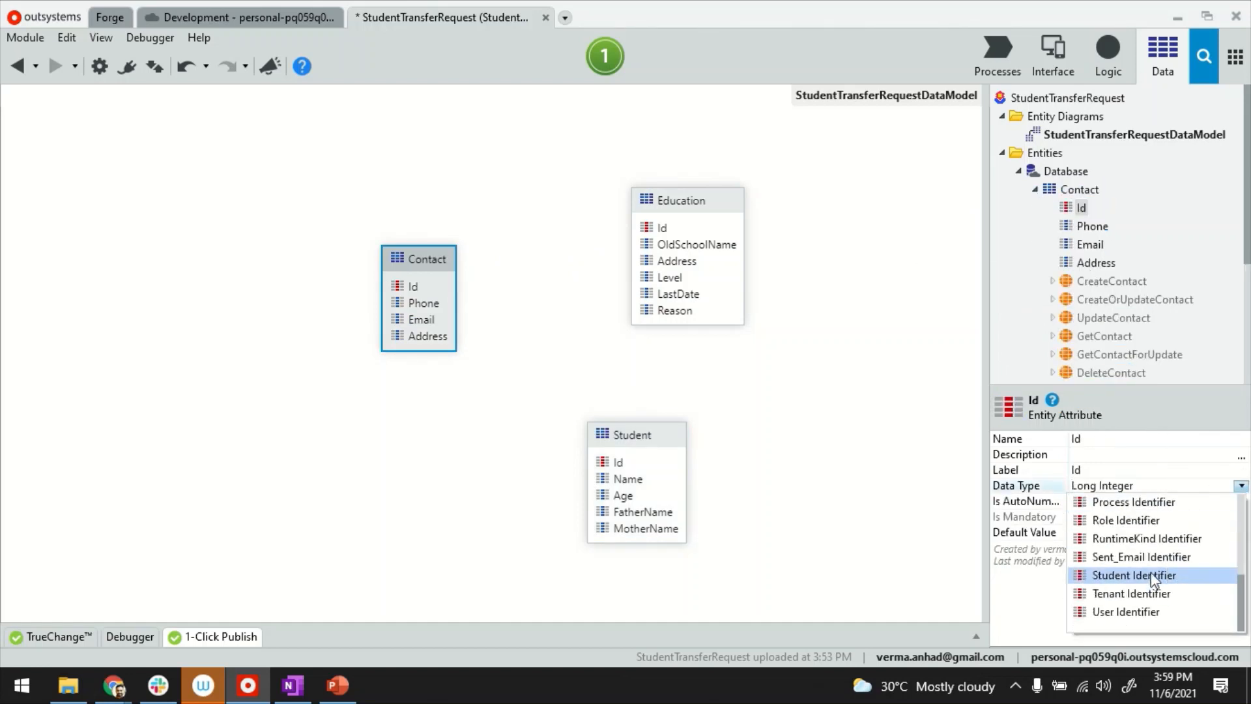
left_click(1134, 575)
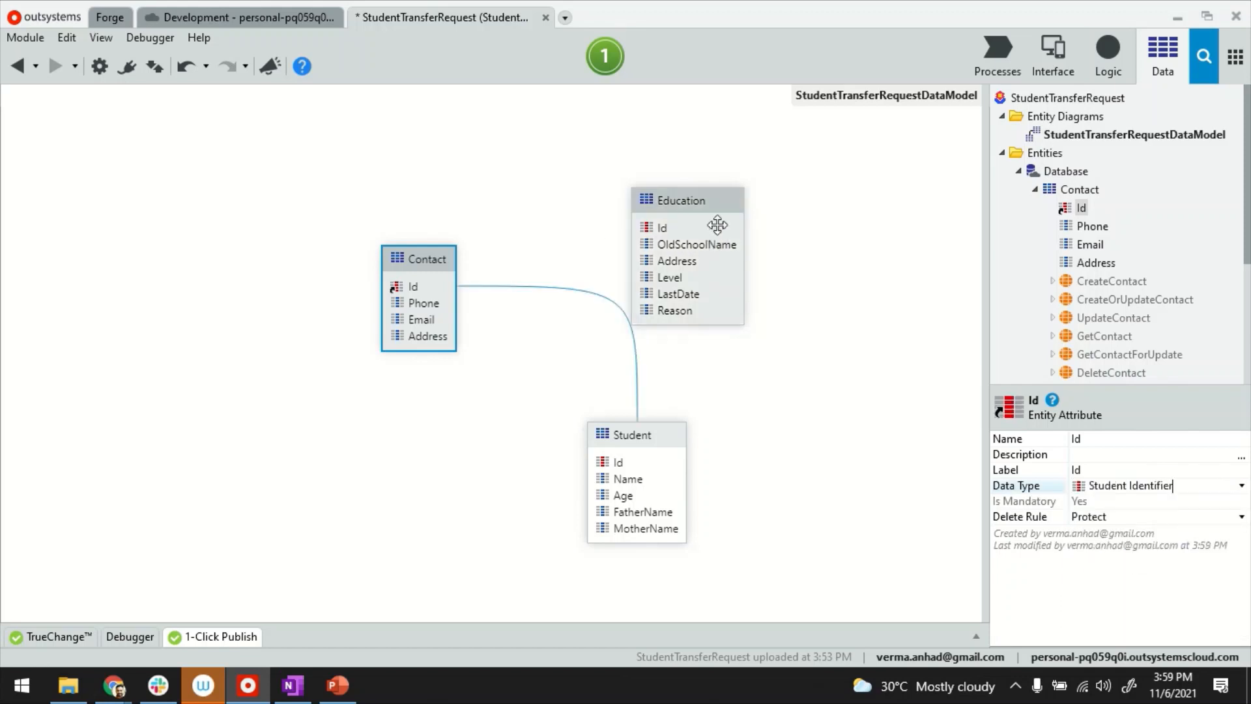
left_click(1082, 286)
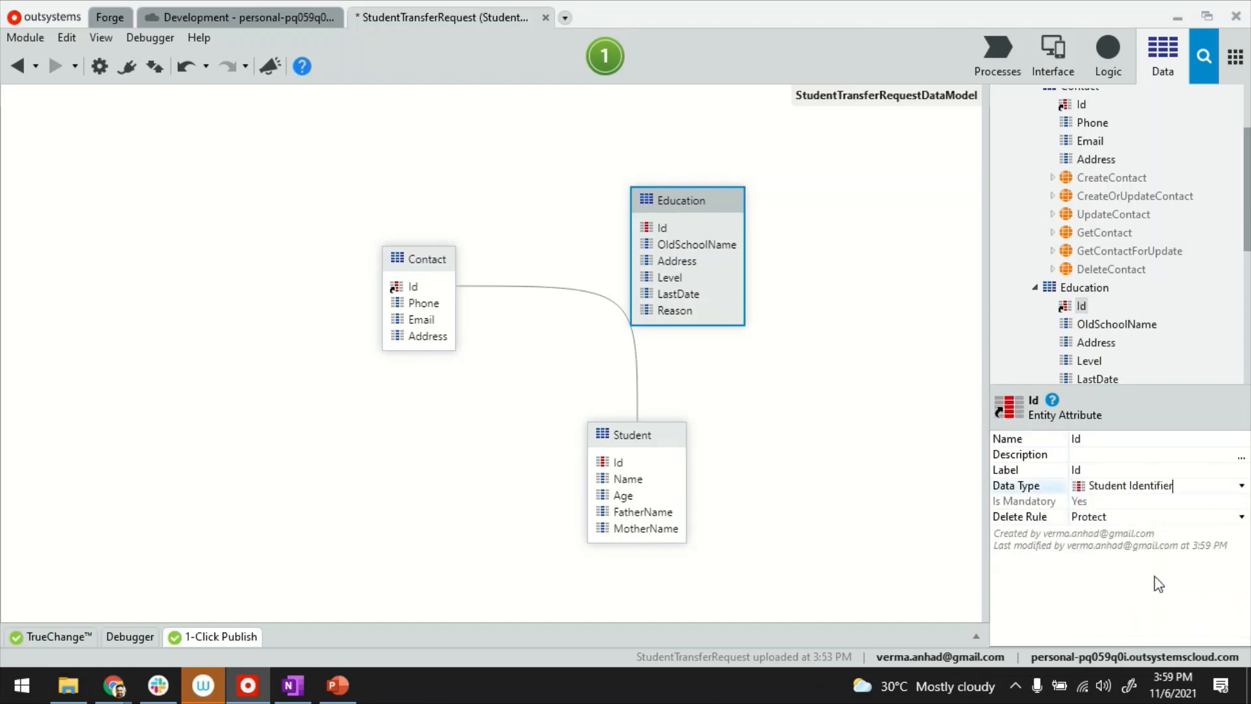
left_click_drag(680, 199, 754, 185)
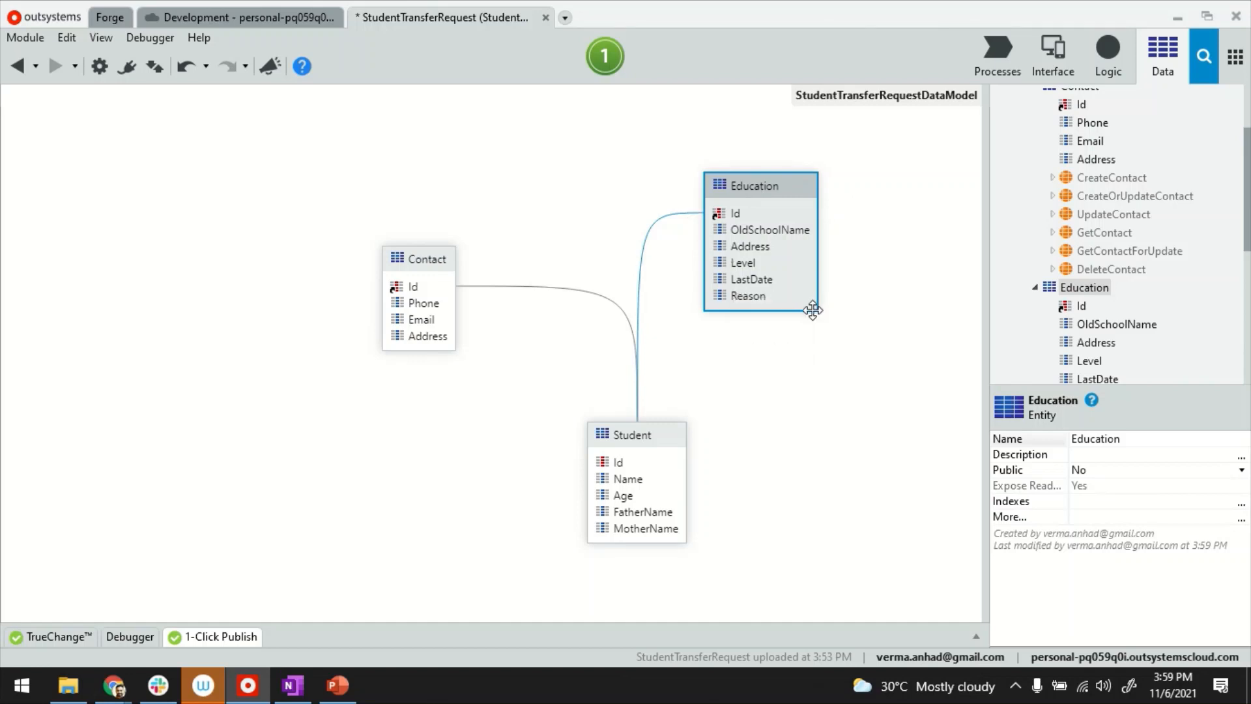
left_click(1051, 56)
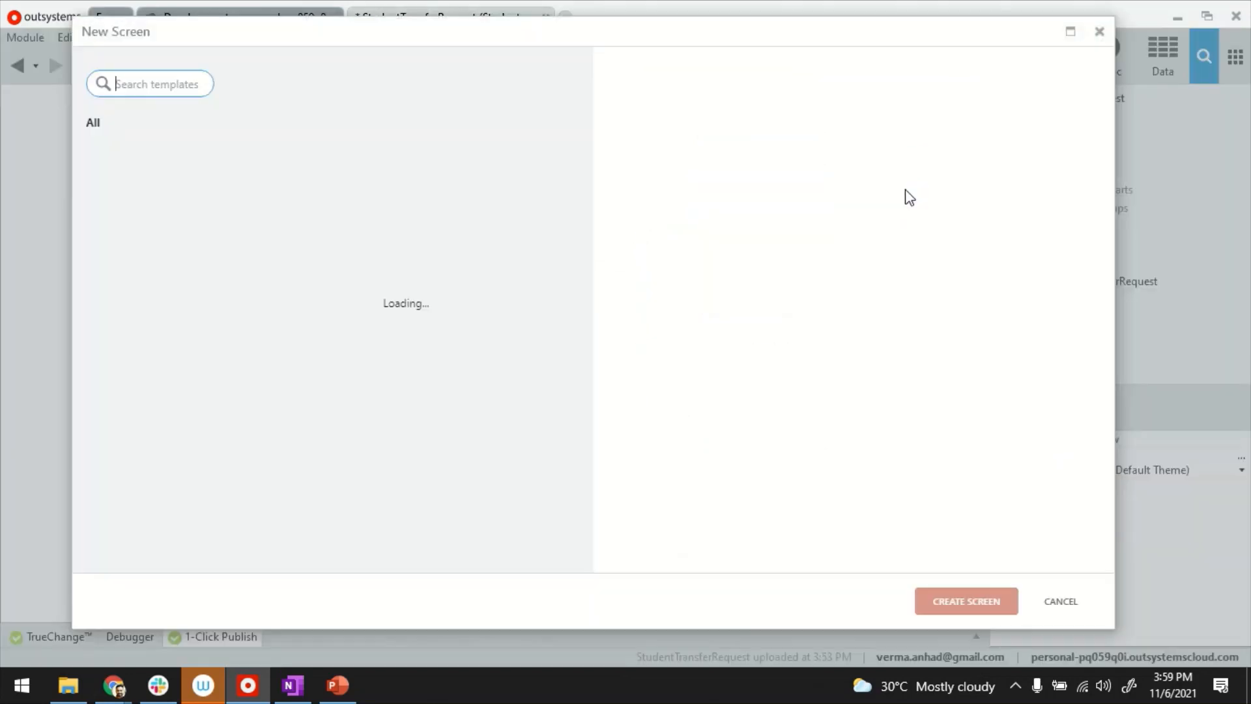
Create an empty screen named Requests and title it Transfer Requests.
type("Requests")
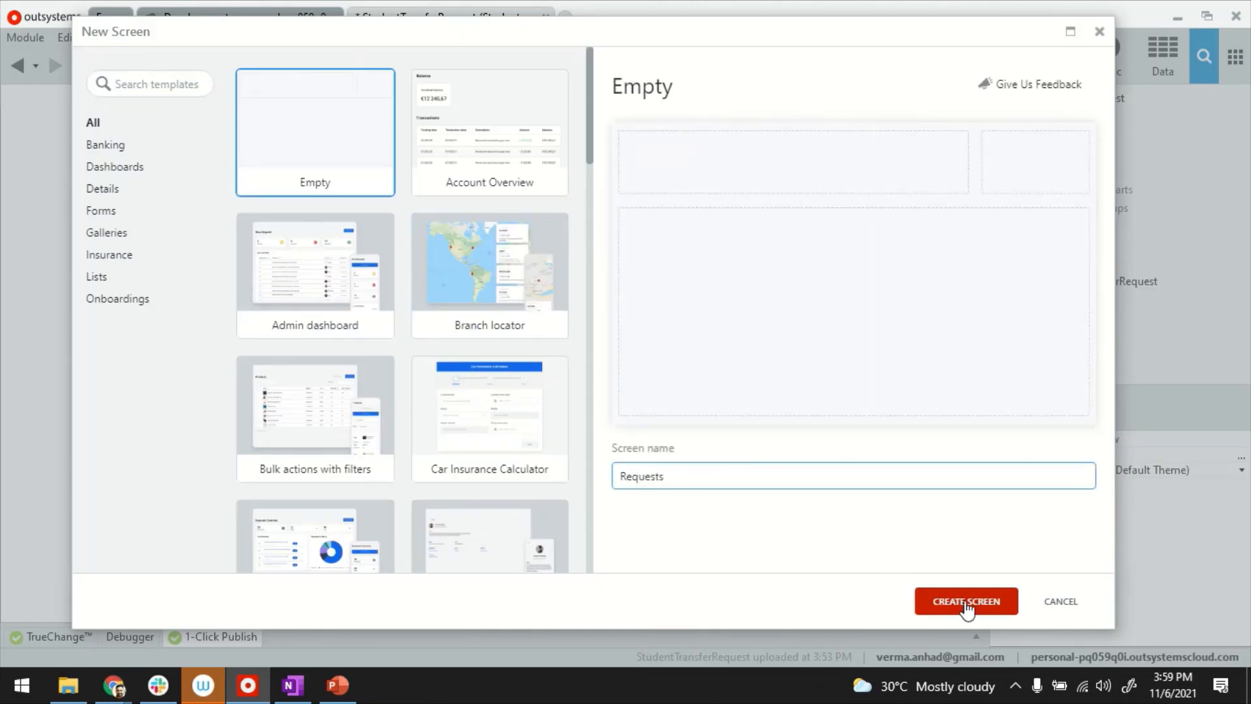
left_click(965, 600)
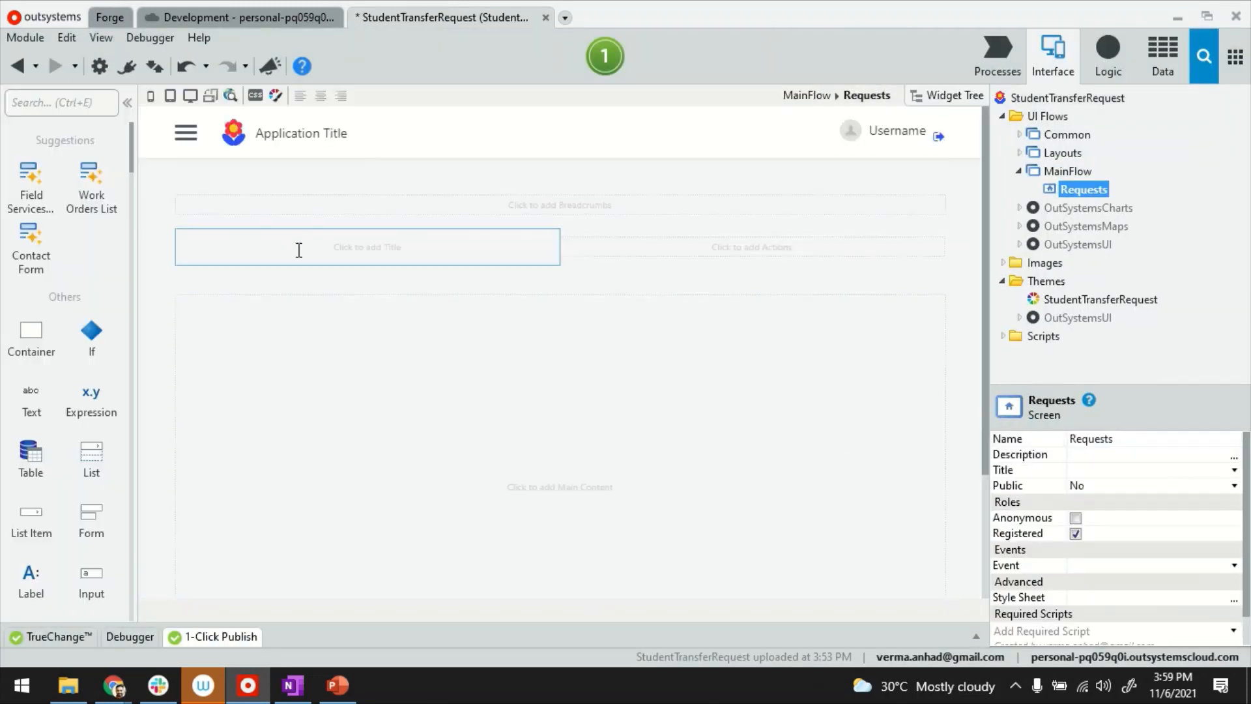
type("Transfer Requests")
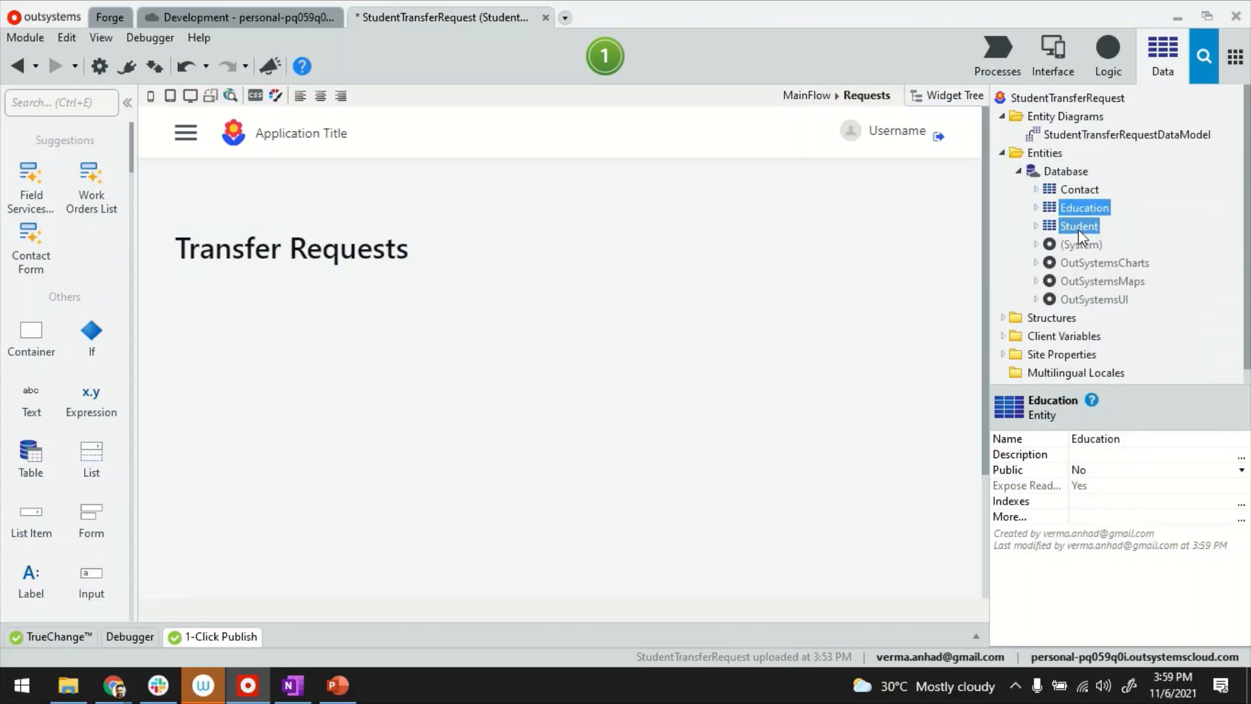
List Student on the screen with Name, Age, Contact Phone and Education OldSchoolName columns.
left_click(1052, 56)
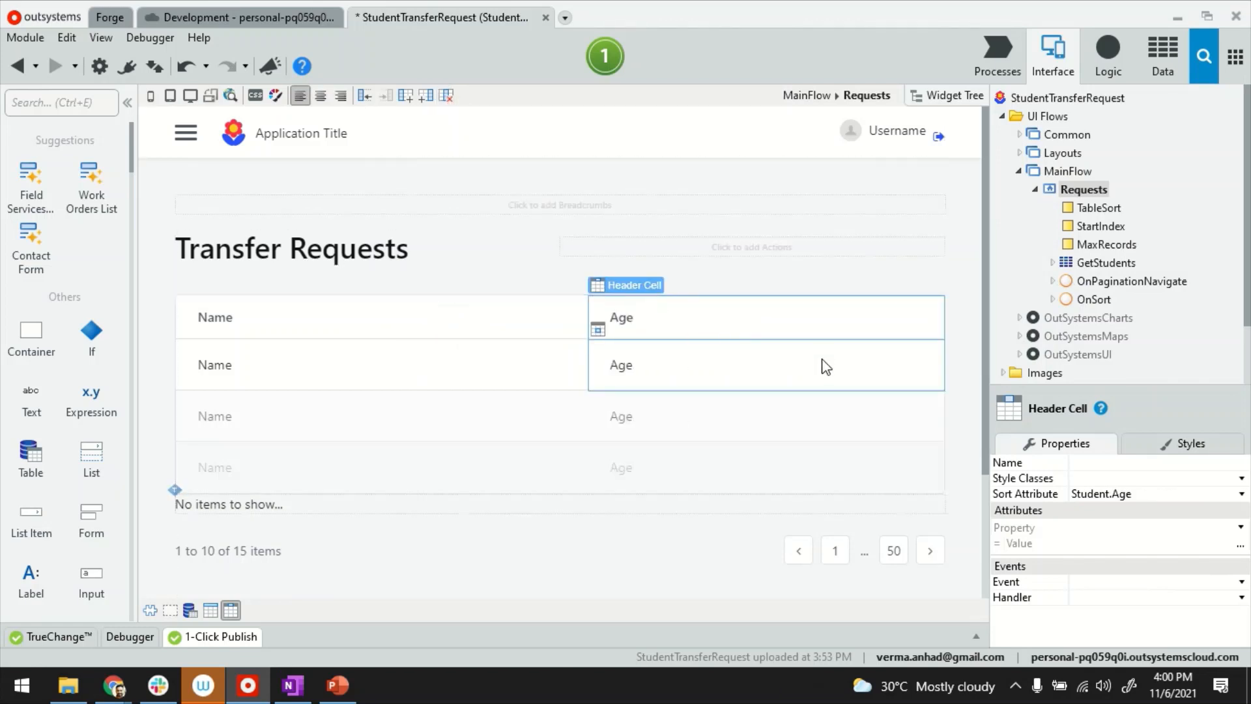
left_click(1160, 52)
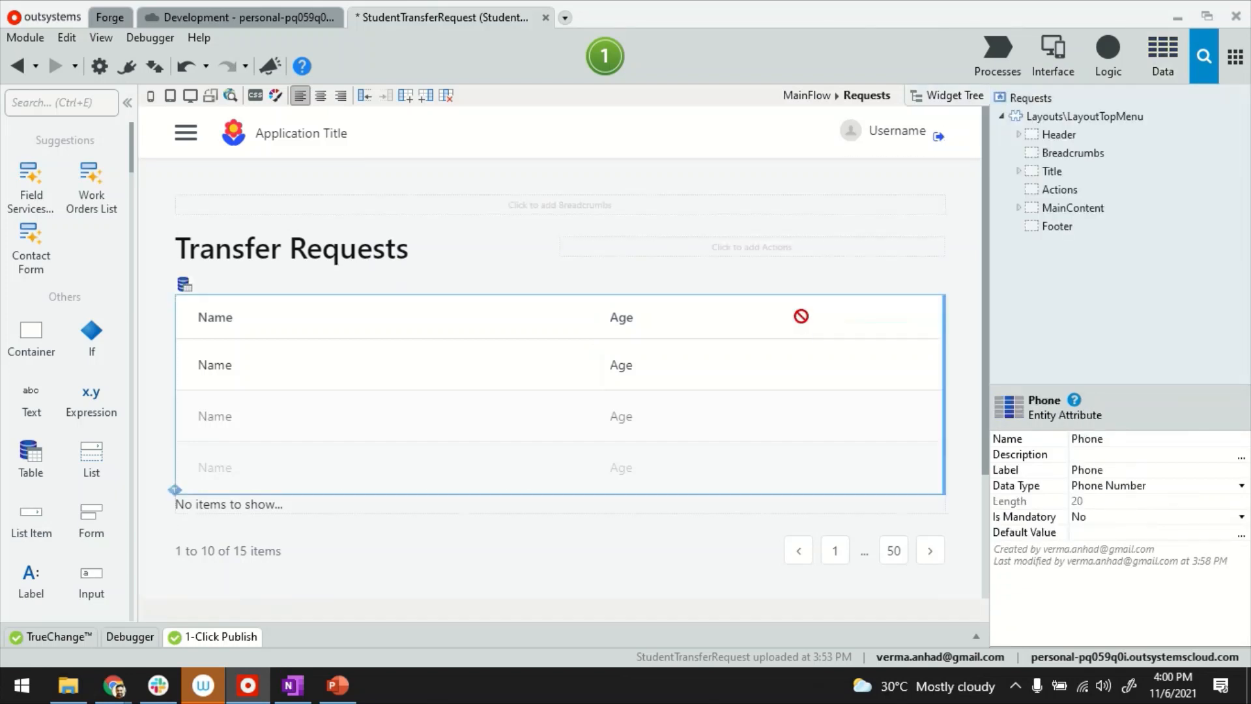
left_click(1161, 50)
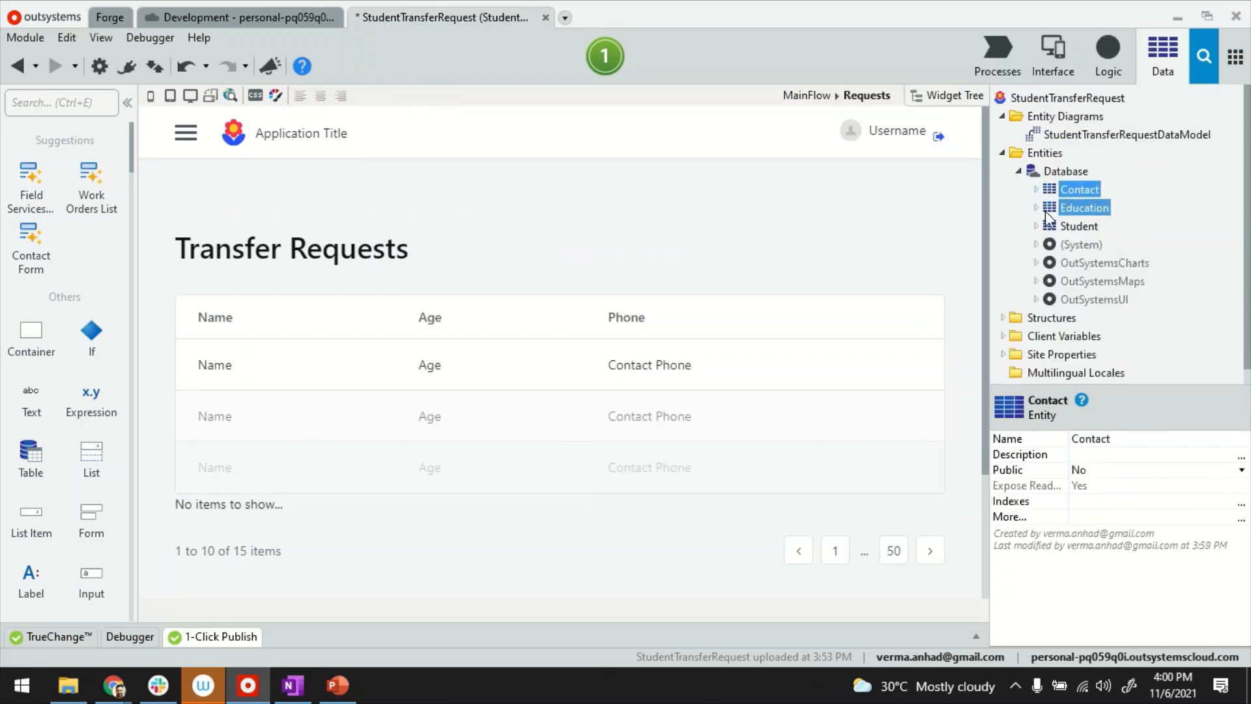
left_click(1037, 207)
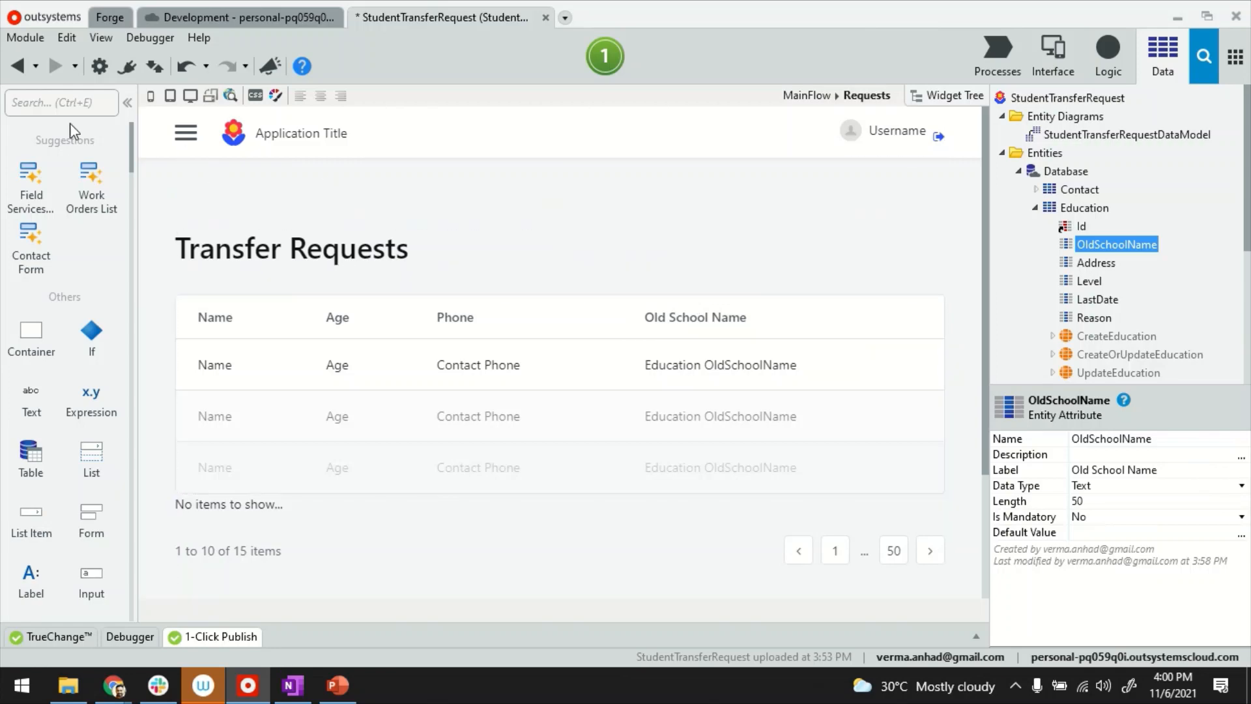
Label the screen button 'New Request'.
type("but")
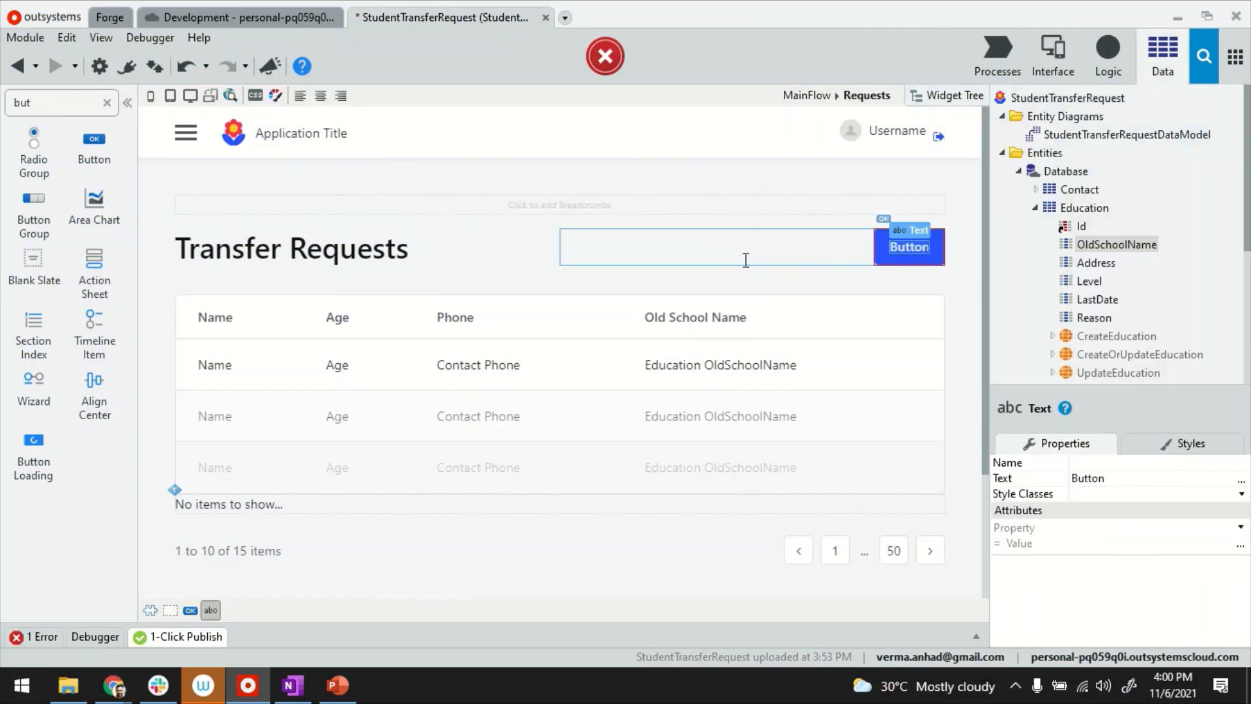
type("New Requ")
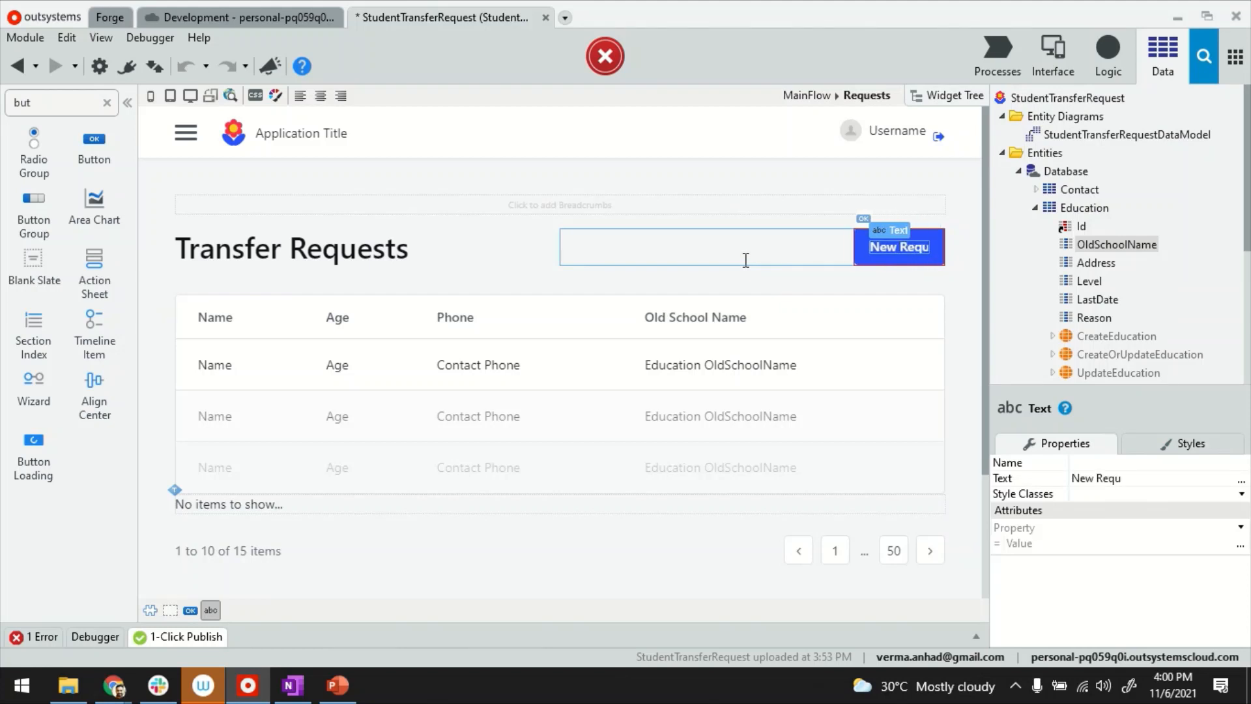
left_click(890, 246)
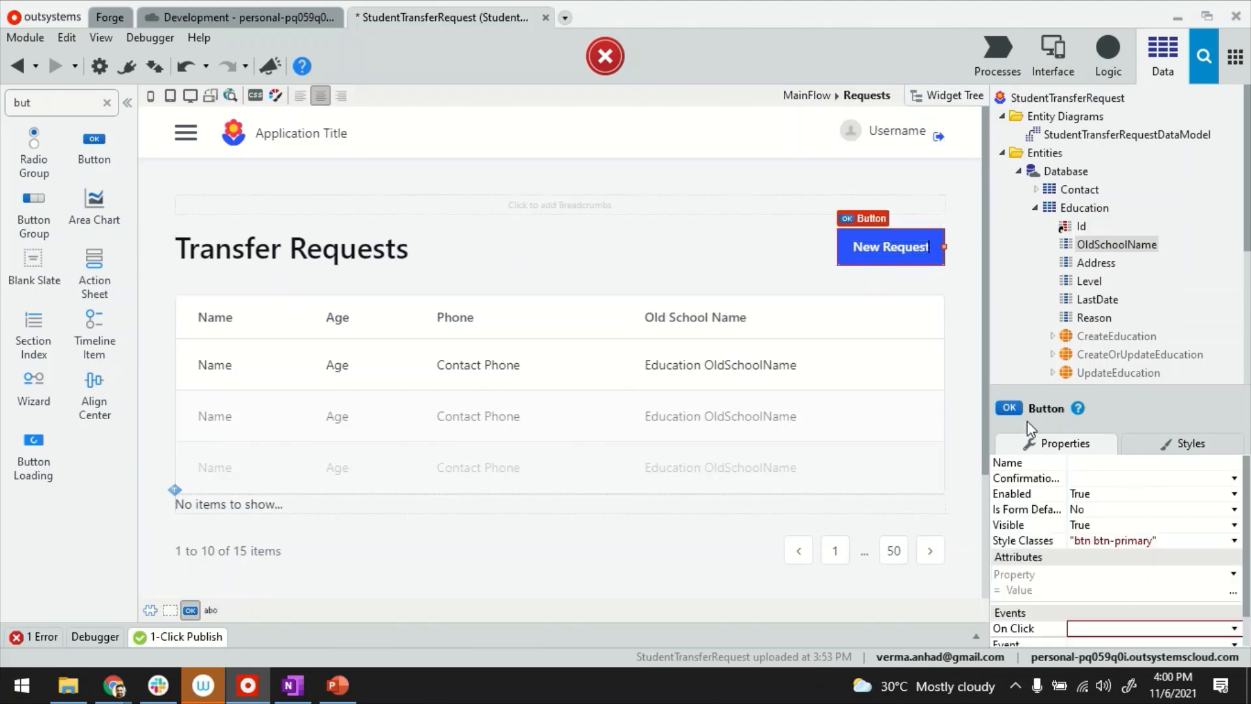
Make the button's On Click create and lead to a new empty NewRequest screen.
left_click(1149, 627)
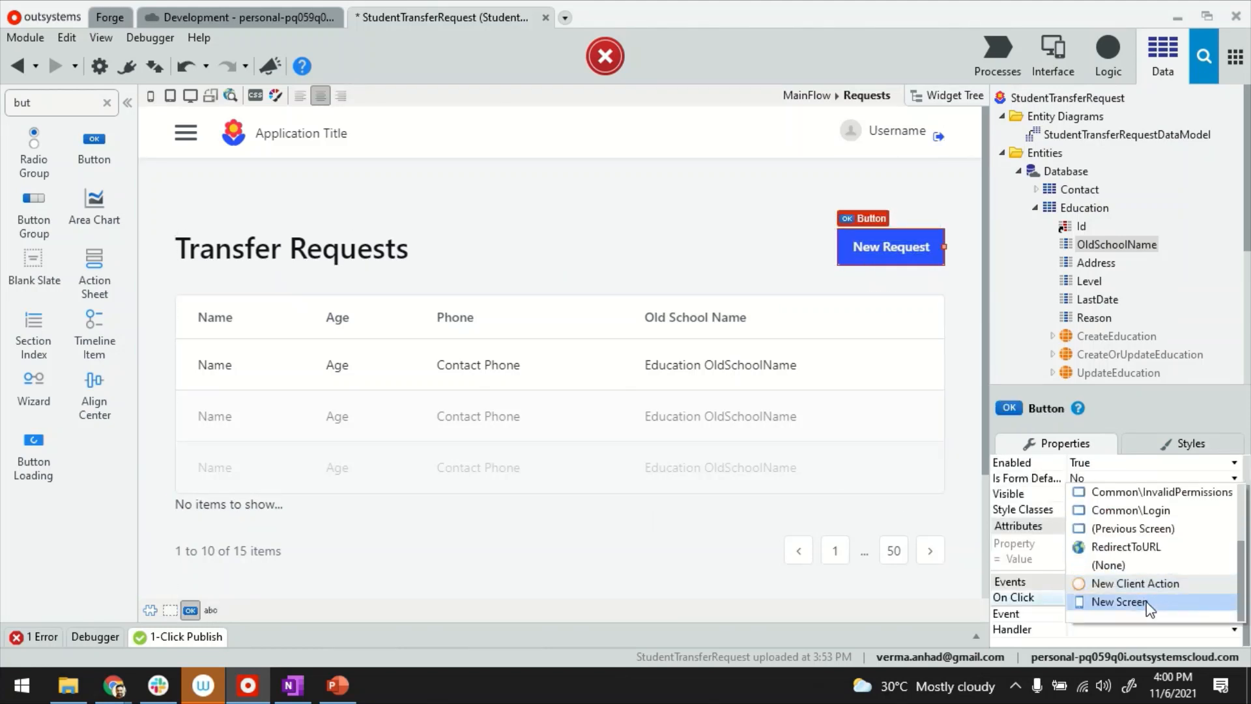
left_click(1121, 602)
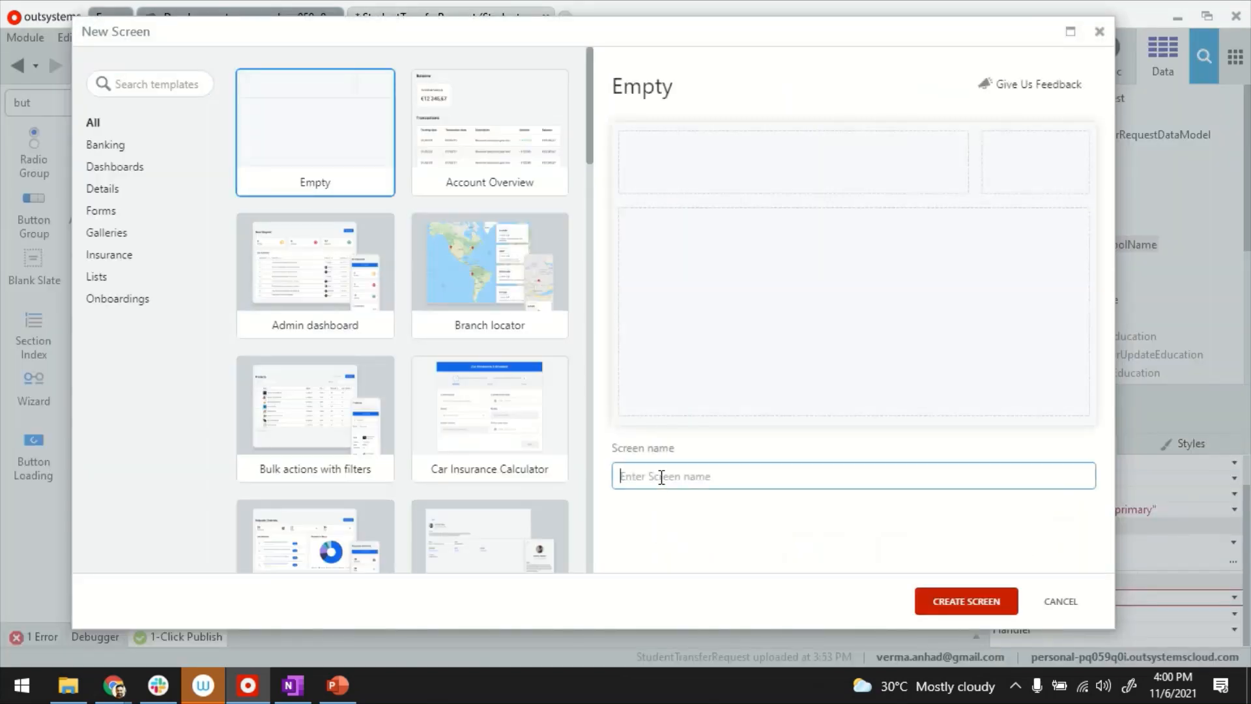
type("NewRequest")
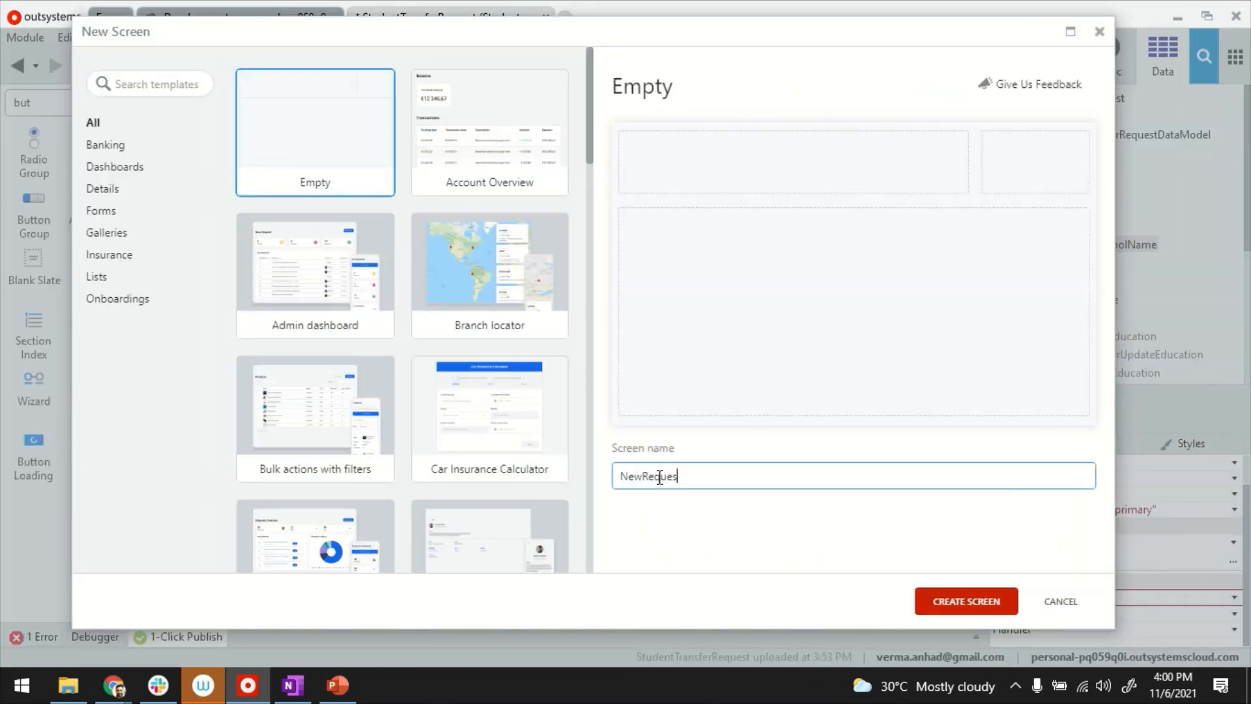
left_click(964, 600)
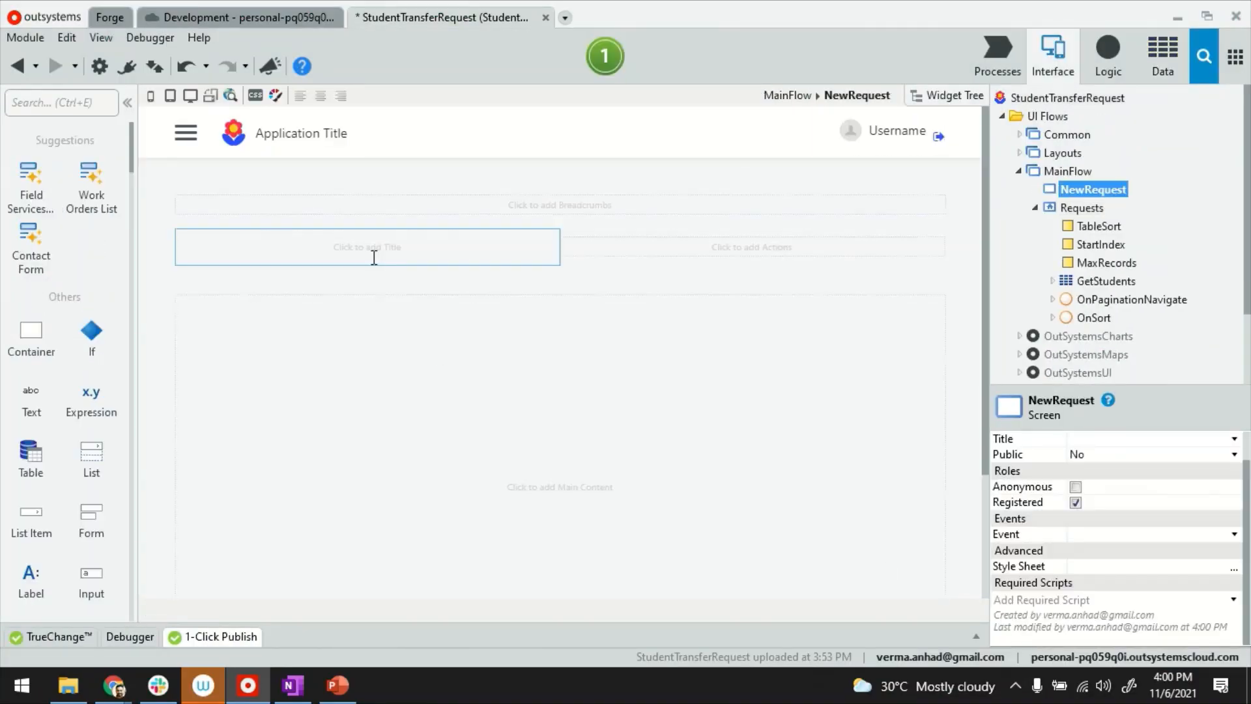
Title the NewRequest screen Request and place a Wizard in its main content.
type("Requ")
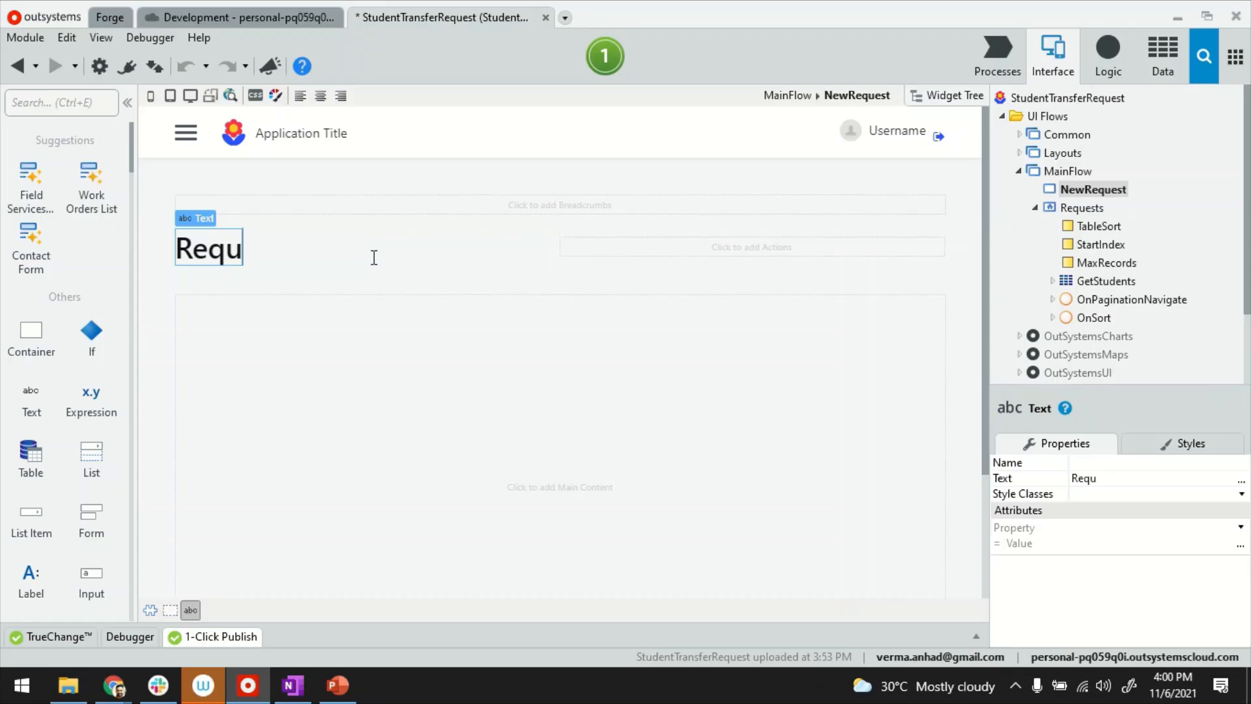
type("est")
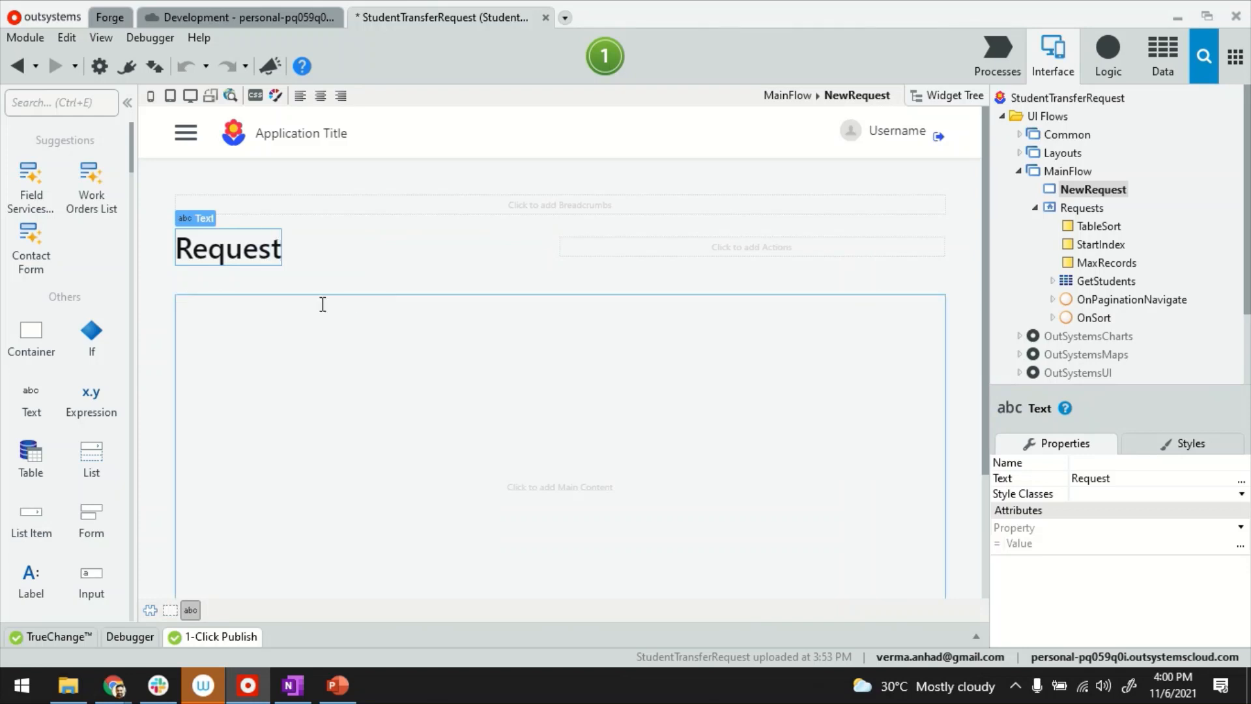
type("wiz")
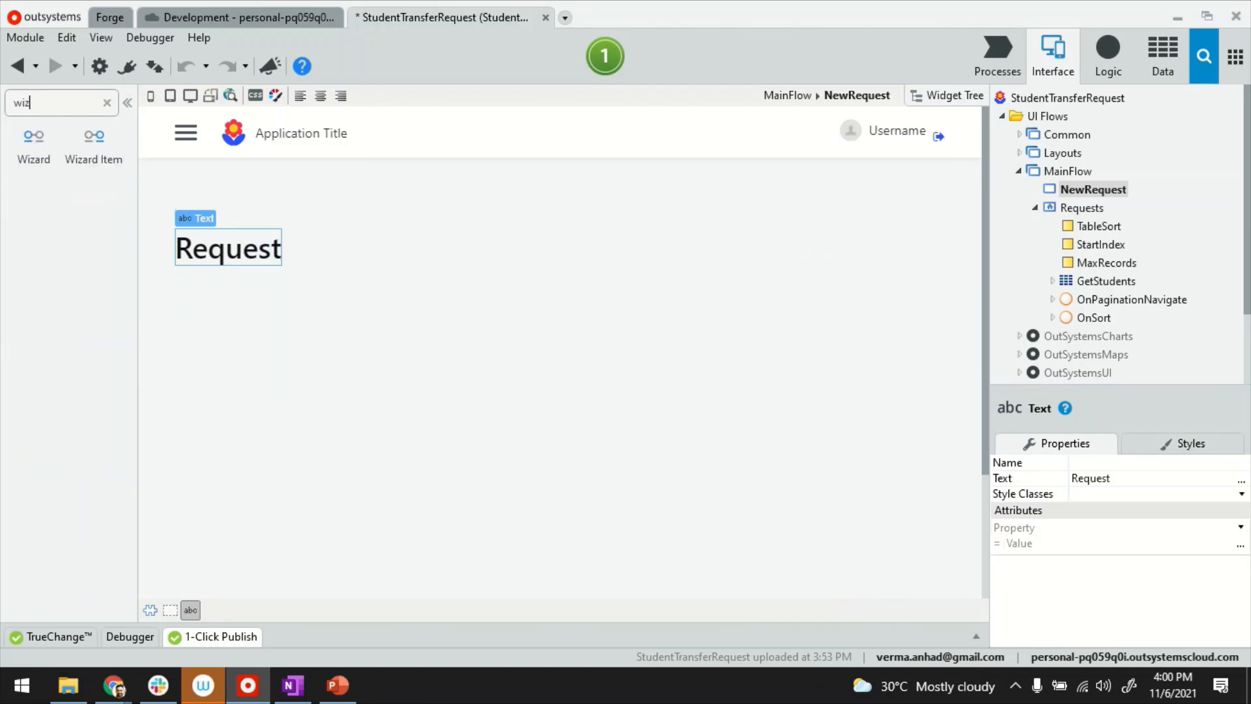
mouse_move(33, 144)
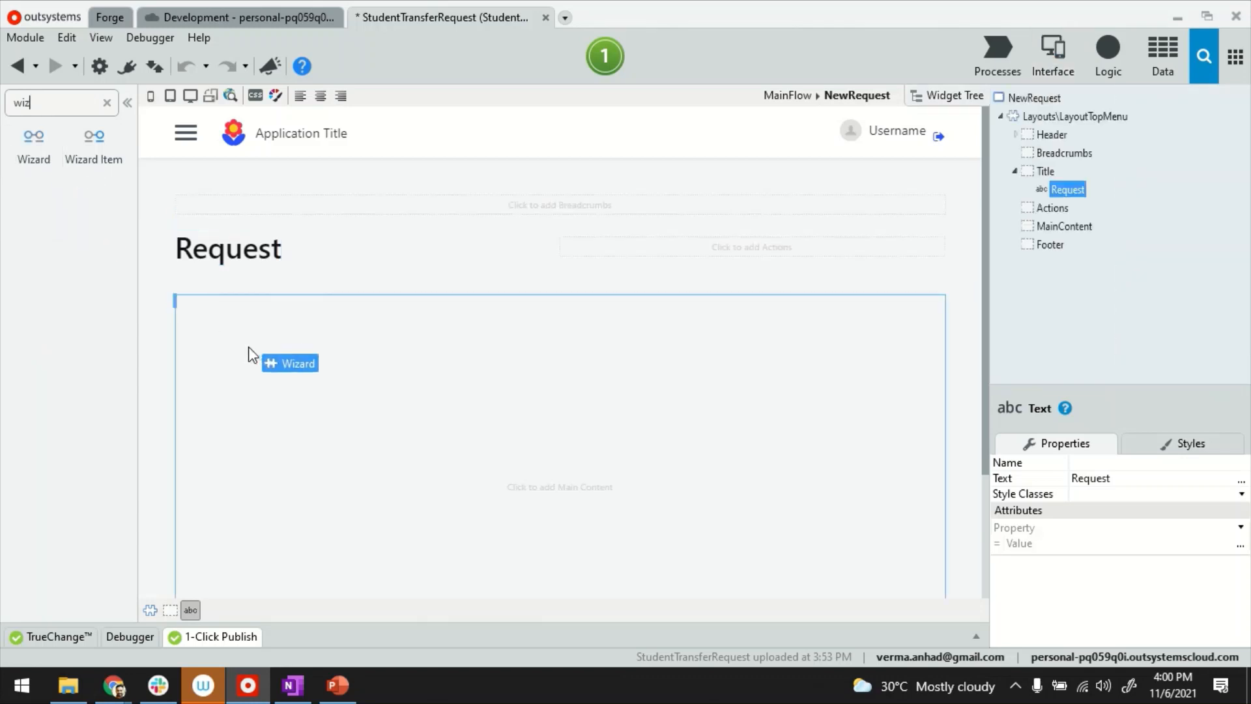
left_click_drag(289, 363, 558, 319)
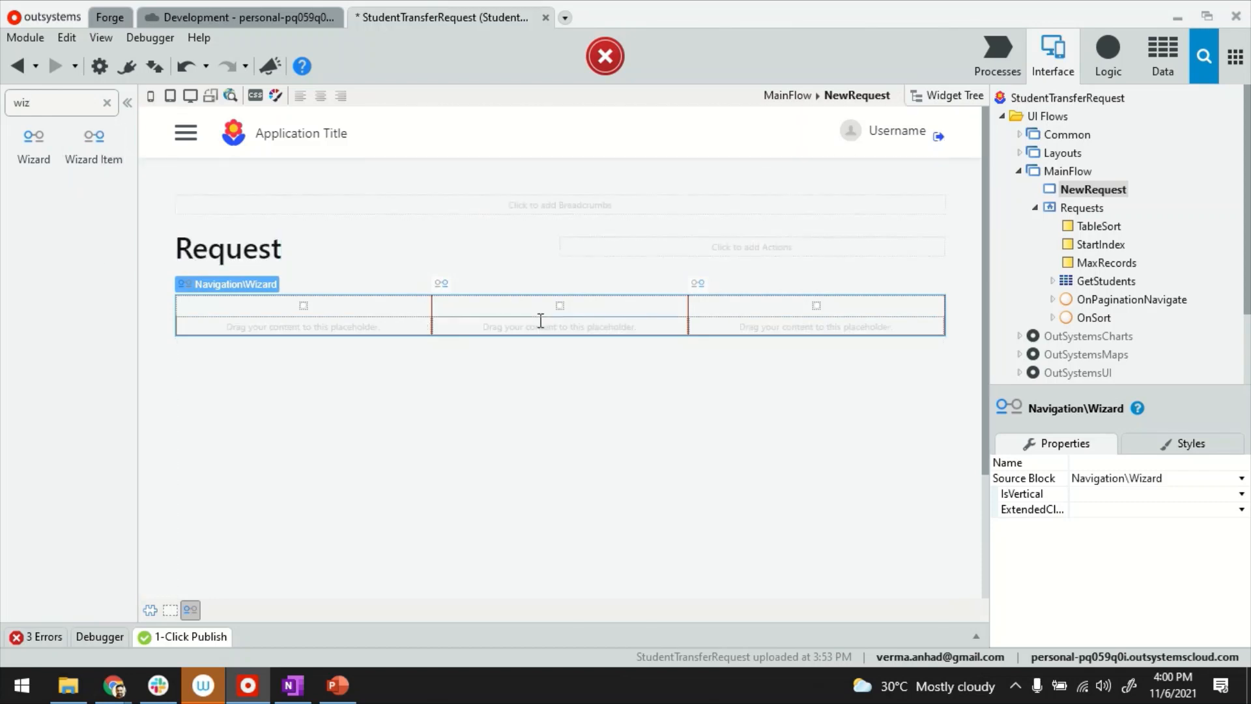
Expand the wizard in the Widget Tree to reveal its three wizard items.
left_click(952, 95)
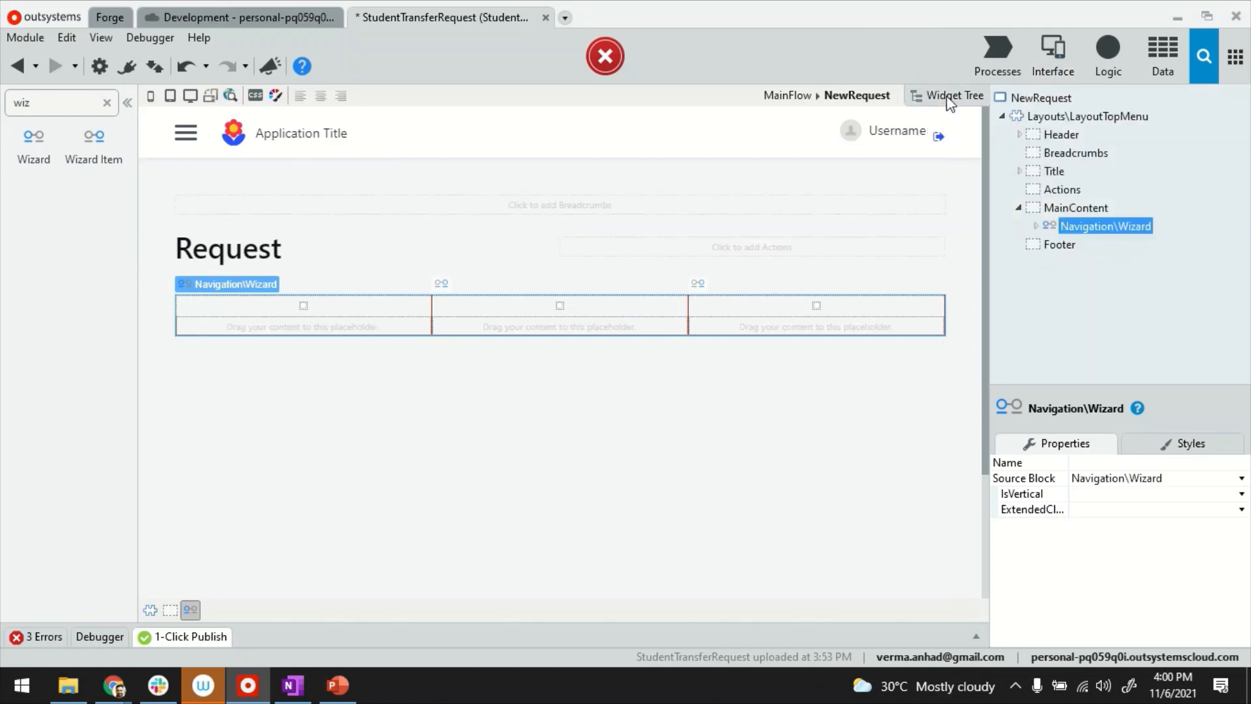
left_click(953, 95)
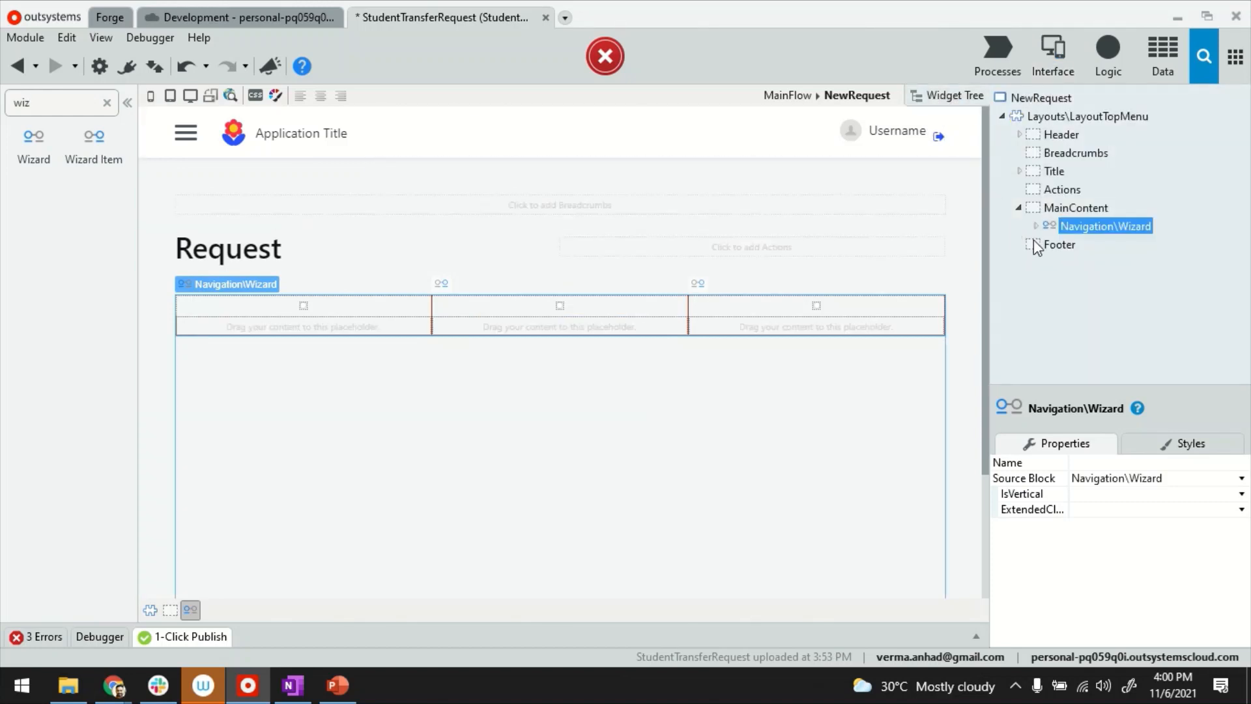
left_click(1036, 225)
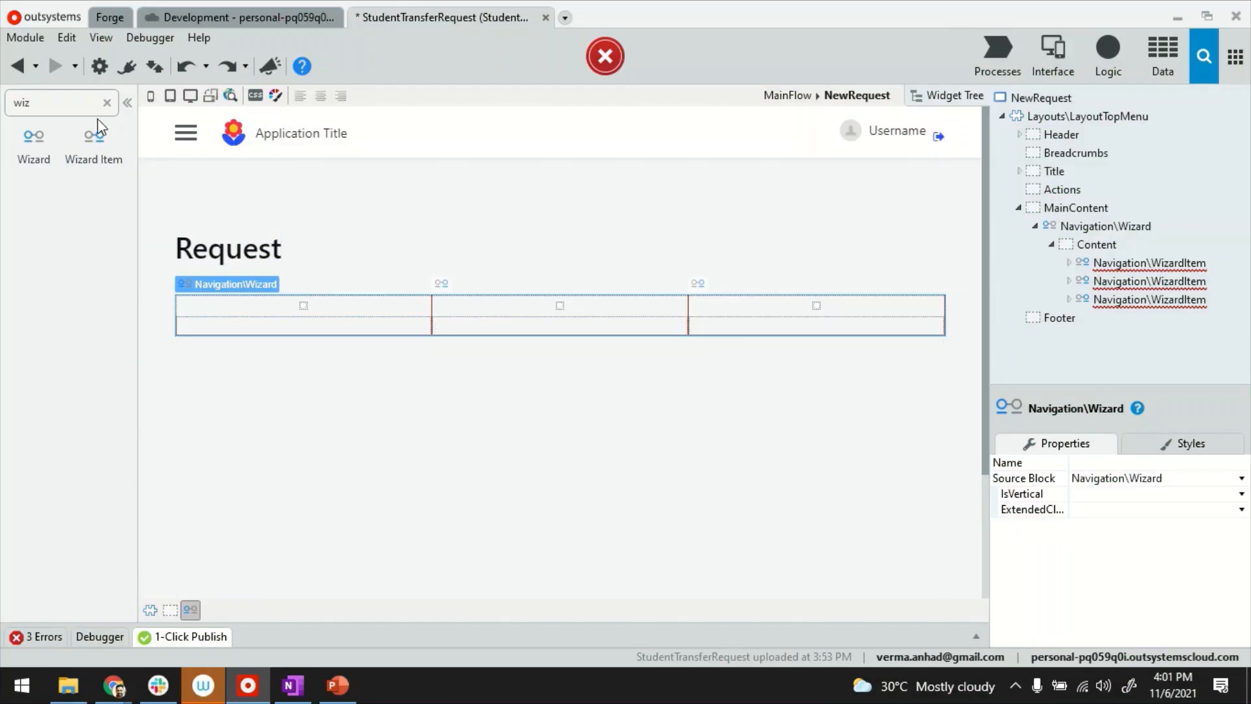
Add Text widgets numbering the steps 1-3 and labelling them Student Info, Contact Info, Education Info.
triple_click(56, 101)
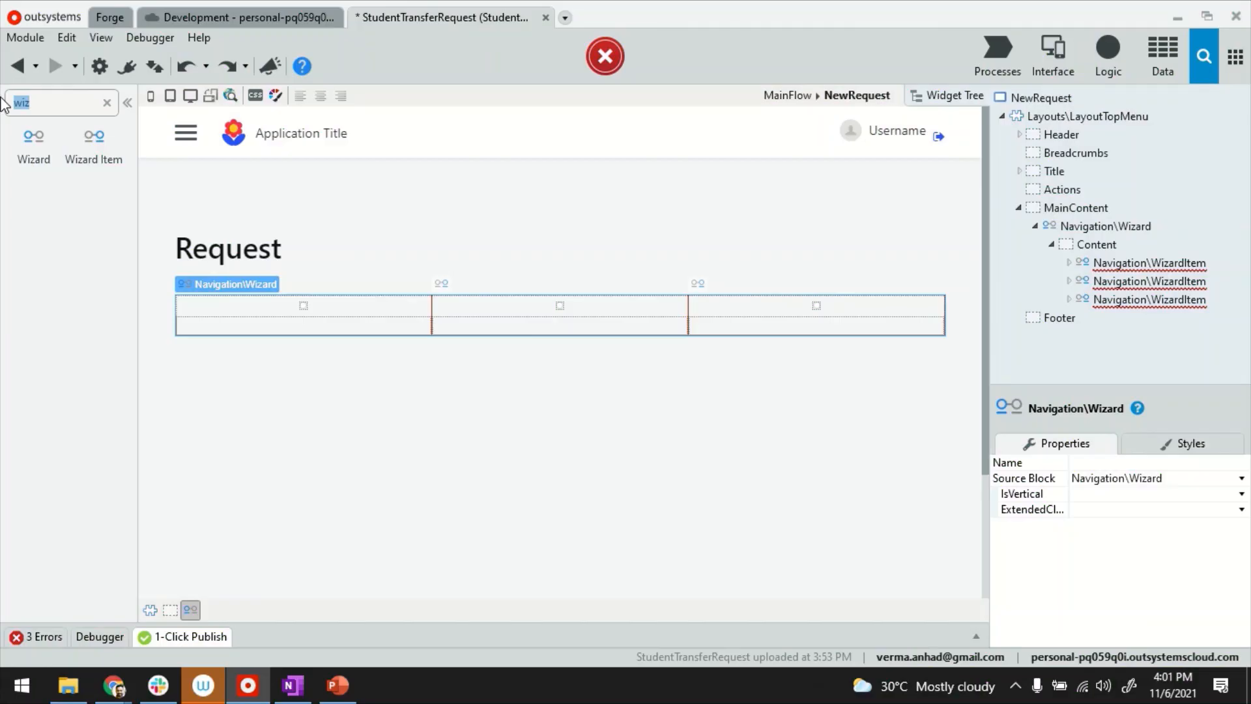
type("tex")
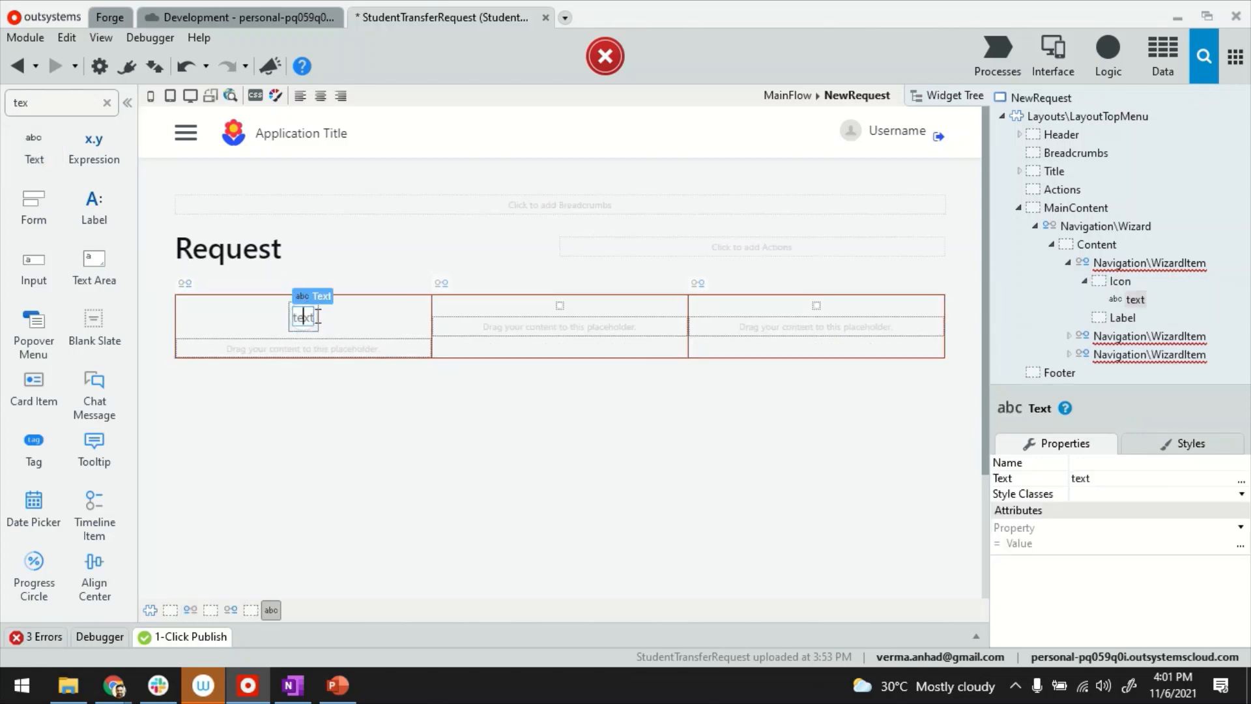
type("1")
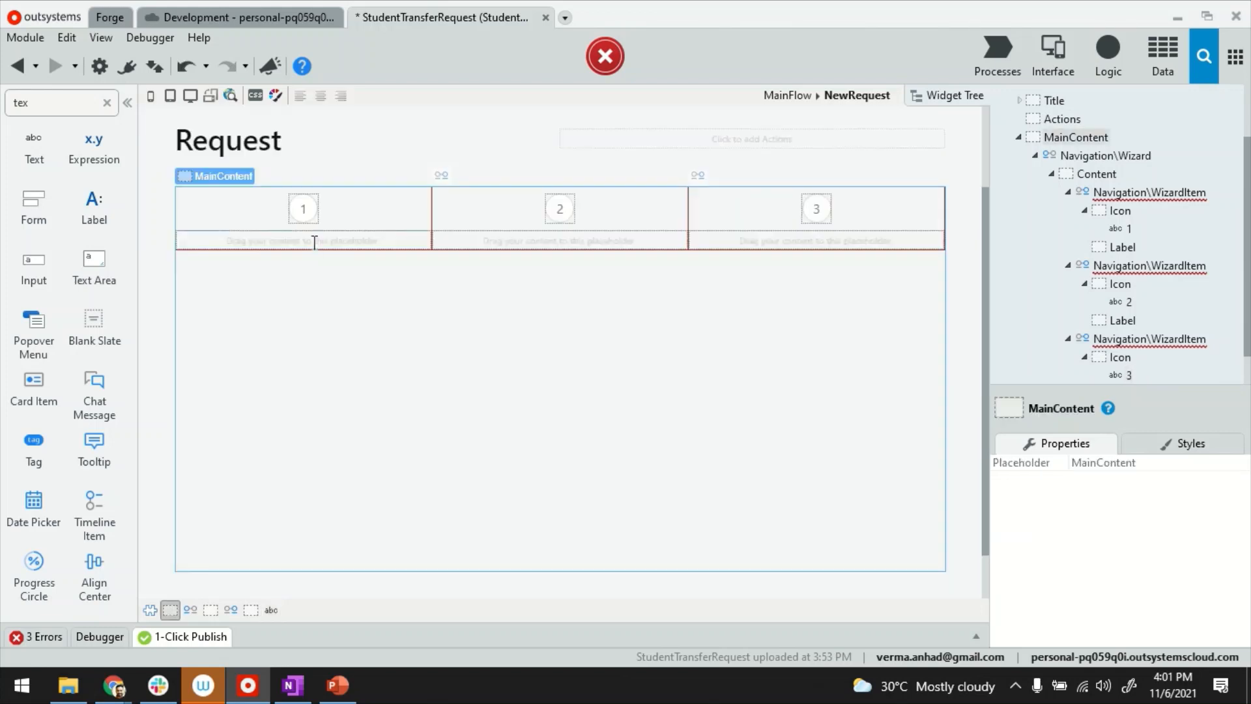
left_click(303, 240)
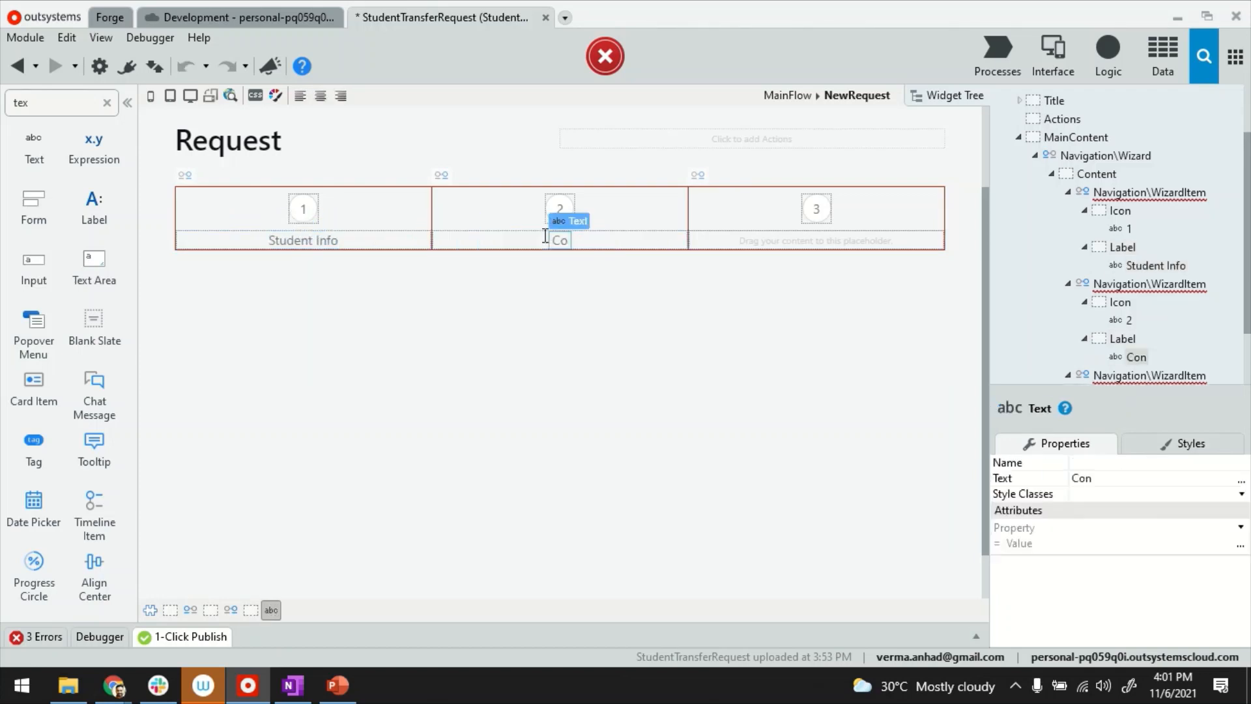
type("Contact Info")
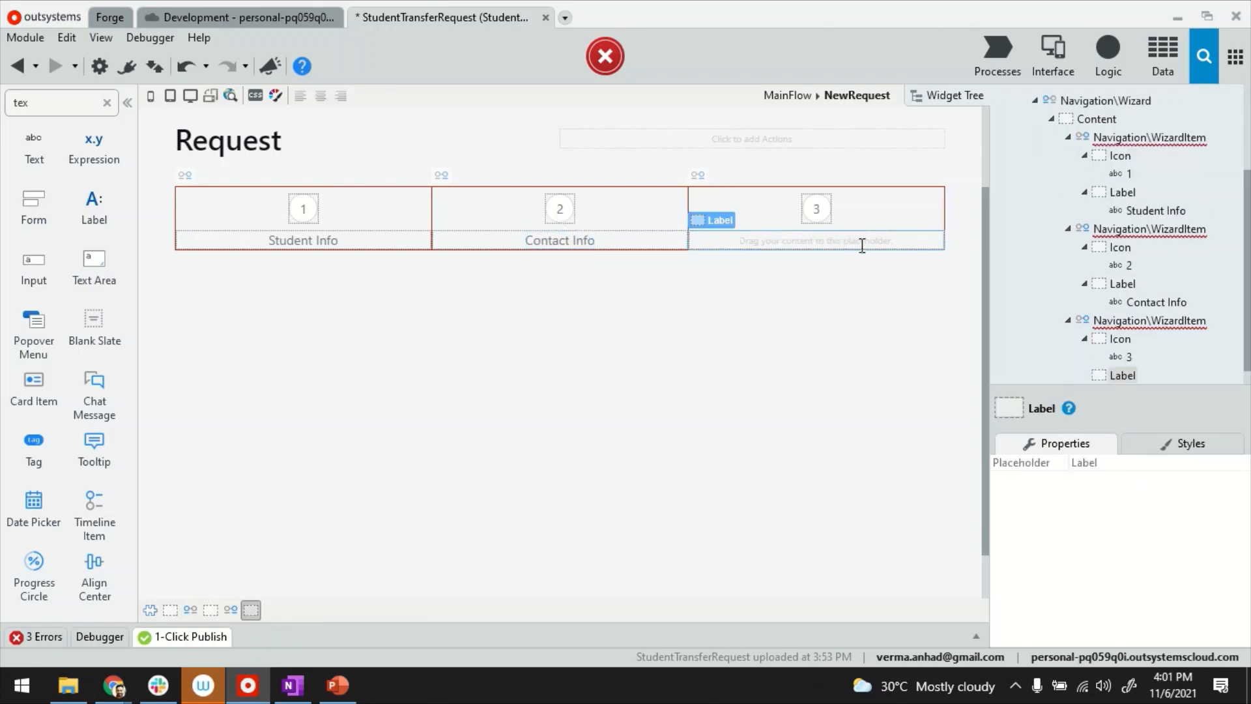
type("Educr")
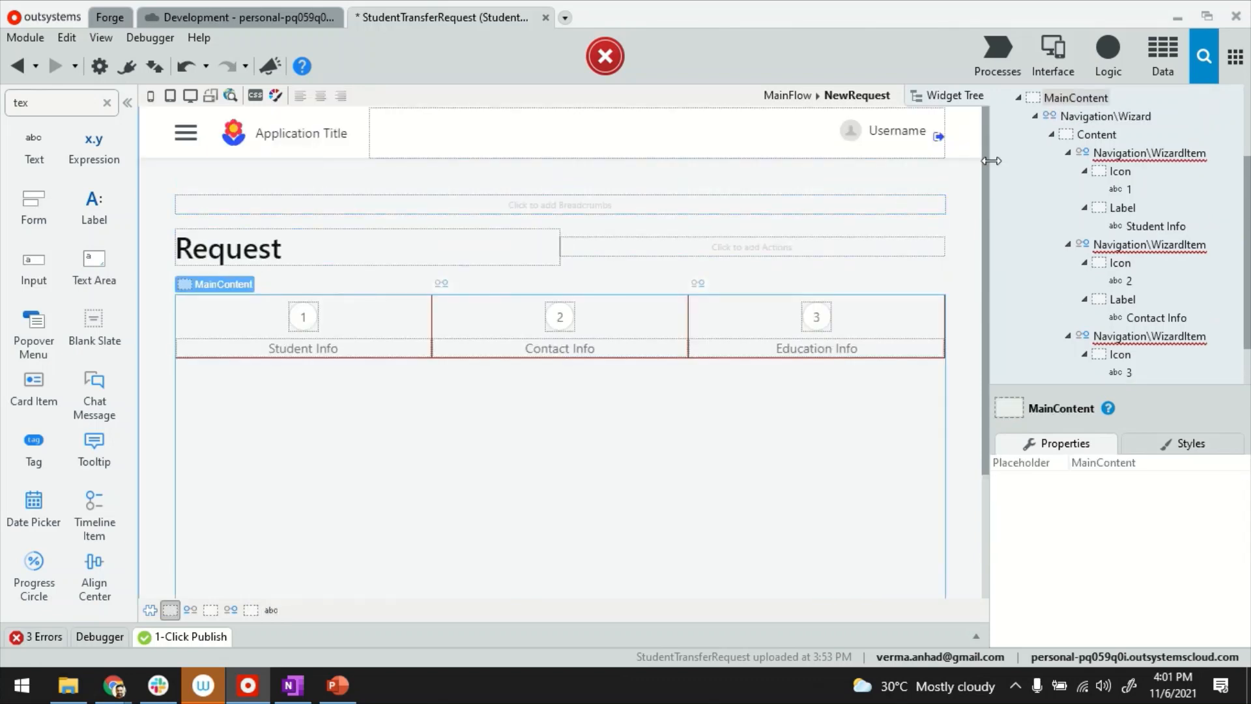
Add an input parameter named CurrentStep to the NewRequest screen.
left_click(1105, 116)
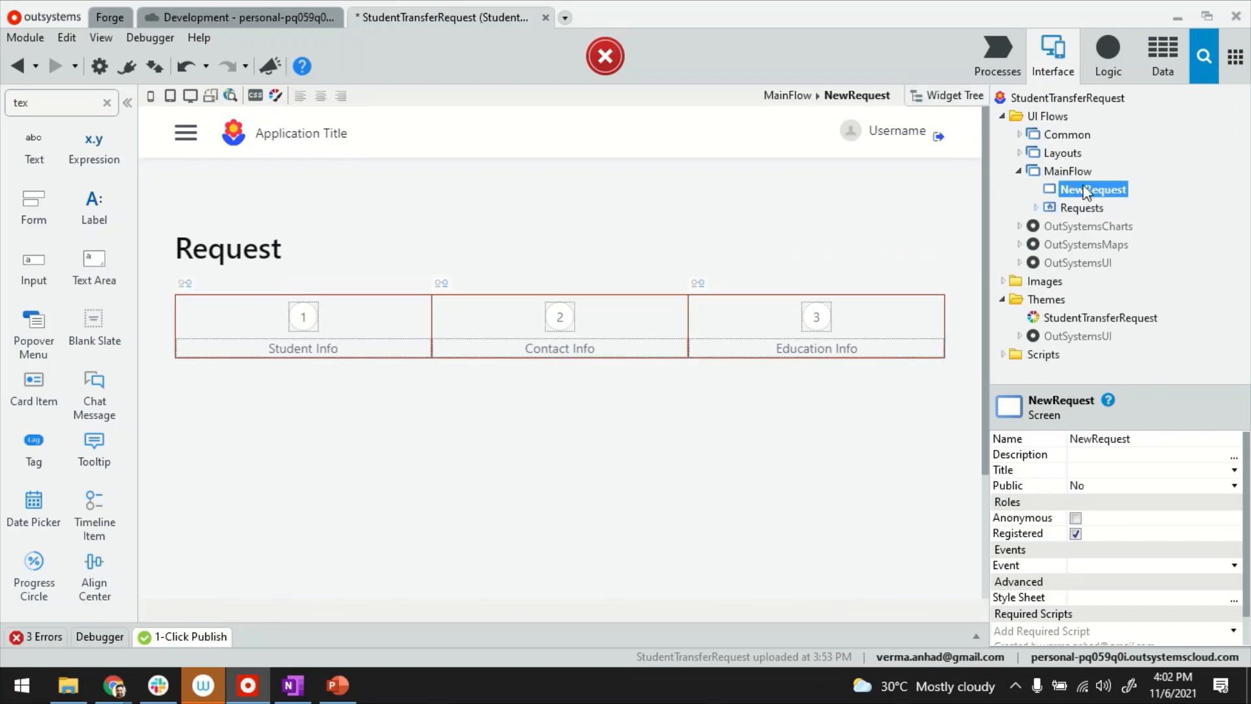
right_click(1093, 189)
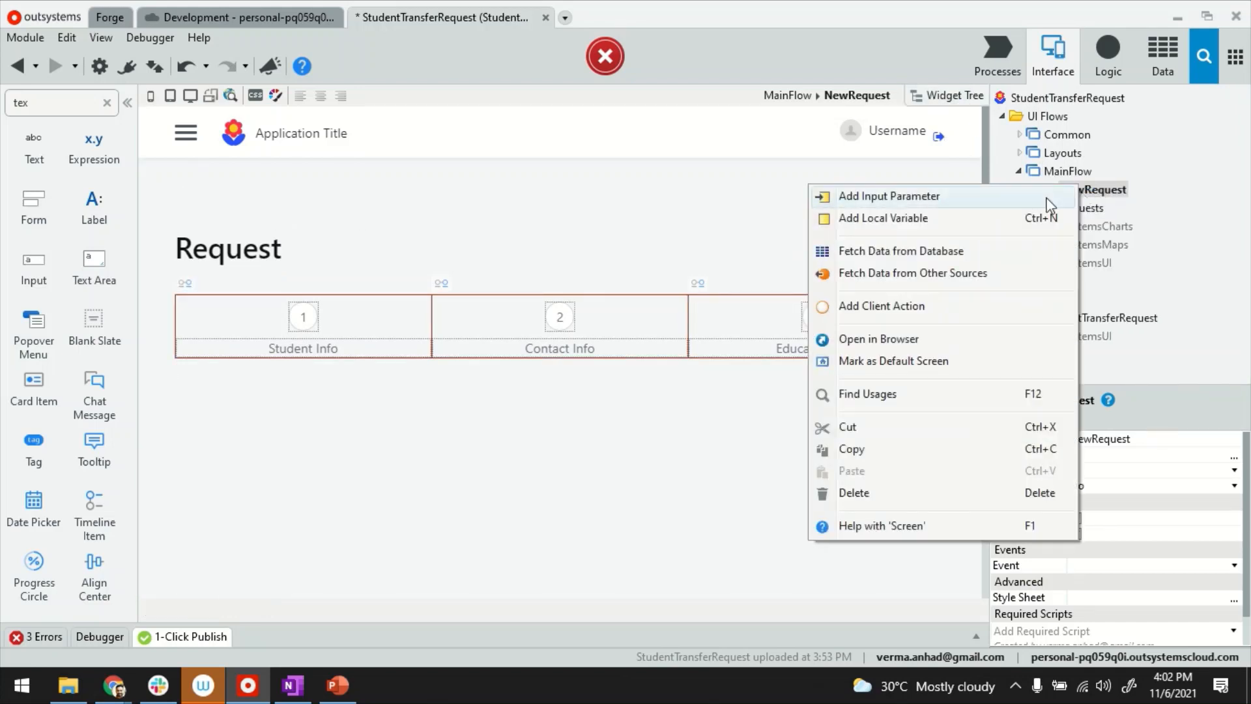
left_click(889, 196)
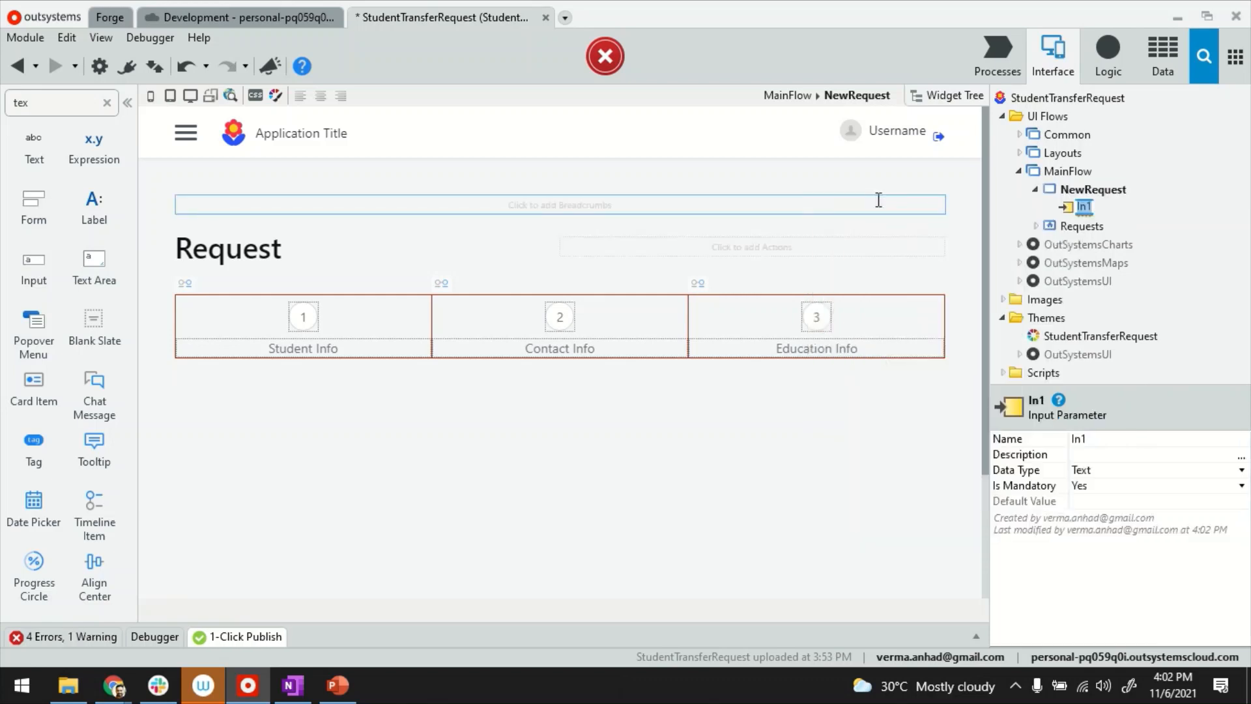
type("CurrentStep")
left_click(1158, 471)
type("Steps")
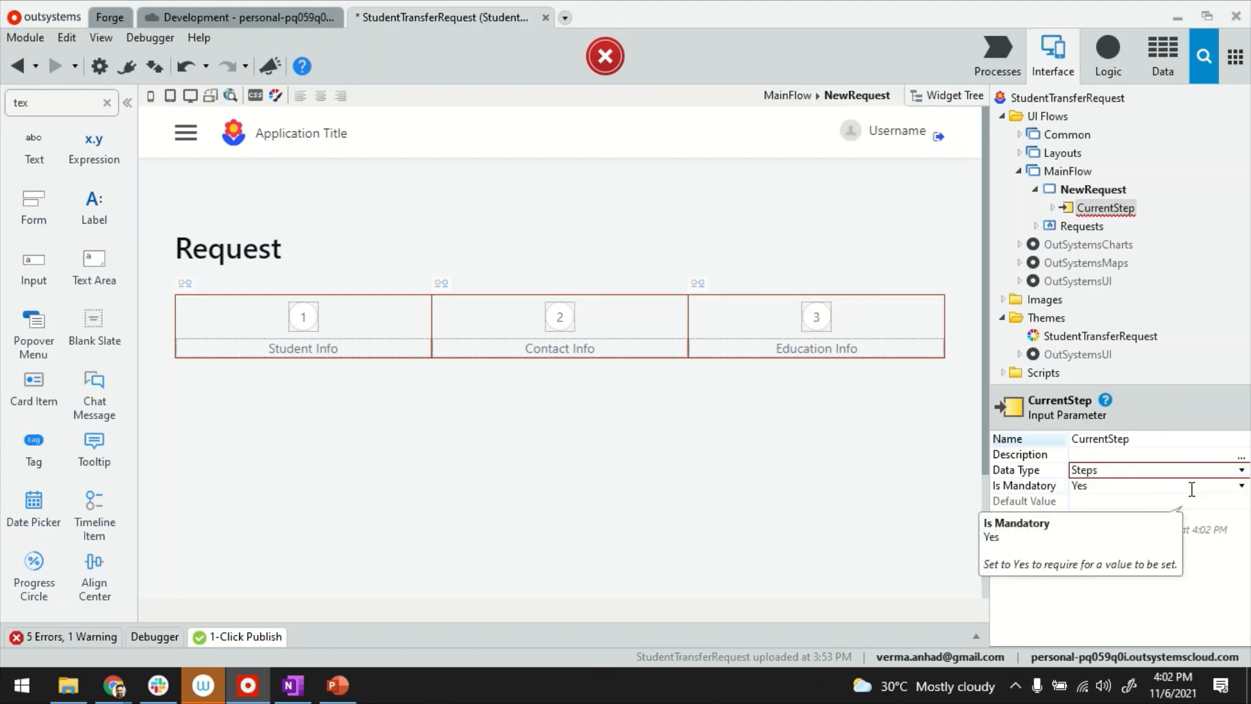
left_click(1101, 438)
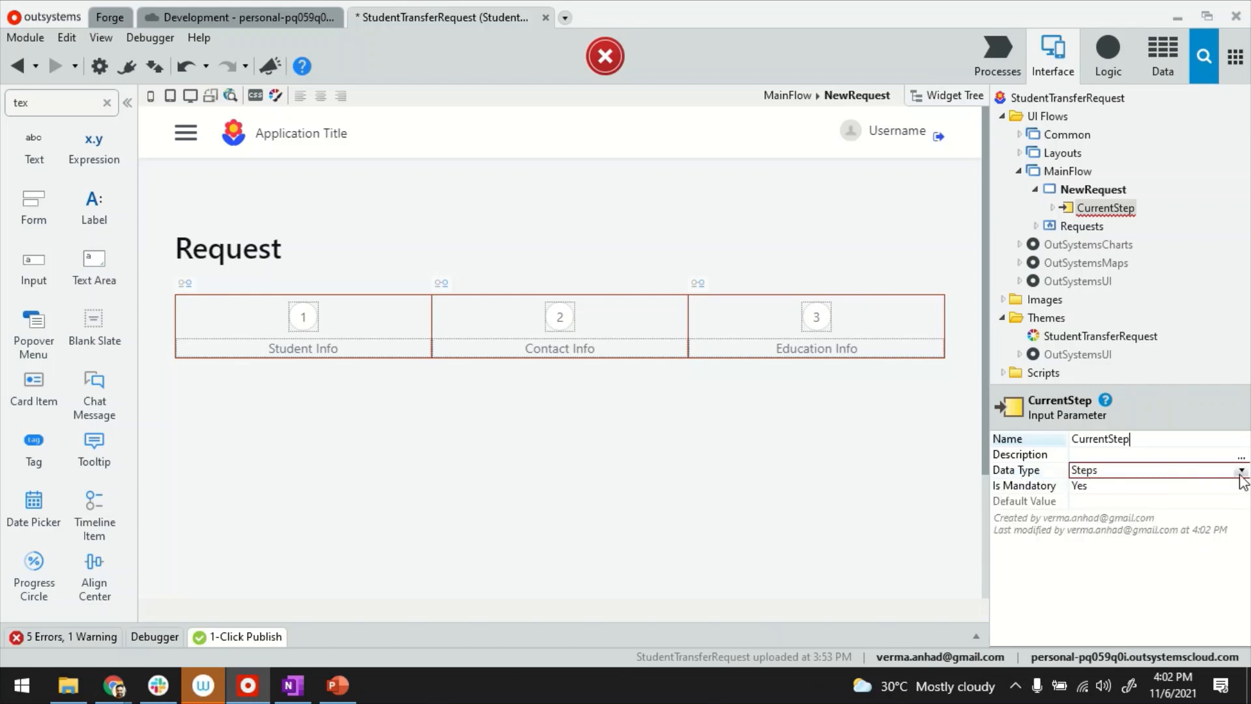
Make CurrentStep an Integer, not mandatory, with default value 1.
left_click(1240, 470)
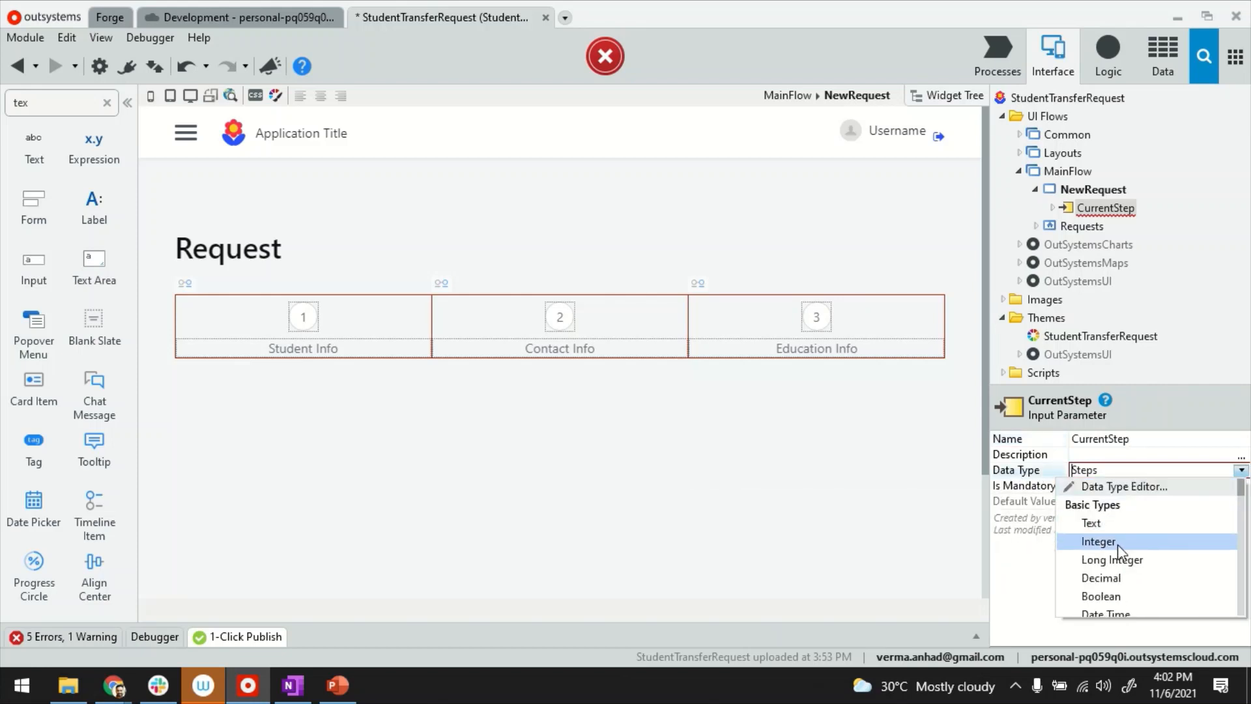
left_click(1100, 541)
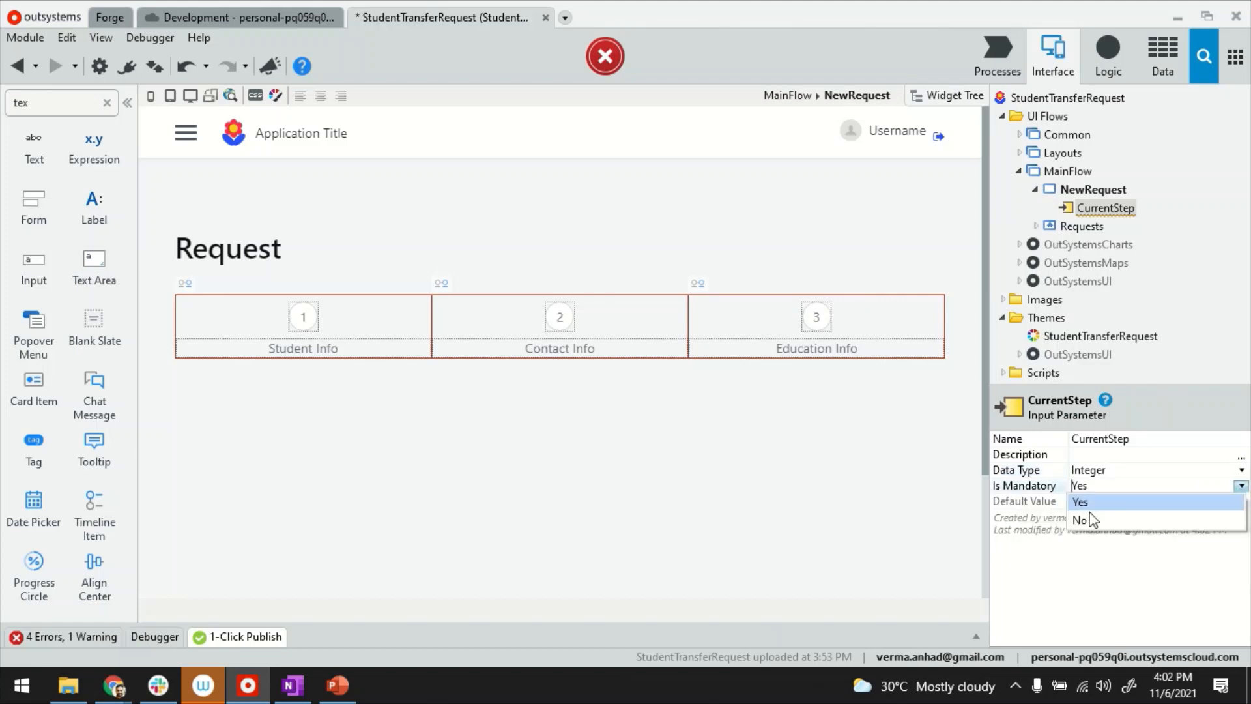
left_click(1085, 520)
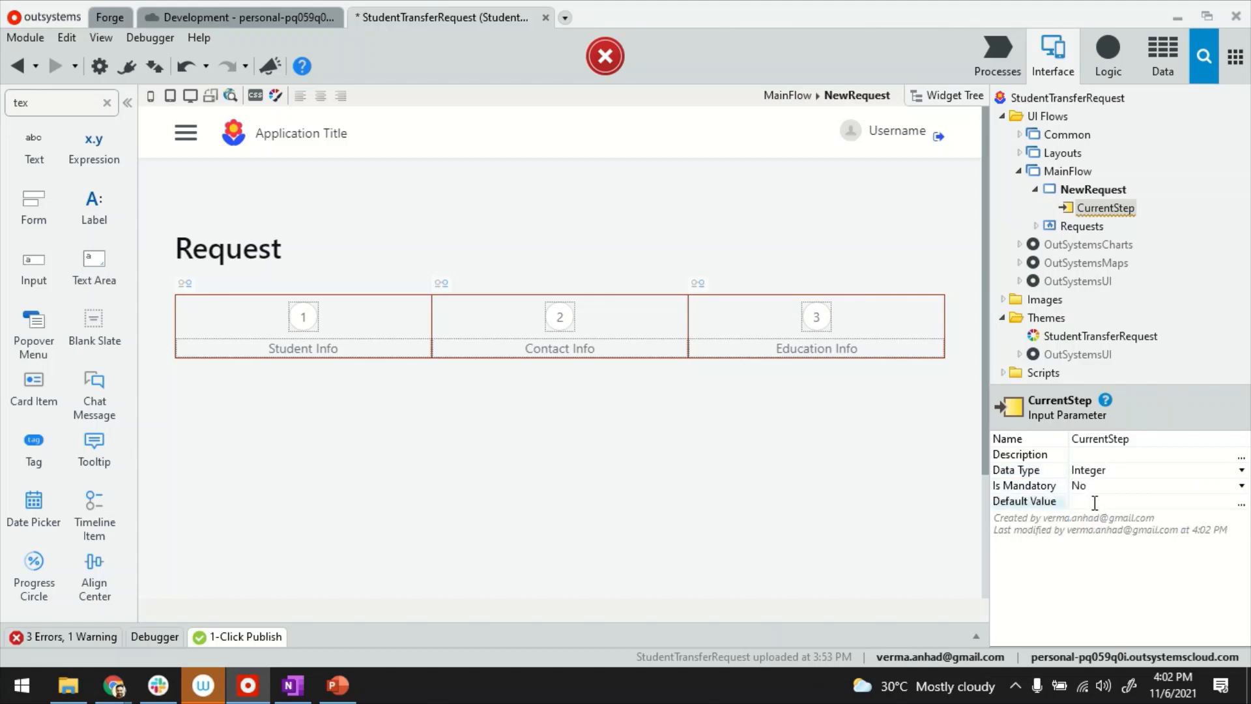
type("1")
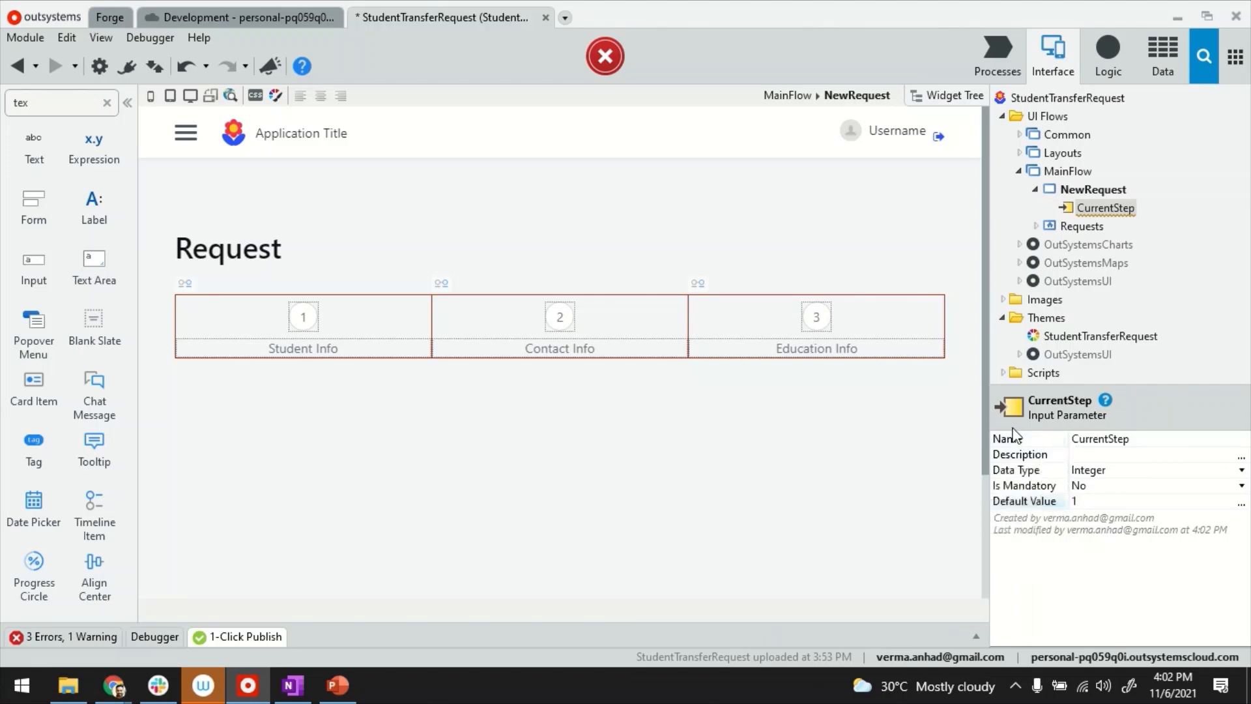
Start editing the Student Info wizard step's Status as an expression.
left_click(1092, 189)
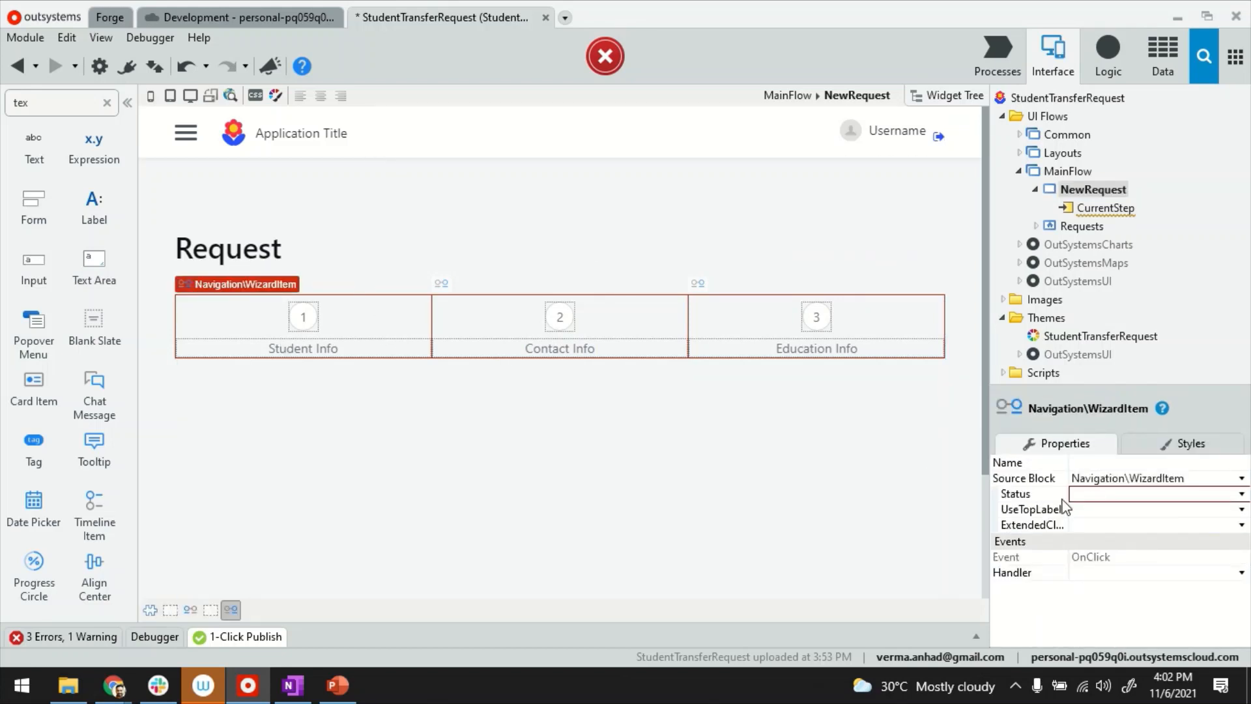
left_click(1156, 492)
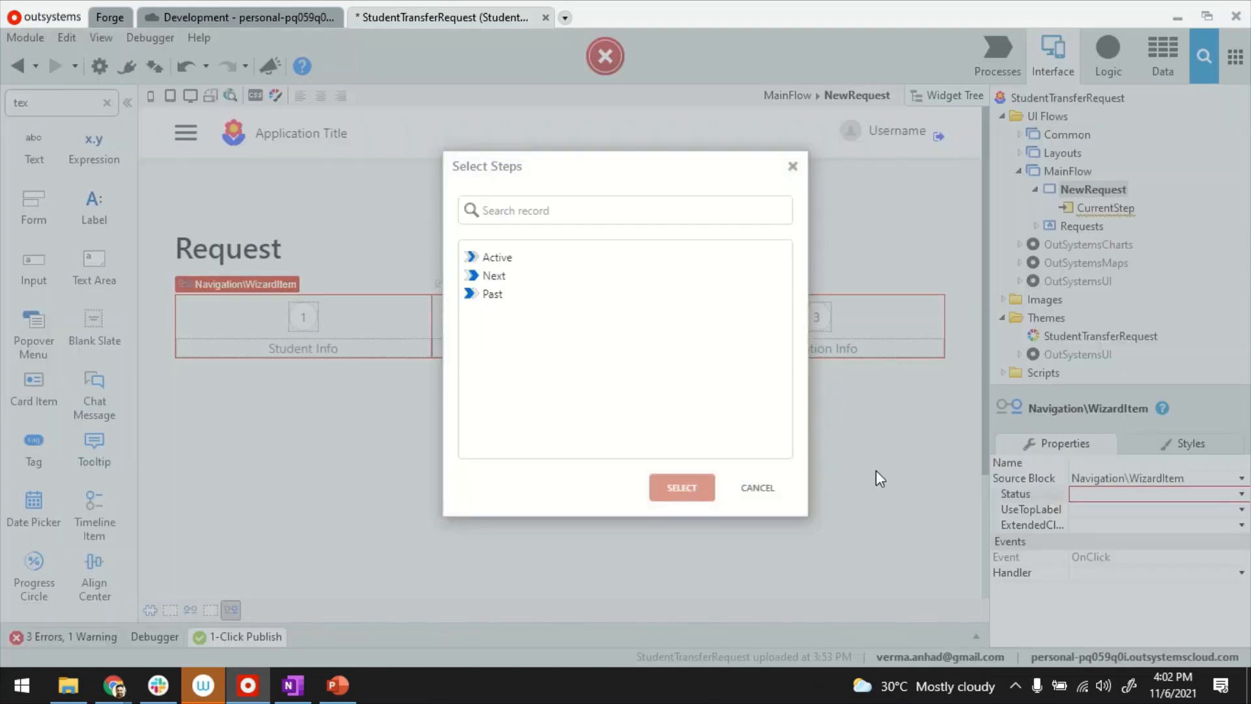
left_click(492, 294)
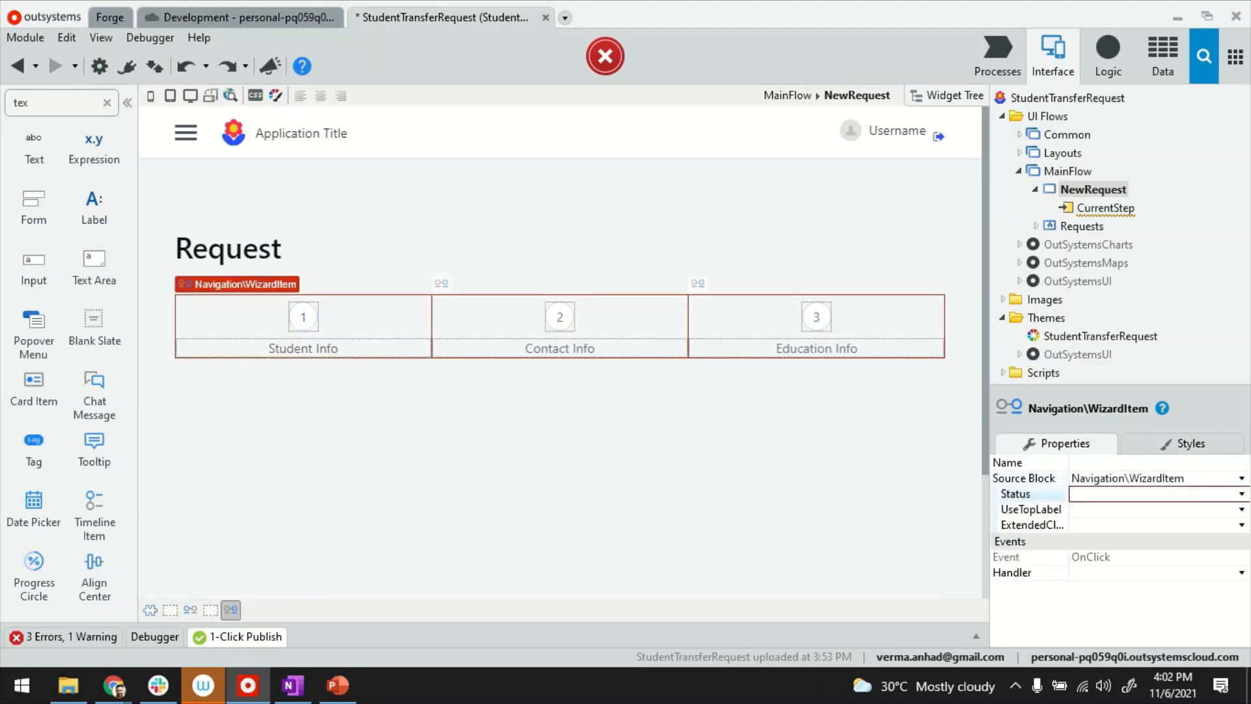
left_click(1239, 493)
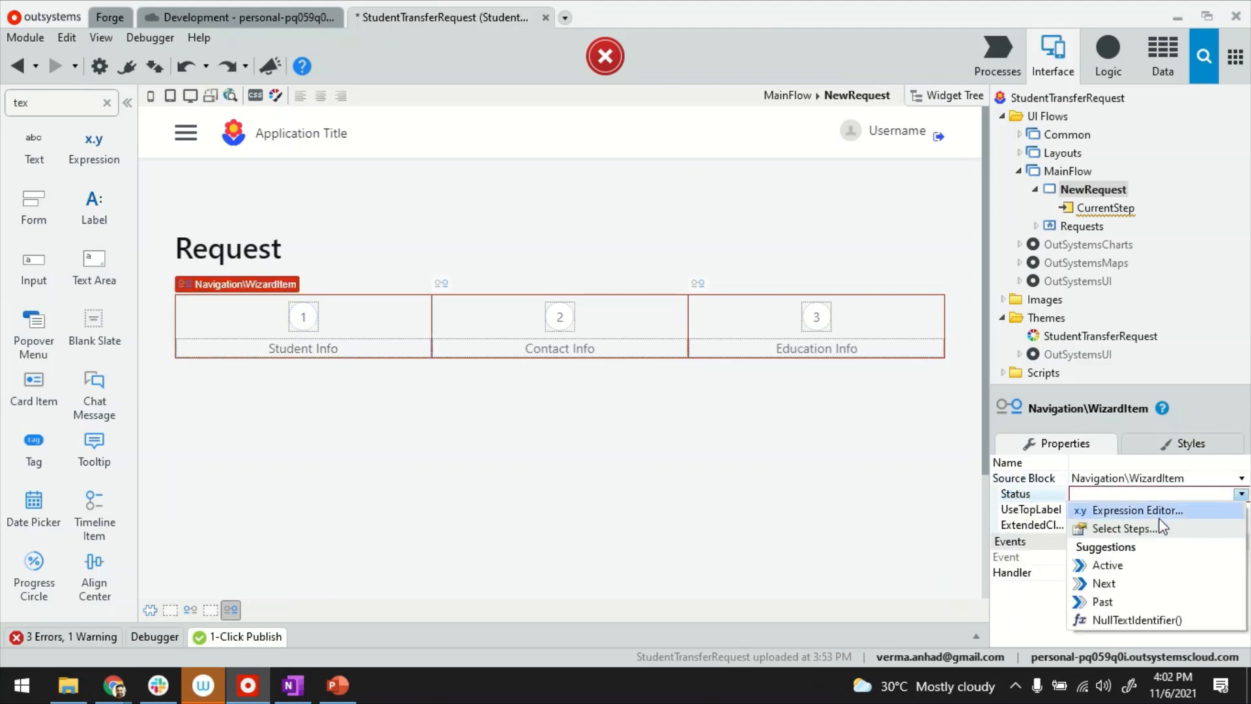
left_click(1134, 510)
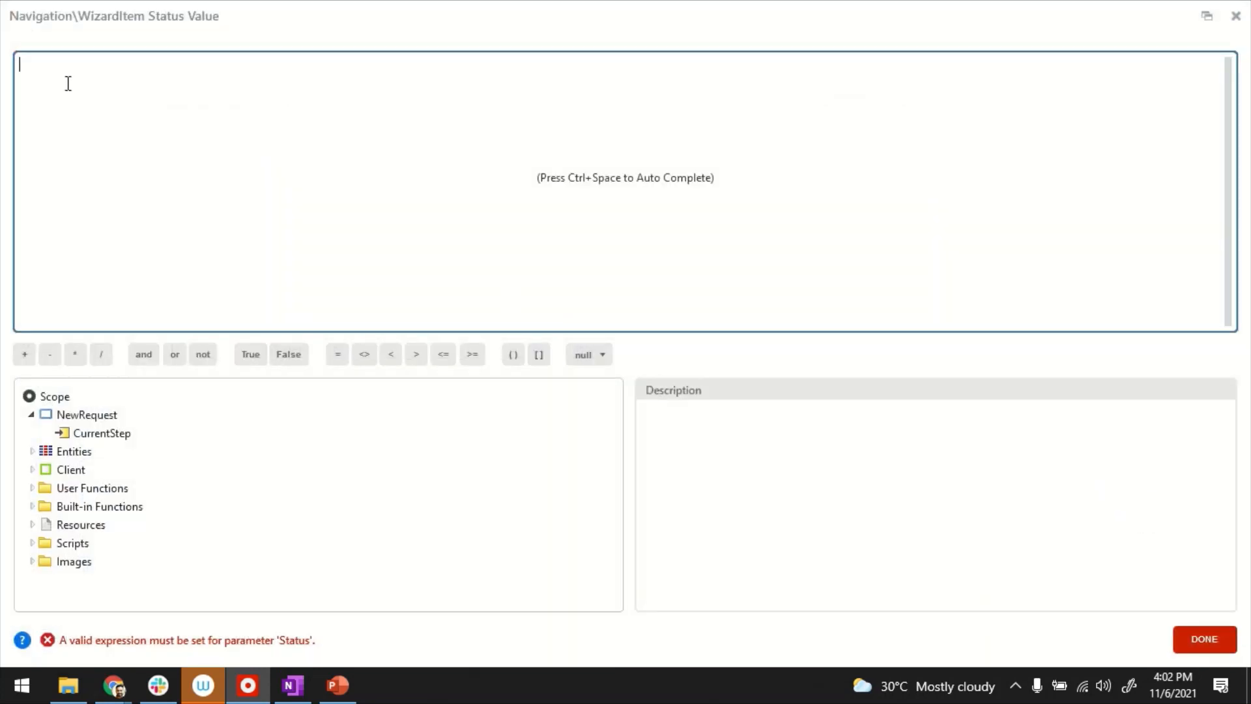
Enter If(CurrentStep=1, Active, If(CurrentStep>1, Past, Next)) using Entities.Steps values.
type("if")
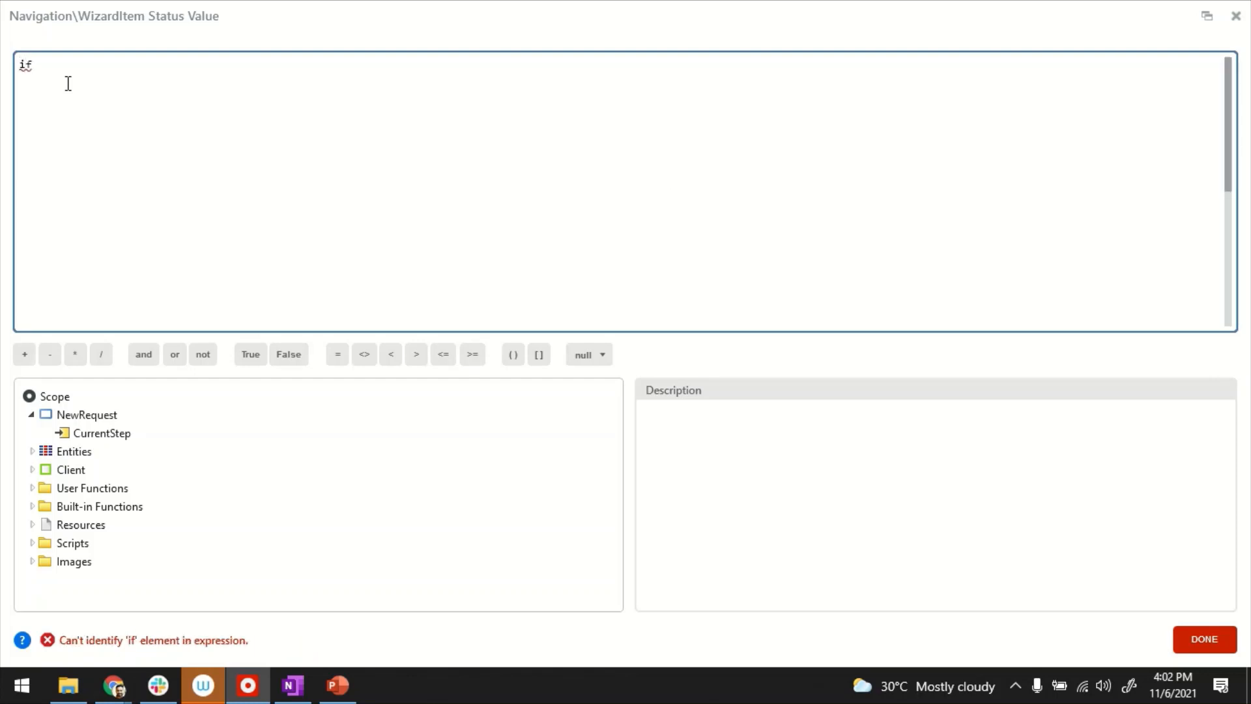
left_click(102, 433)
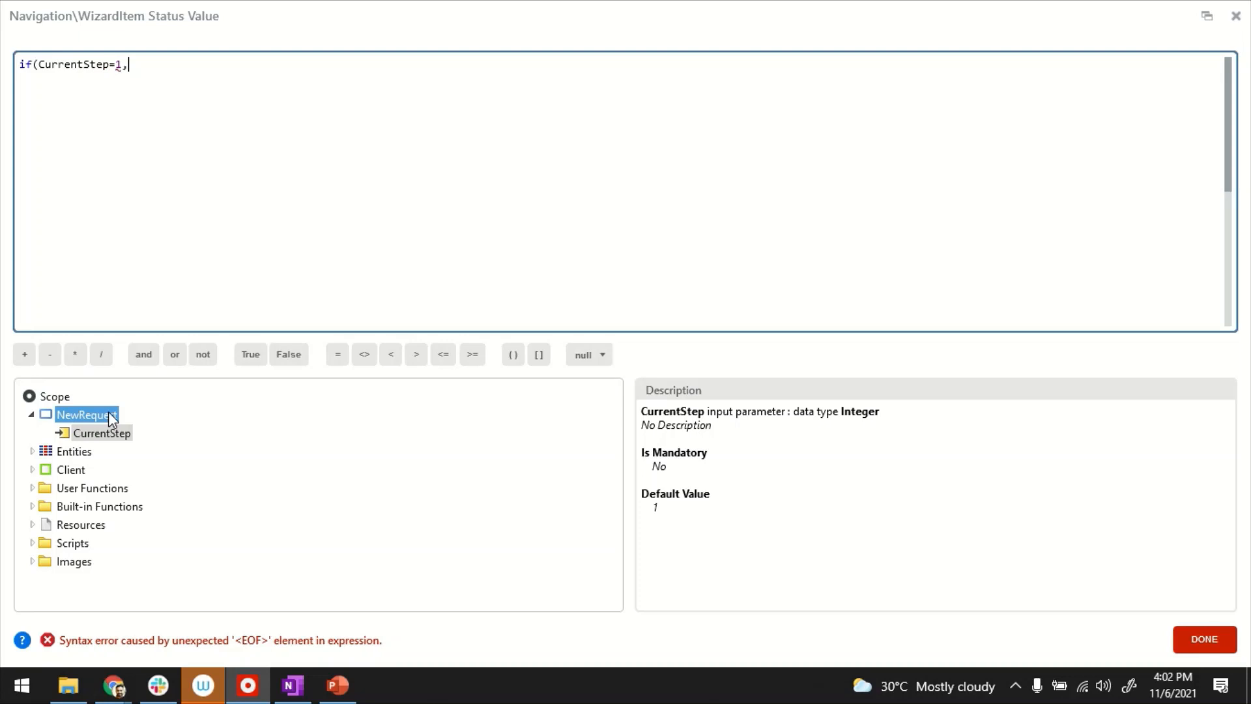
type("Entities.Steps.Active,")
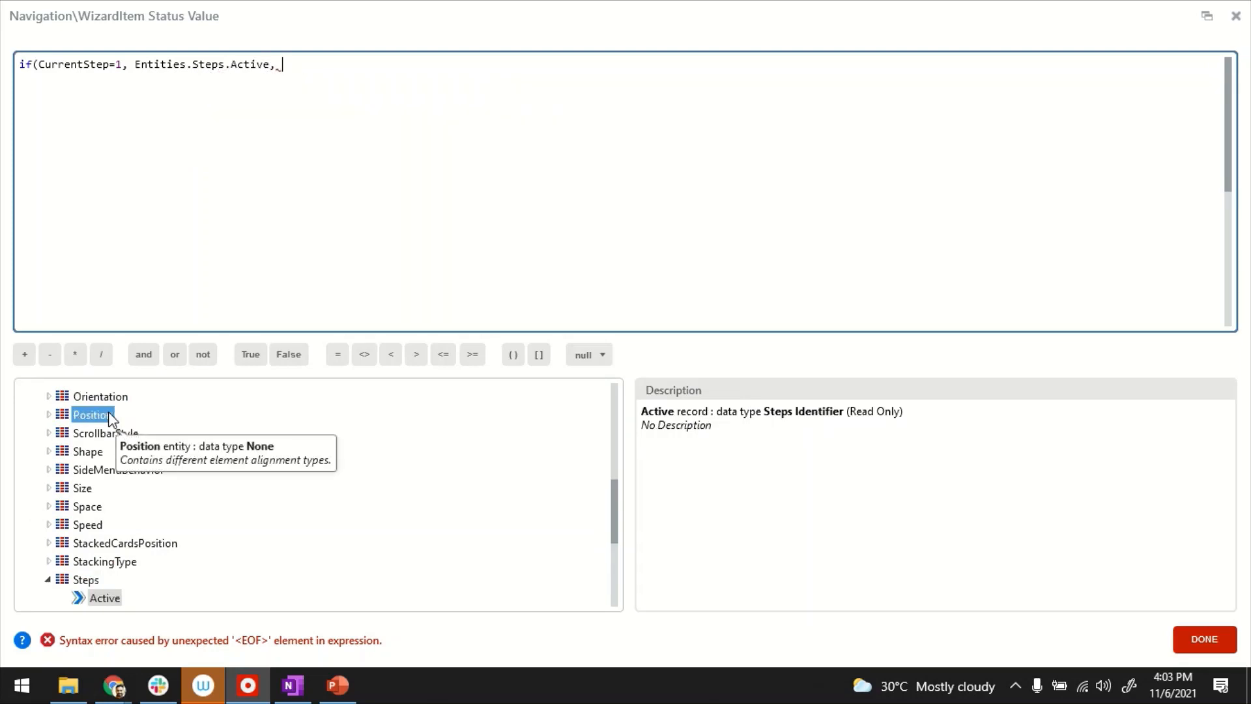
type("If(CurrentStep")
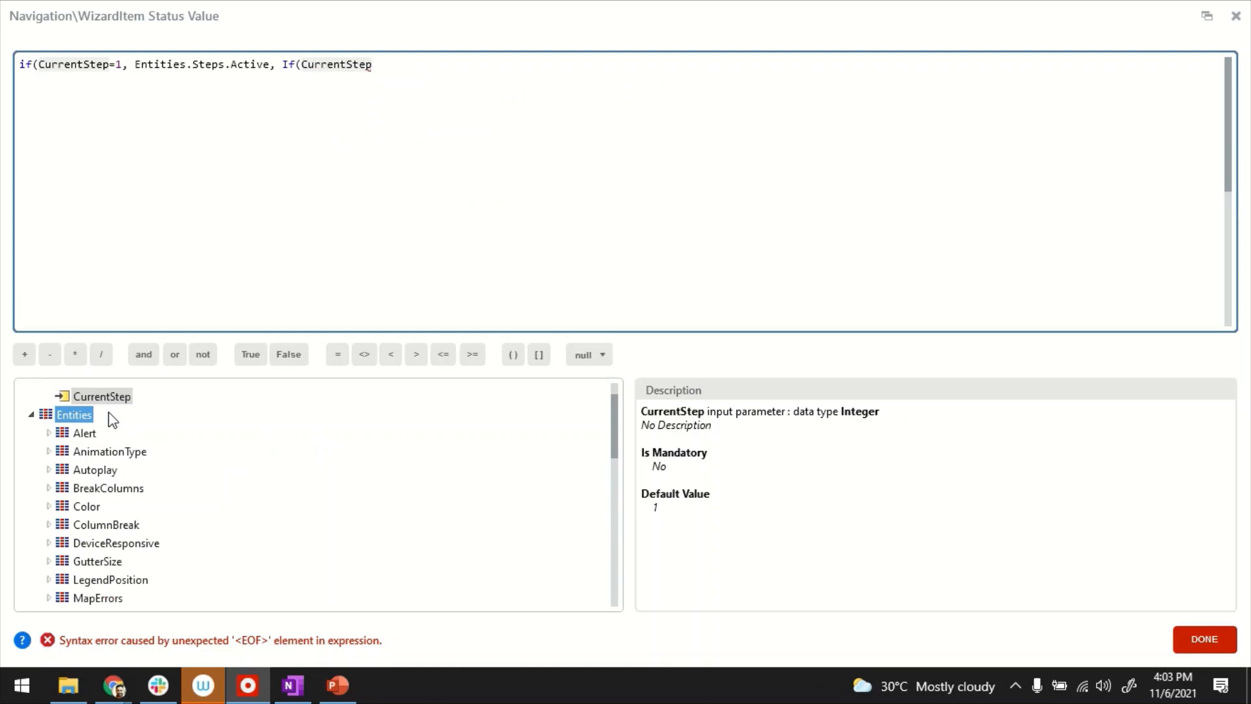
type(">1,")
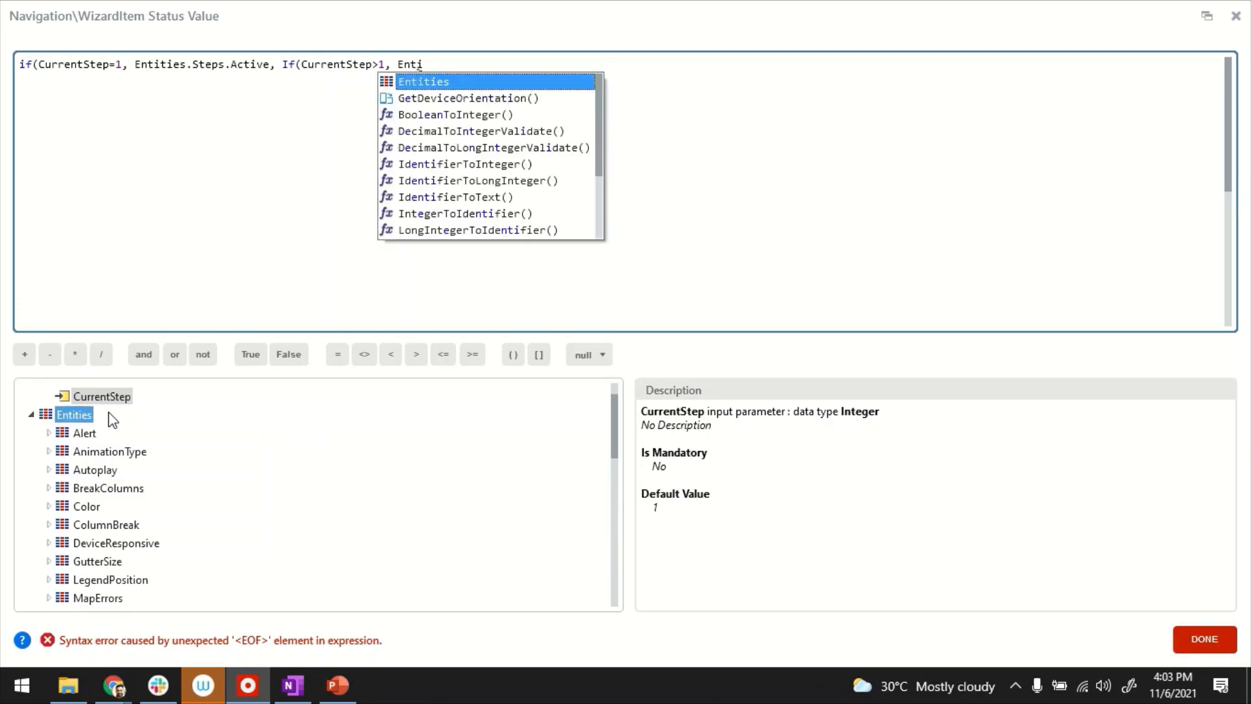
type("Entities.Steps.Past,")
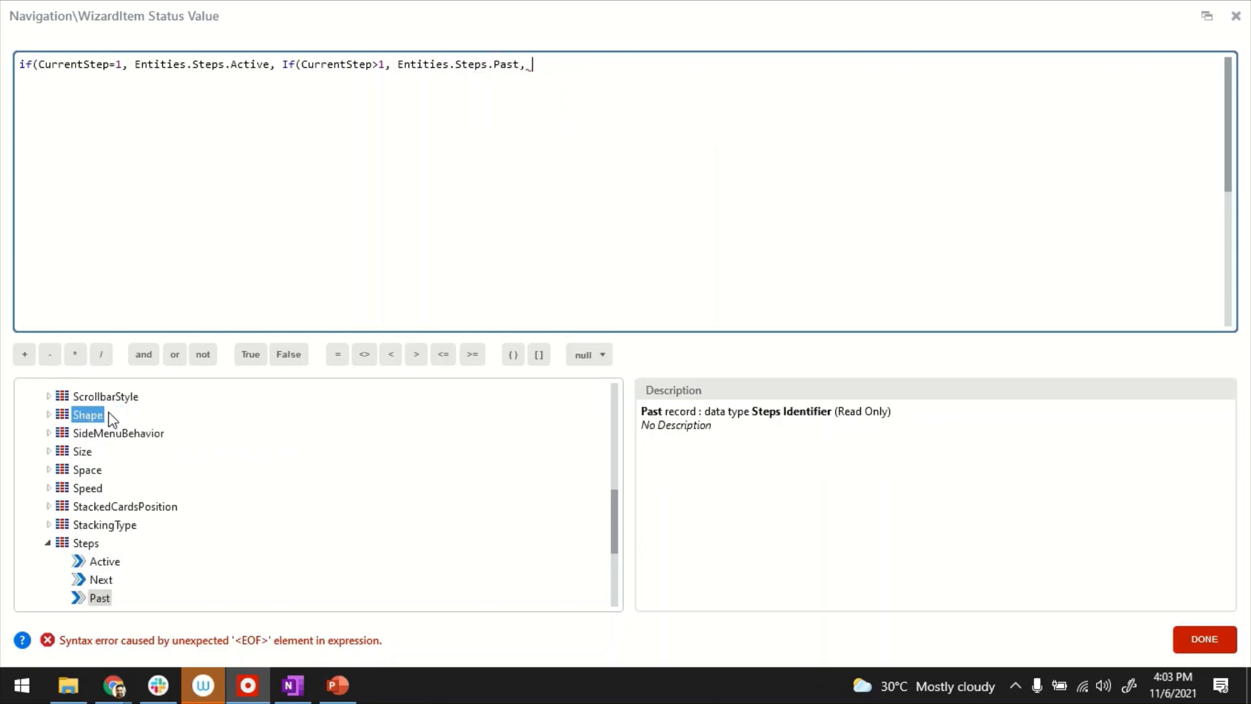
type("Ent")
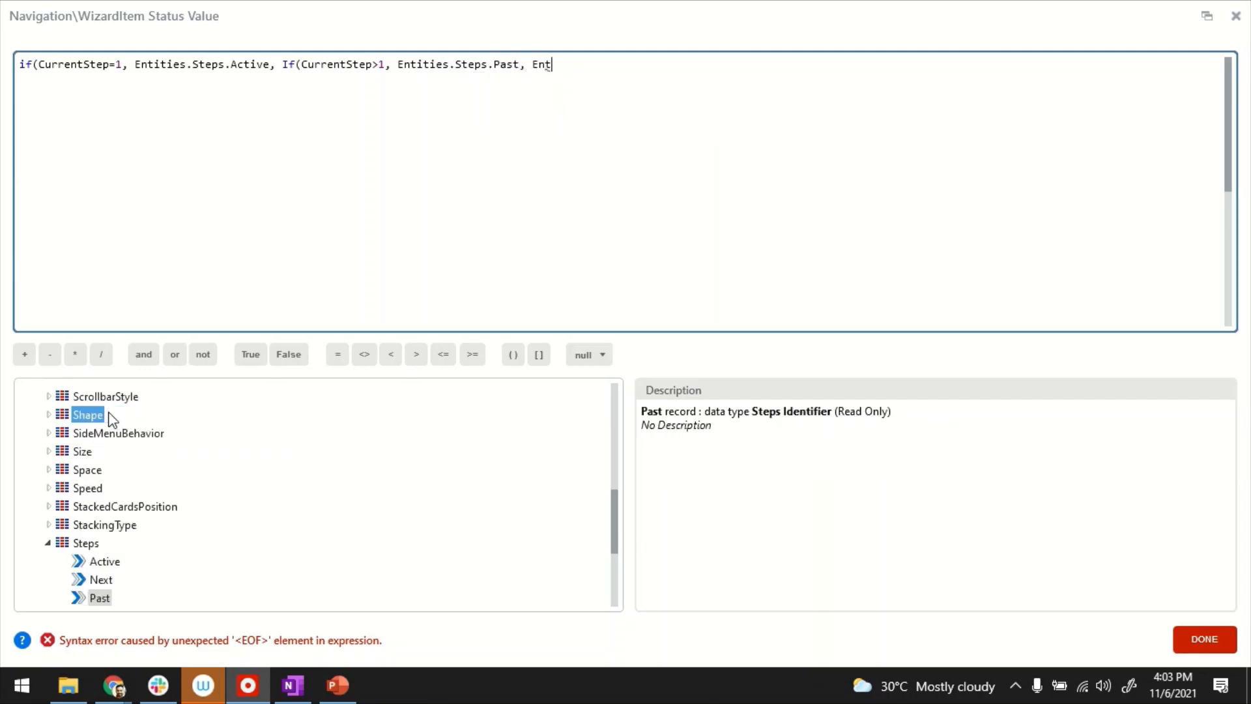
type("ities.Steps")
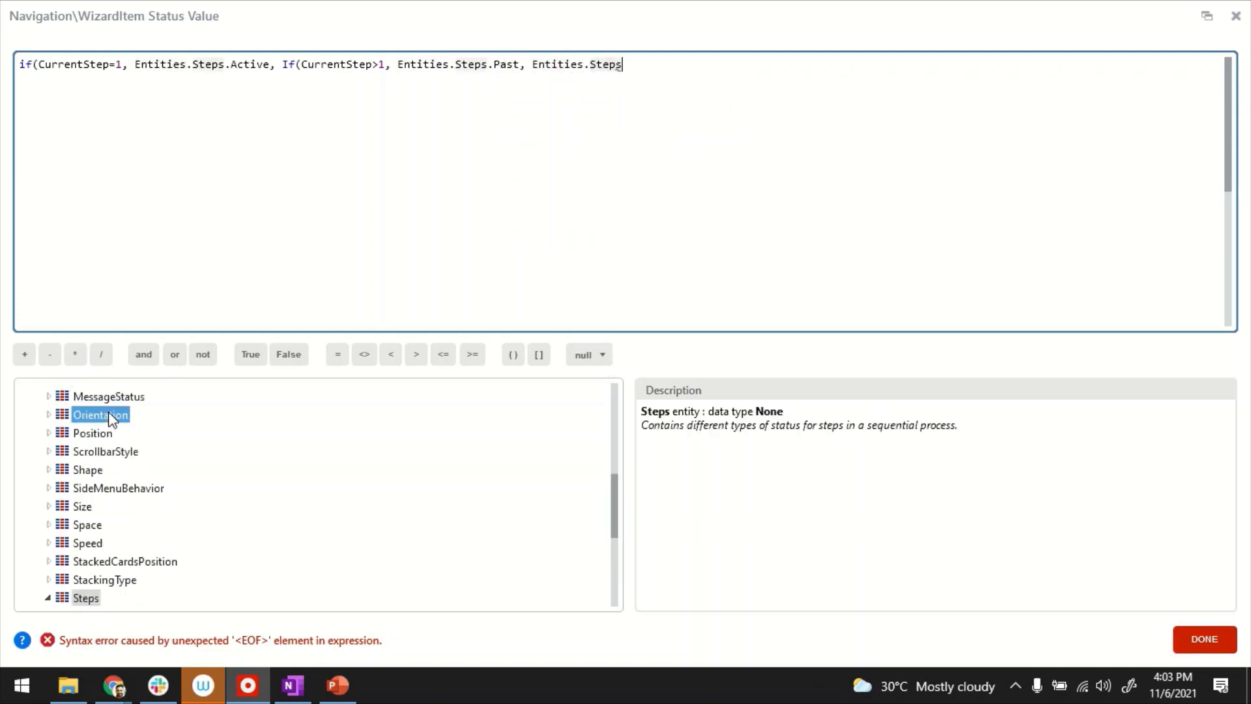
type(".")
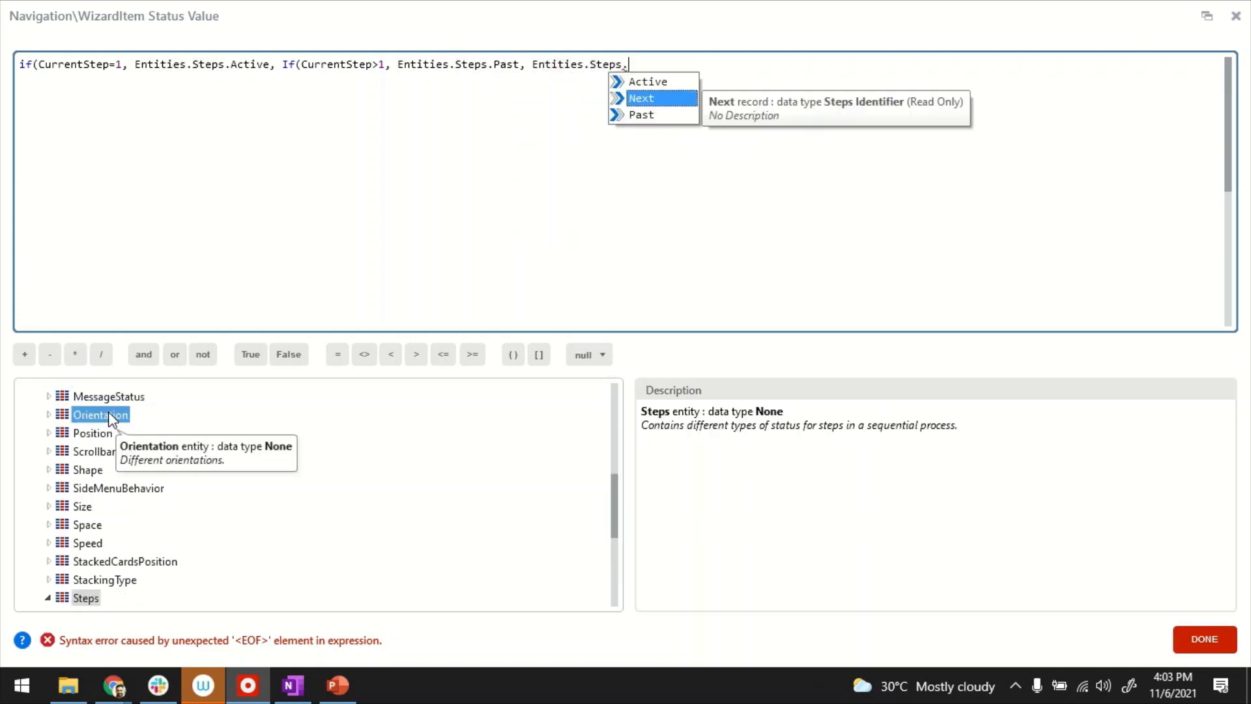
left_click(641, 98)
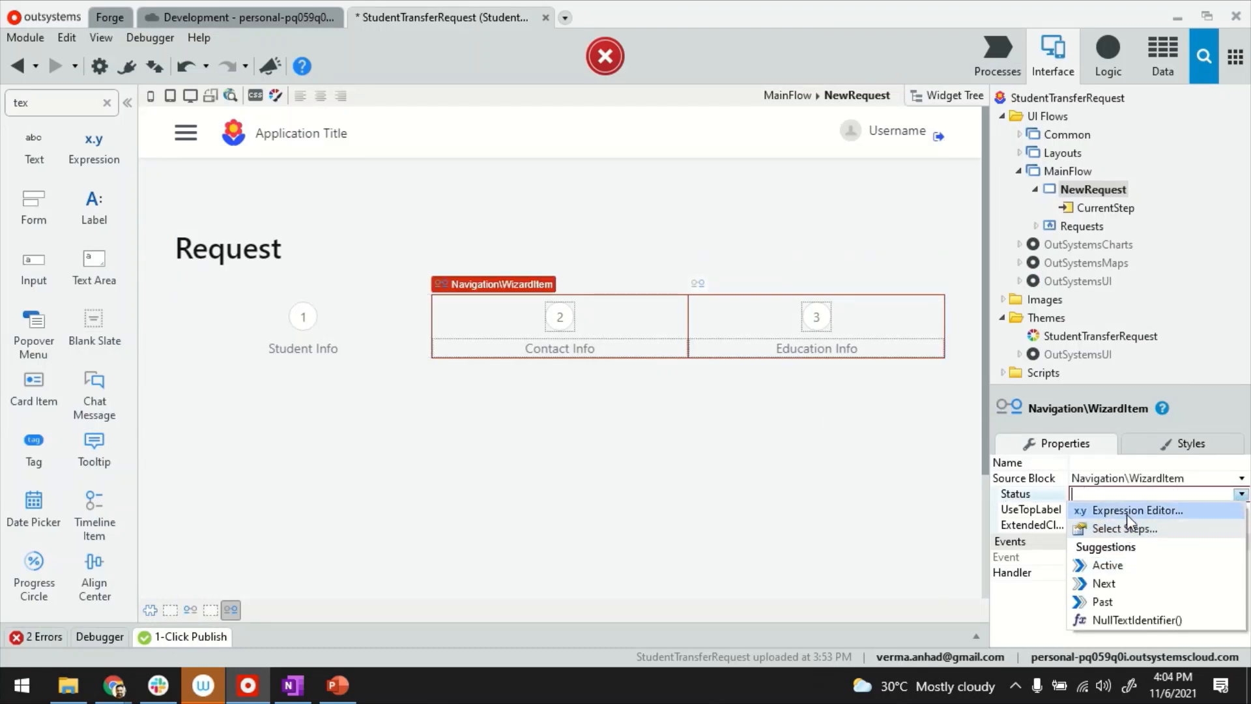
Give the Contact Info step the same status expression with step number 2.
left_click(1134, 510)
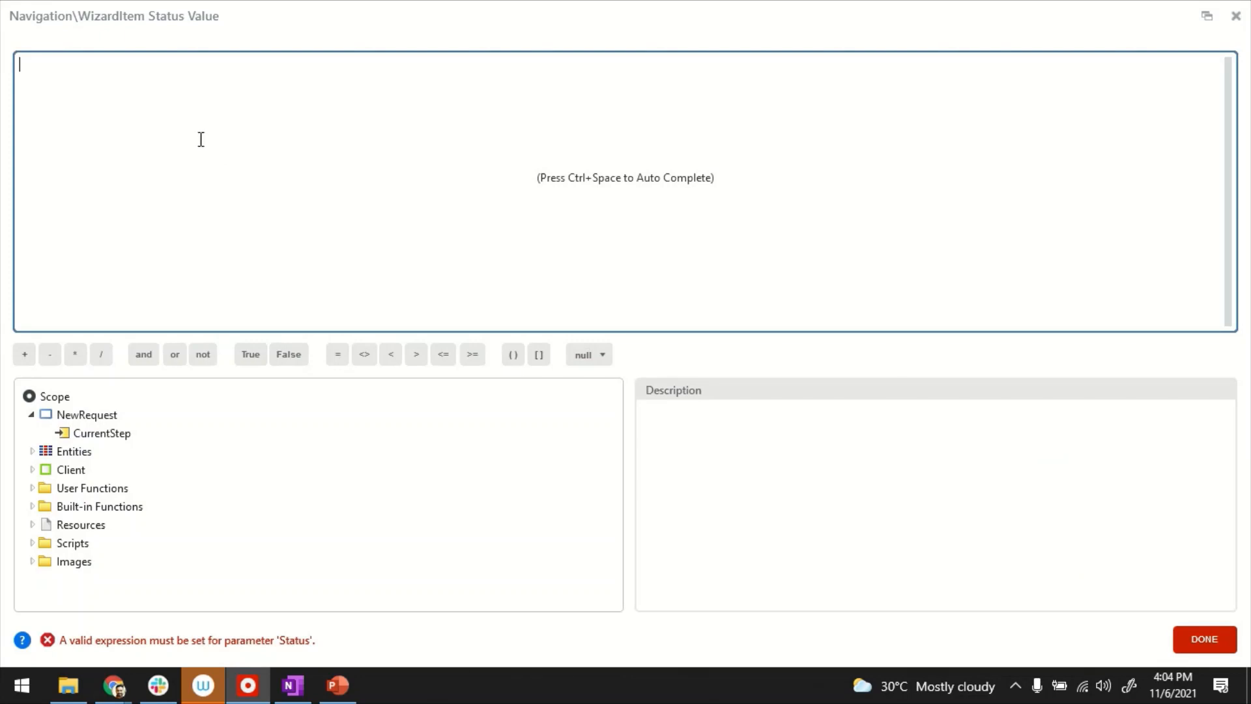
type("If(CurrentStep=1, Entities.Steps.Active, If(CurrentStep>1, Entities.Steps.Past, Entities.Steps.Next))")
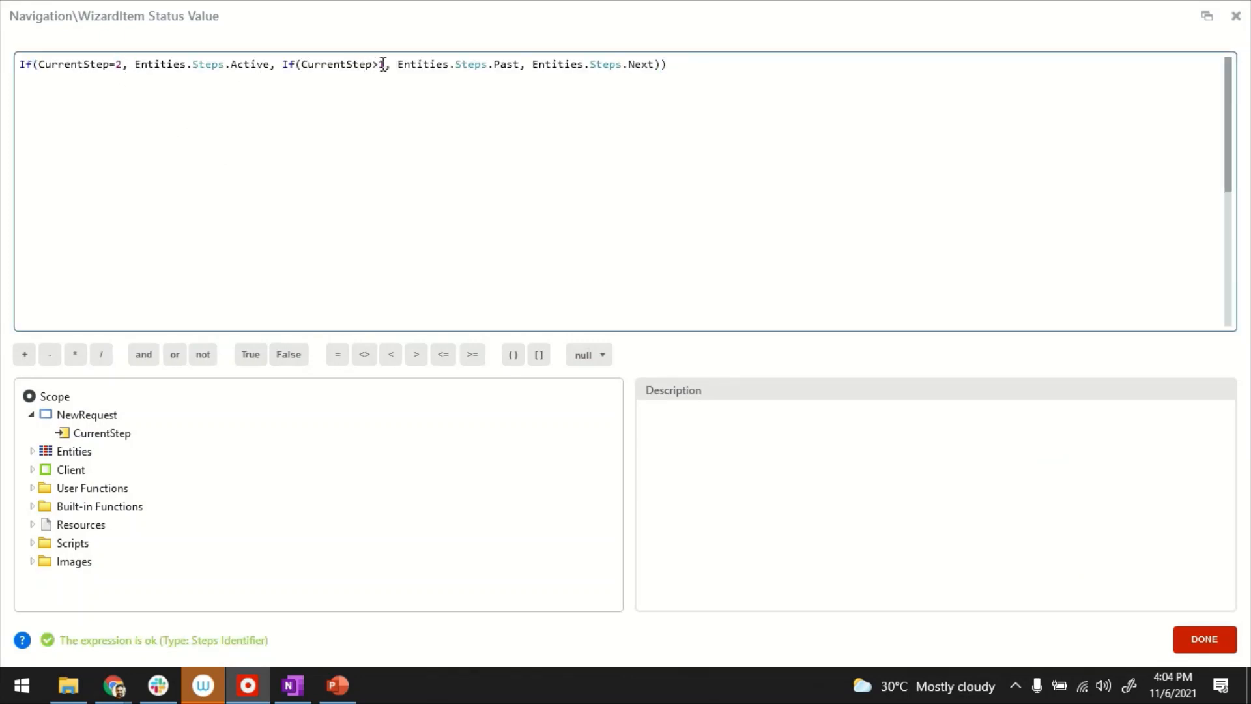
type("2")
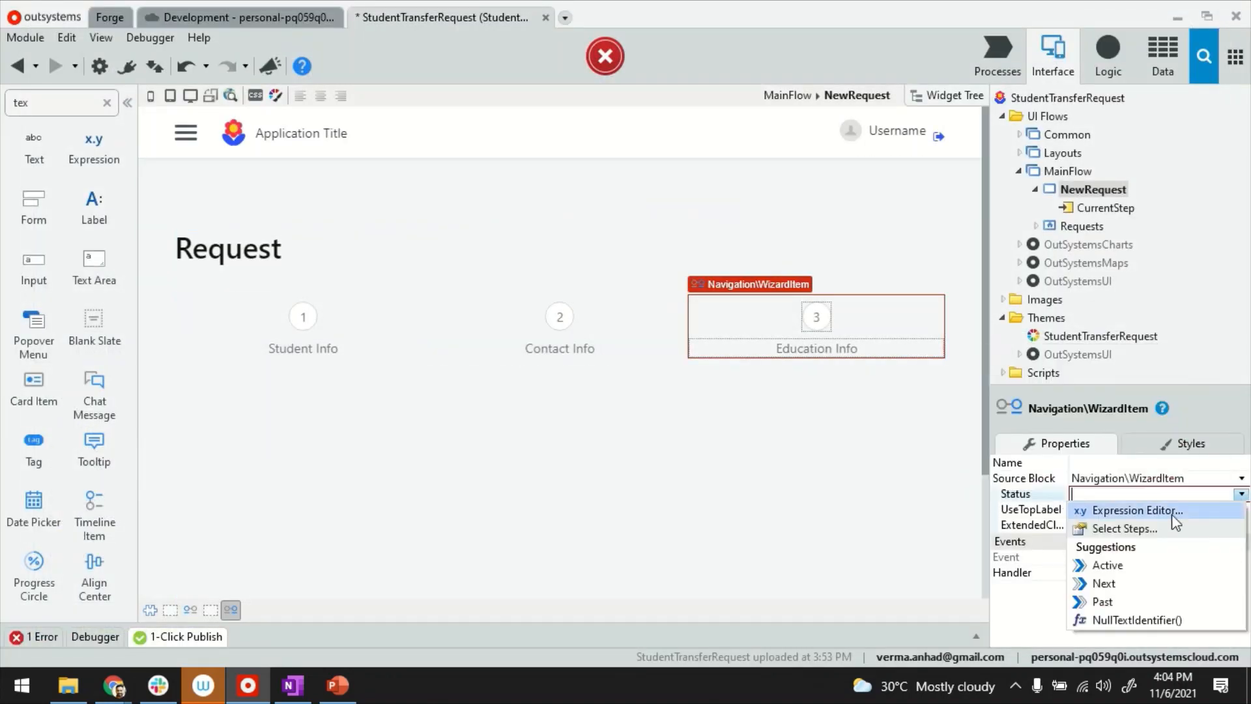
Give the Education Info step the same status expression with step number 3.
left_click(1136, 510)
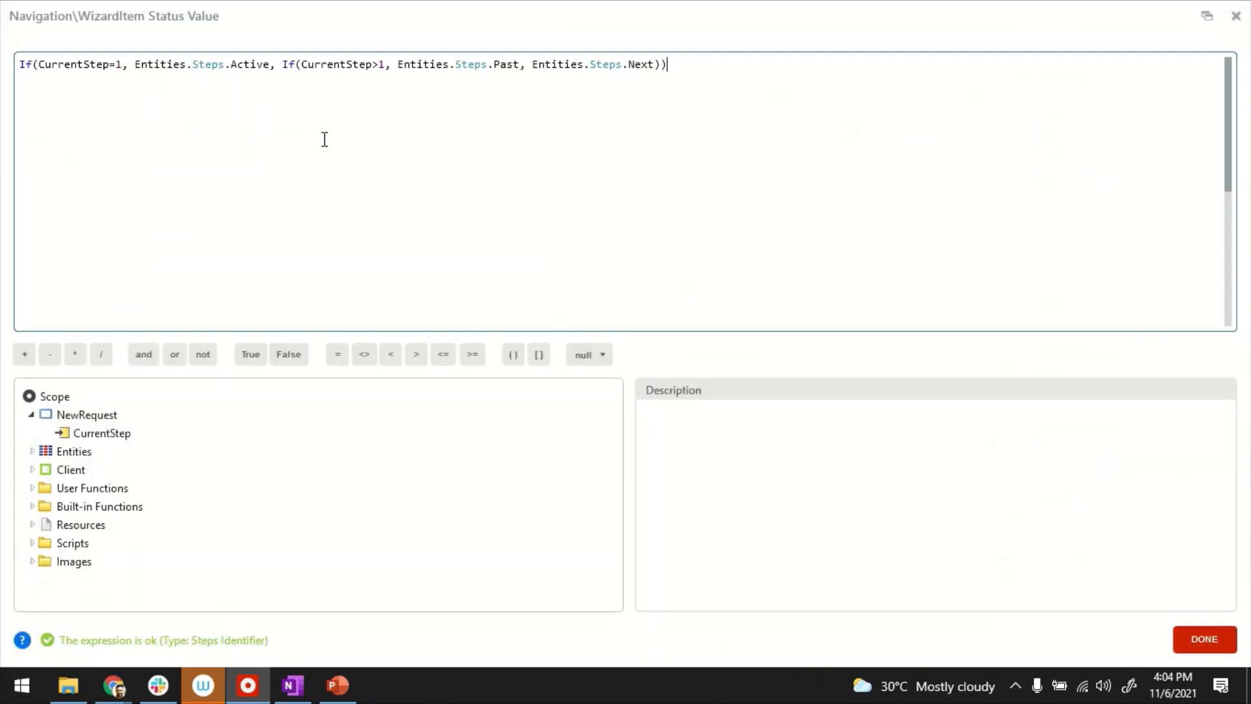
type("3")
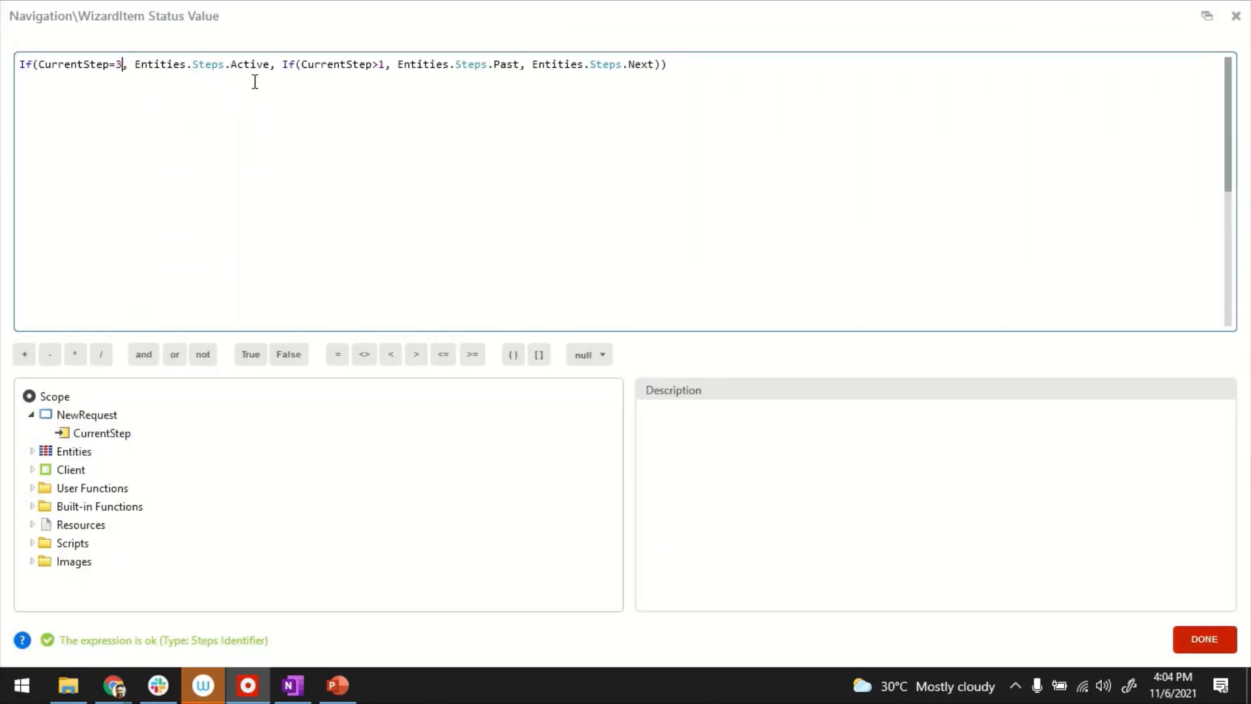
type("3")
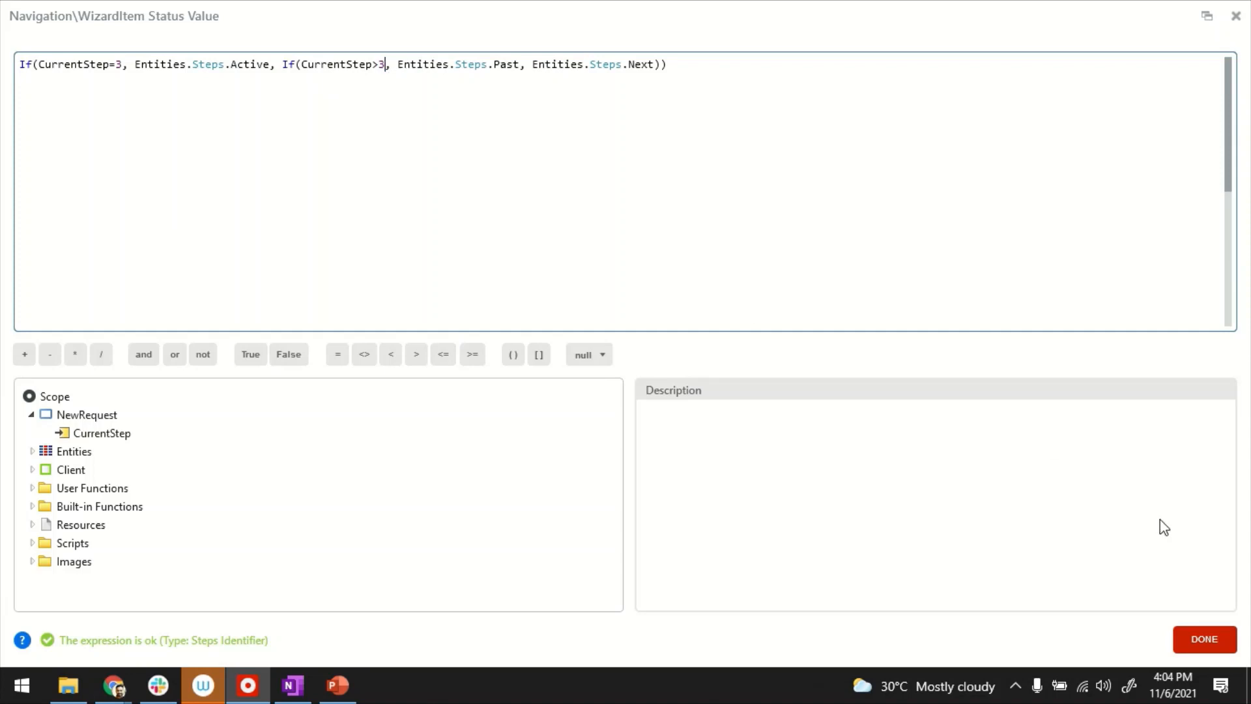
left_click(1203, 638)
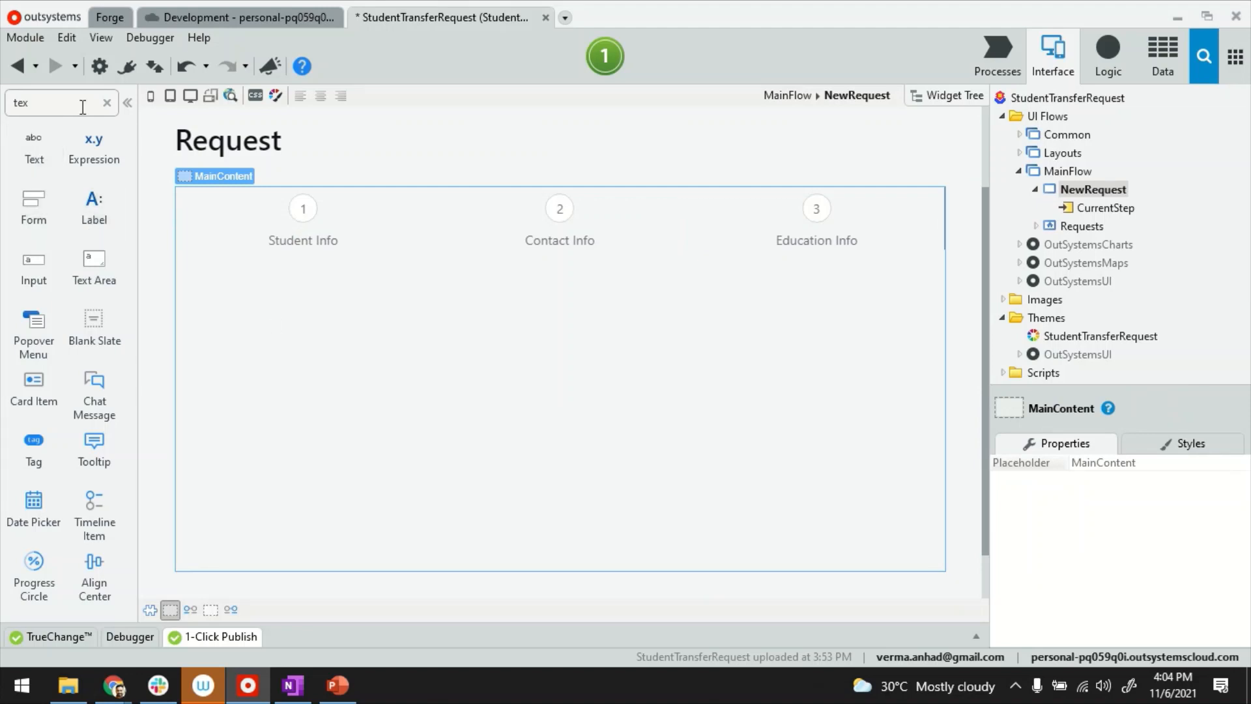
Place three If widgets in MainContent below the Navigation\Wizard.
left_click(105, 103)
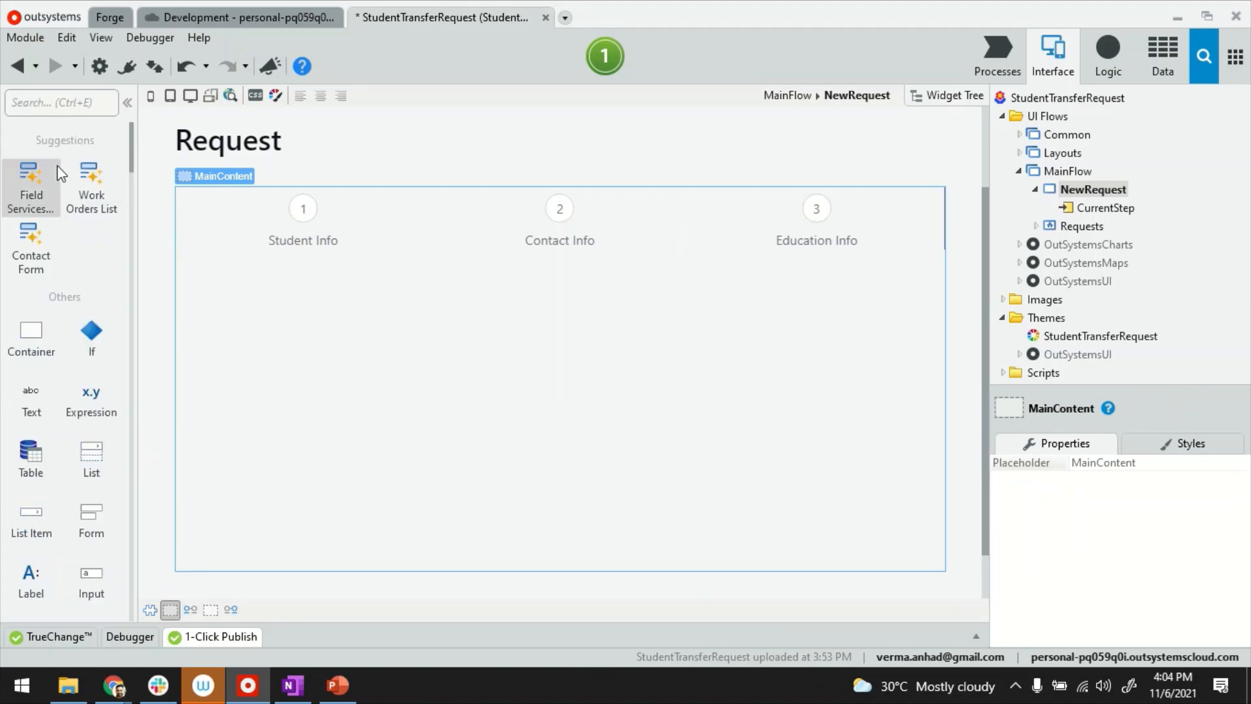
left_click(1106, 207)
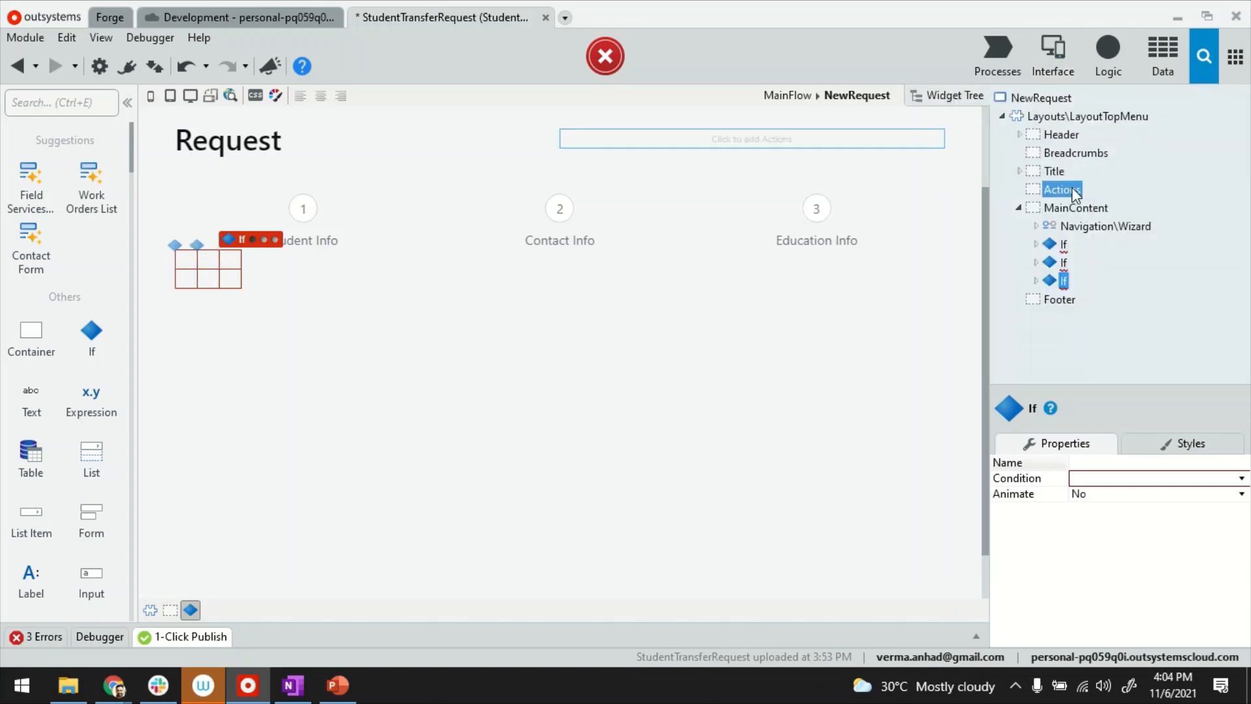
Set the first If condition to CurrentStep=1 and the second to CurrentStep=2.
left_click(1104, 225)
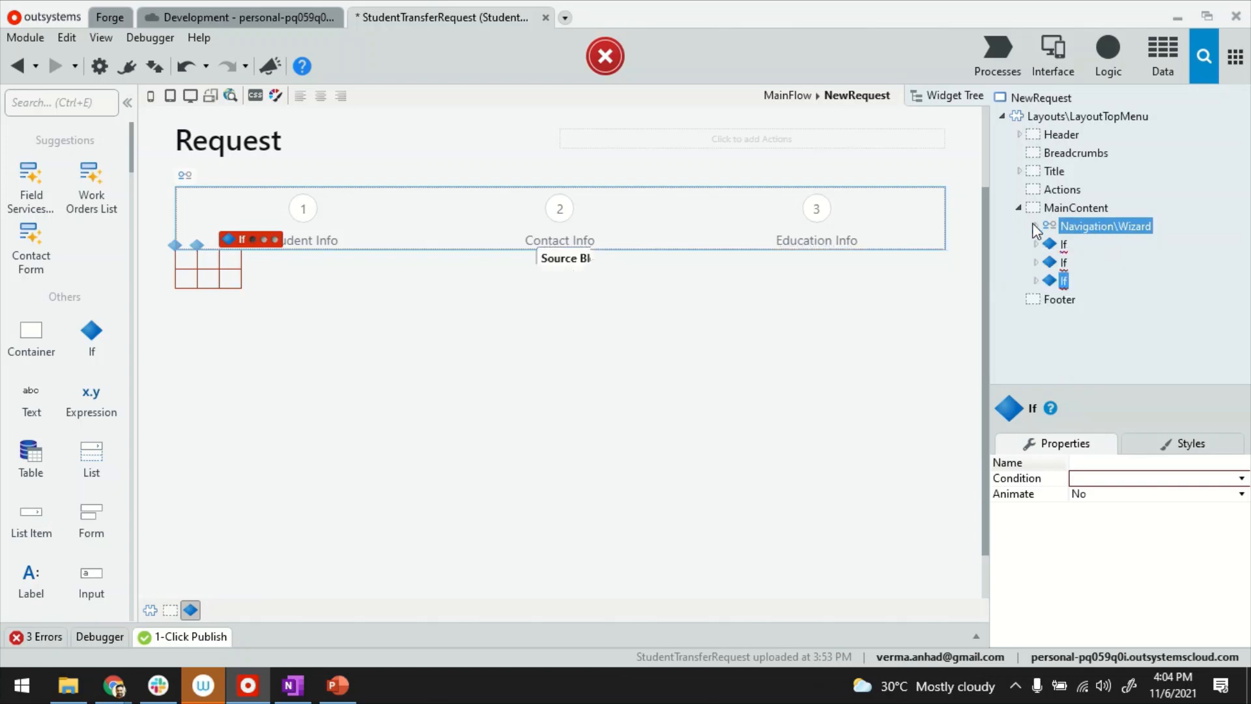
left_click(1038, 226)
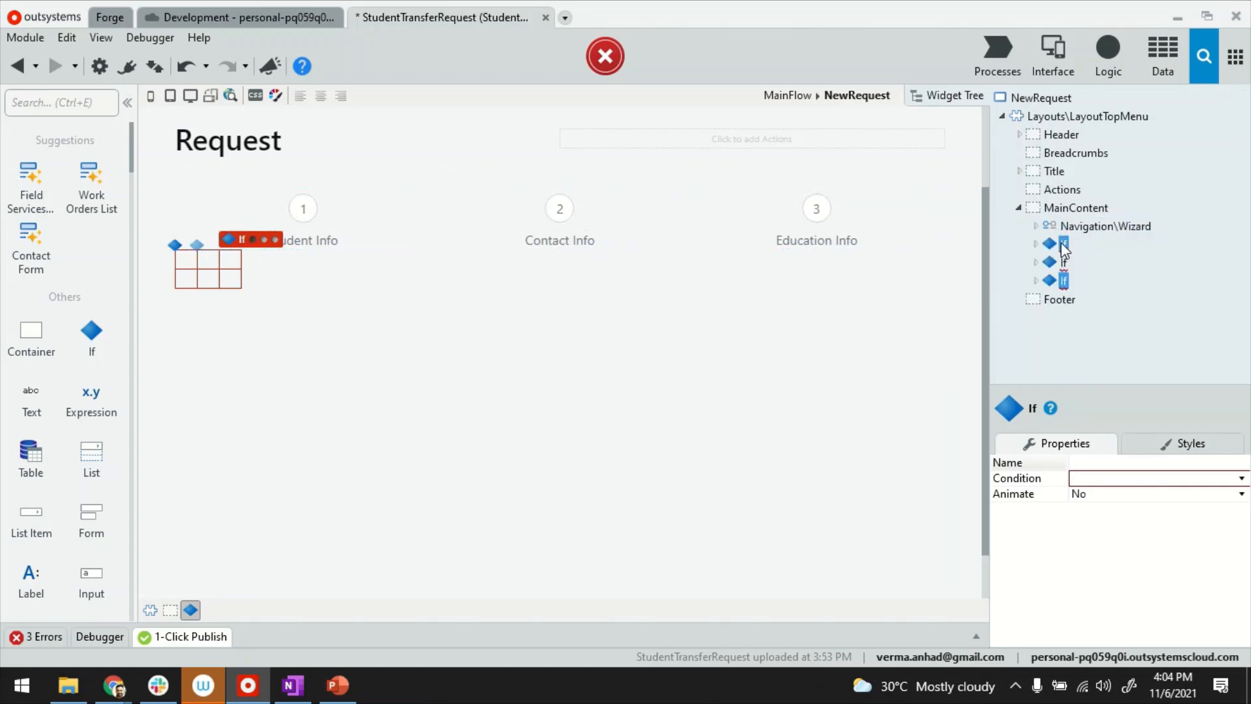
left_click(1063, 279)
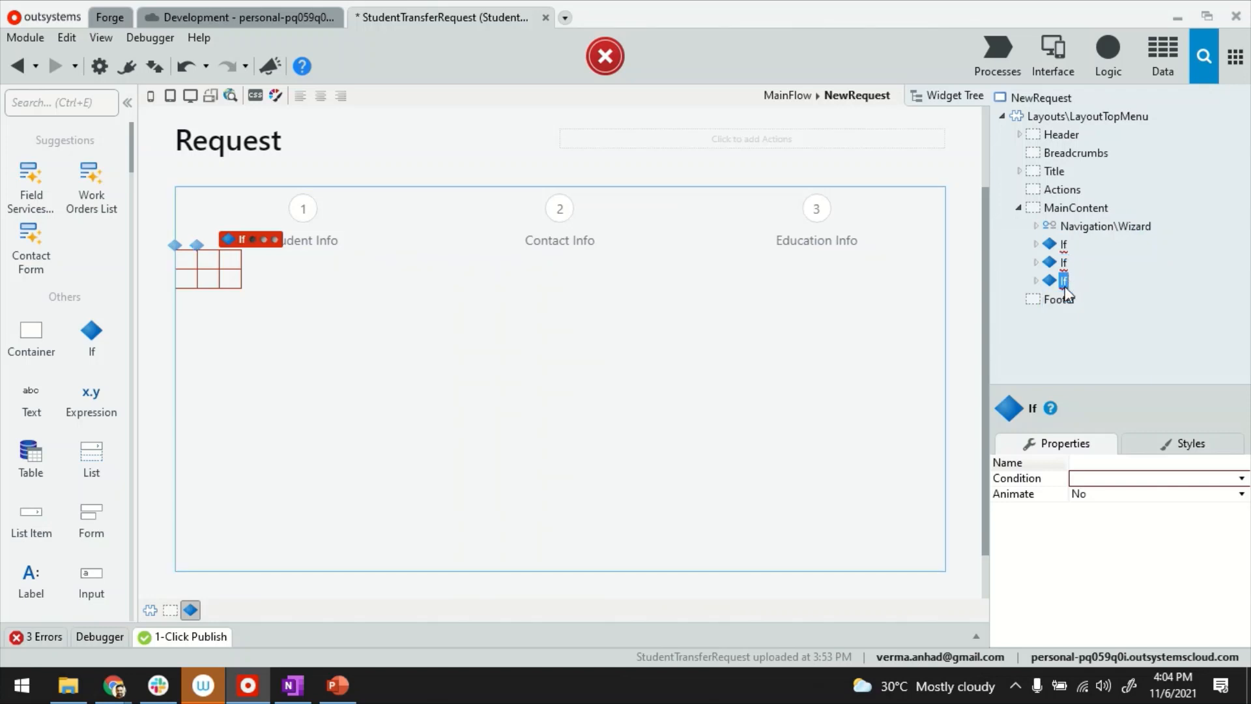
mouse_move(1063, 280)
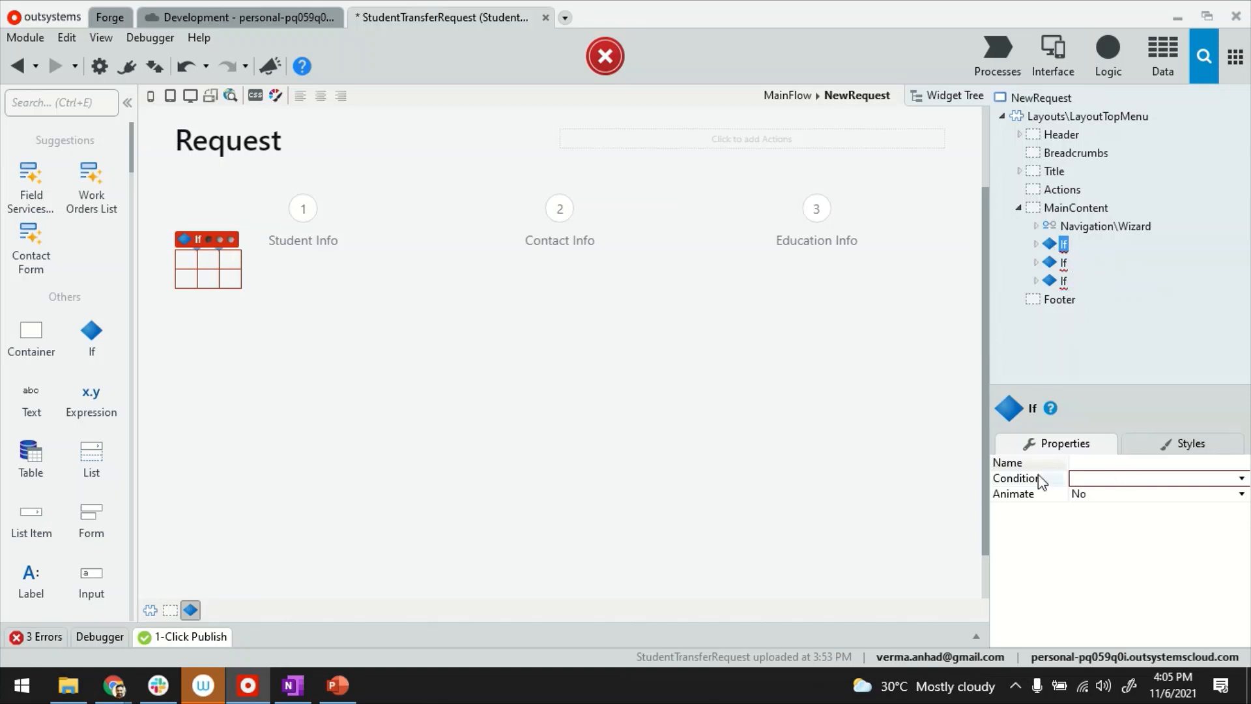
left_click(1156, 478)
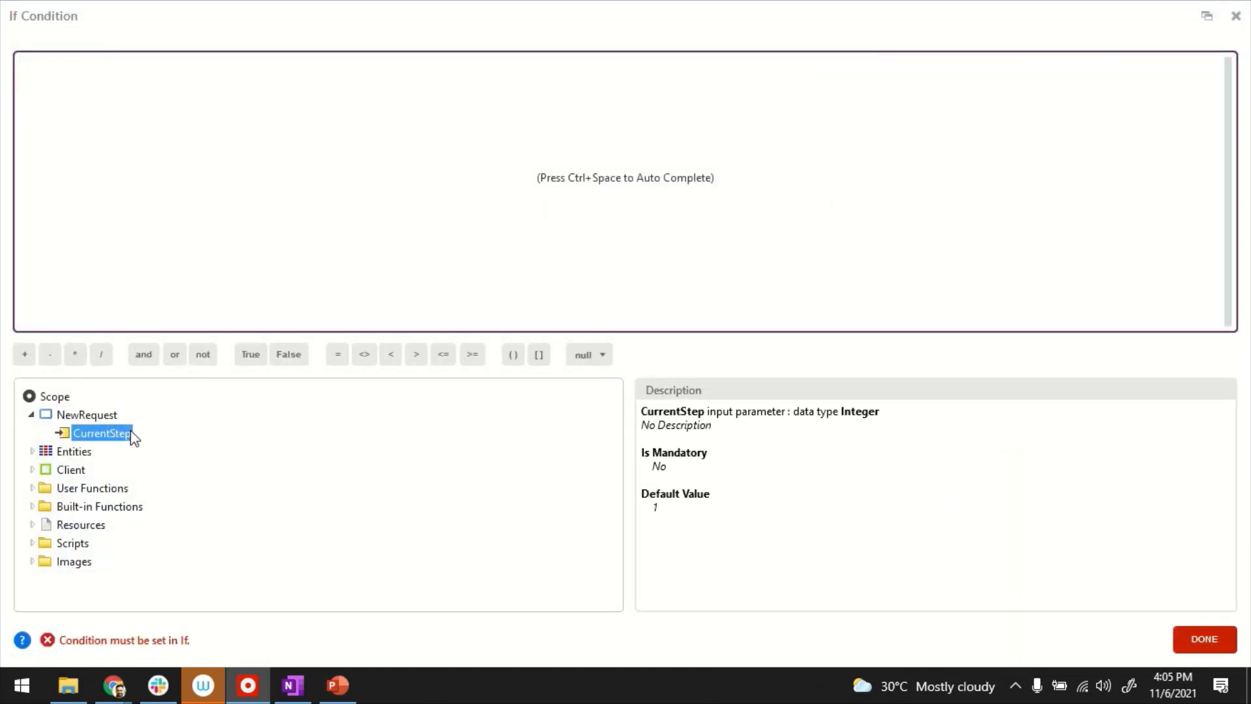
type("CurrentStep=1")
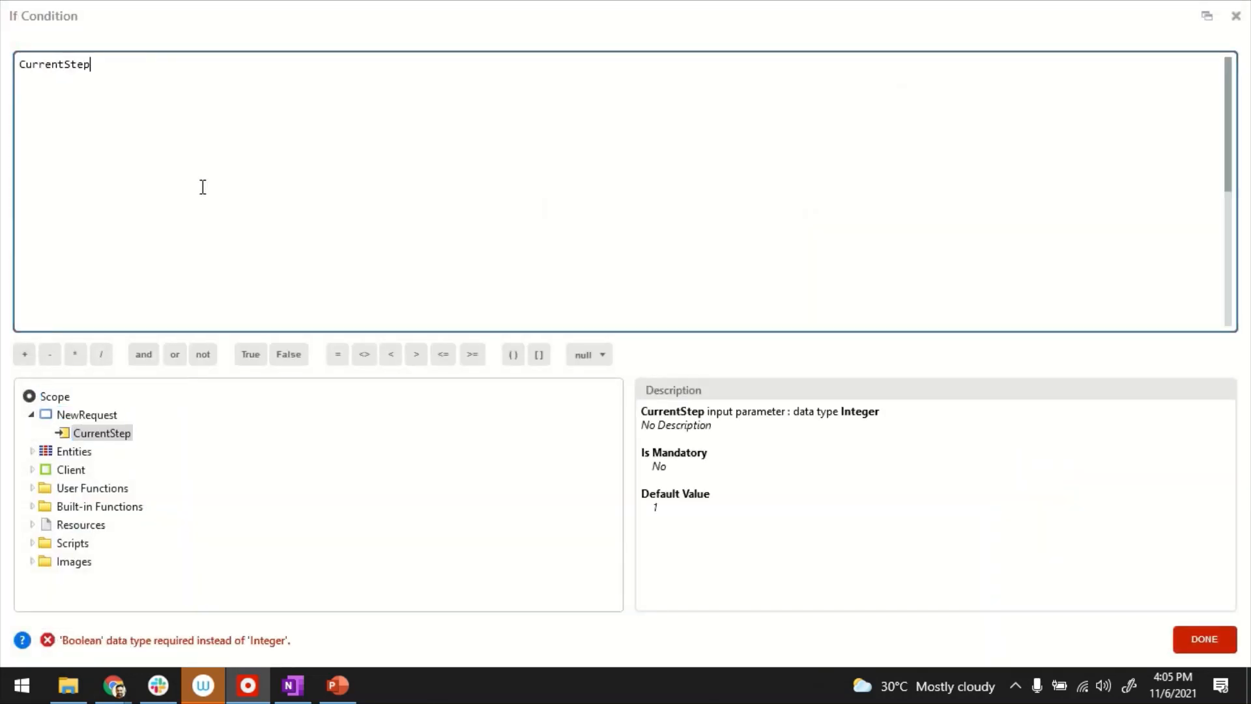
type("=2")
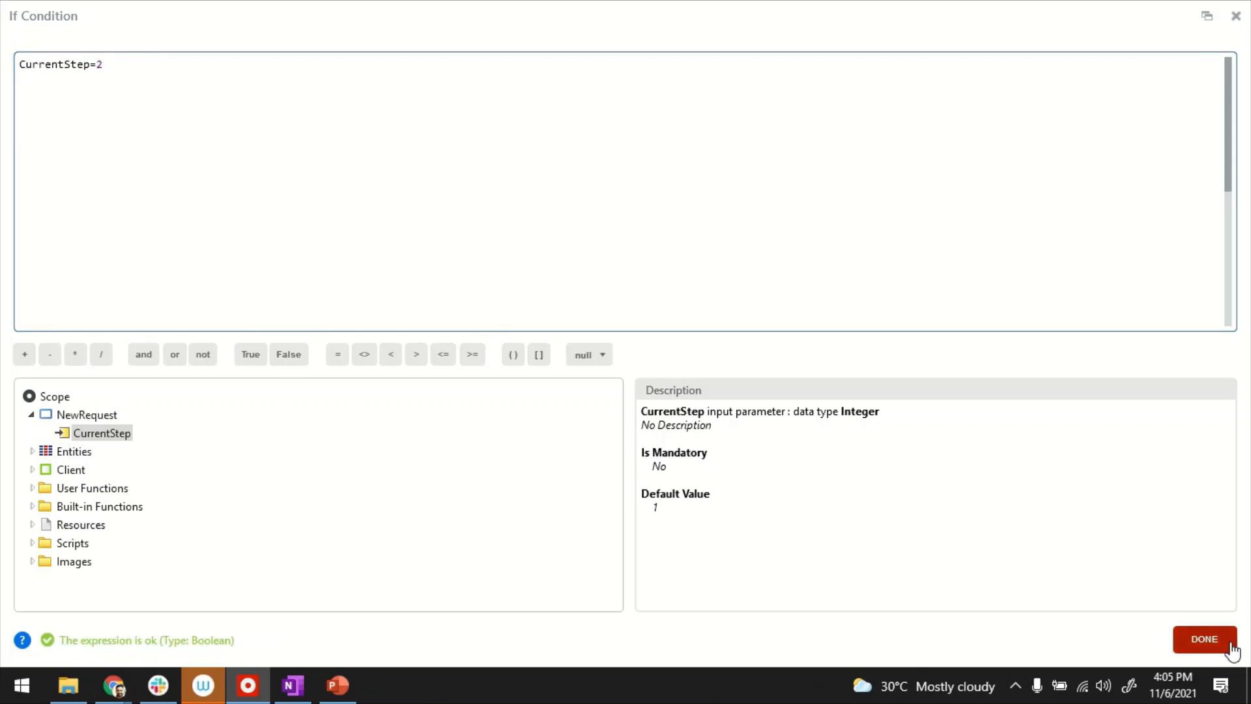
left_click(1203, 638)
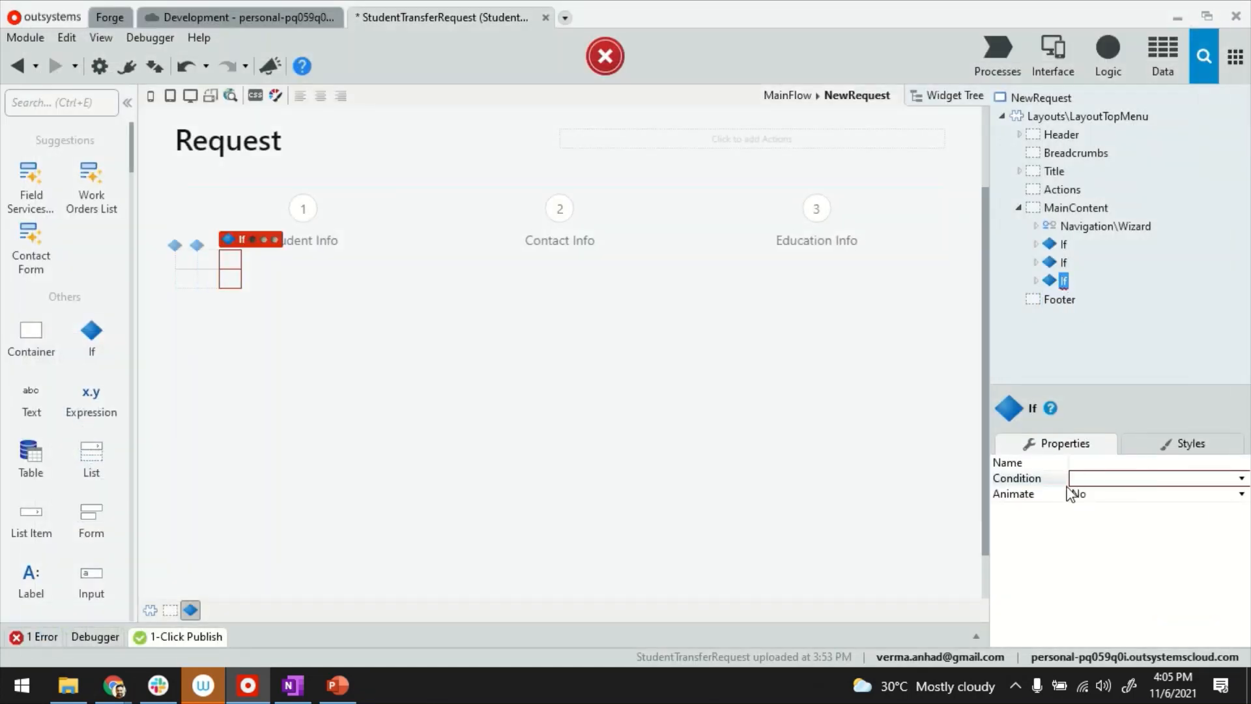
Set the third If block's condition to CurrentStep=3.
left_click(1155, 477)
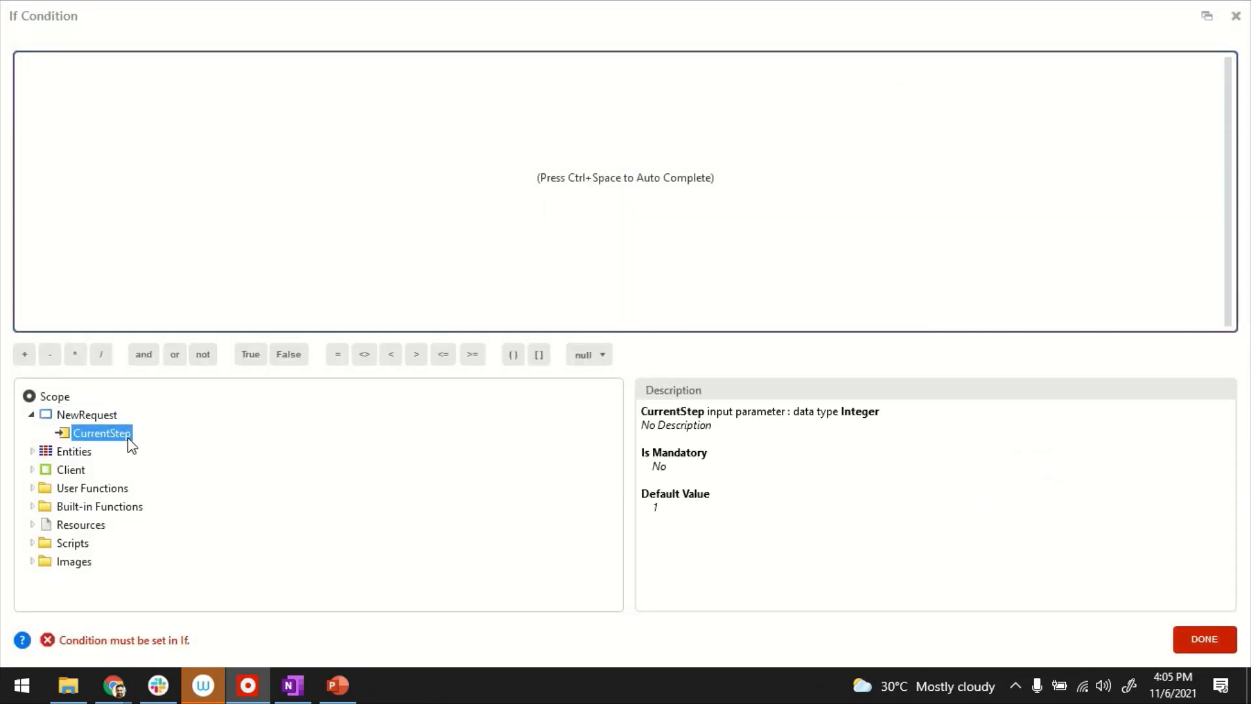
type("CurrentStep=3")
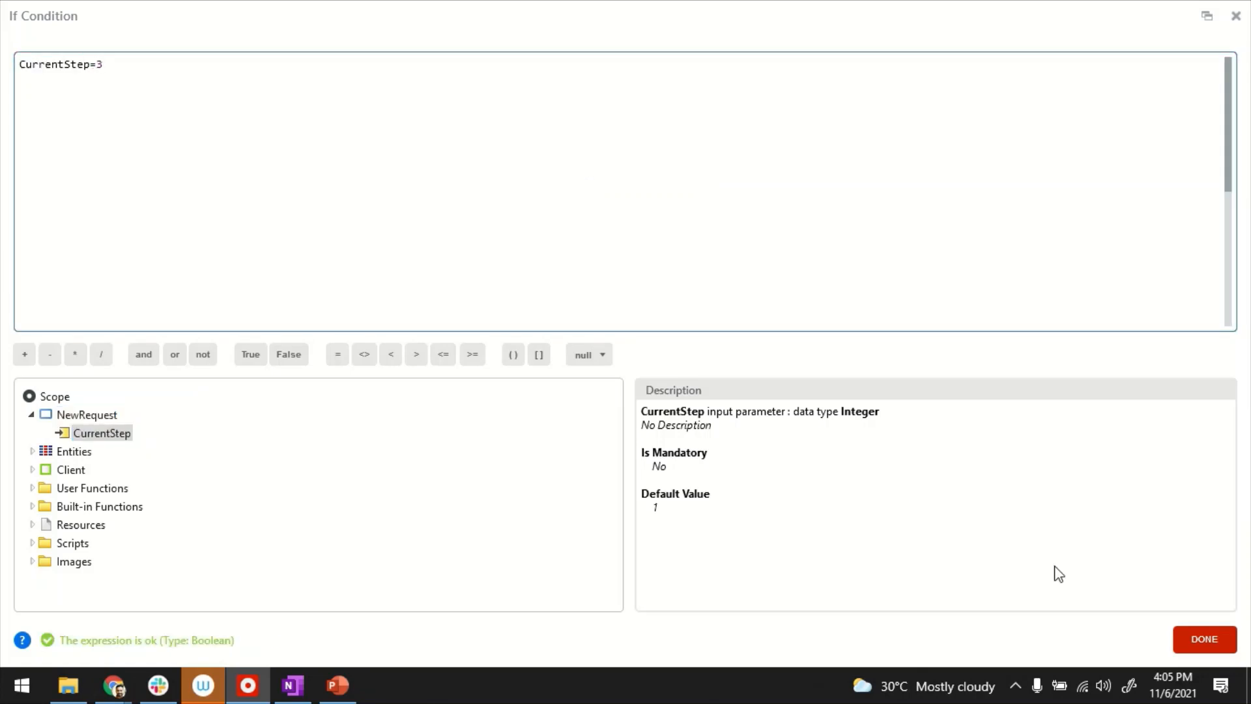
left_click(1202, 639)
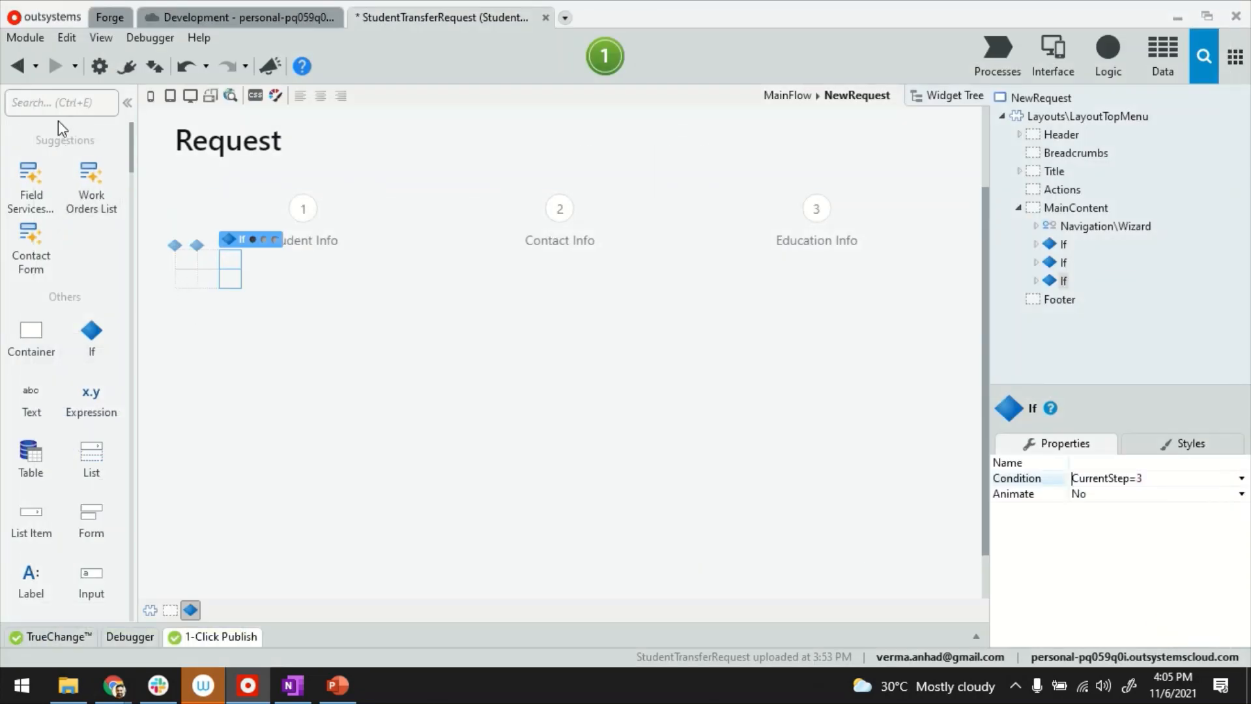
Drop a Form into each If and bind them to the Student, Contact and Education entities.
type("for")
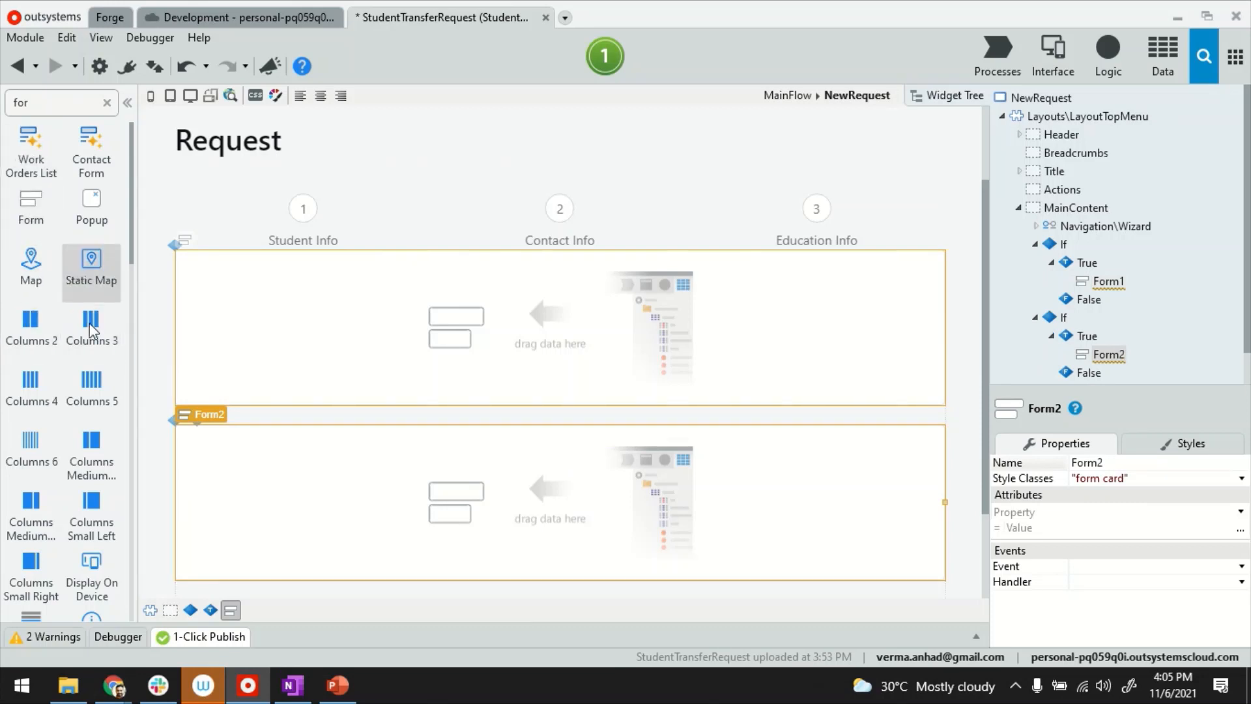
scroll("down", 3)
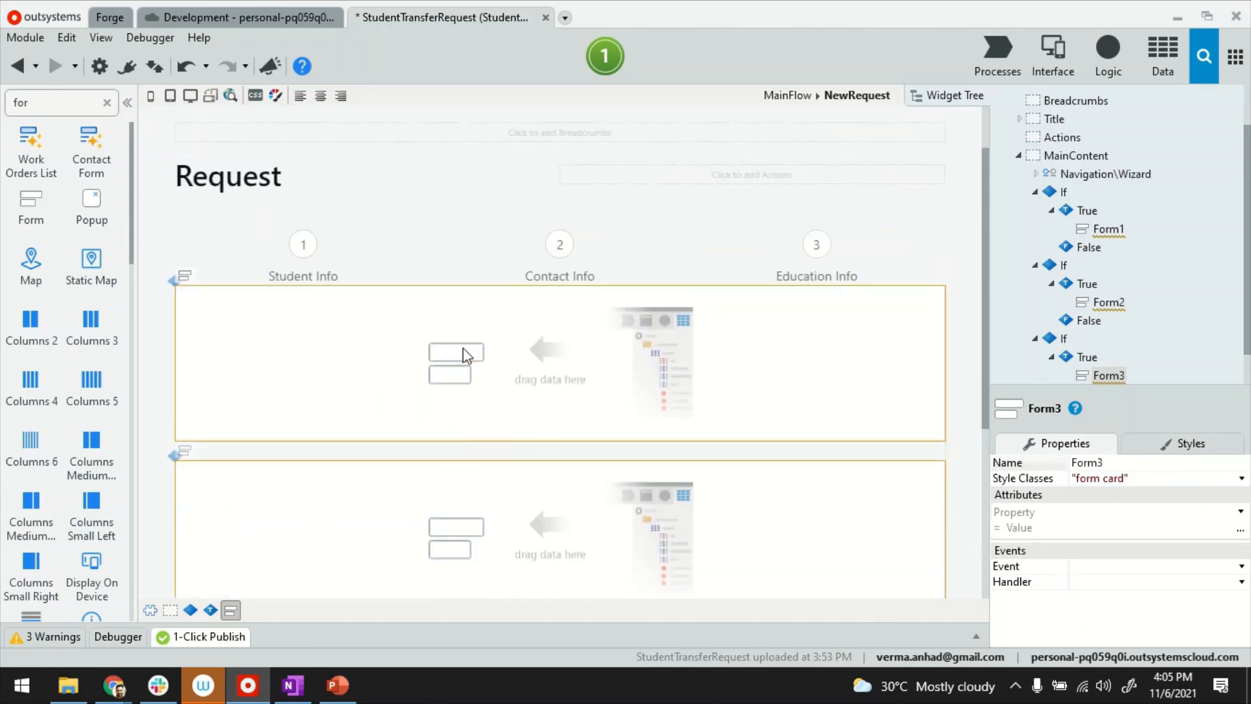
mouse_move(795, 342)
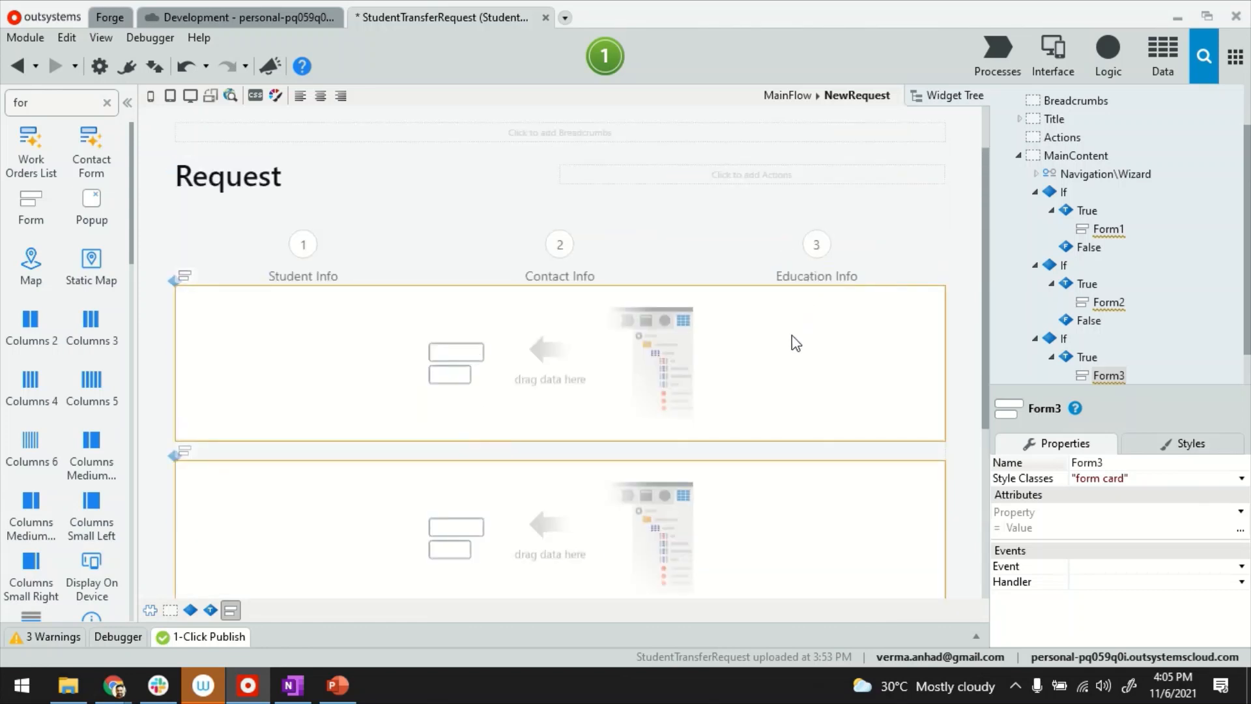
left_click(1161, 53)
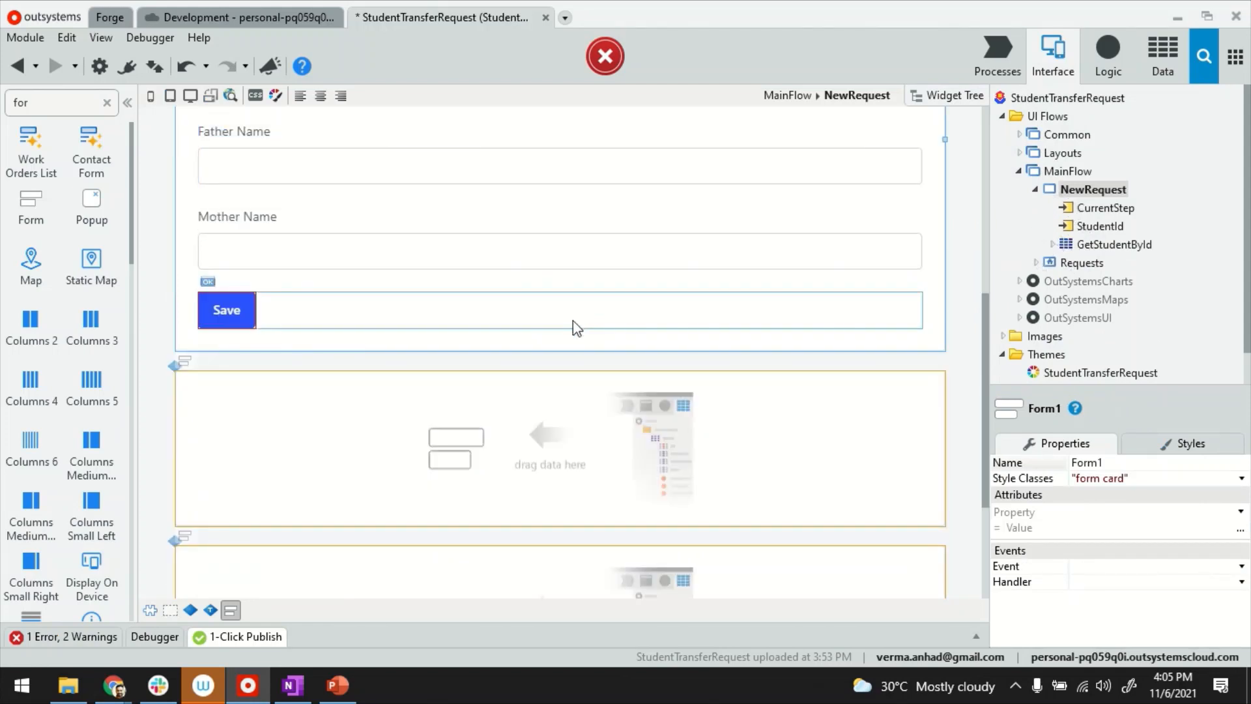
left_click(1160, 55)
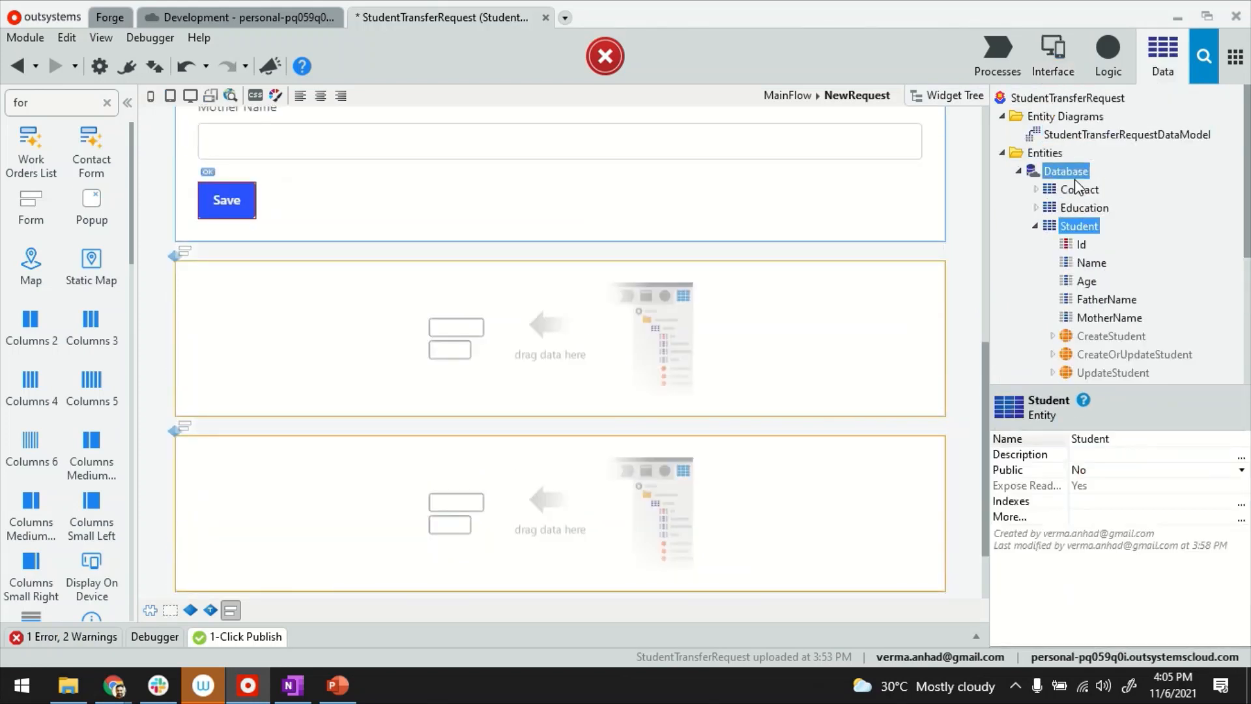
left_click(1051, 52)
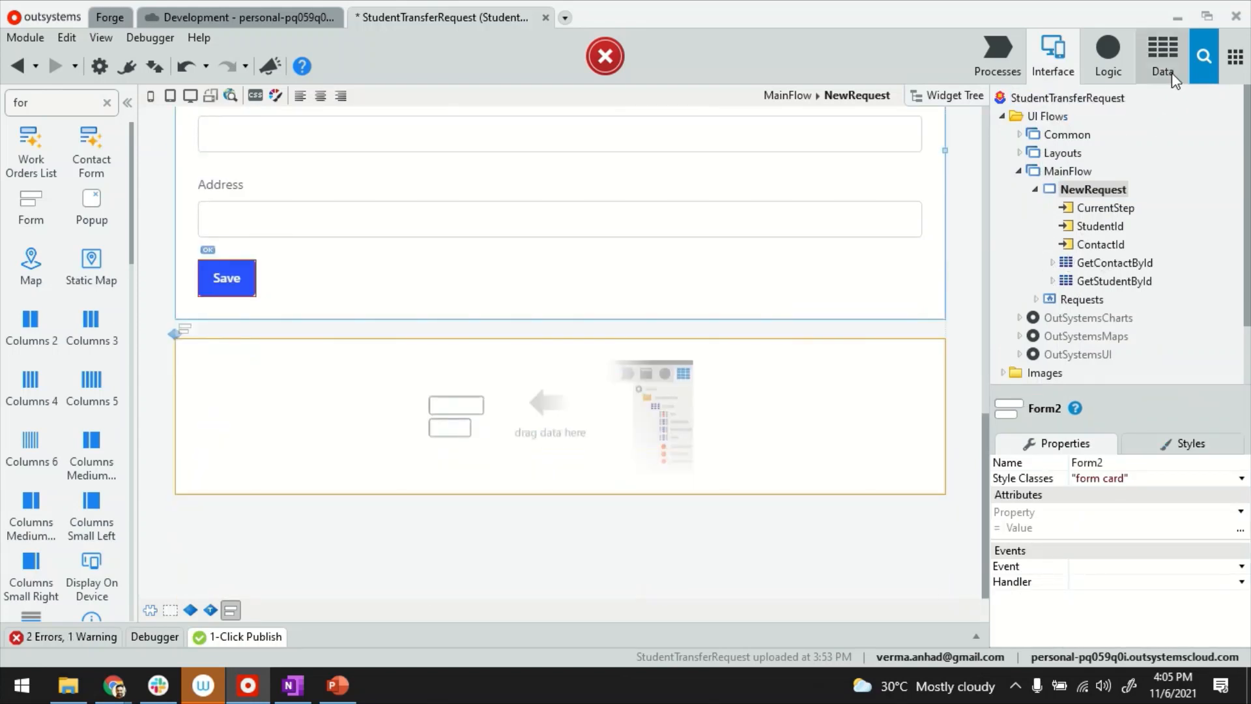
left_click(1161, 56)
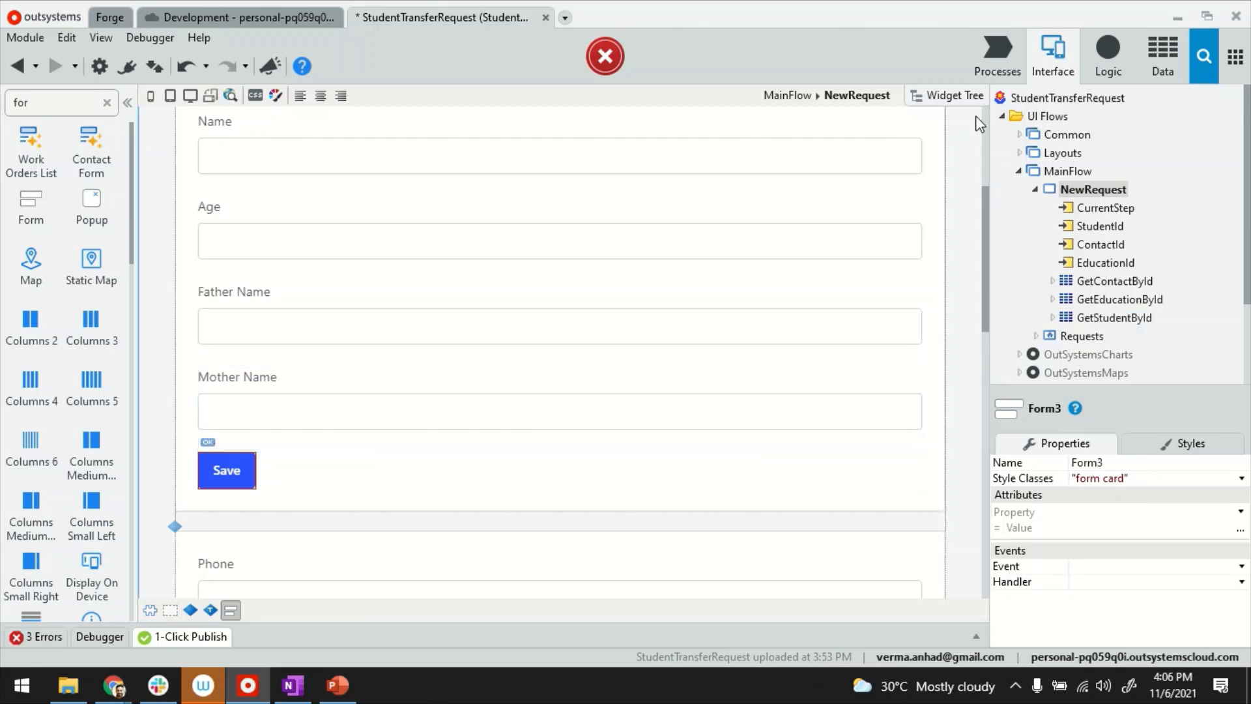
mouse_move(953, 95)
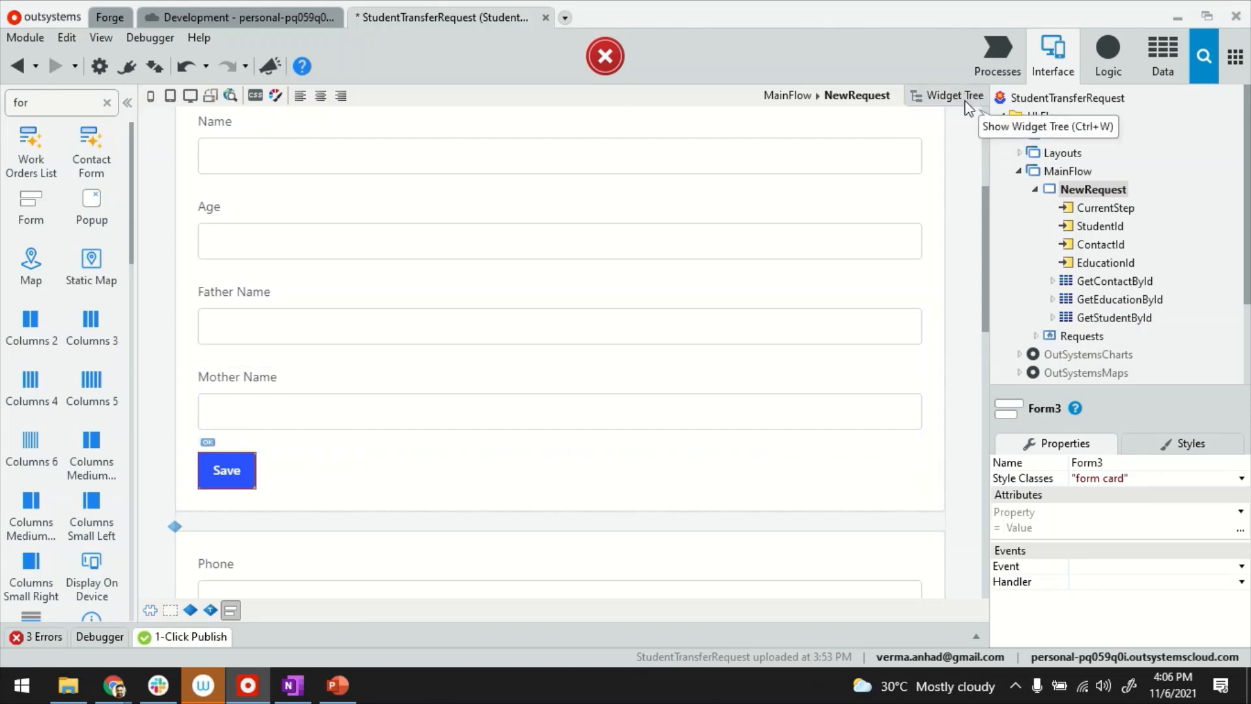
mouse_move(967, 108)
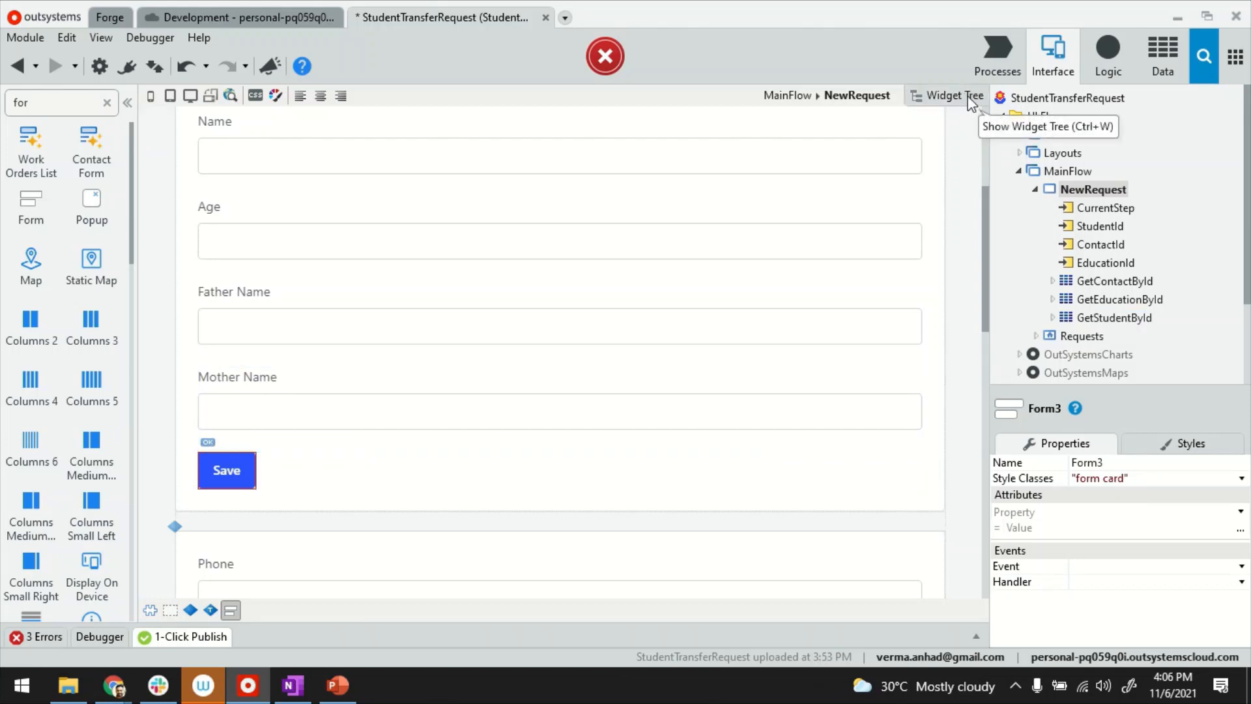
Delete each form's Save button container via the Widget Tree.
left_click(947, 95)
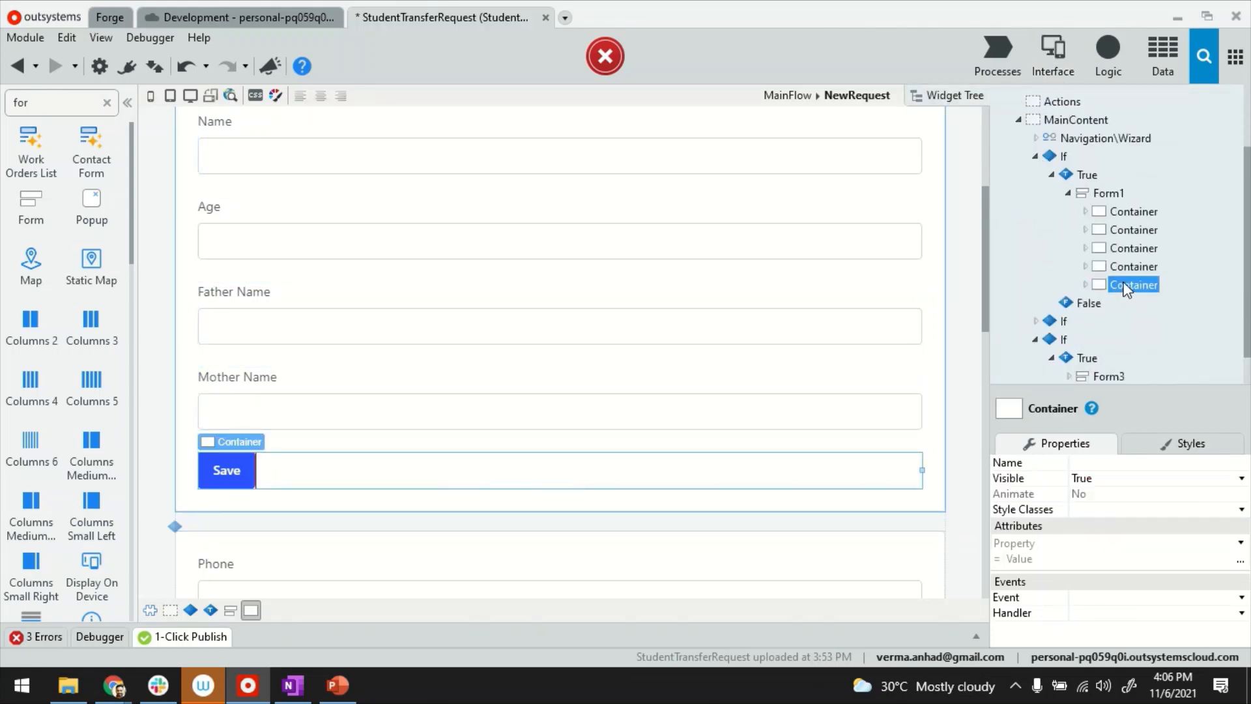
scroll("down", 3)
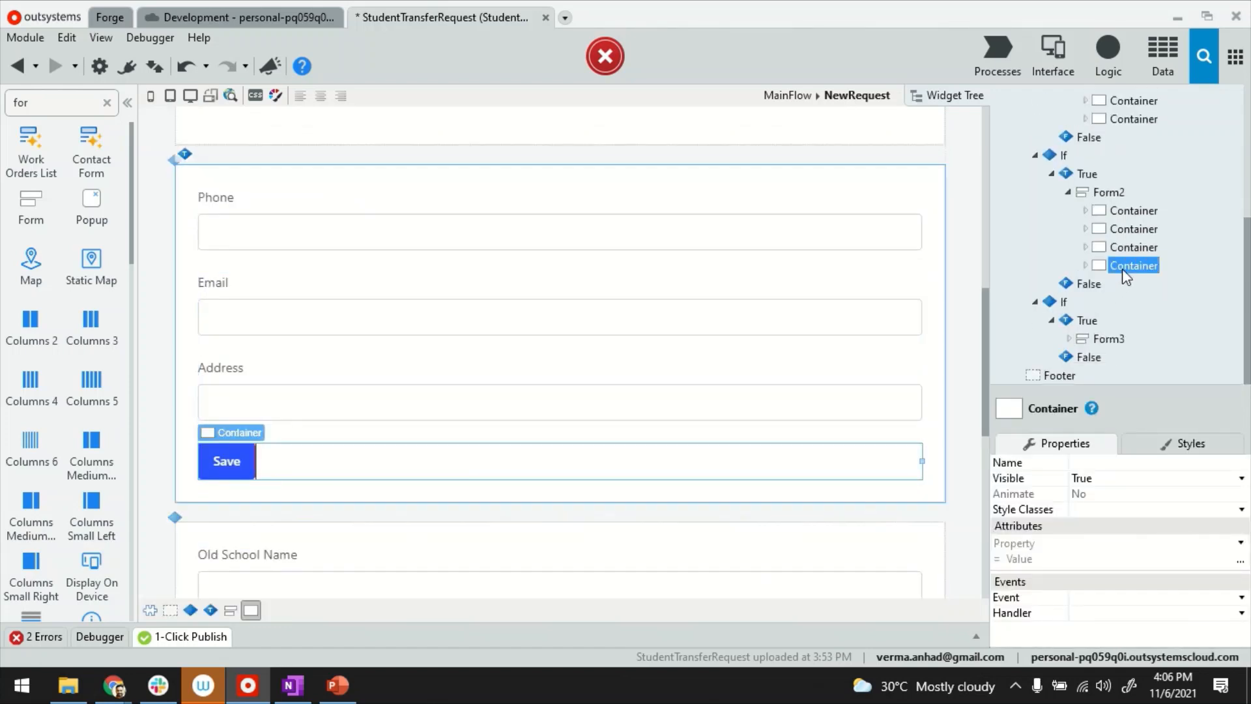
scroll("down", 3)
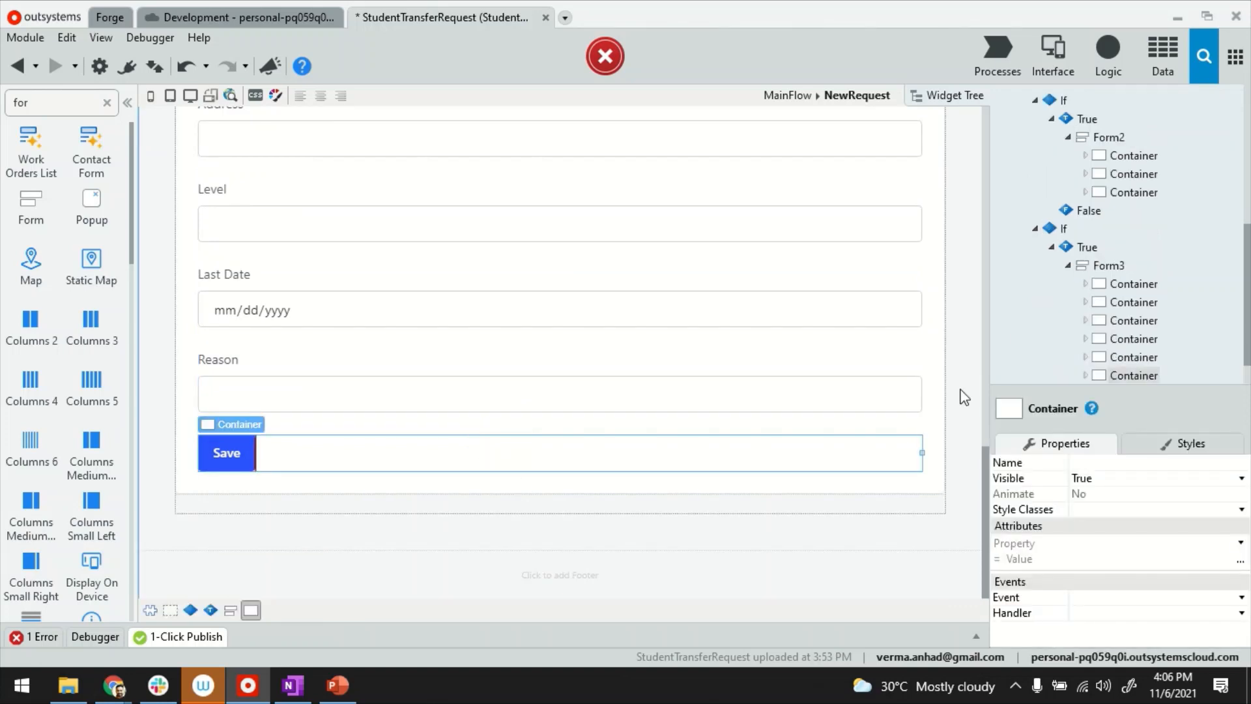
left_click(1132, 339)
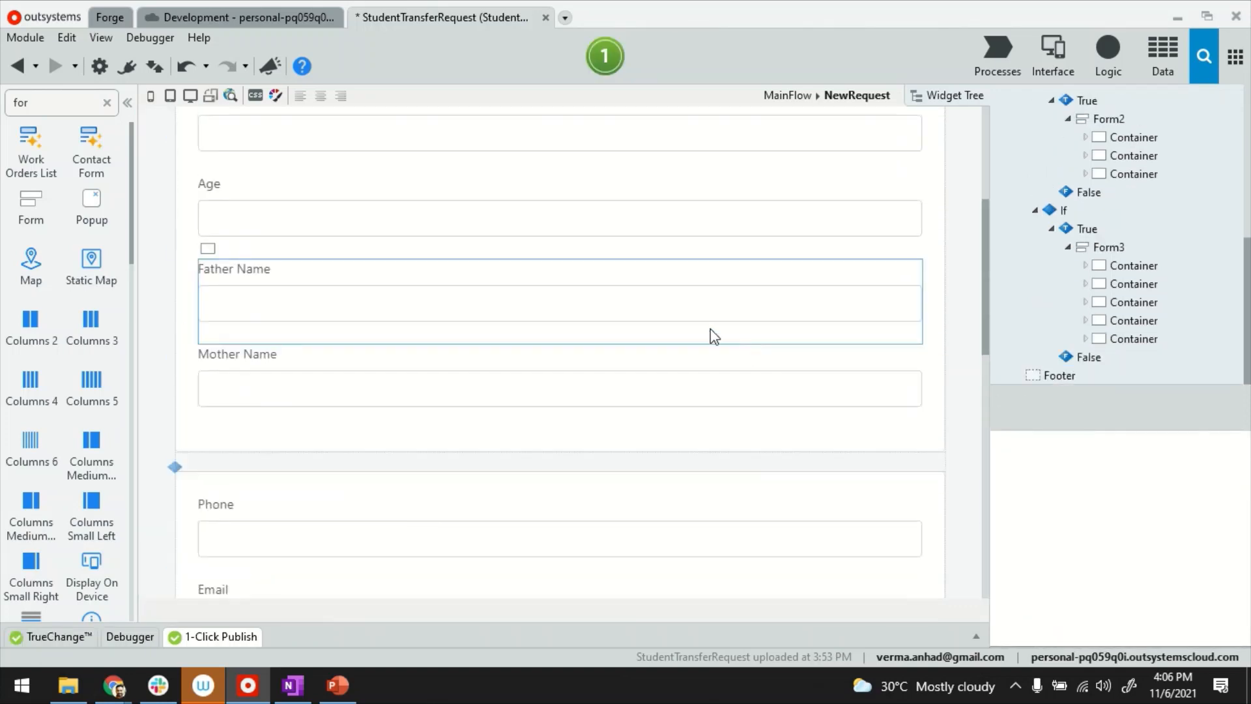
scroll("down", 3)
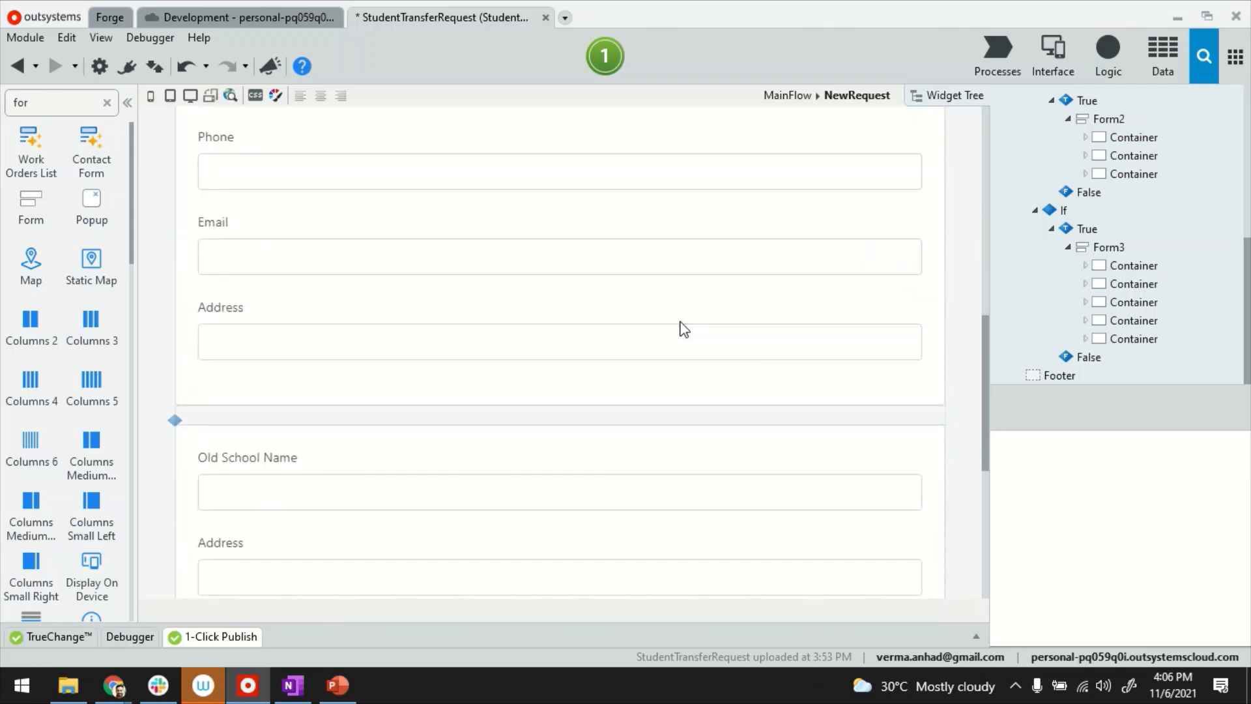
scroll("down", 3)
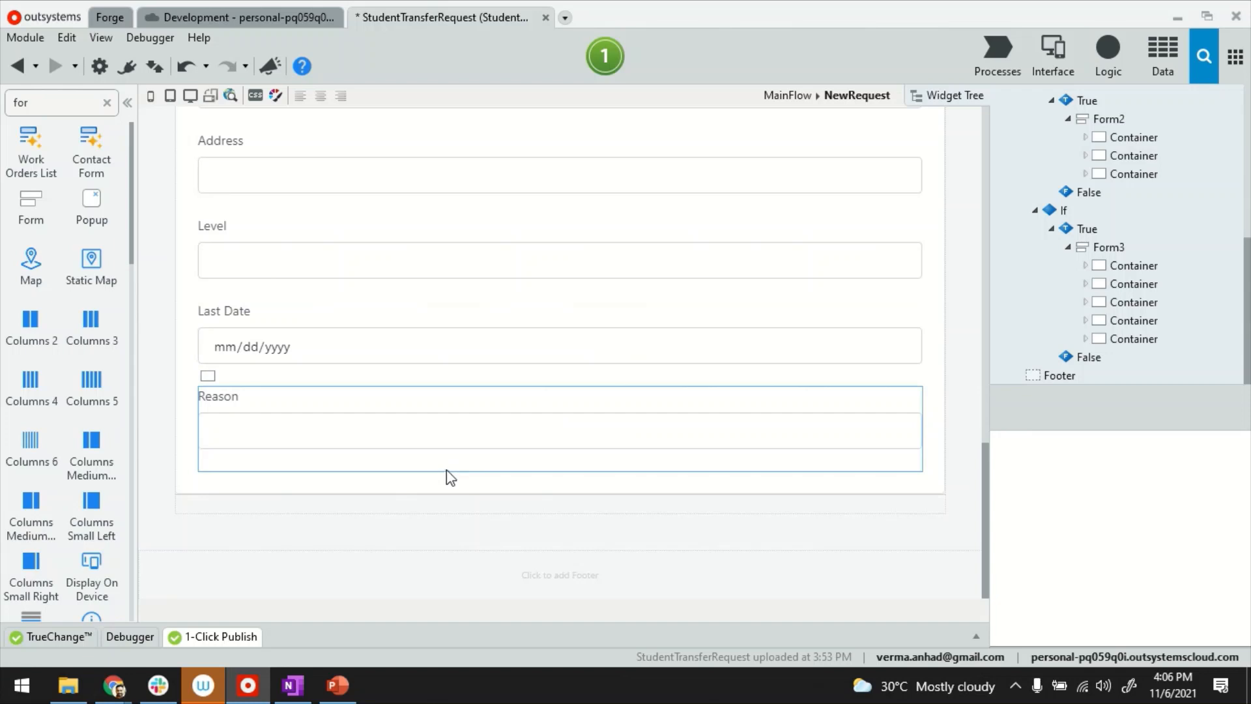
type("but")
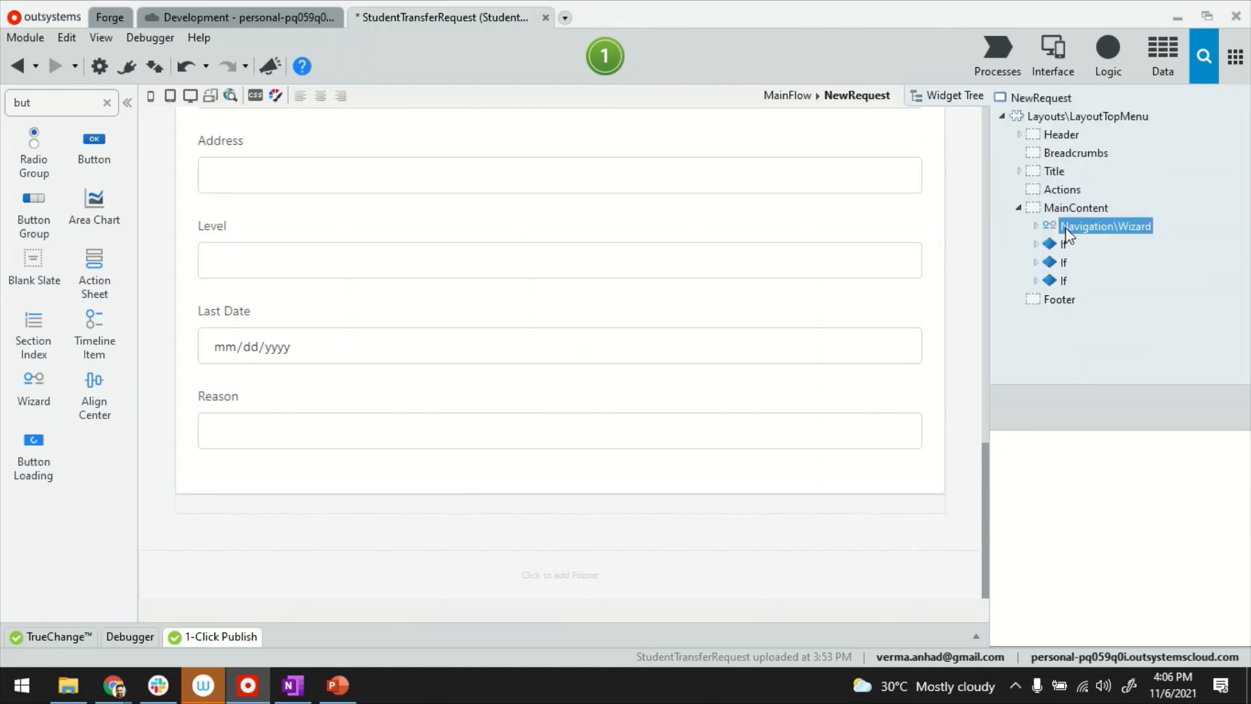
Add three buttons under the If blocks labelled Previous, Next and Submit.
left_click(1063, 244)
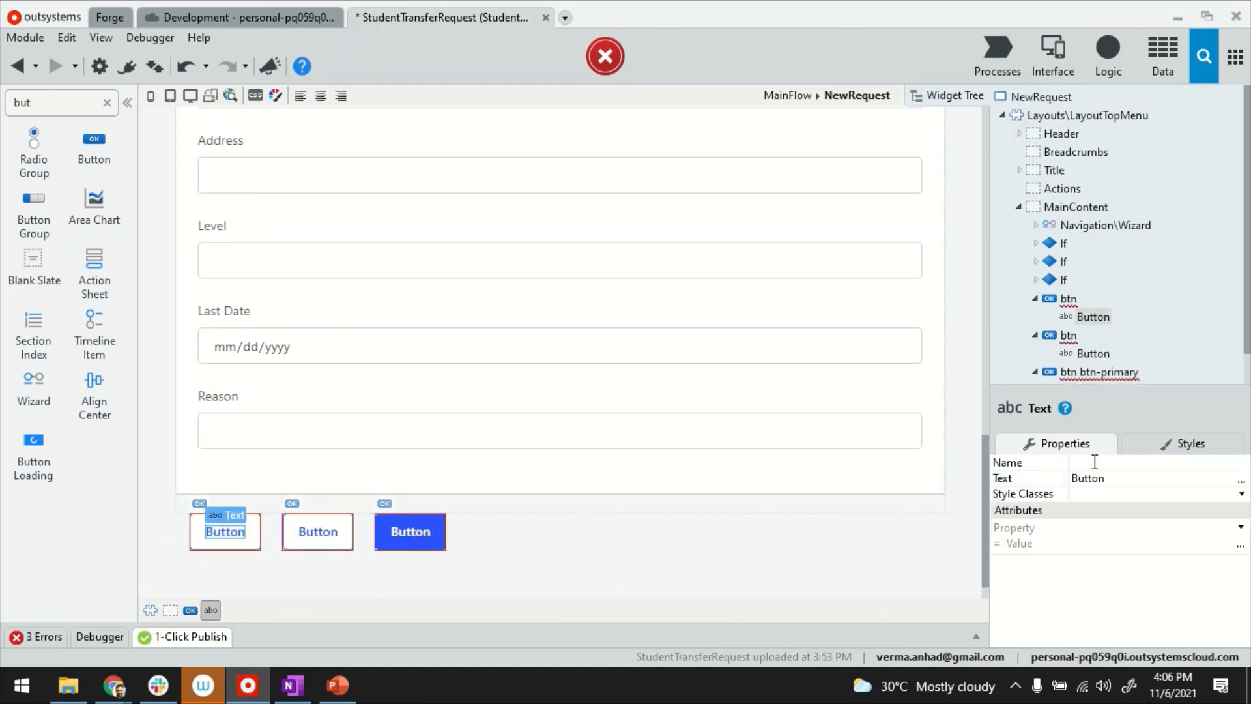
type("Next")
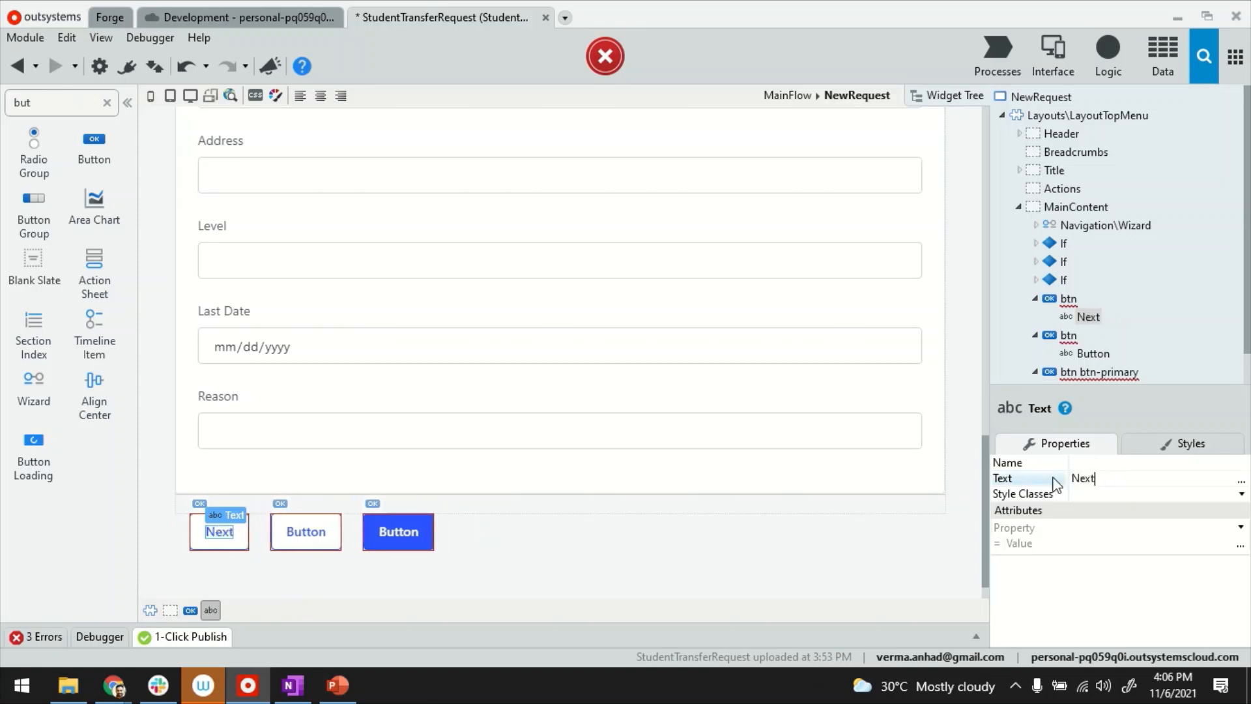
type("Previous")
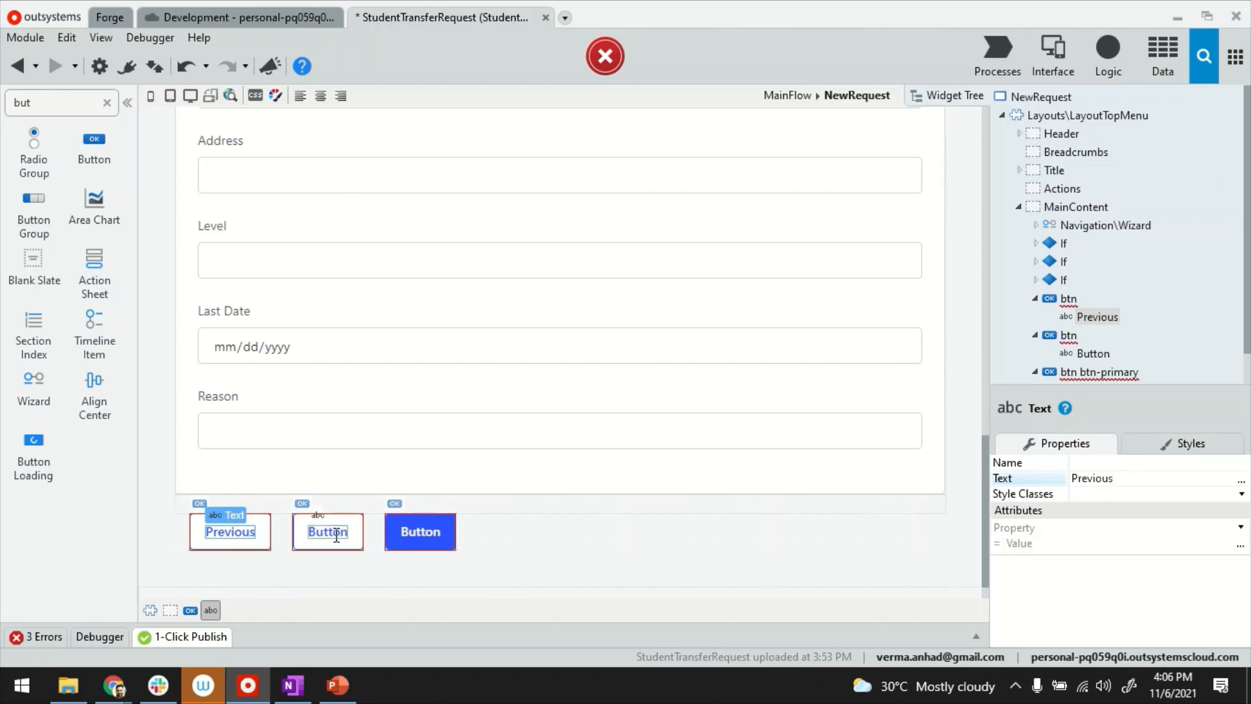
type("Next")
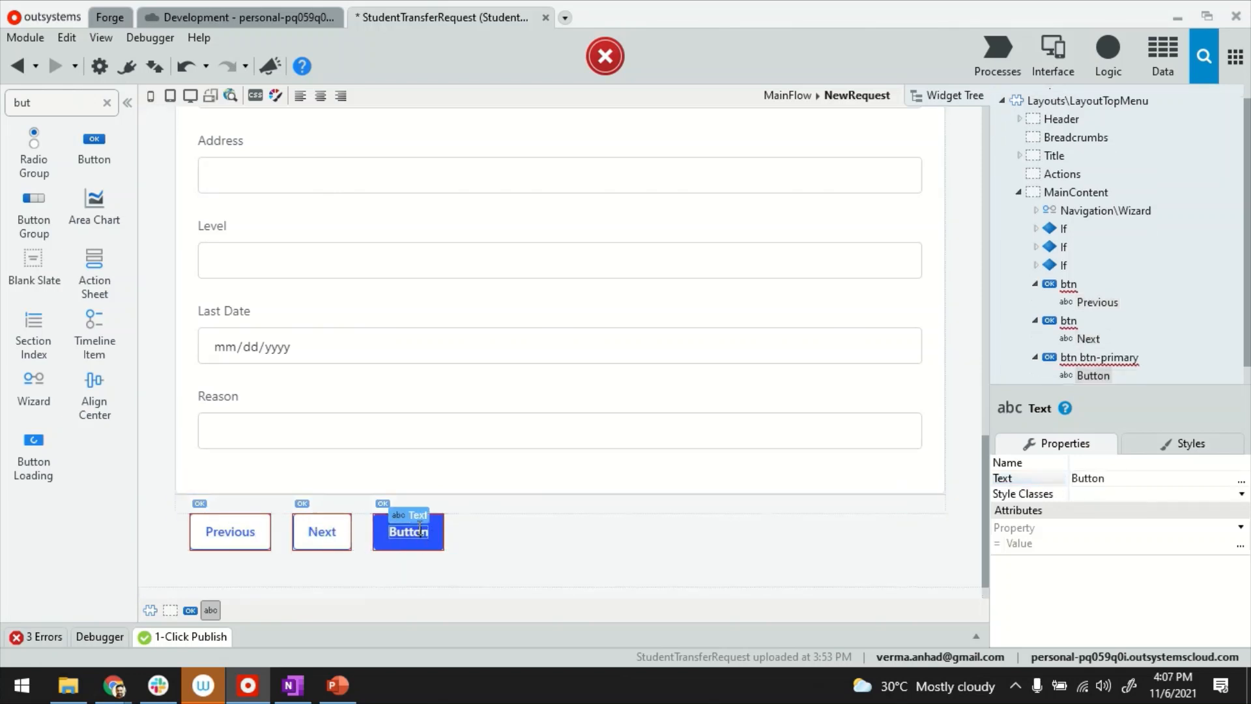
type("Submit")
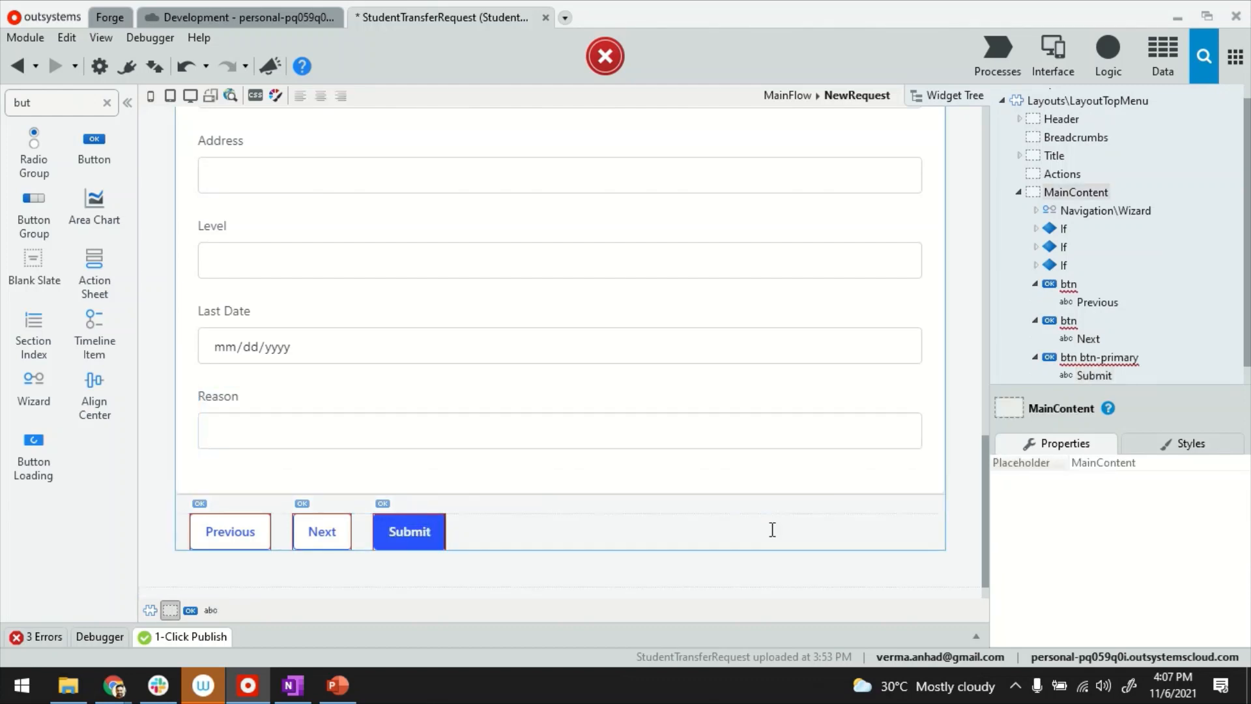
mouse_move(347, 542)
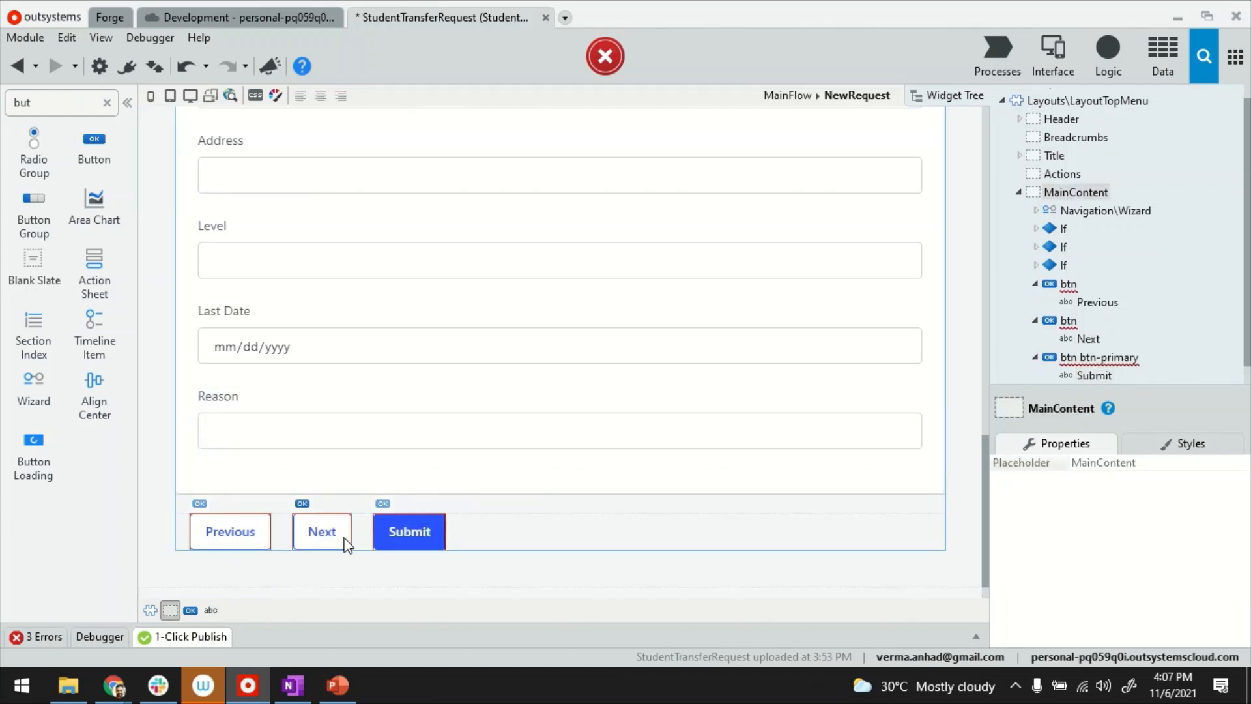
Create an empty PreviousOnClick client action for the Previous button.
left_click(321, 532)
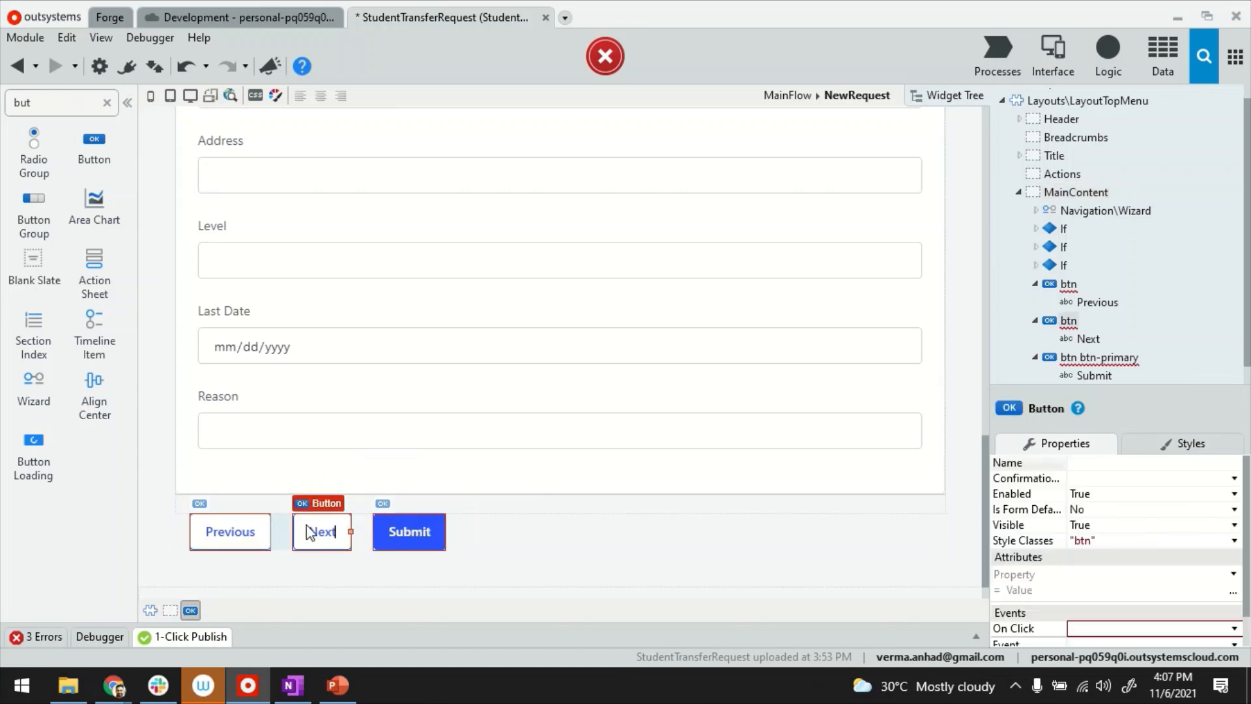
left_click(408, 532)
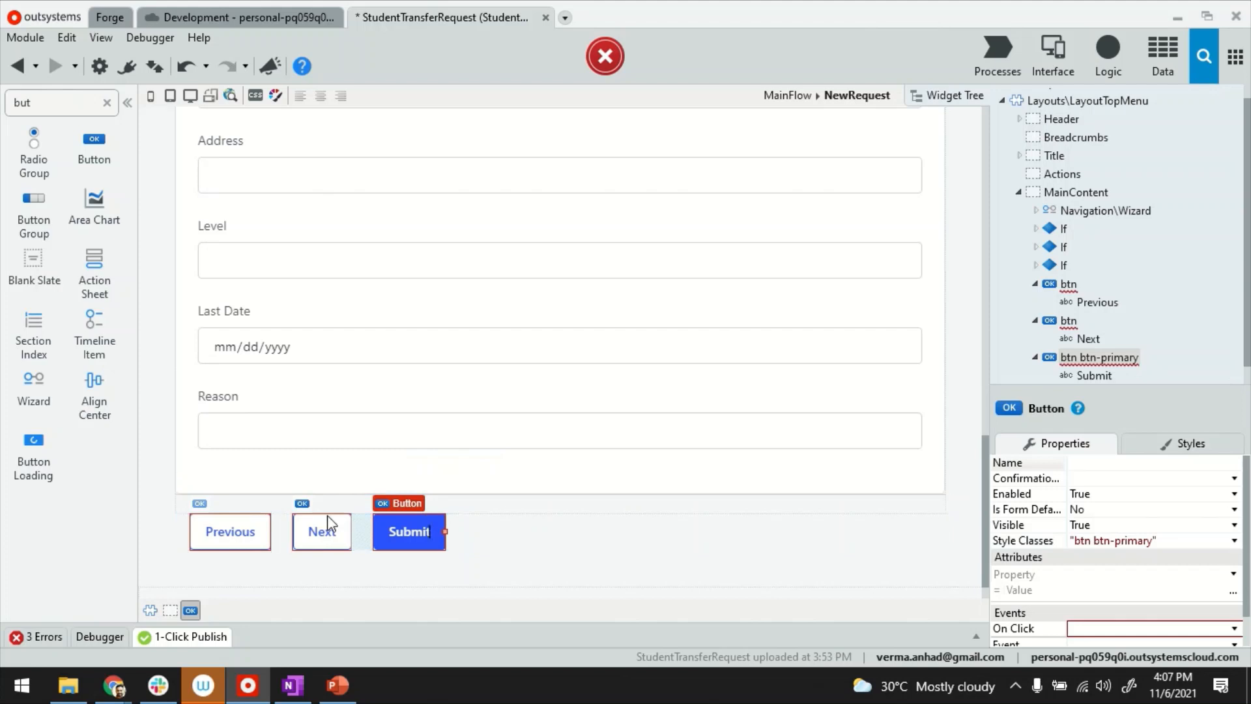
left_click(407, 531)
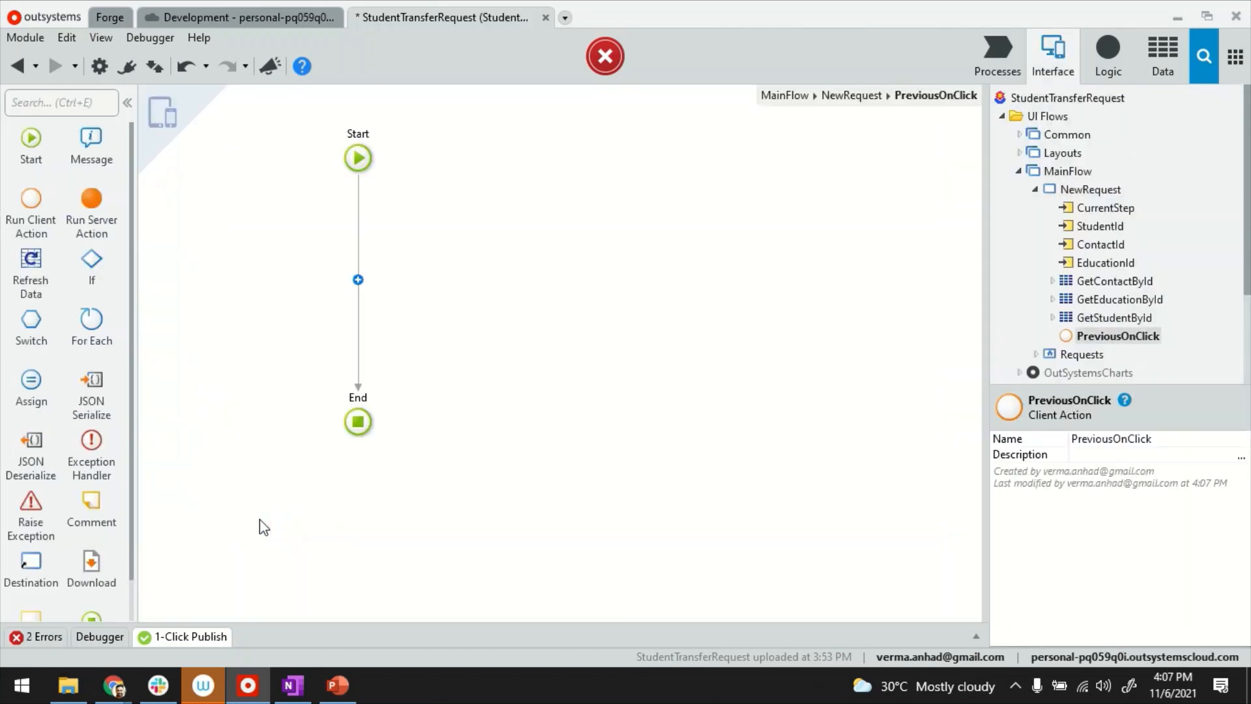
mouse_move(91, 211)
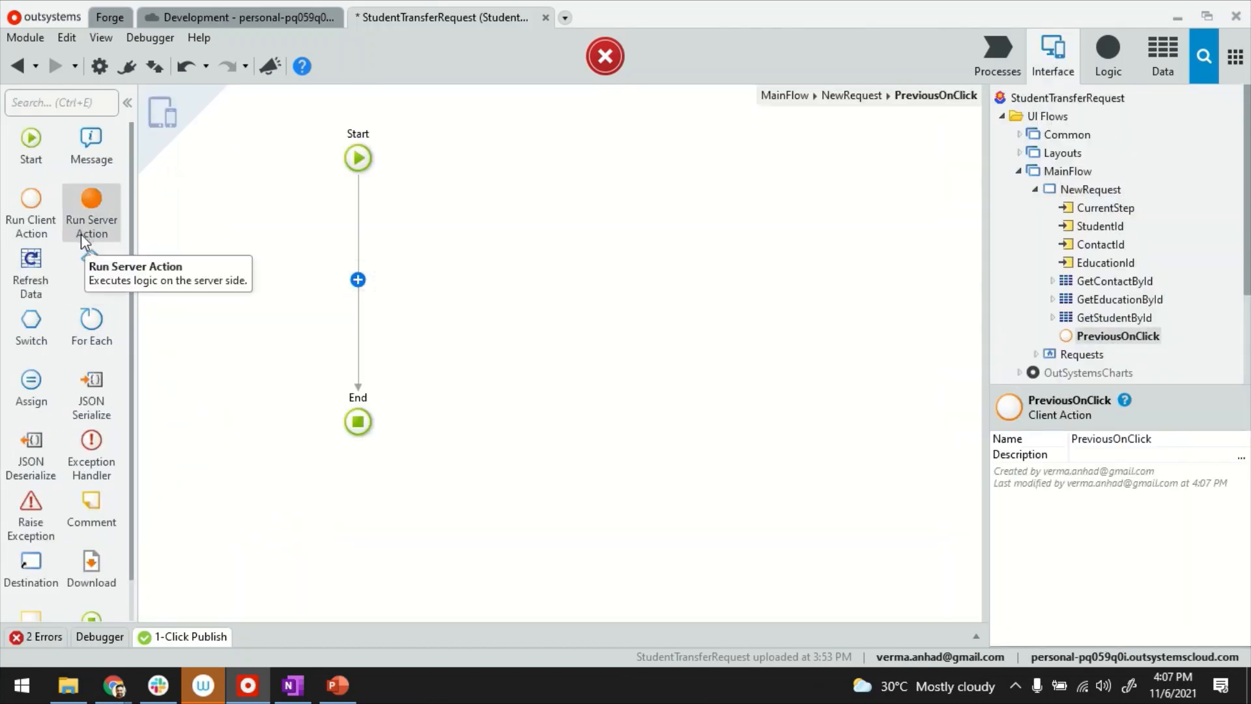
mouse_move(935, 105)
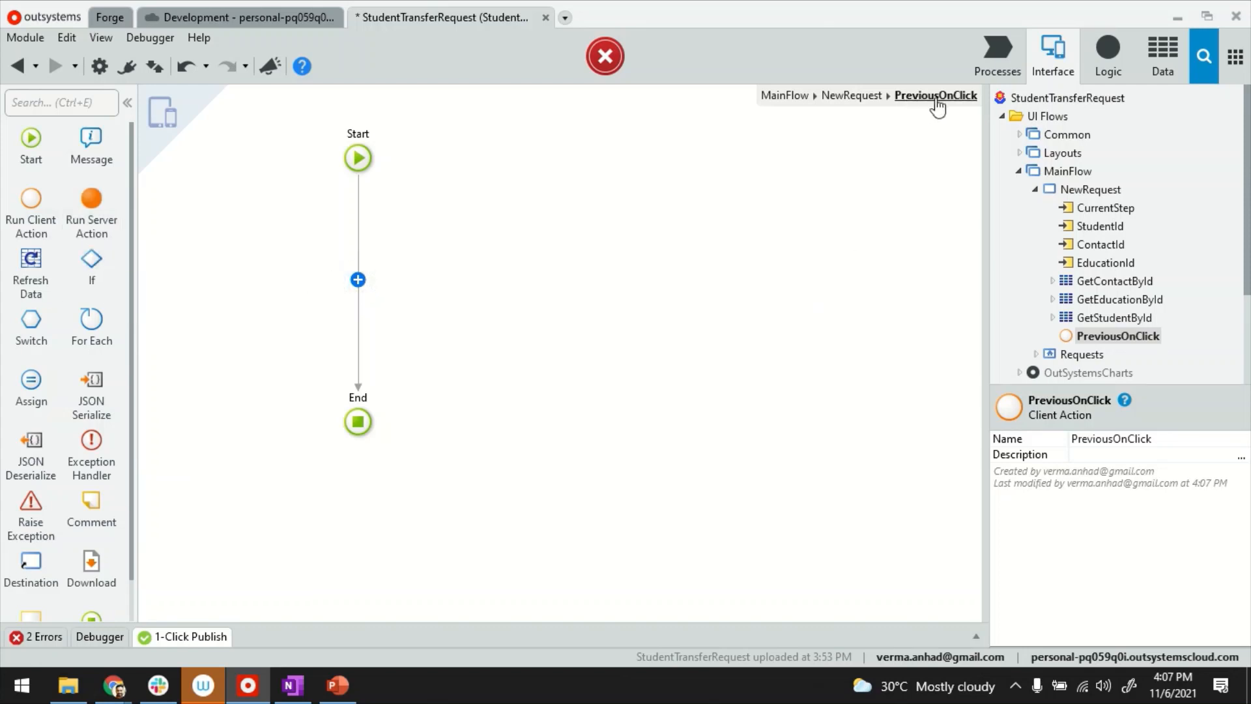
mouse_move(231, 328)
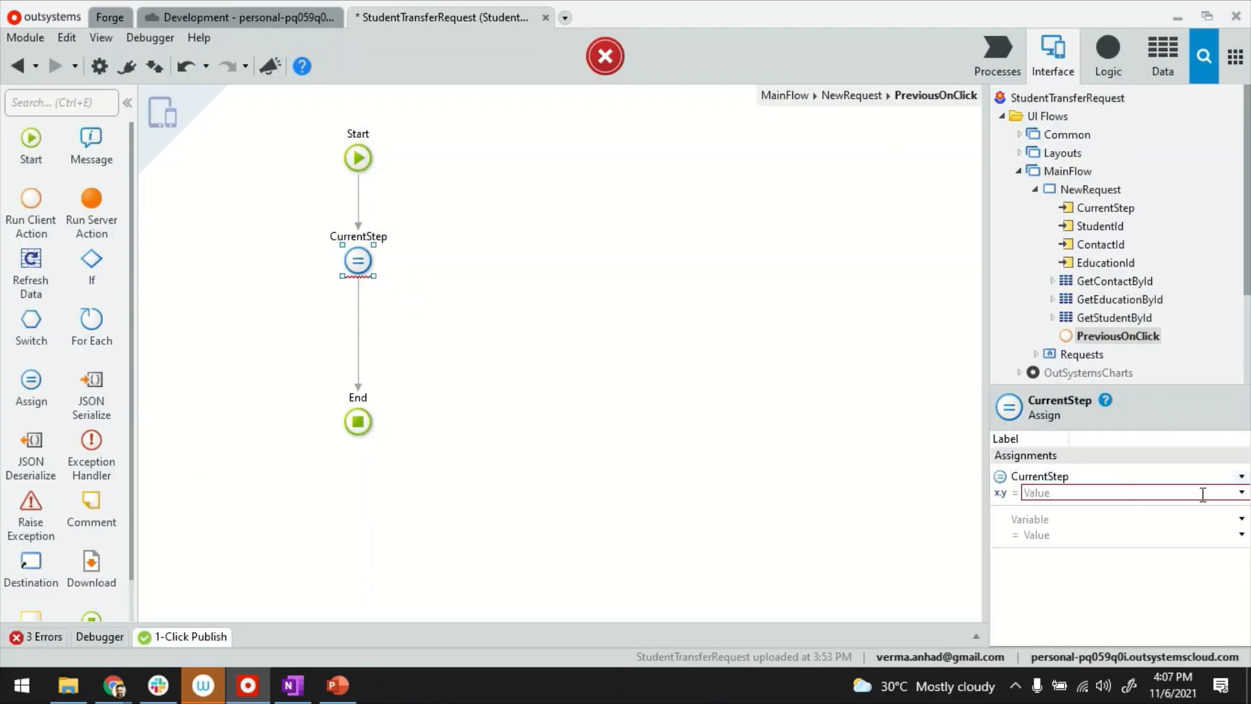
Assign CurrentStep = CurrentStep-1 in PreviousOnClick.
left_click(1125, 493)
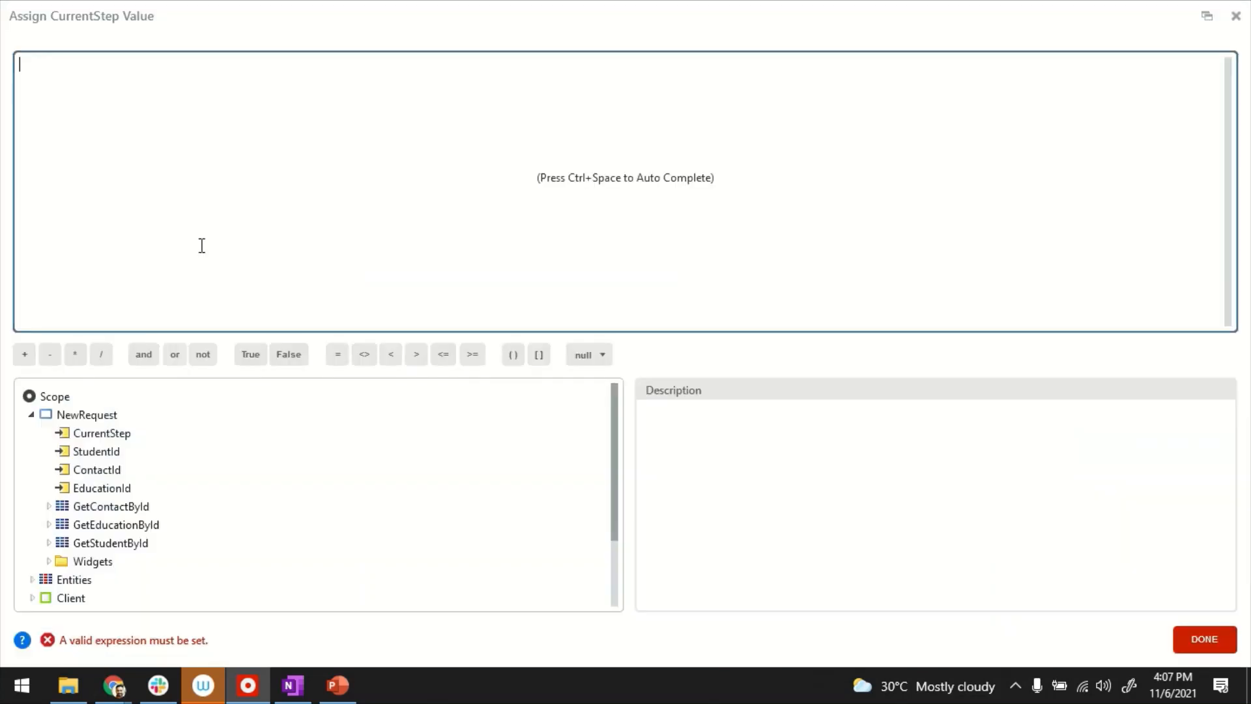
type("CurrentStep-1")
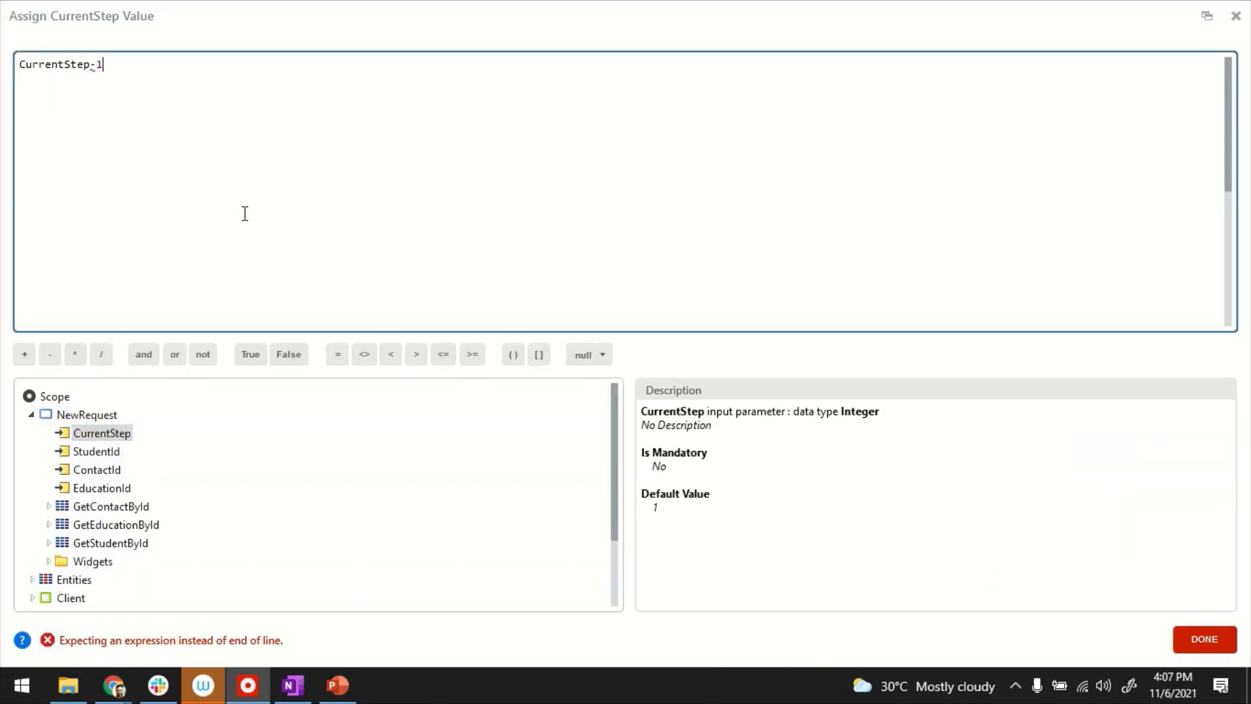
left_click(1203, 638)
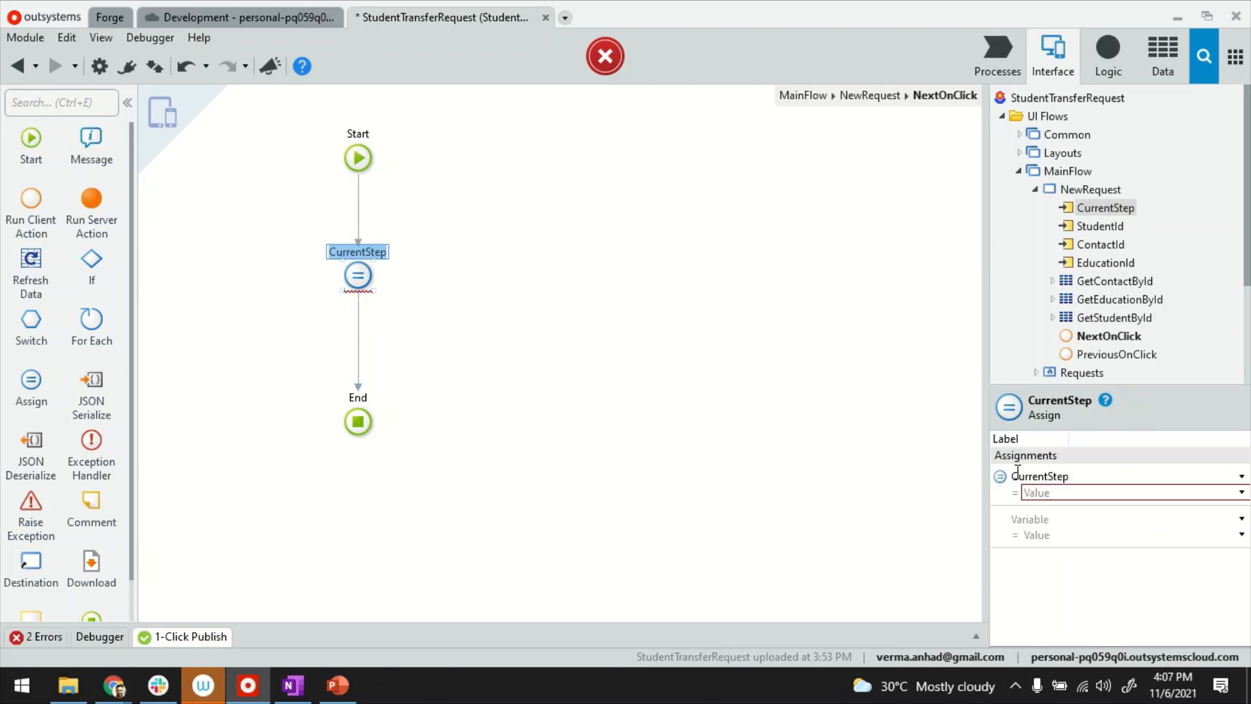
Assign CurrentStep = CurrentStep+1 in NextOnClick.
left_click(1241, 492)
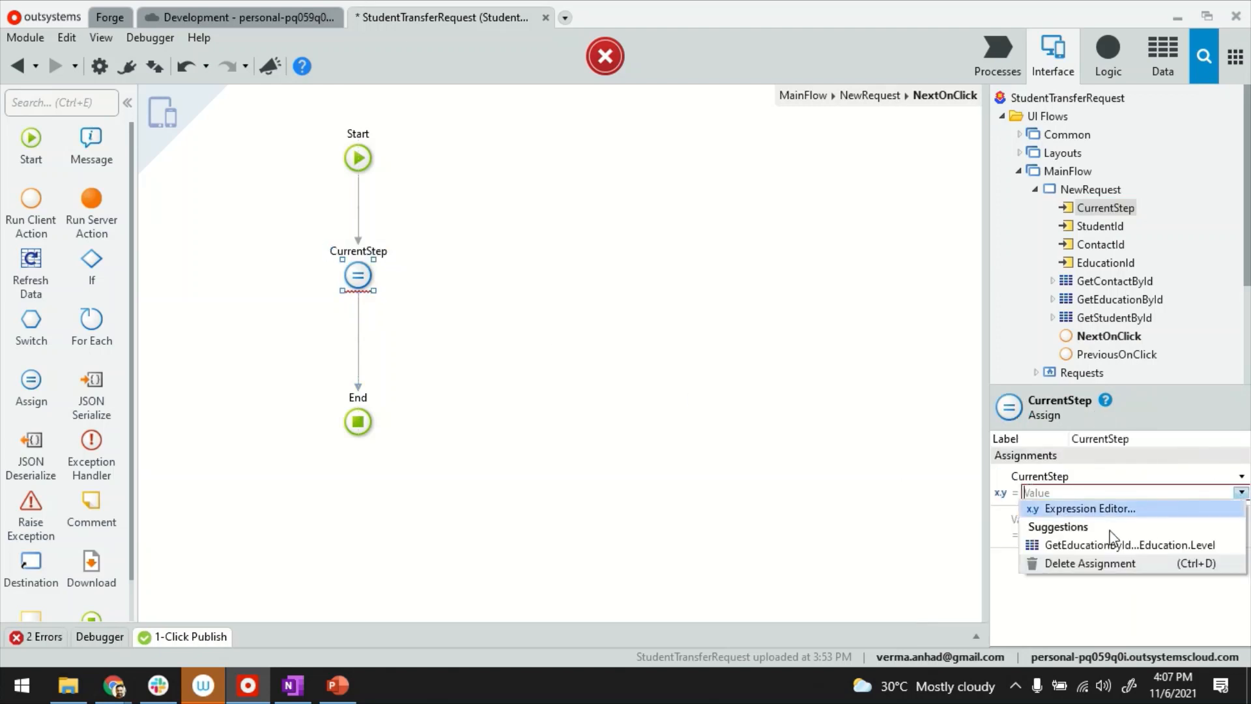
left_click(1087, 508)
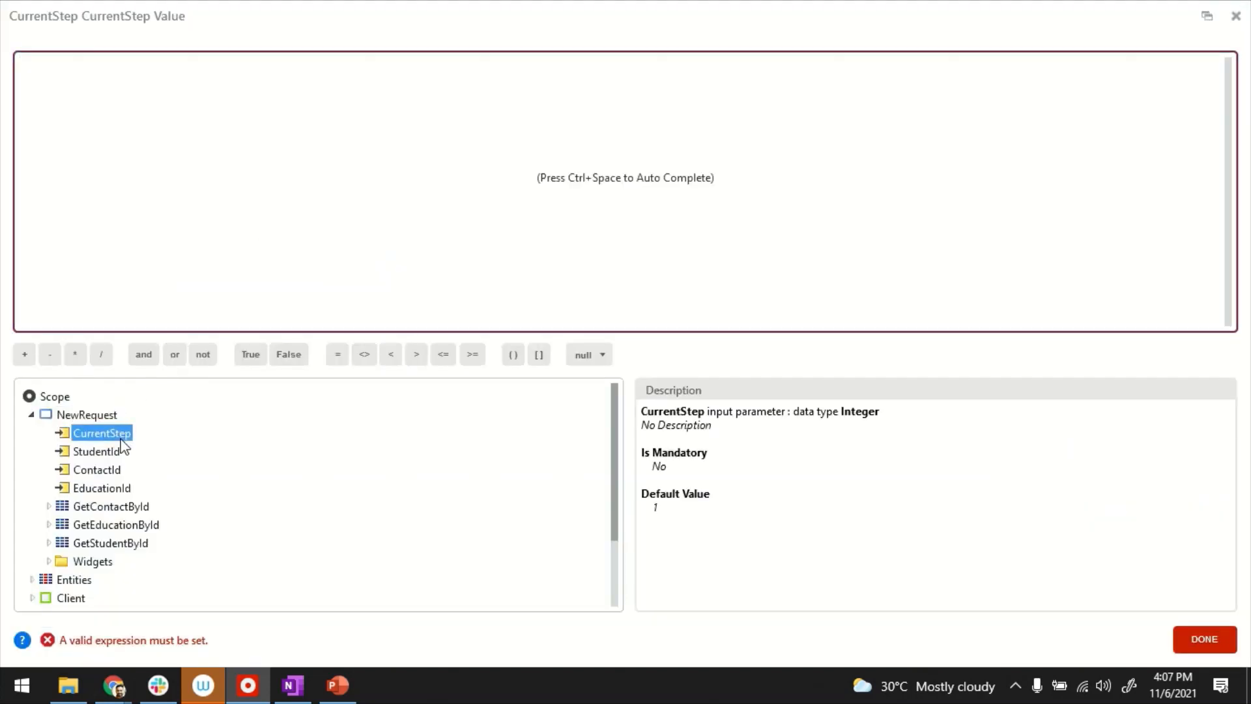
type("CurrentStep+1")
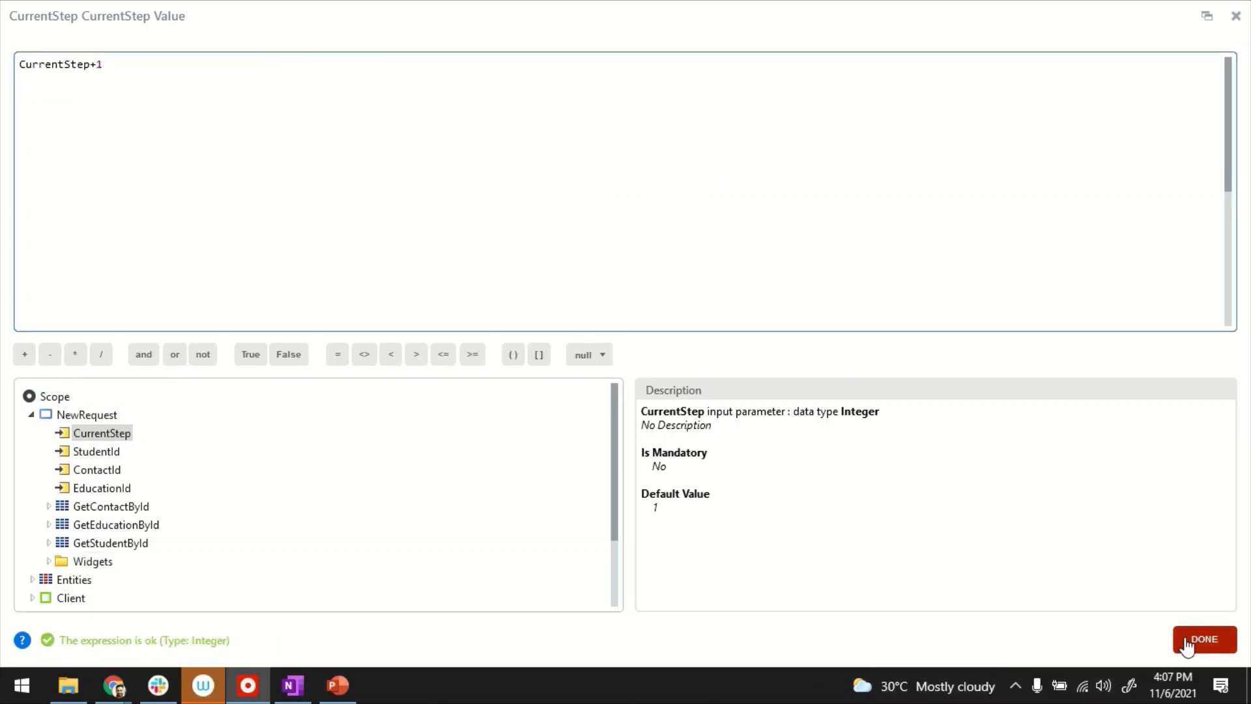
left_click(1203, 638)
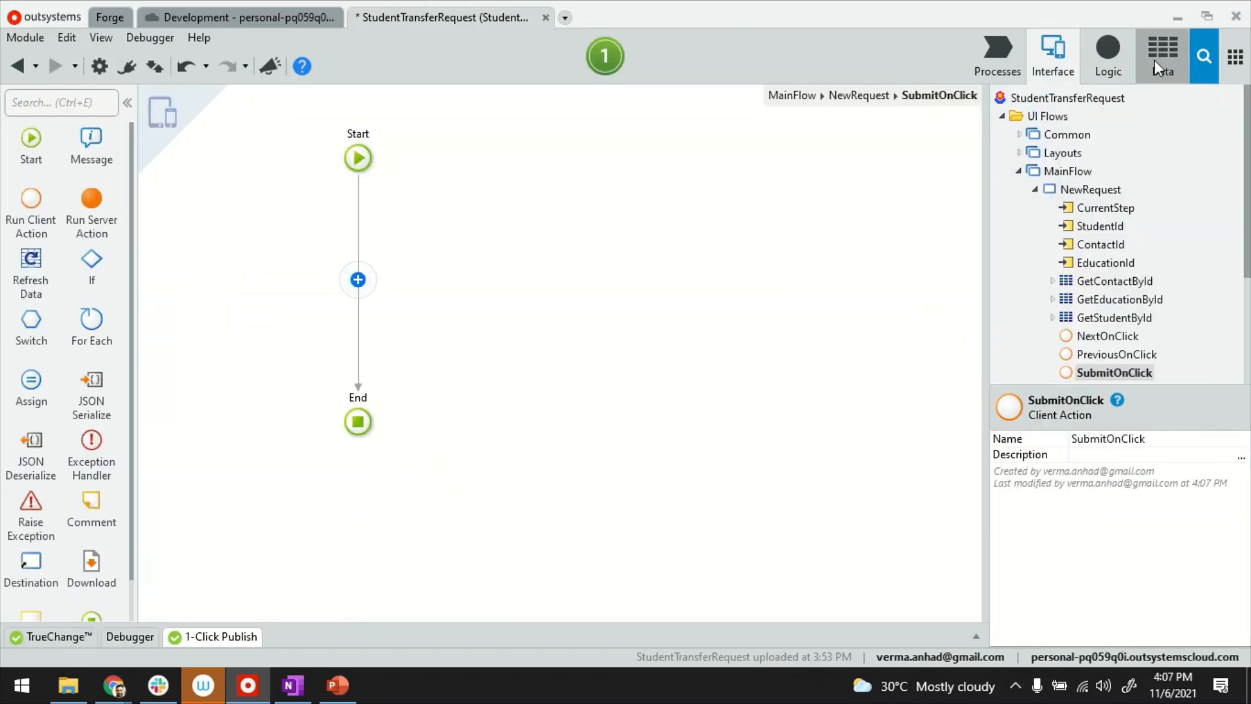
Run CreateOrUpdateStudent in SubmitOnClick with source GetStudentById.List.Current.
left_click(1162, 52)
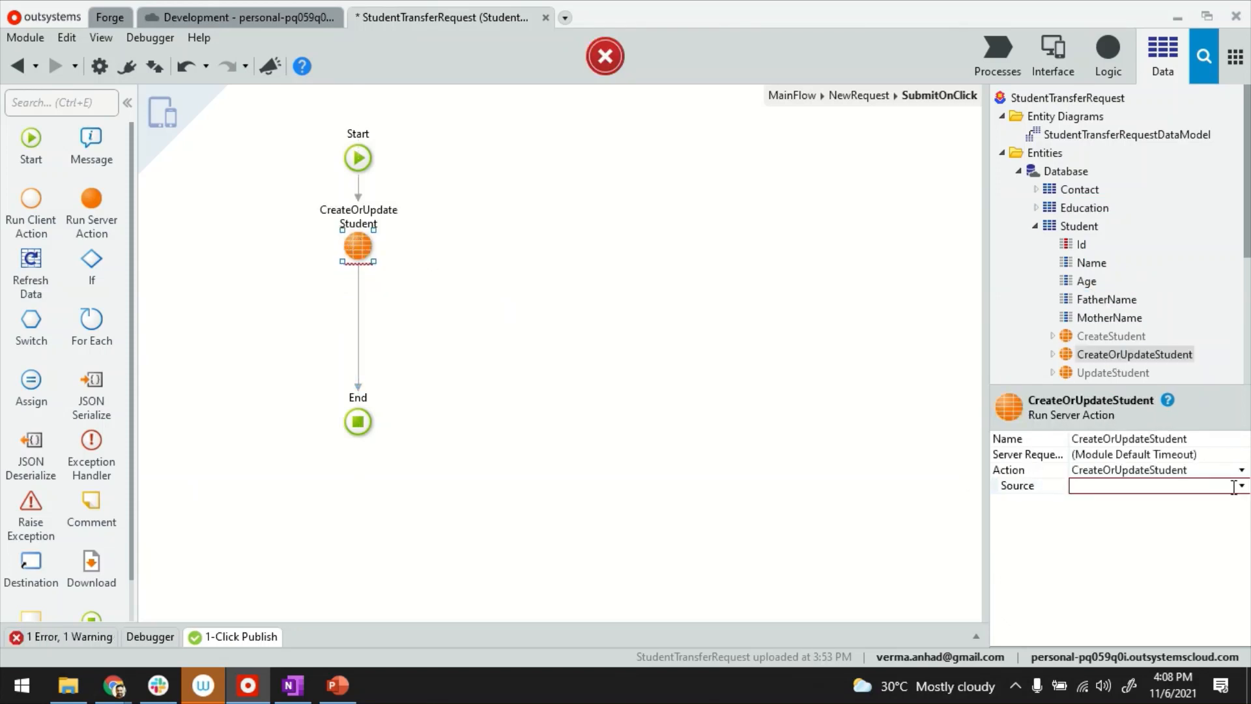
left_click(1239, 484)
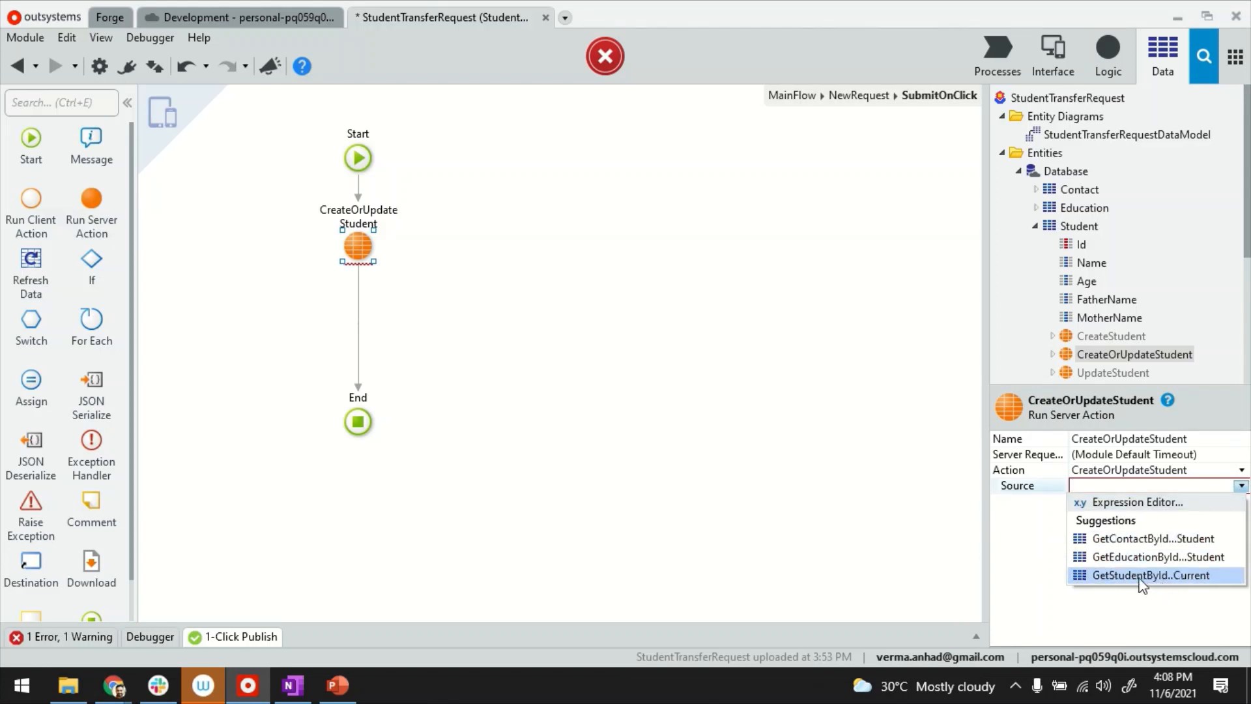
left_click(1151, 575)
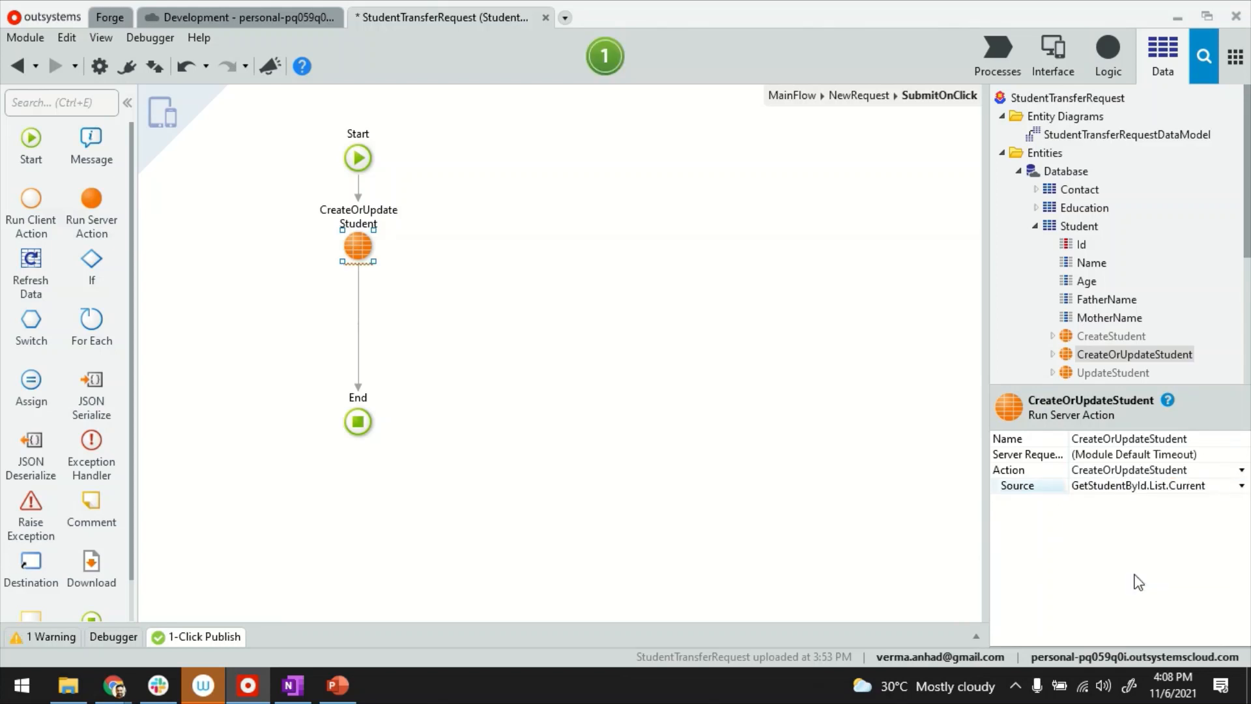
mouse_move(359, 239)
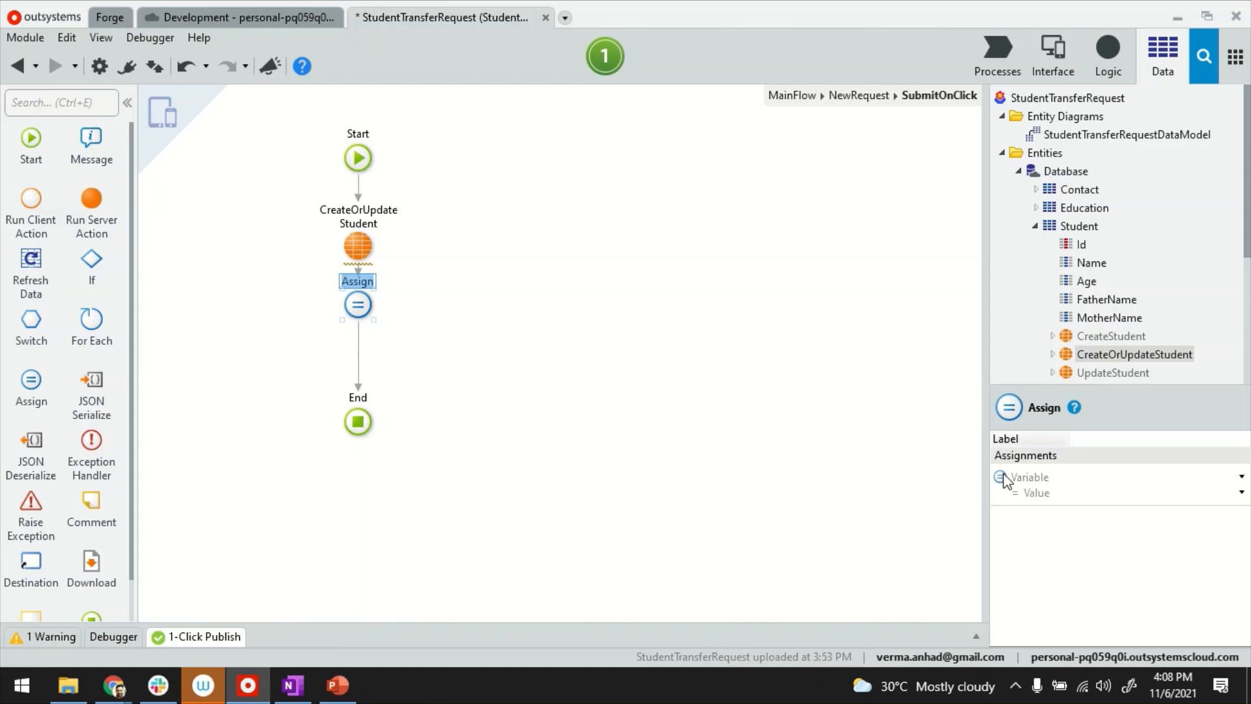
Assign StudentId = CreateOrUpdateStudent.Id as the first assignment.
left_click(1002, 477)
type("StudentId")
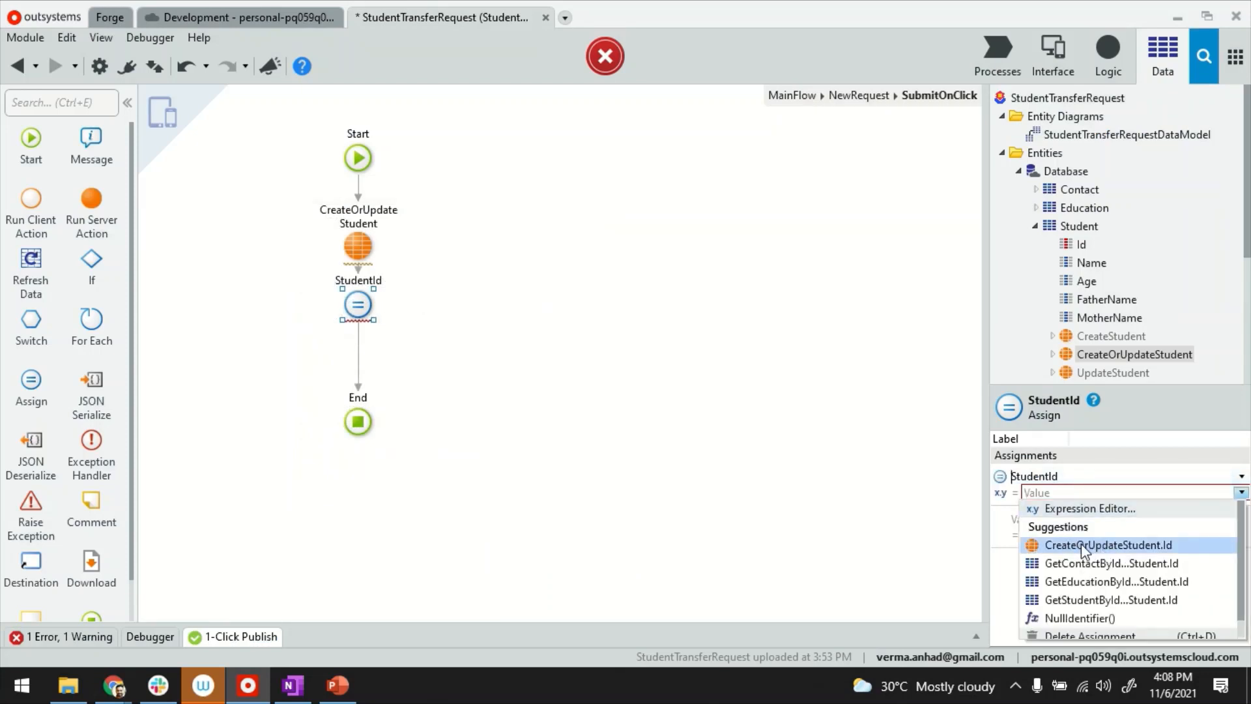
left_click(1239, 493)
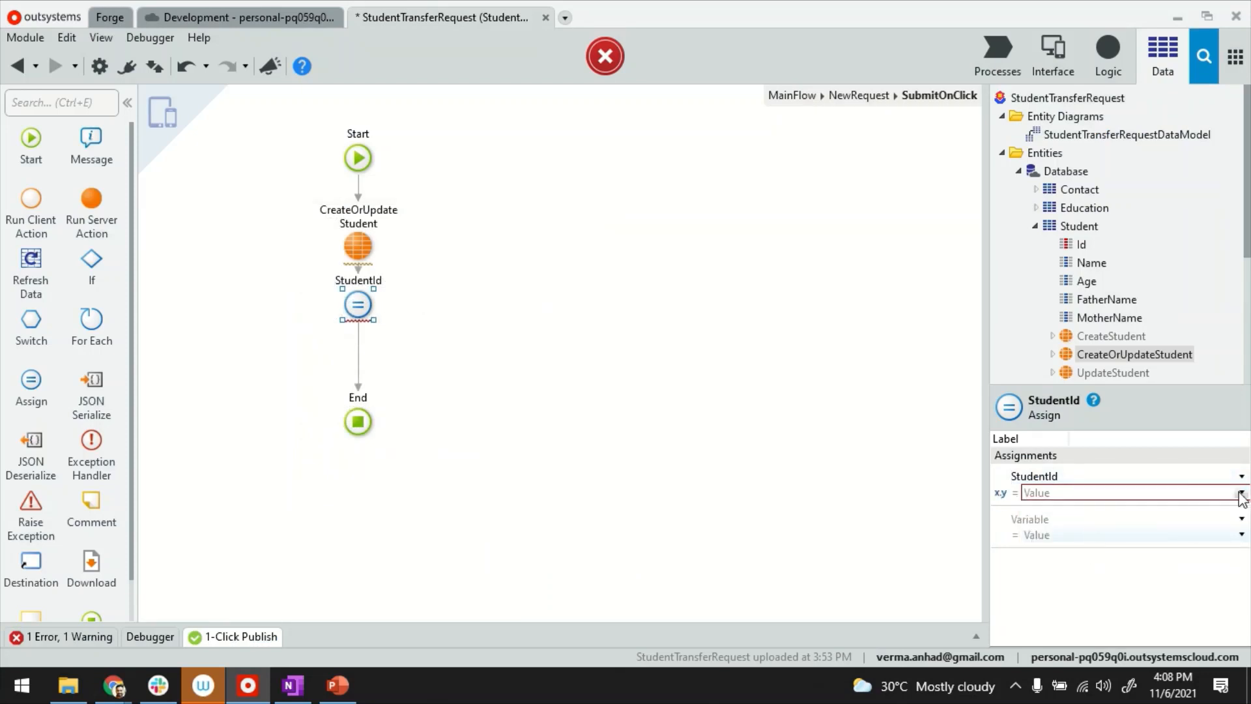
type("CreateOrUpdateStudent.Id")
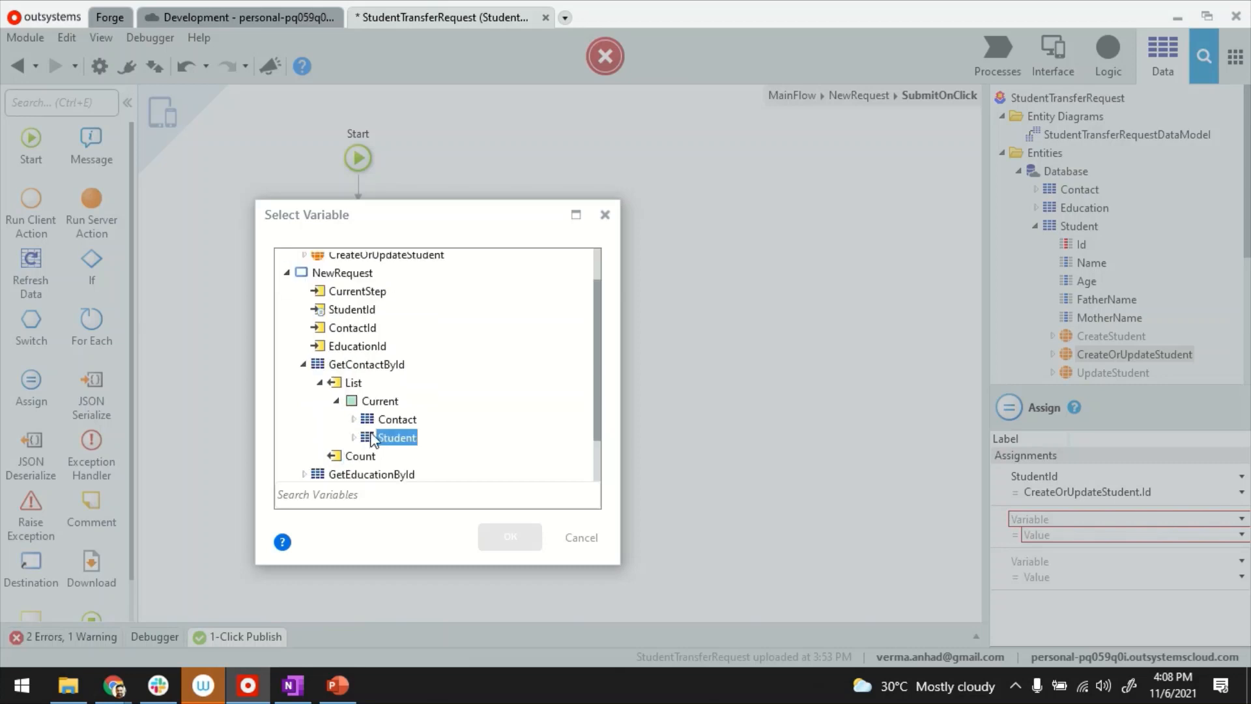
Assign GetContactById.List.Current.Contact.Id = StudentId.
left_click(510, 535)
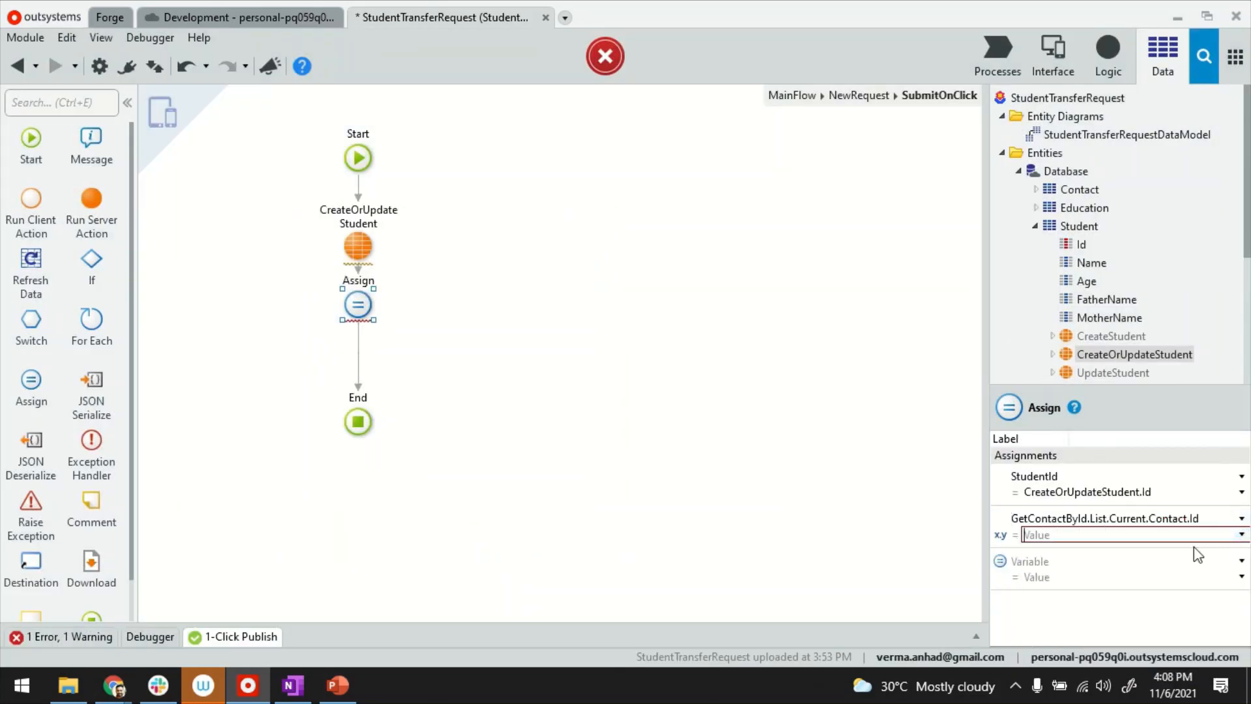
left_click(1124, 534)
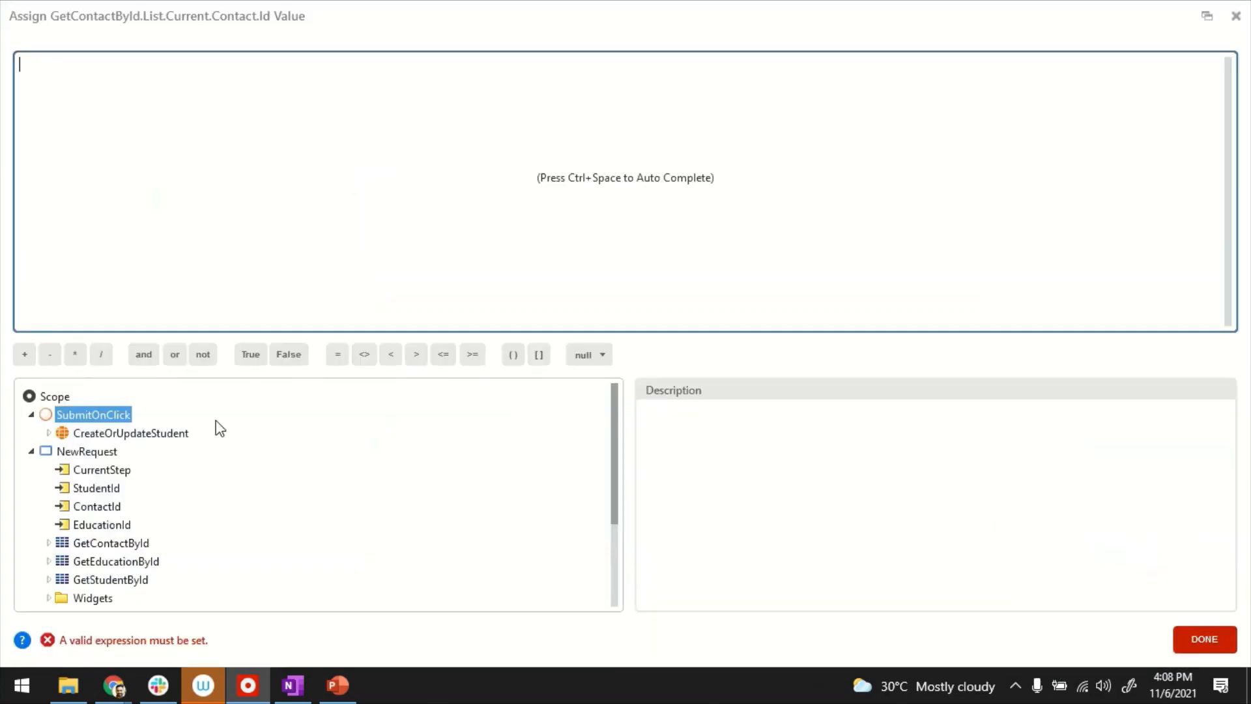
type("StudentId")
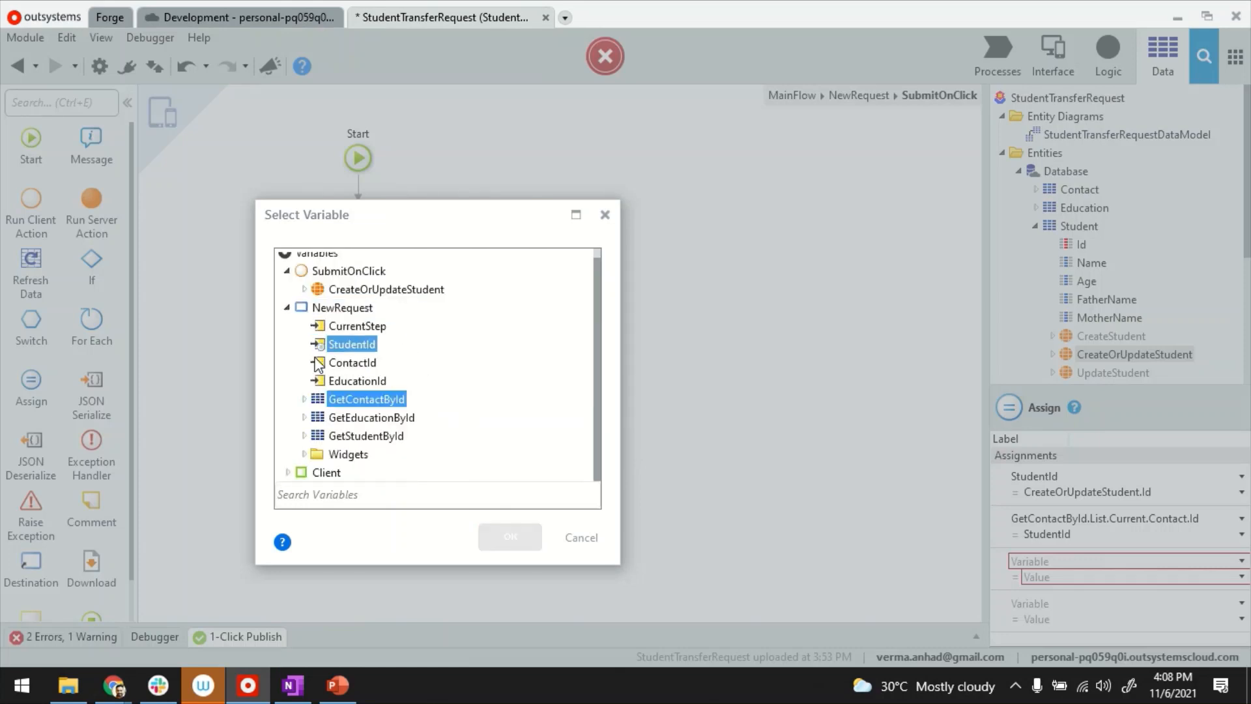
Assign GetEducationById.List.Current.Education.Id = StudentId via the expression editor.
left_click(305, 417)
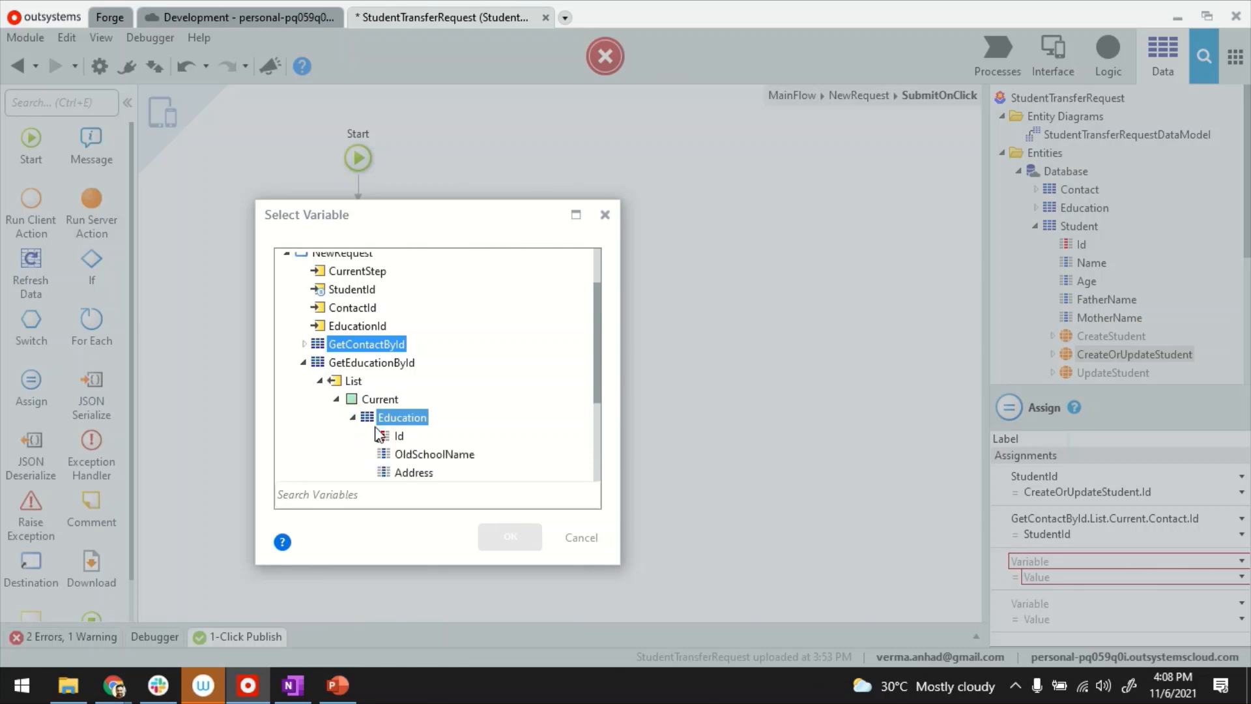
left_click(1242, 577)
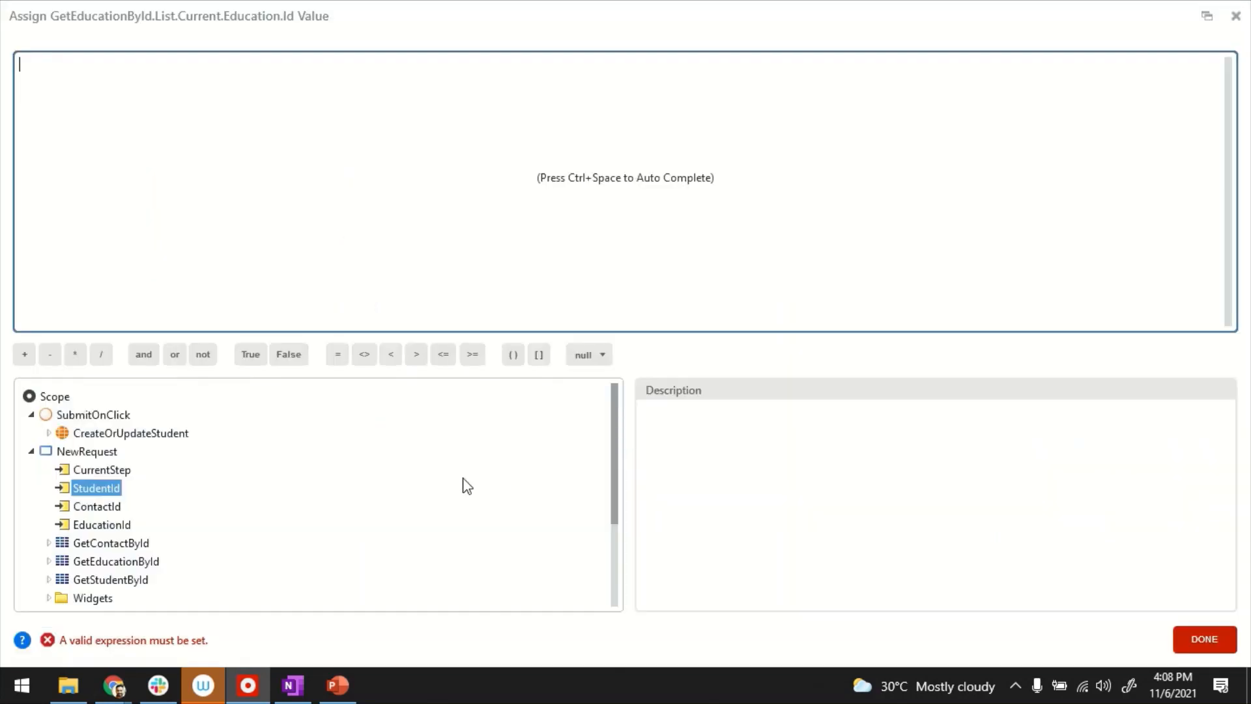
double_click(97, 487)
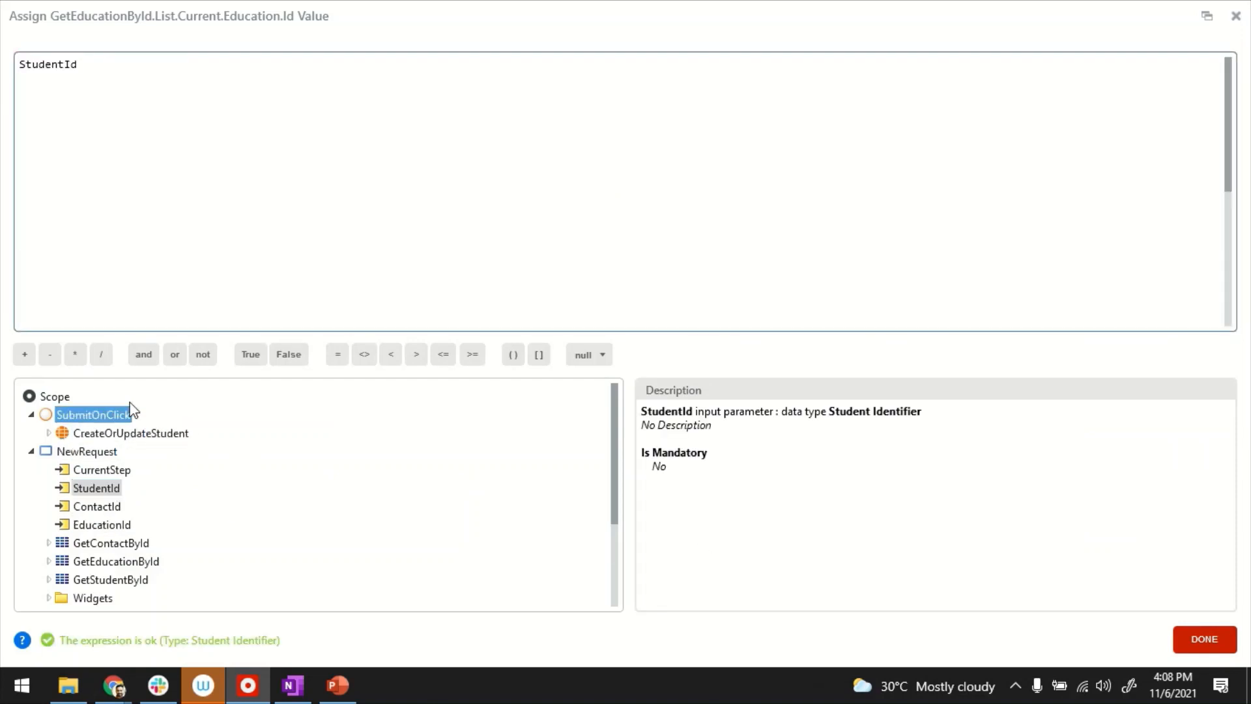
left_click(1203, 639)
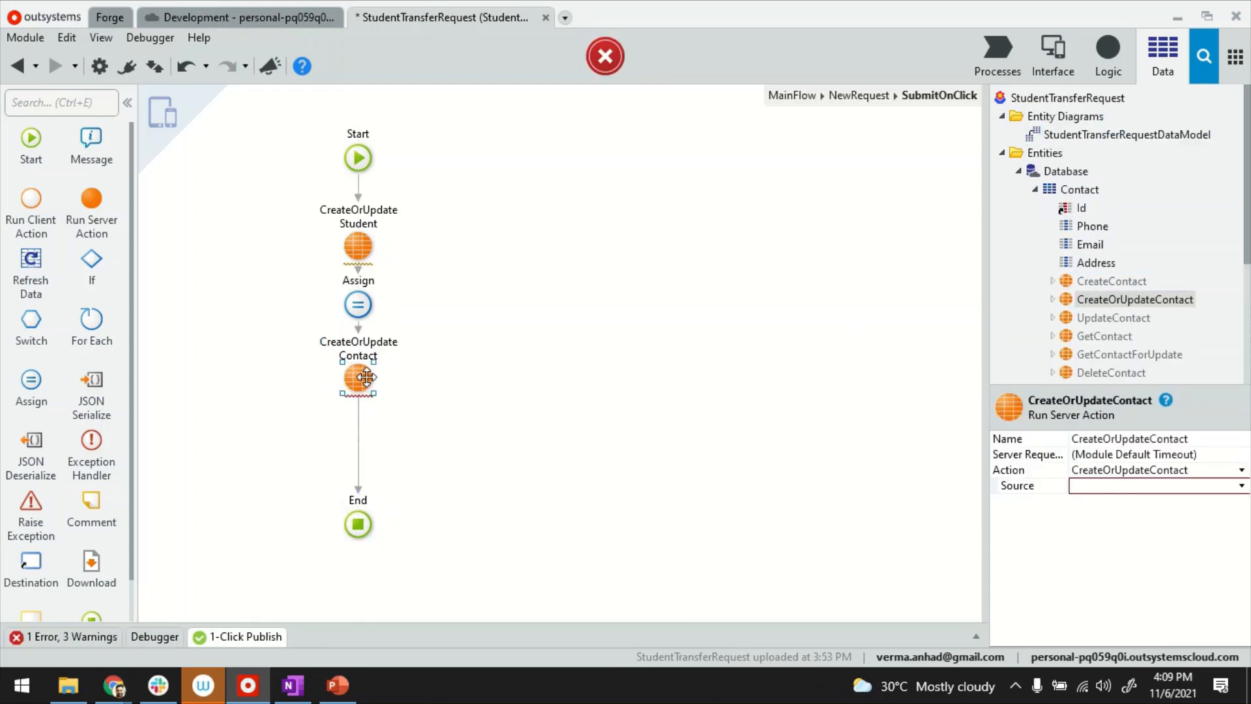
Set CreateOrUpdateContact's source to the fetched contact record.
left_click(1242, 484)
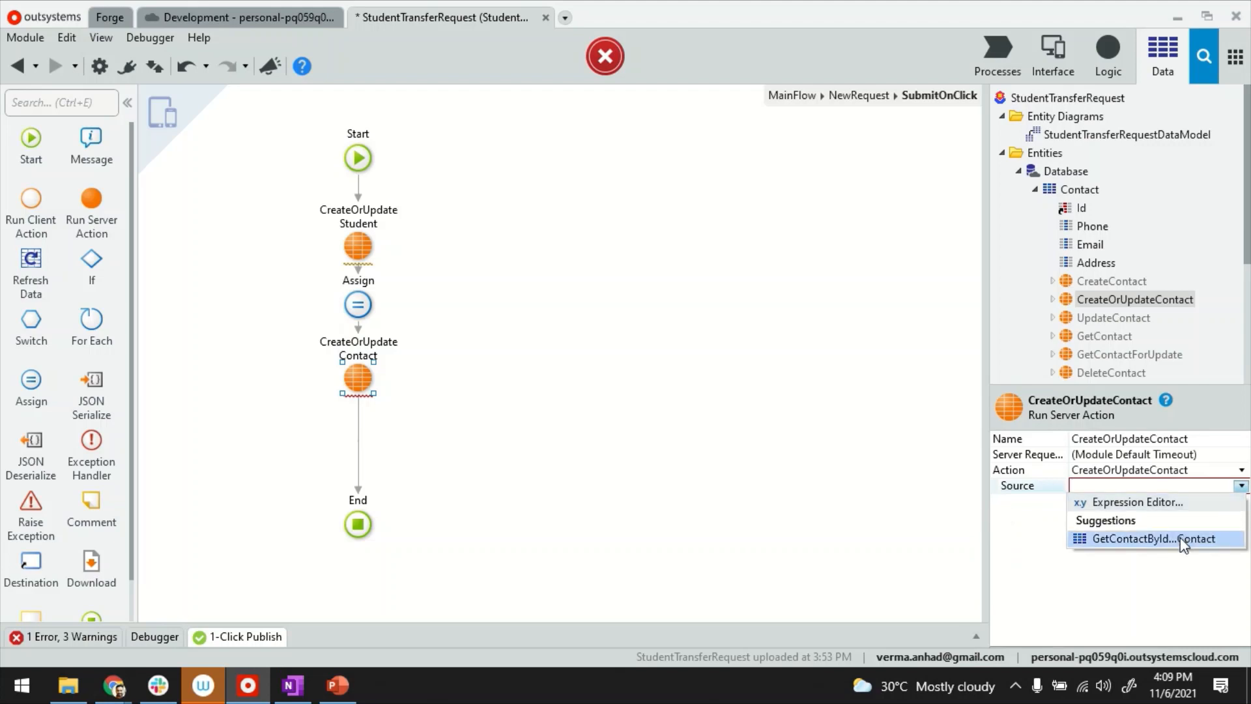
left_click(1147, 538)
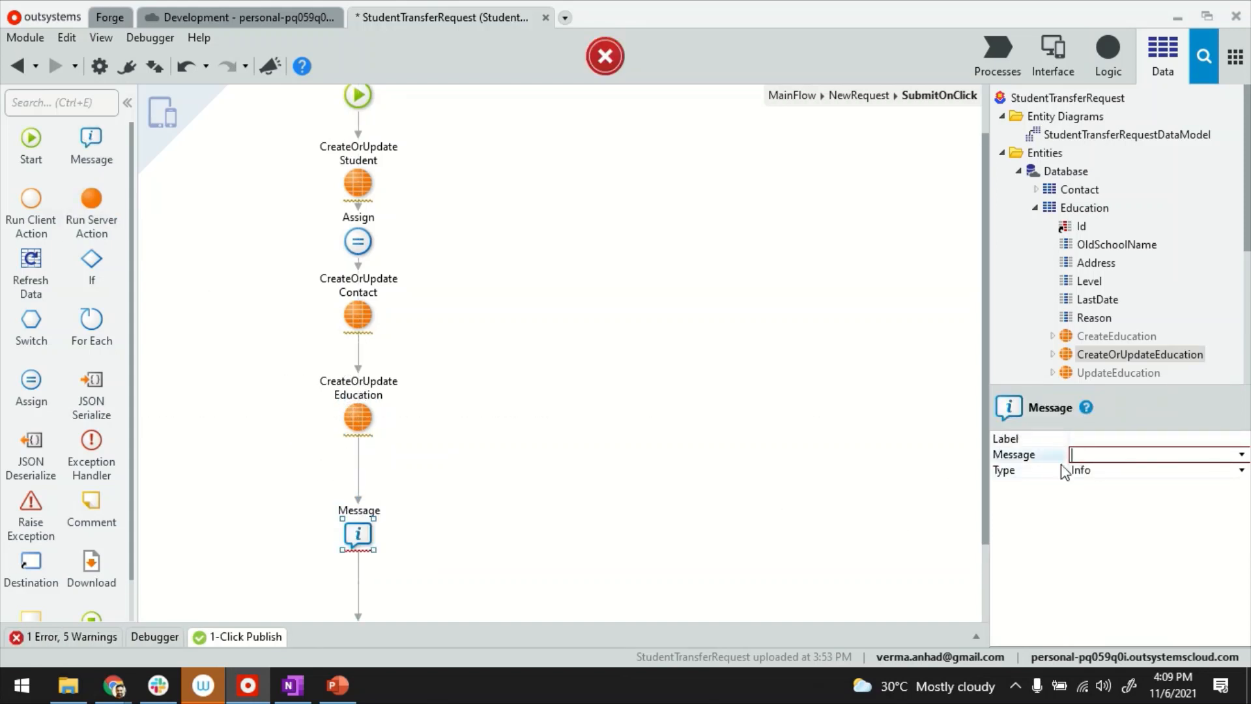
Add a Message "request is created" followed by a Destination in SubmitOnClick.
type("\"request is c\"")
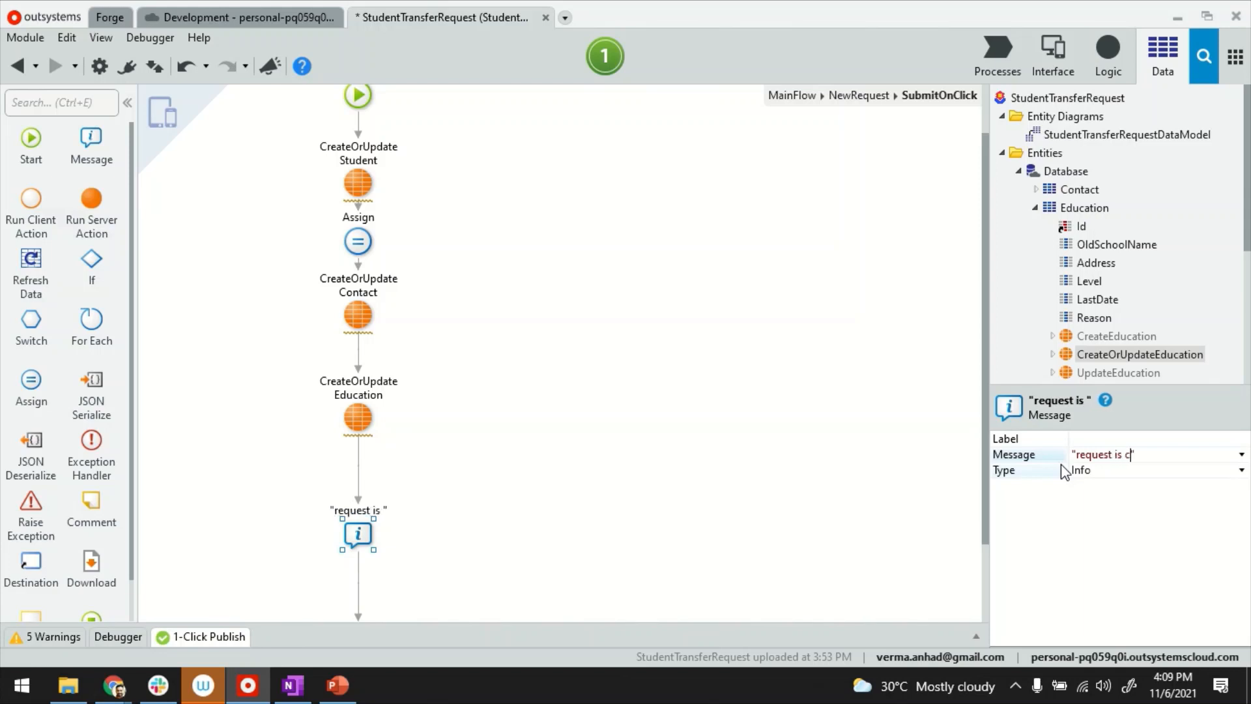
type("reated")
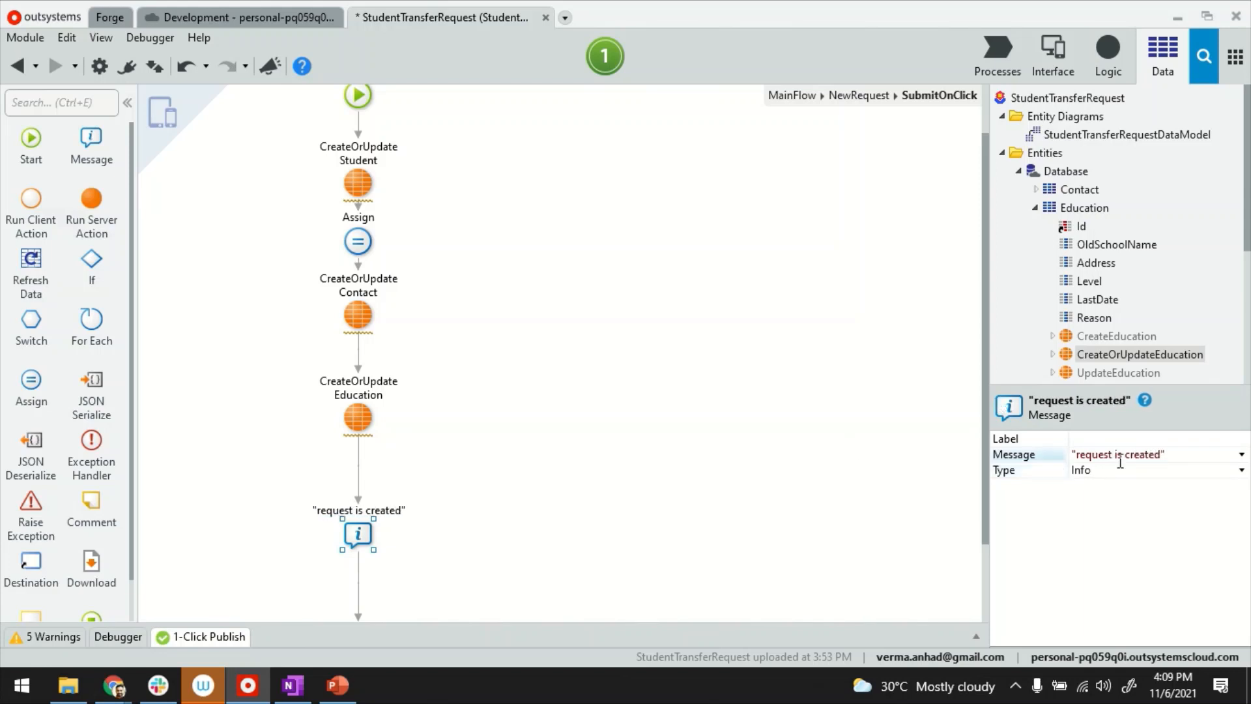
left_click(1157, 469)
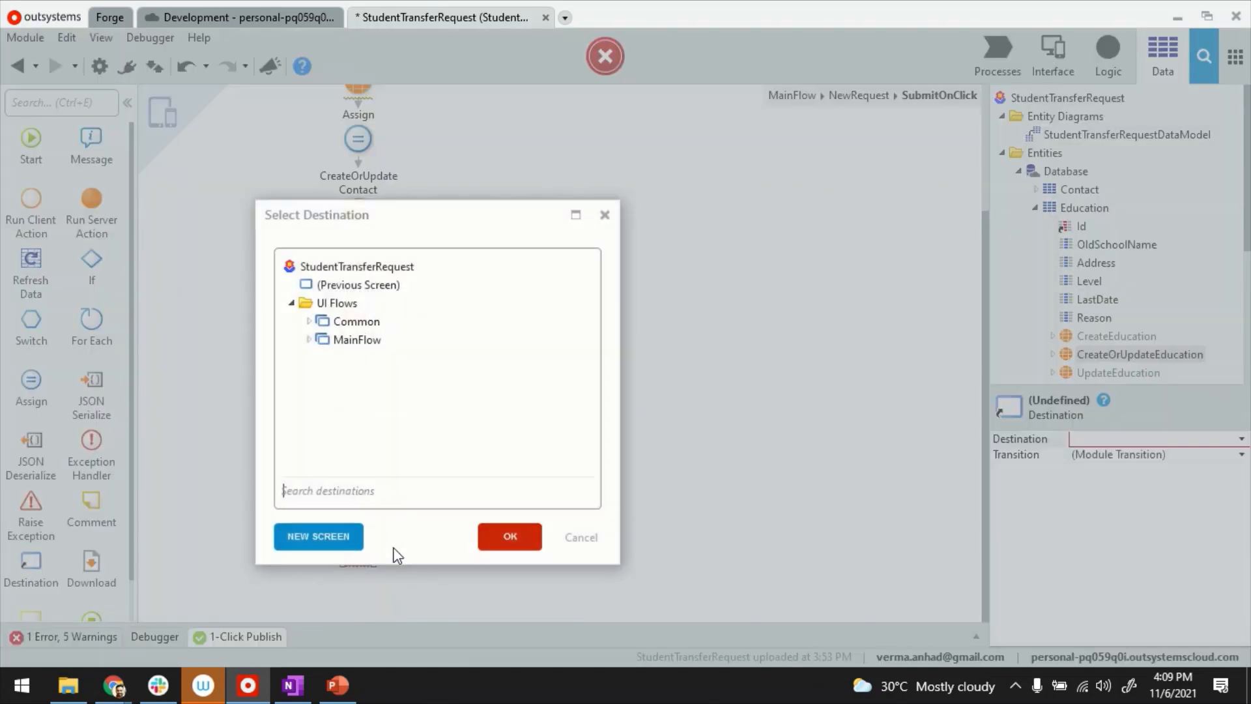
left_click(510, 535)
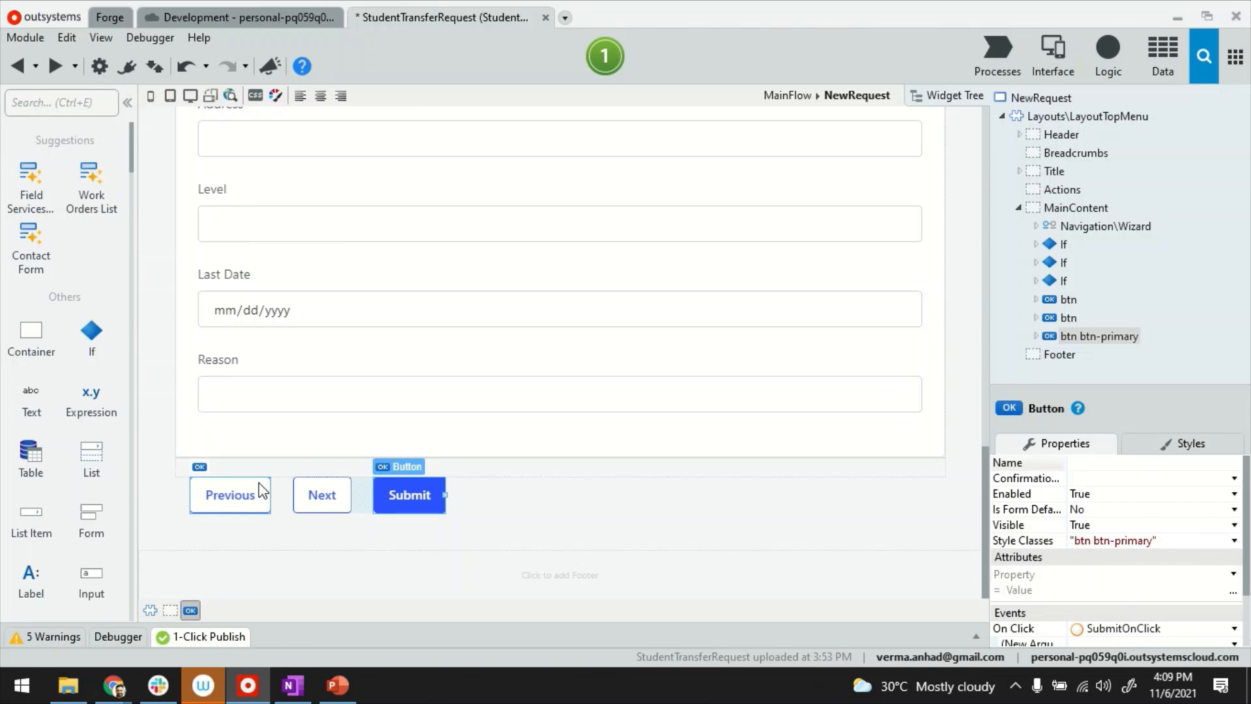
Enclose the Previous button in an If with condition CurrentStep>1.
left_click(1067, 318)
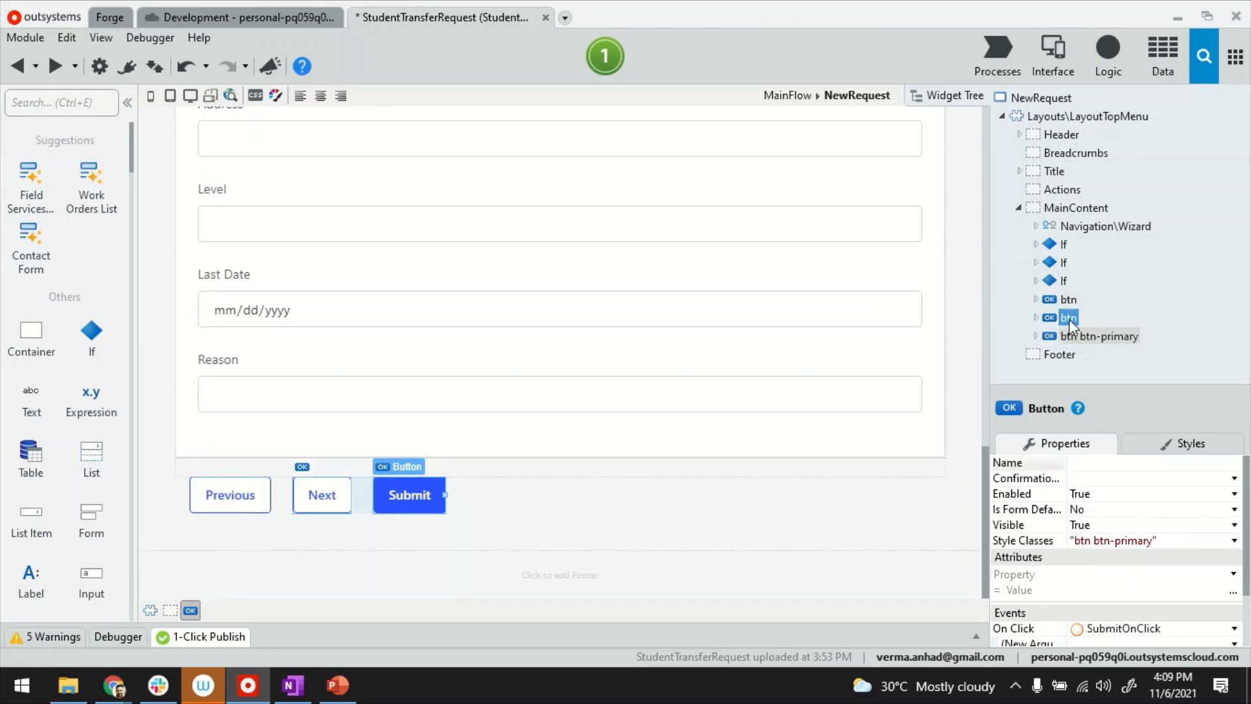
right_click(1069, 300)
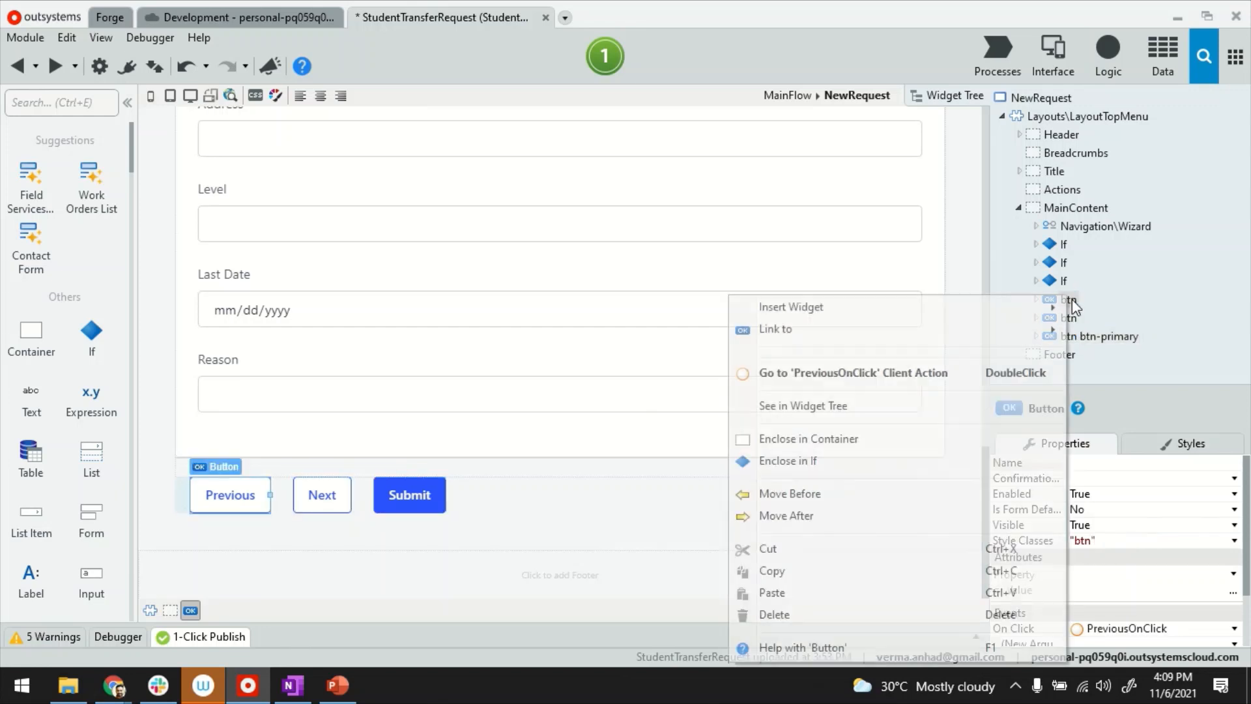
left_click(787, 460)
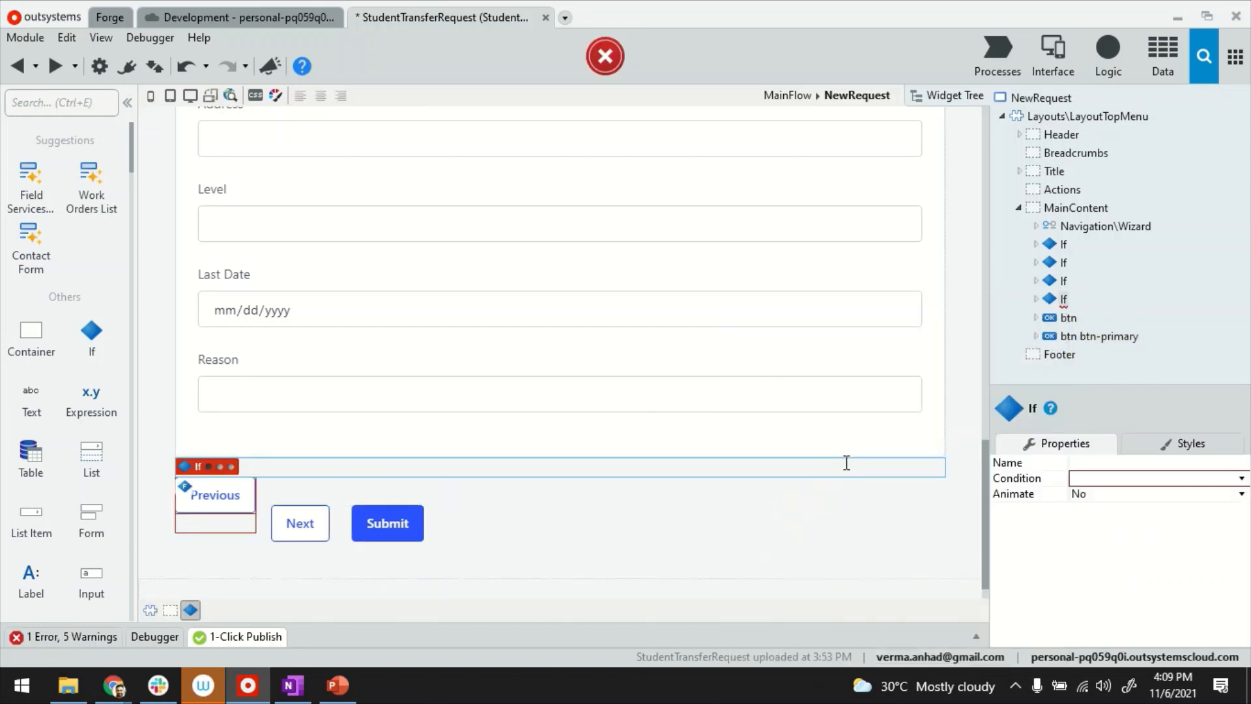
left_click(1156, 478)
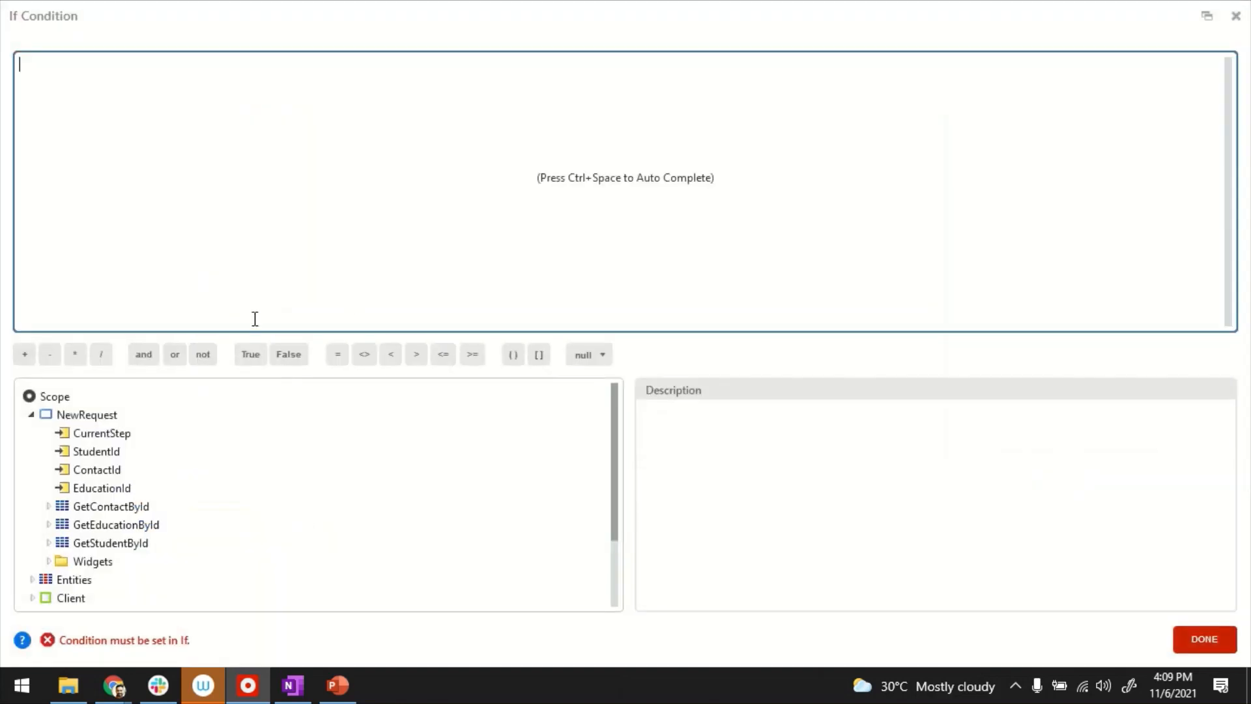
double_click(101, 432)
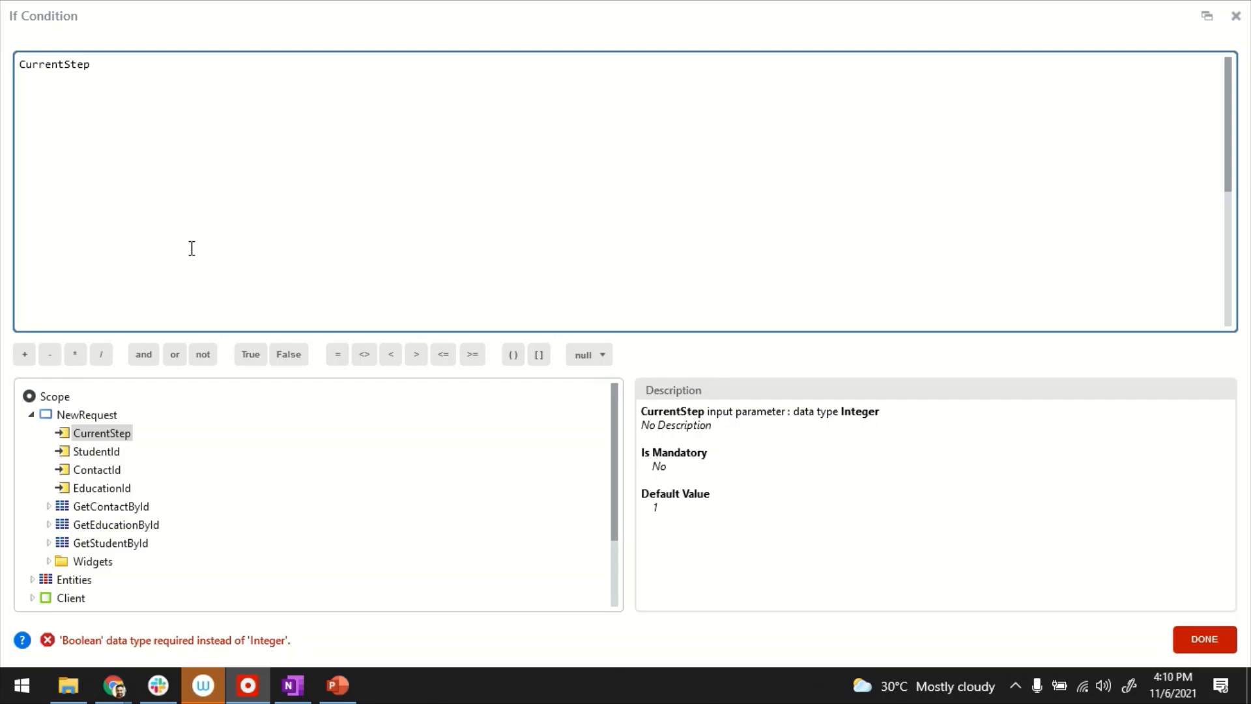
type(">1")
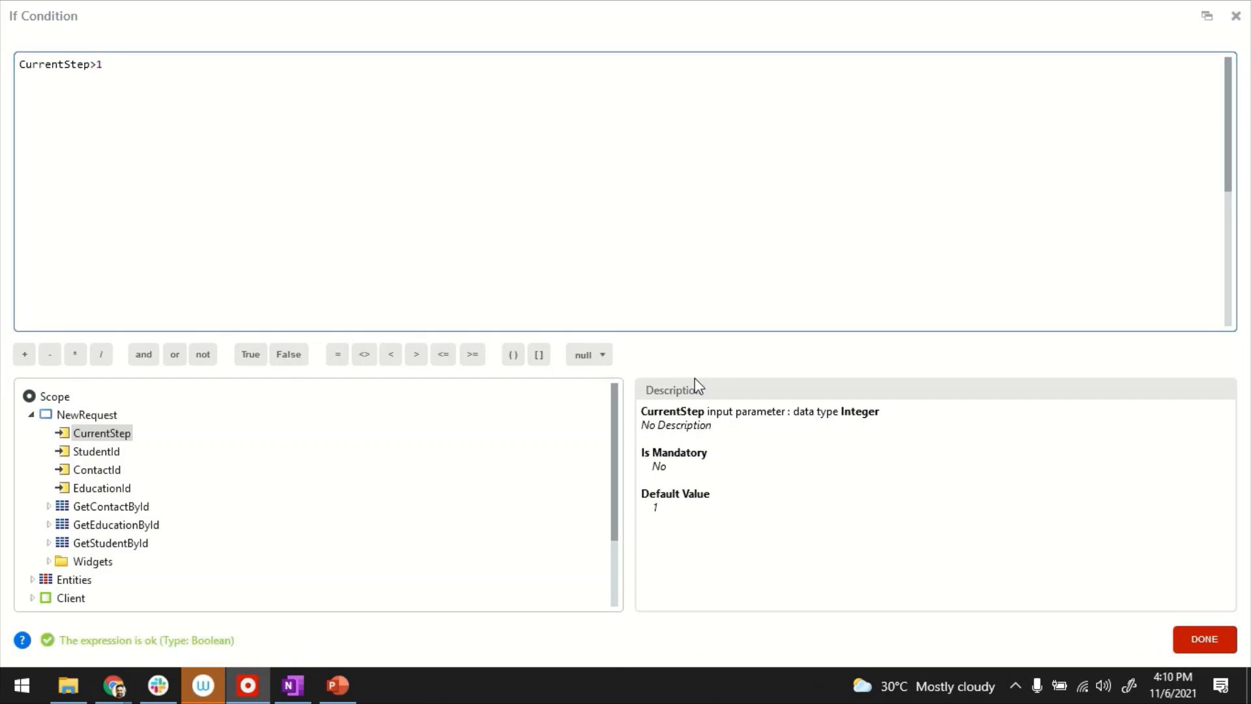
left_click(1202, 639)
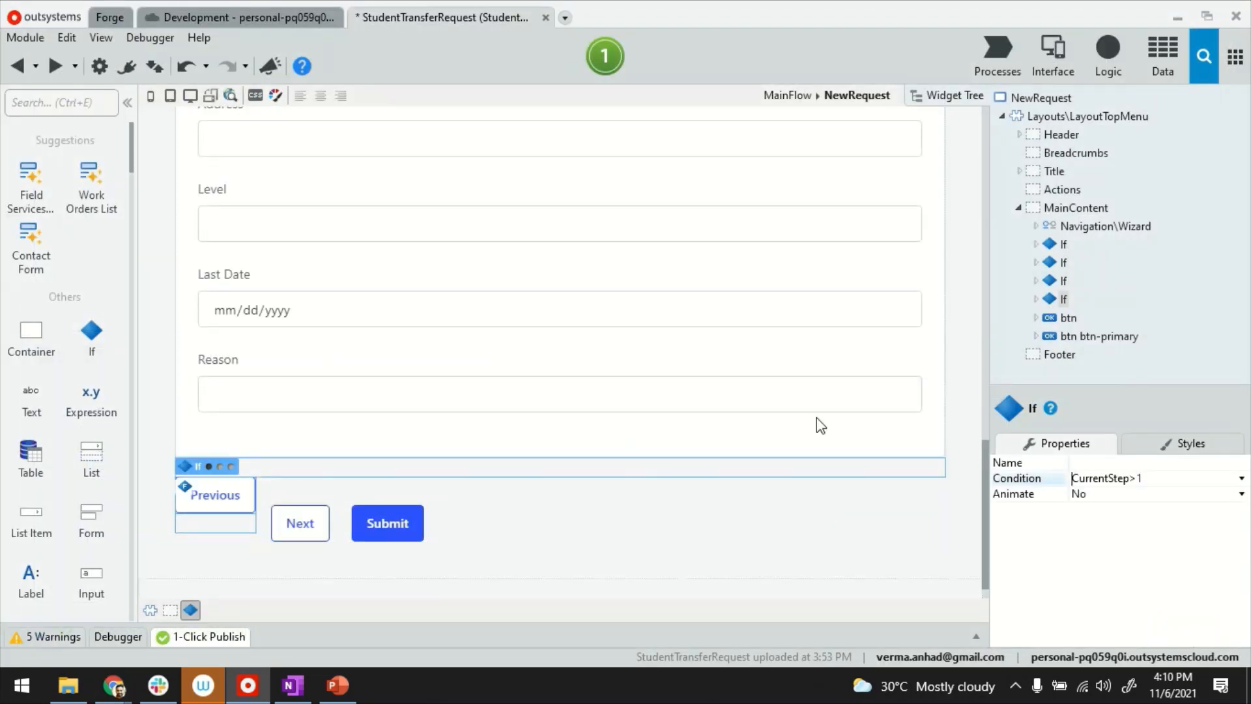
Enclose the Next button in an If with condition CurrentStep<3.
right_click(300, 522)
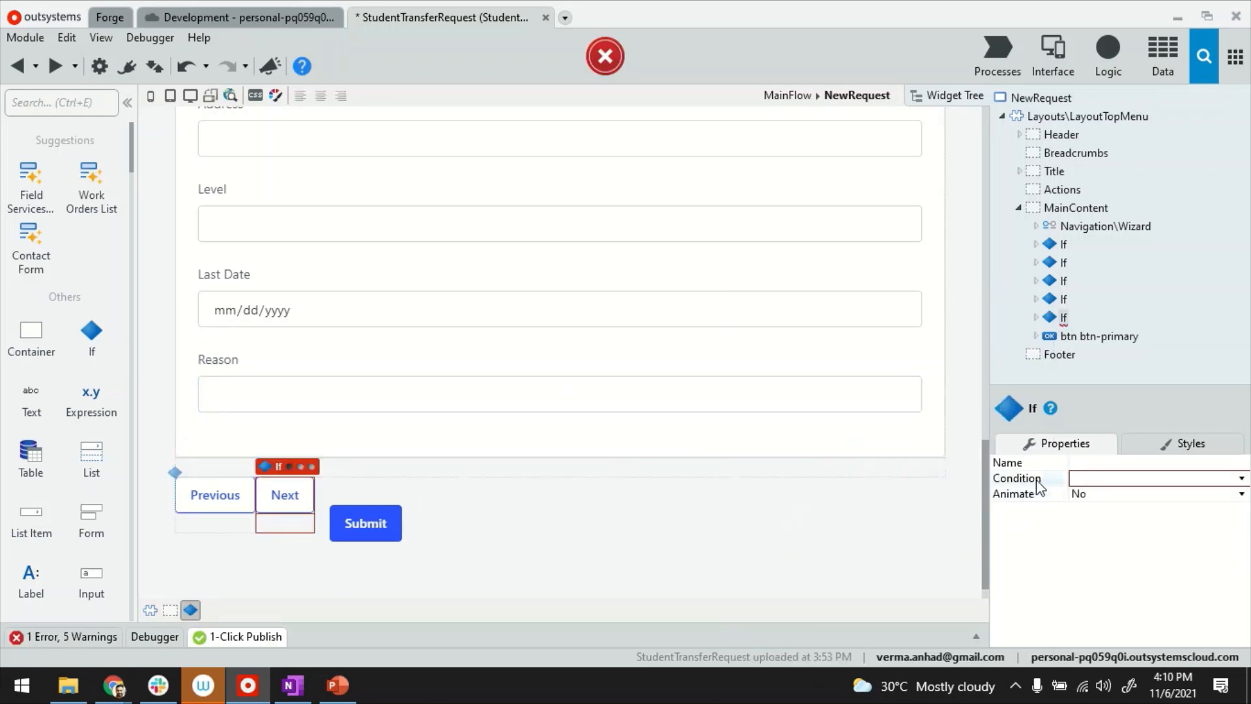
left_click(1155, 478)
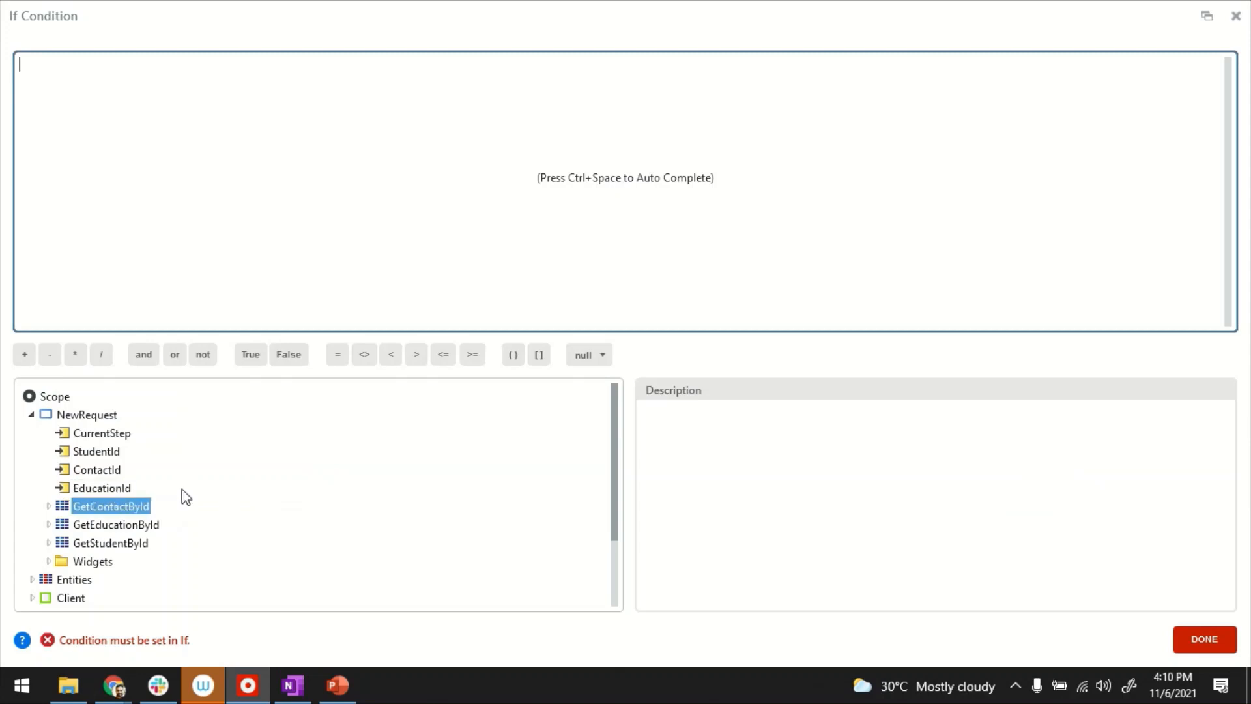
type("CurrentStep<1")
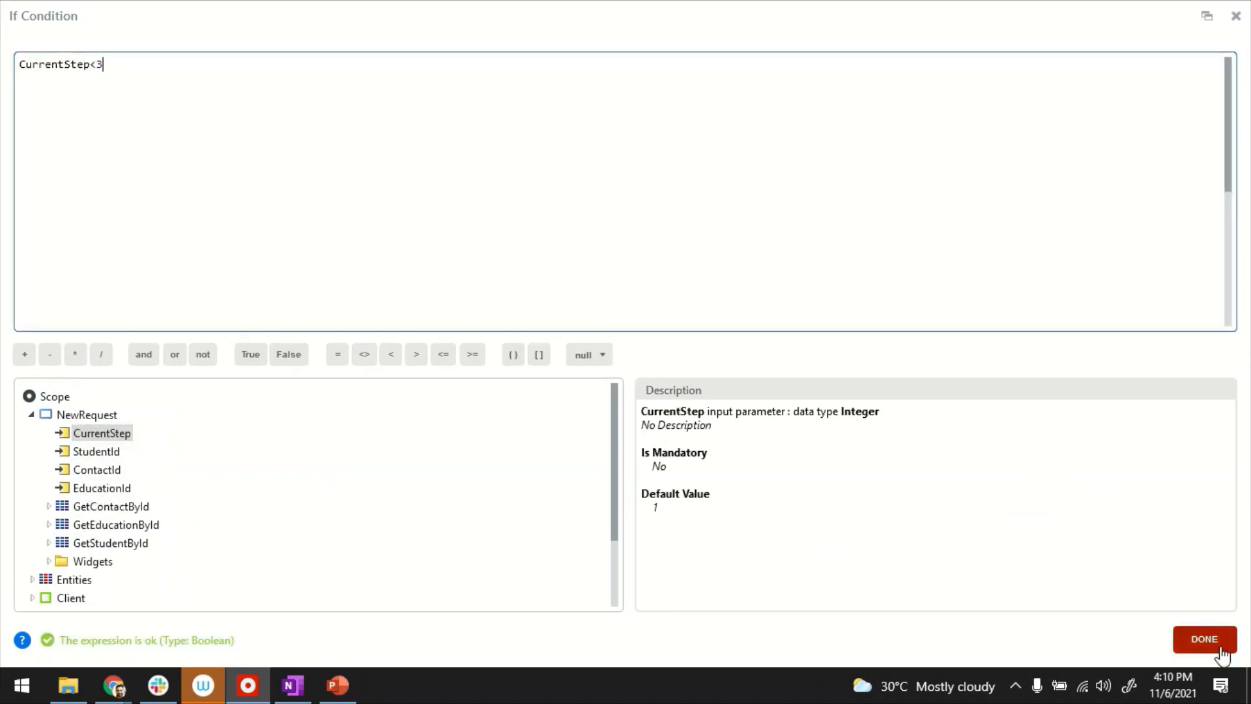
left_click(1202, 638)
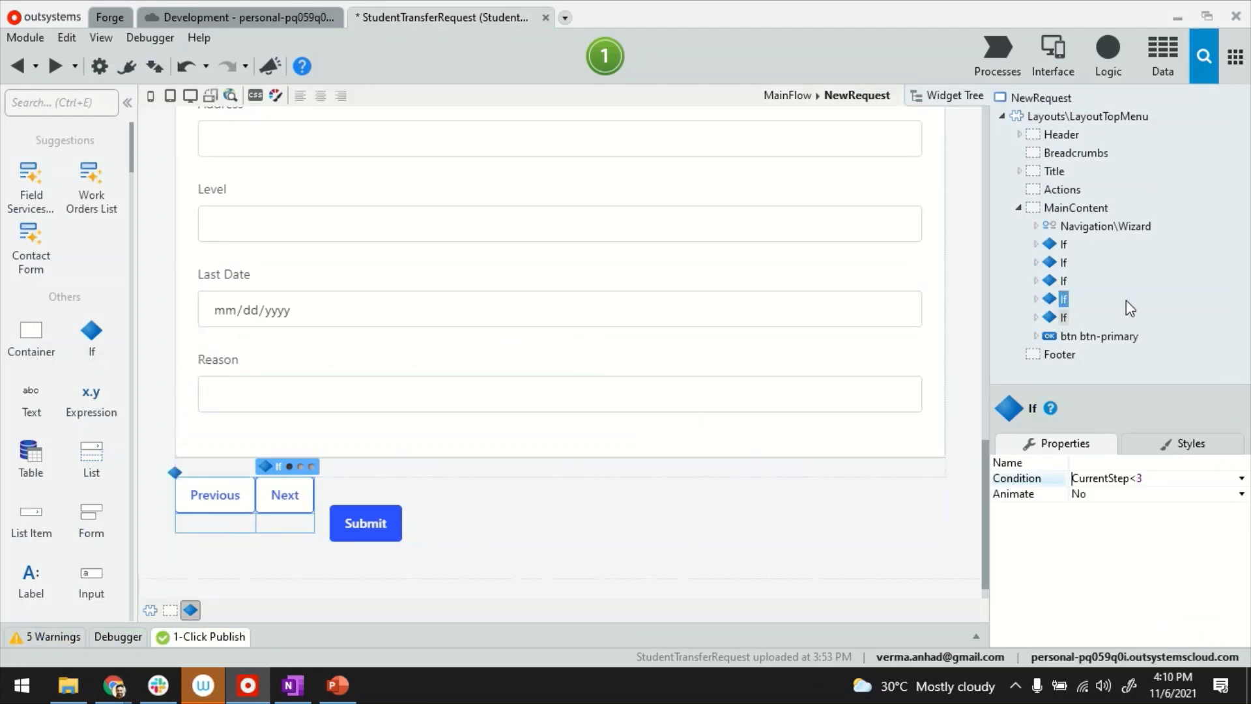
Enclose the Submit button in an If with condition CurrentStep=3.
right_click(365, 522)
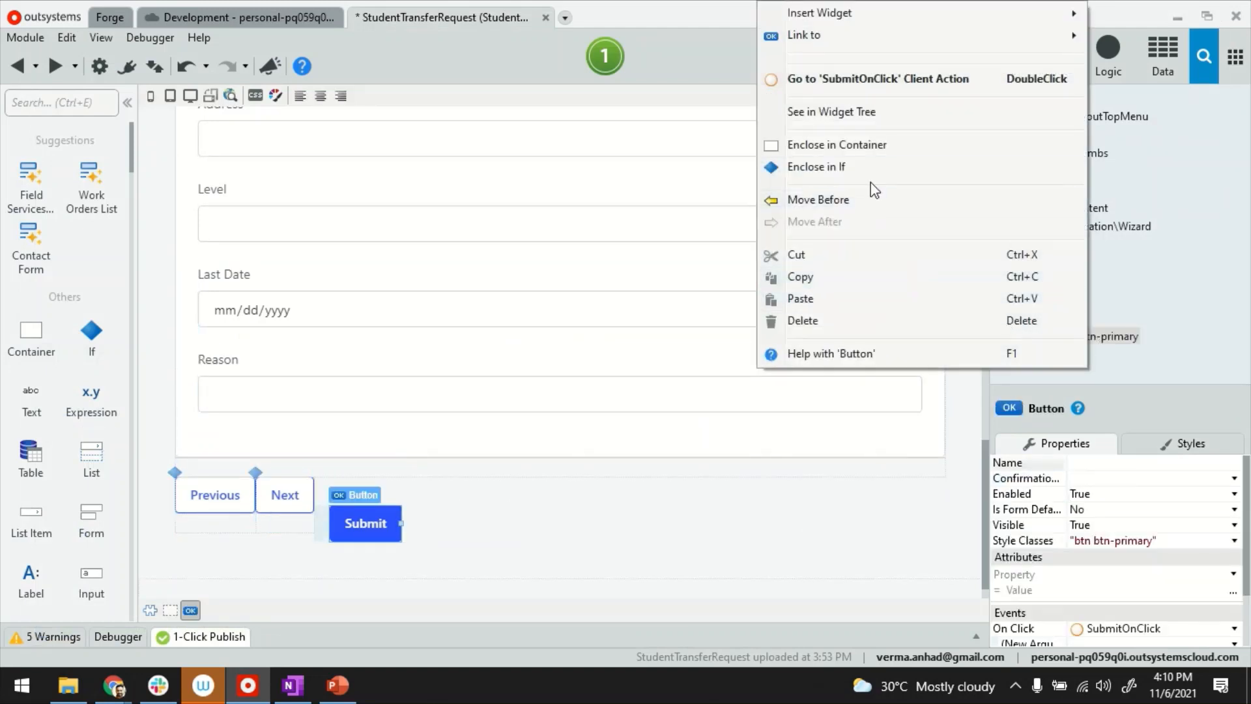
mouse_move(842, 167)
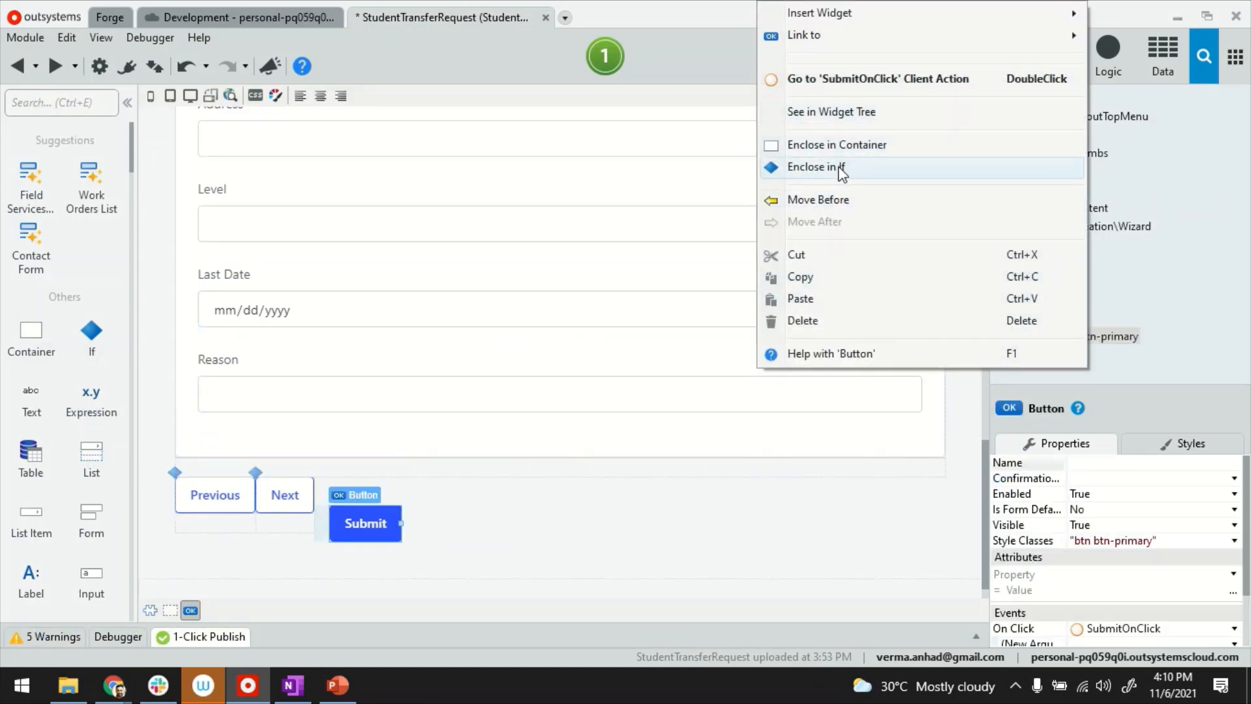
left_click(817, 167)
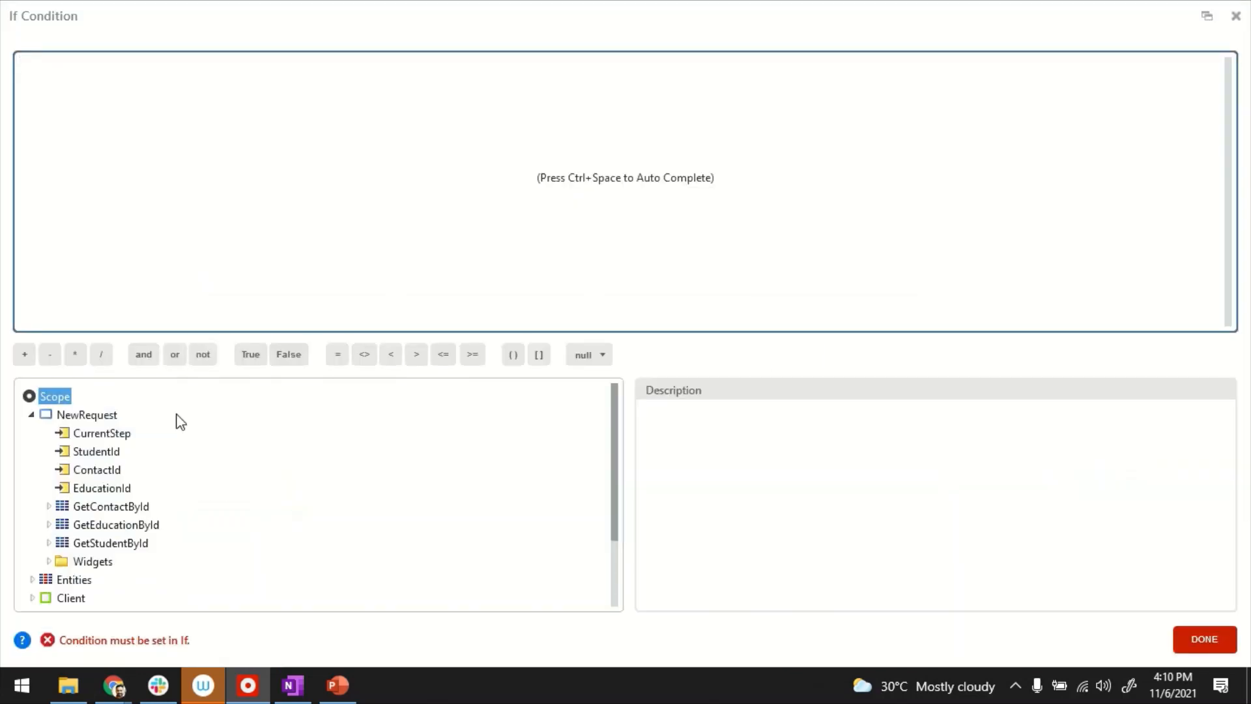
type("CurrentStep=3")
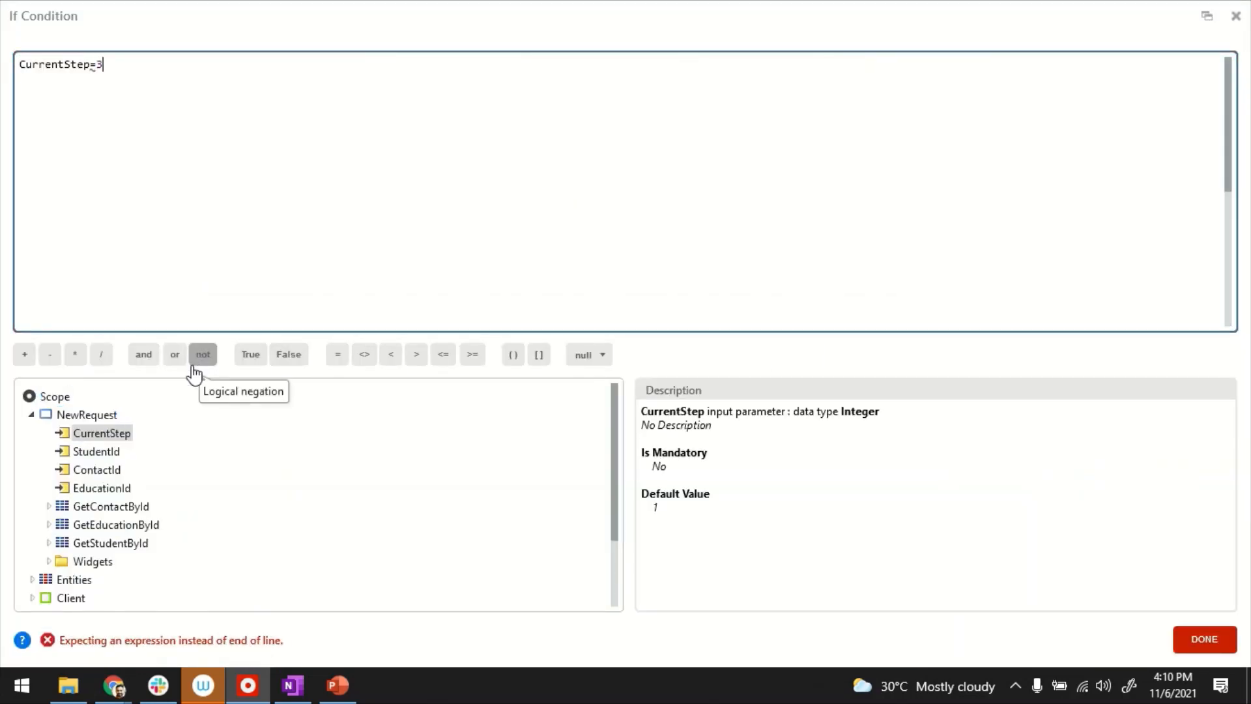
left_click(1202, 639)
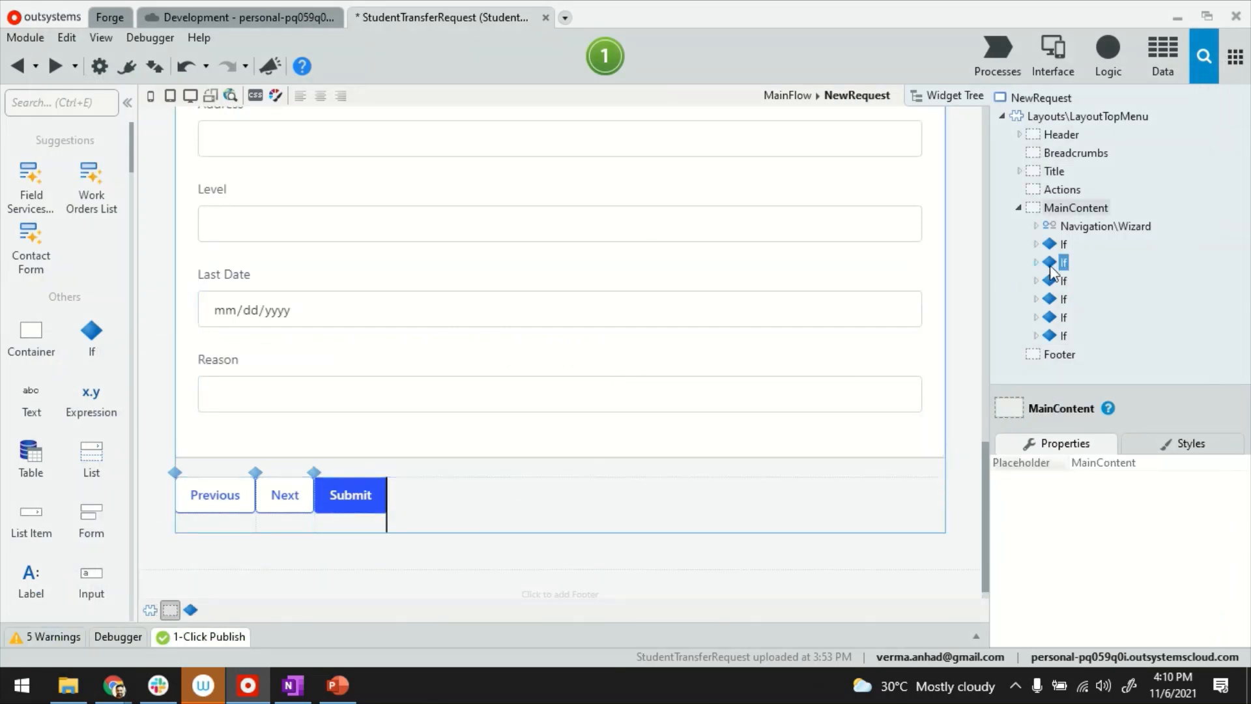
Enclose the three button Ifs in a Container with a 10px top margin.
left_click(1063, 316)
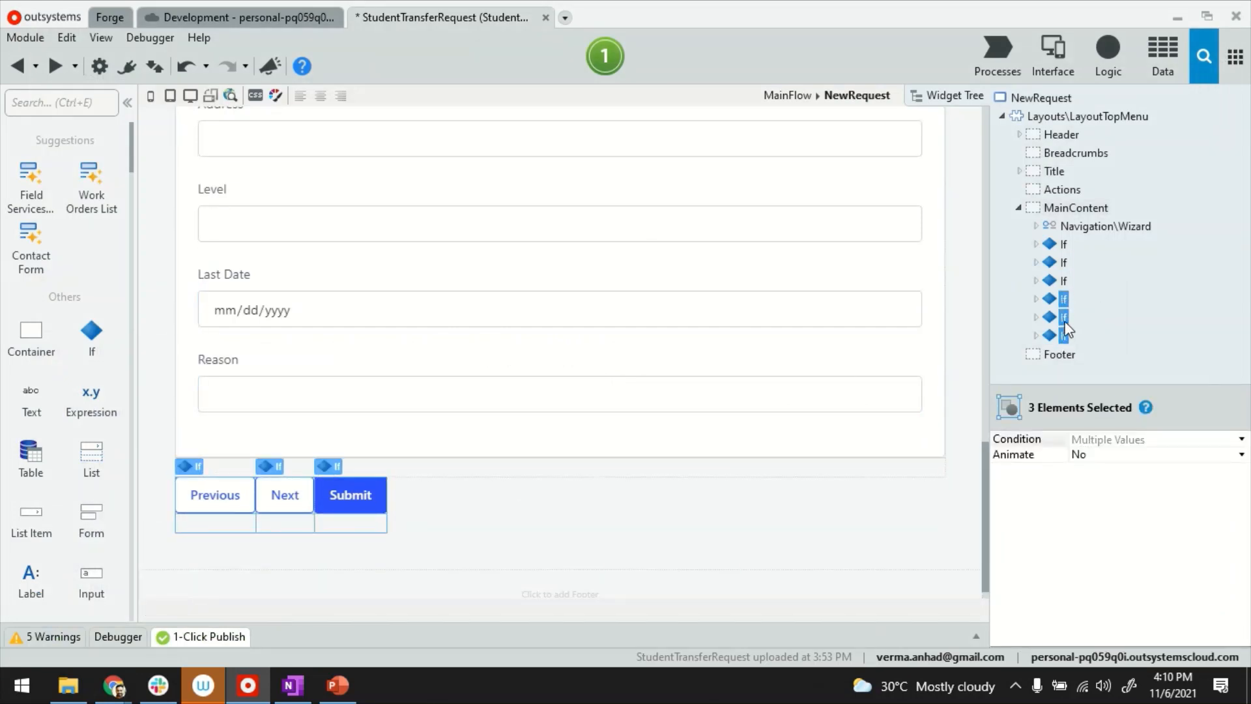
right_click(1063, 317)
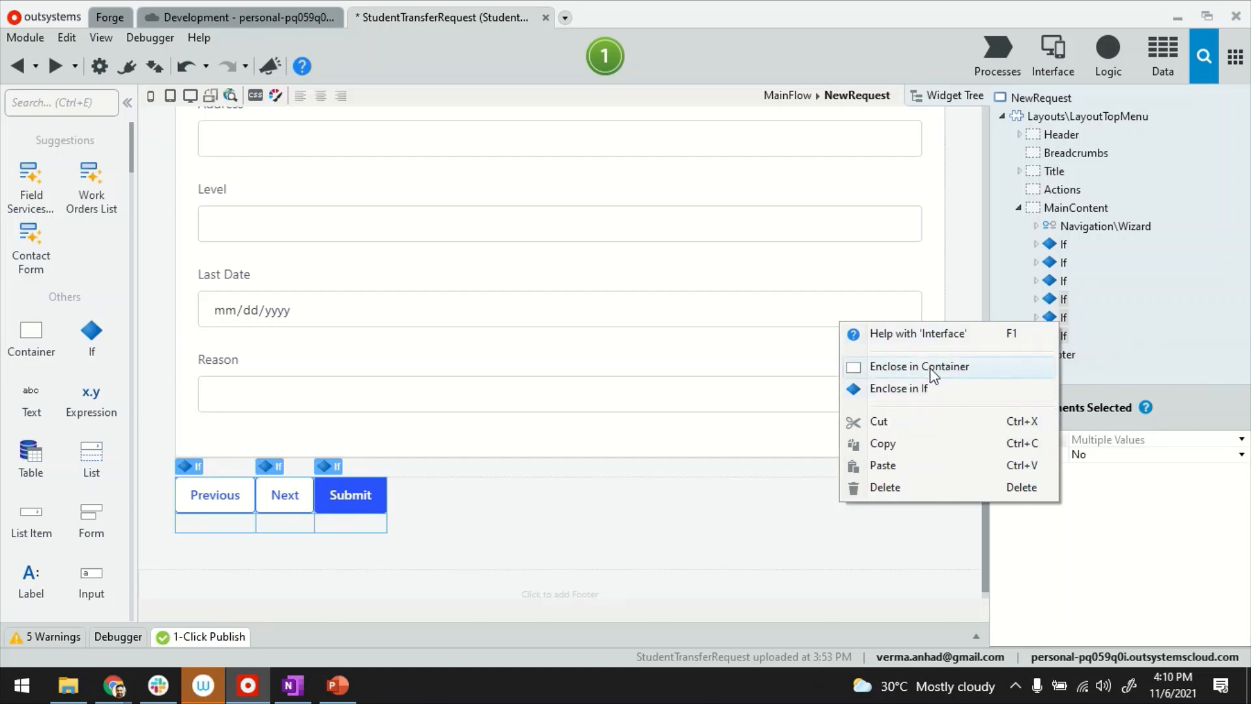
left_click(919, 366)
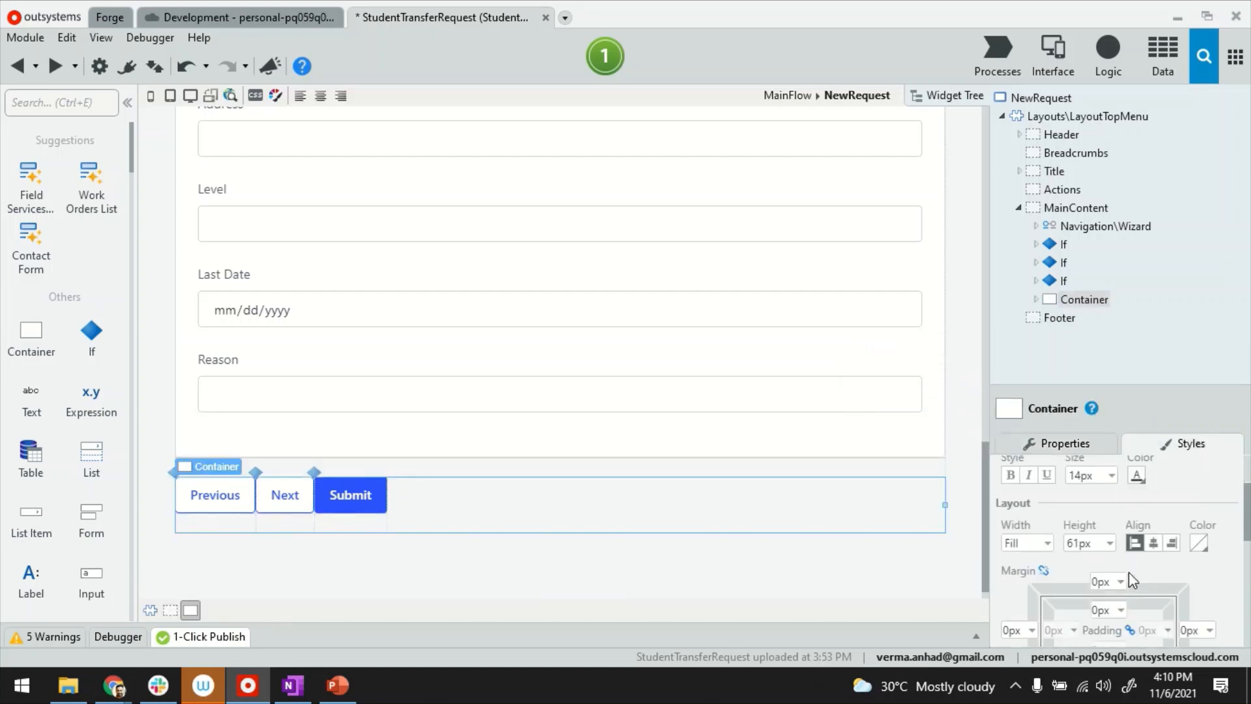
left_click(1122, 581)
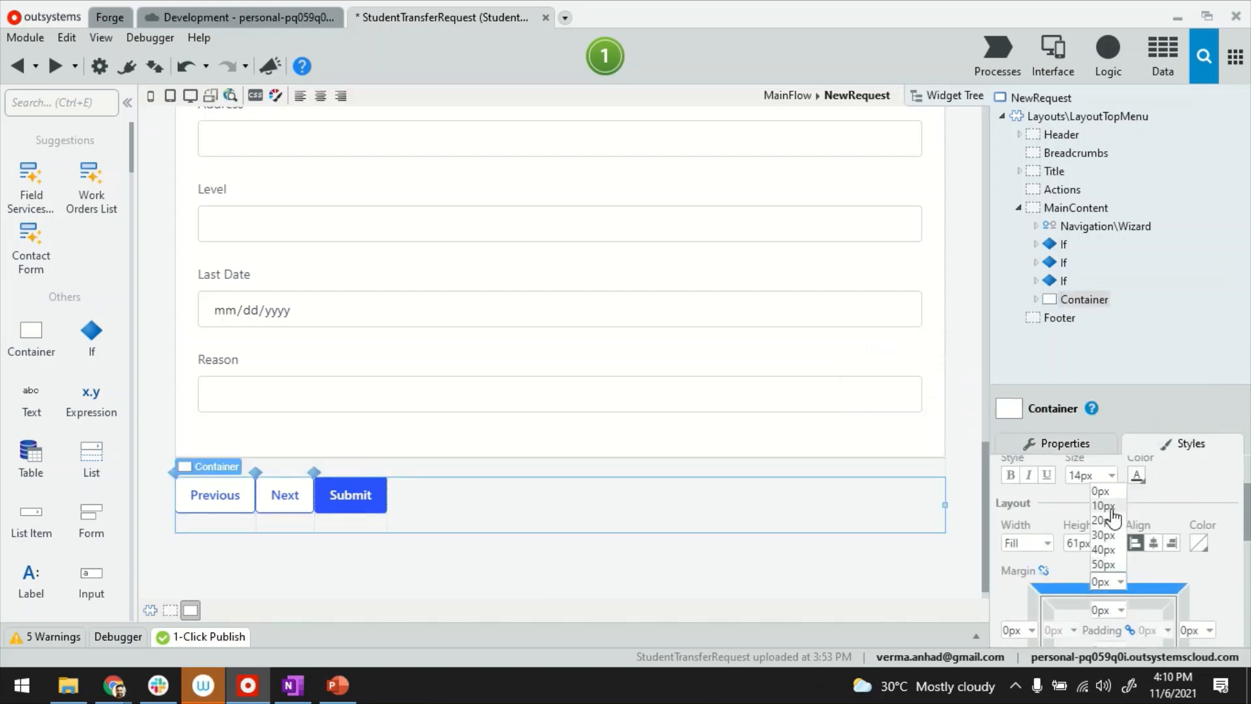
left_click(1103, 506)
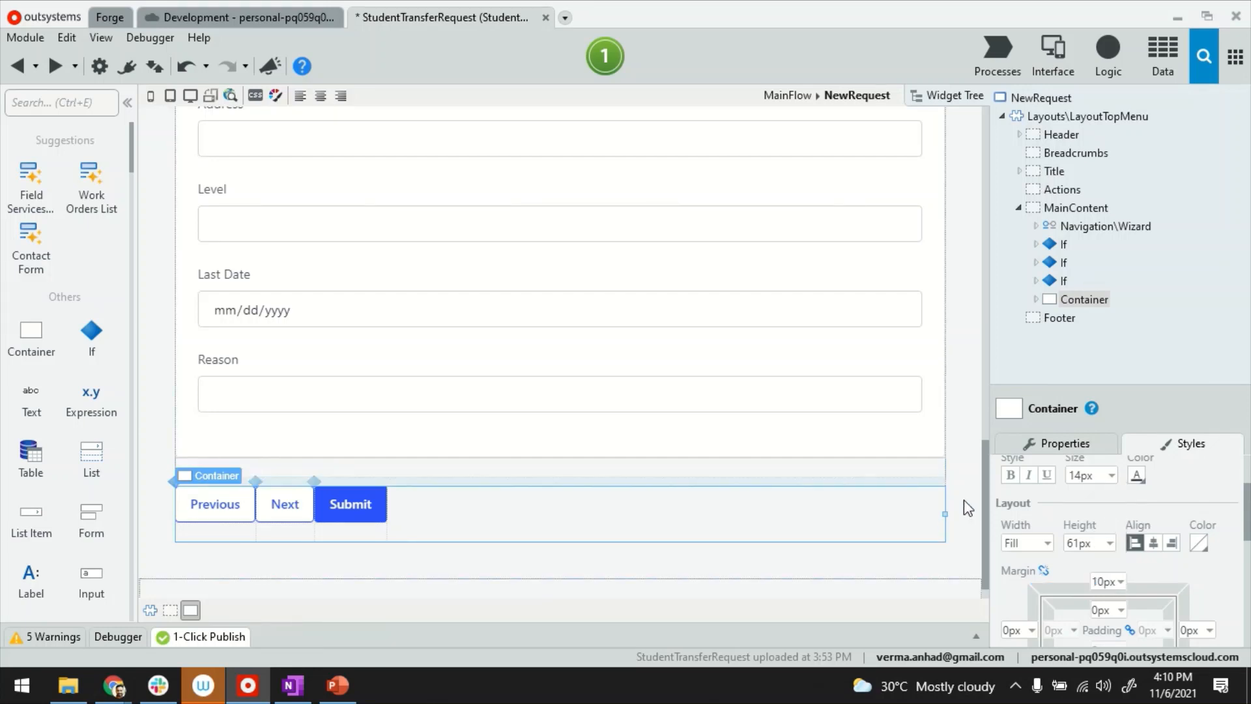
left_click(1062, 135)
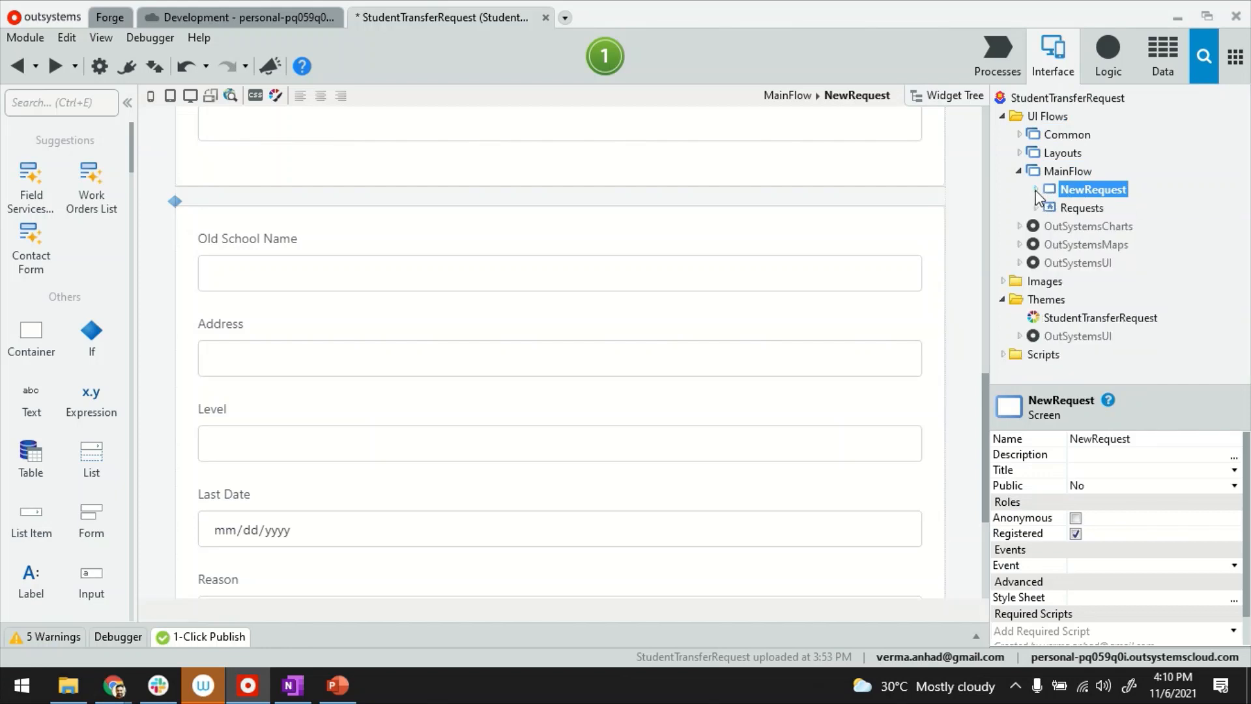
On the Requests screen, link the student Name to the NewRequest screen.
left_click(1084, 207)
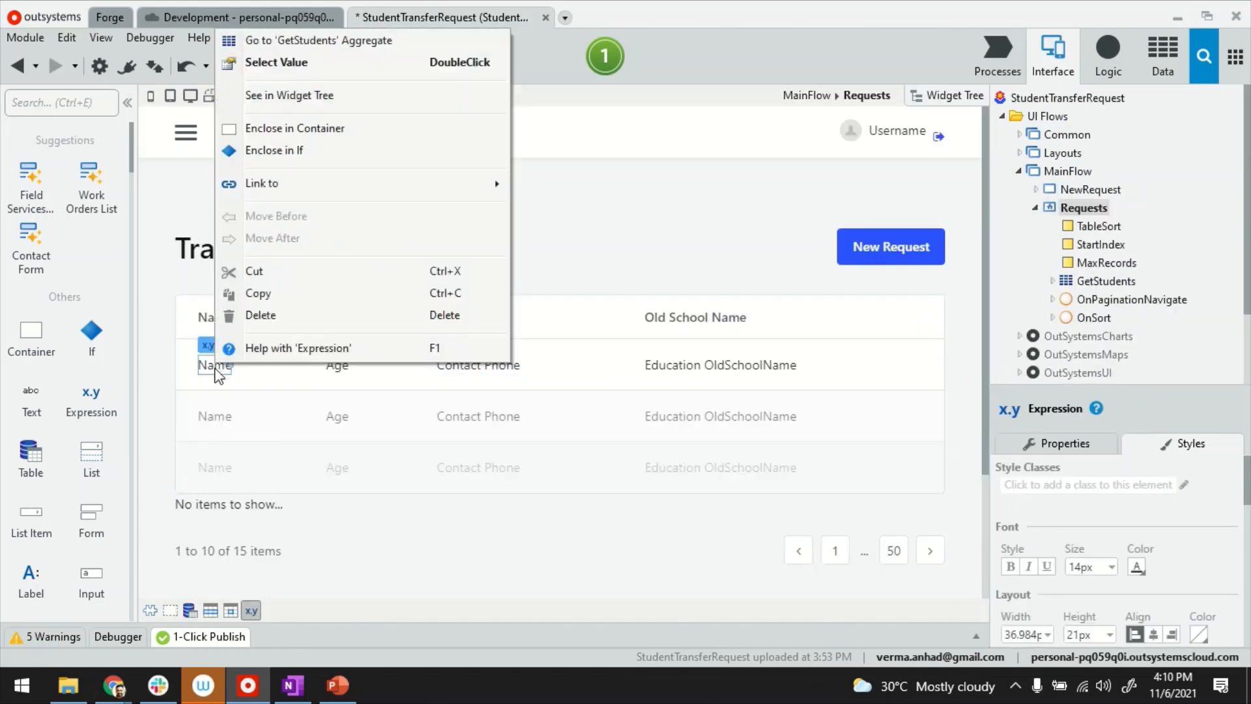
mouse_move(262, 183)
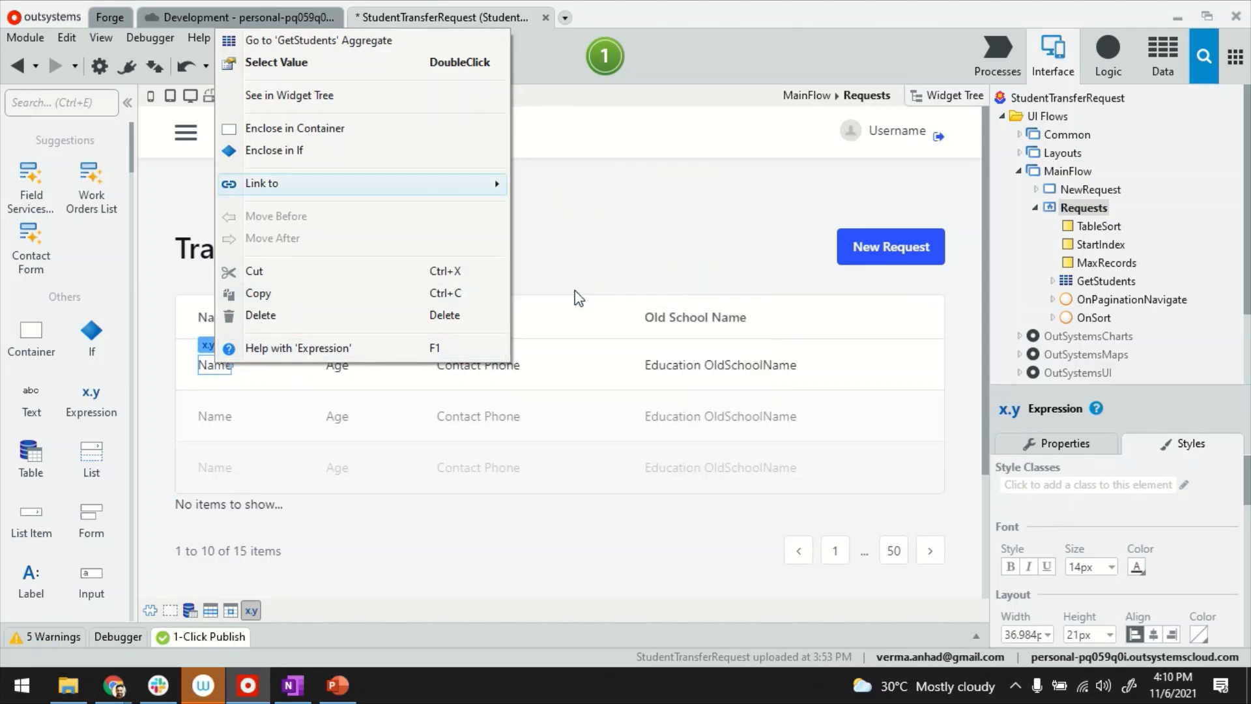
left_click(262, 182)
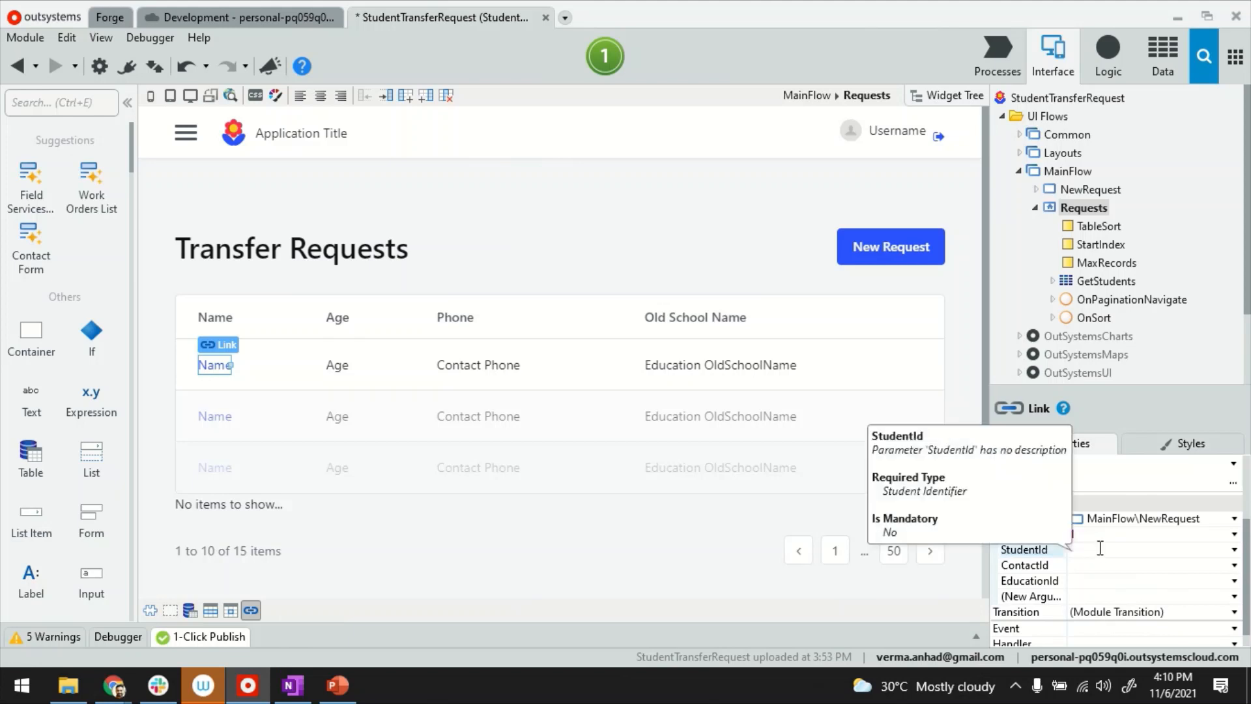
Pass the GetStudents current row's StudentId and EducationId to the link.
left_click(1234, 548)
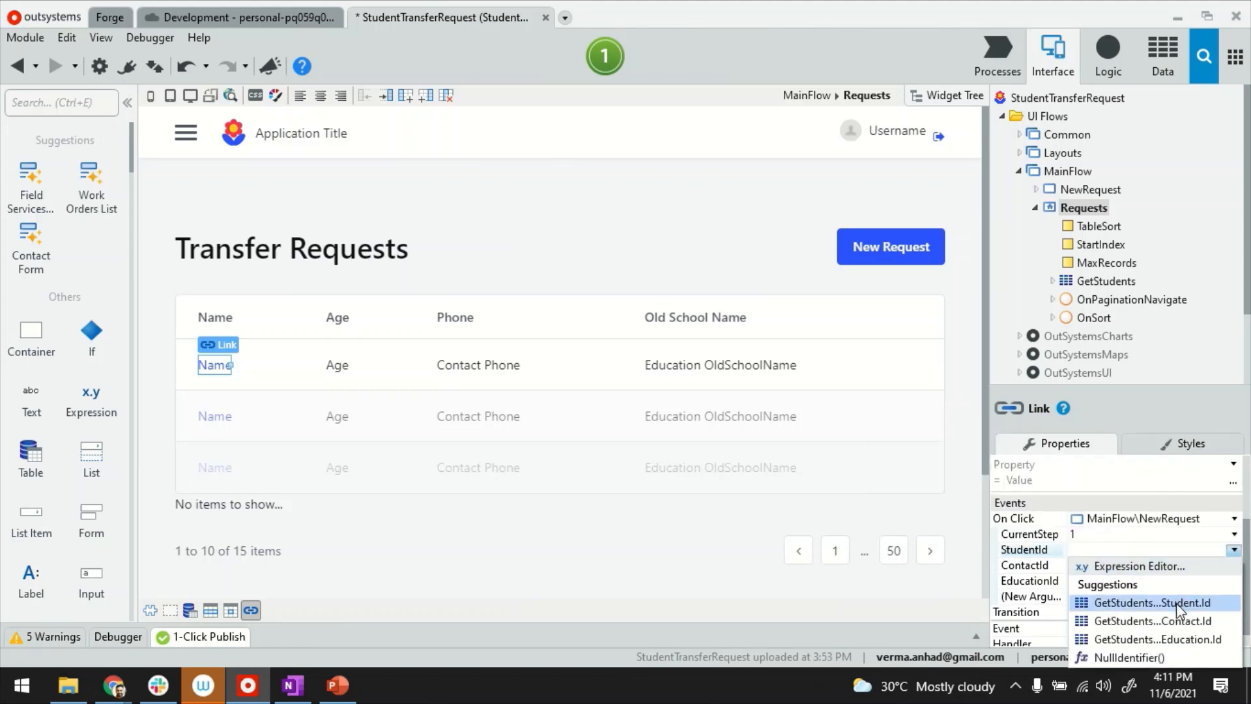
left_click(1152, 602)
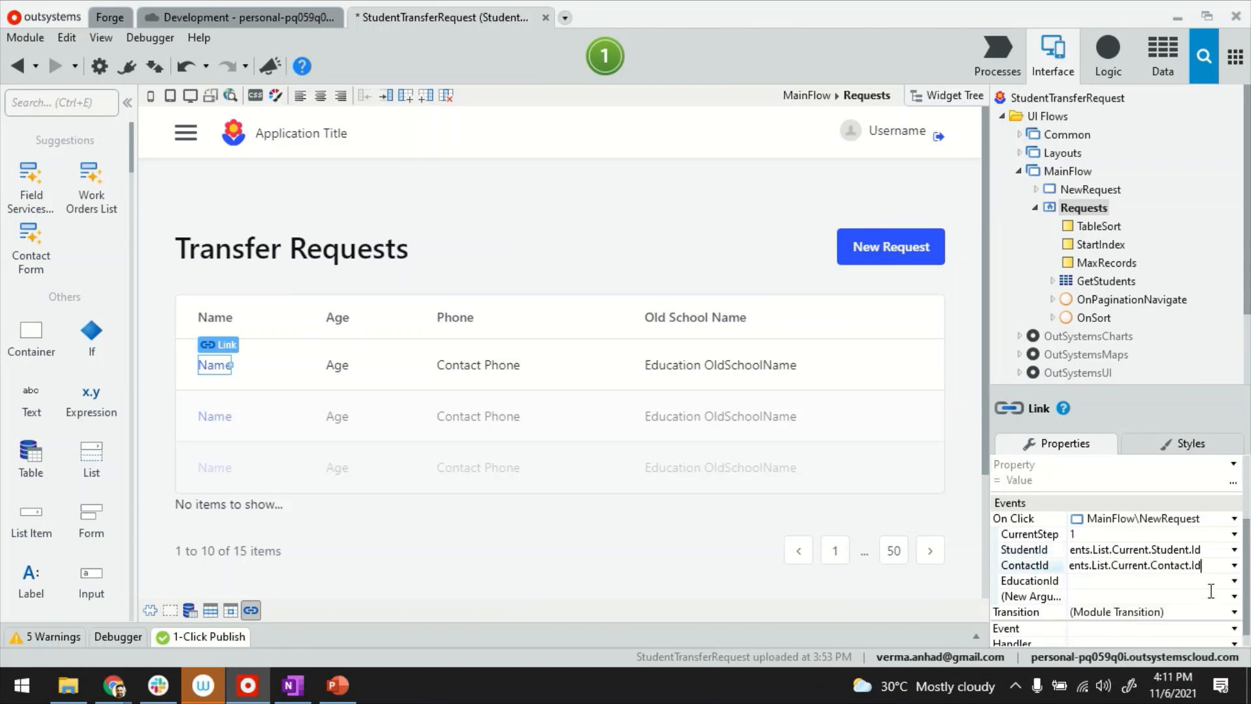
left_click(1149, 579)
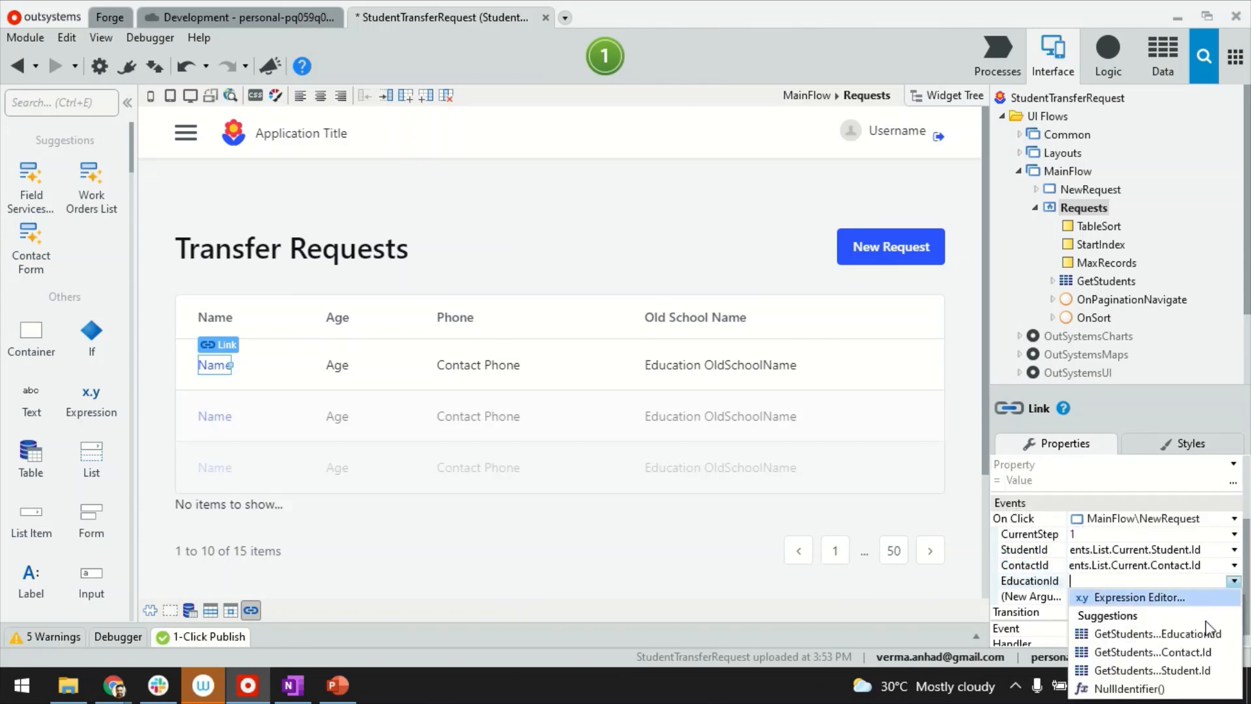
left_click(1153, 633)
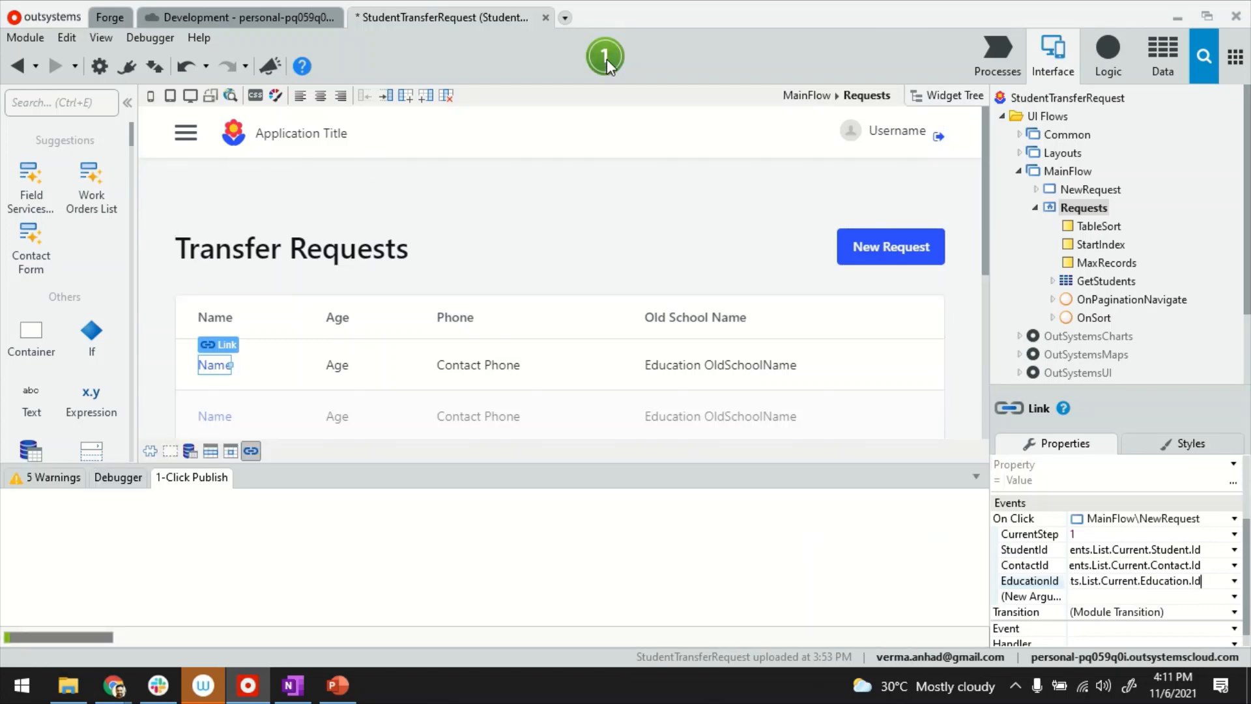
1-Click Publish StudentTransferRequest and open it in the browser.
left_click(603, 56)
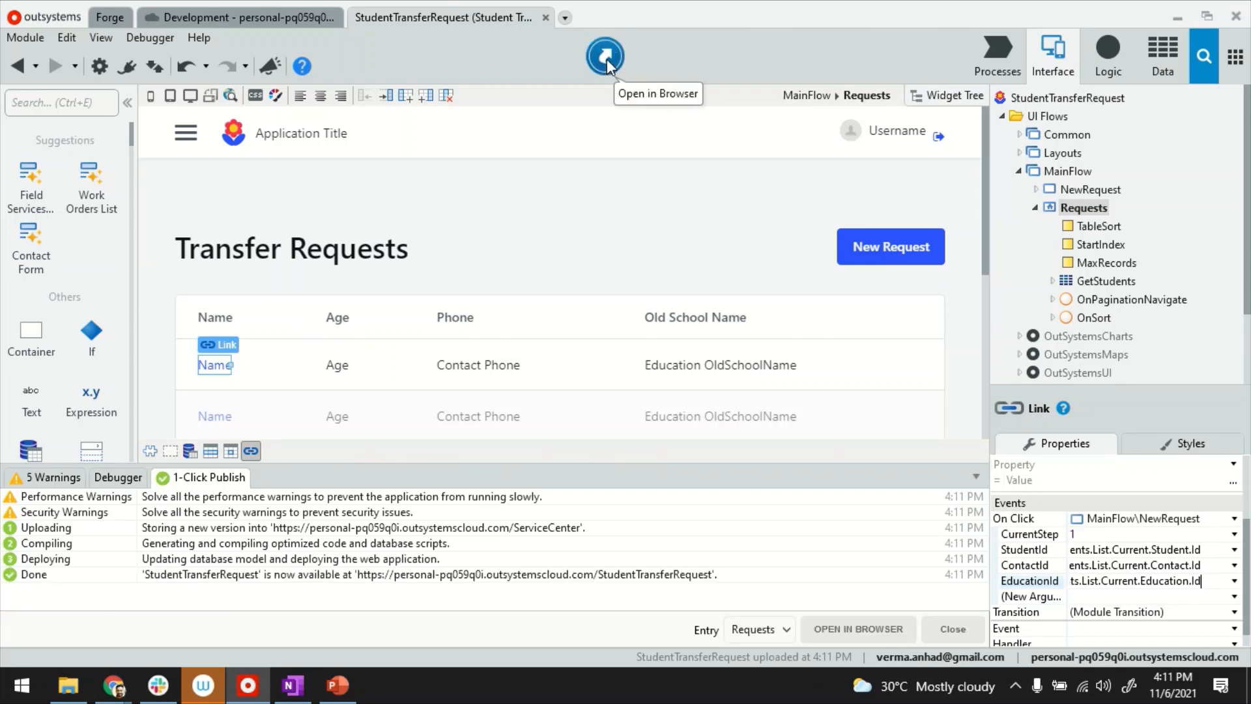
left_click(606, 56)
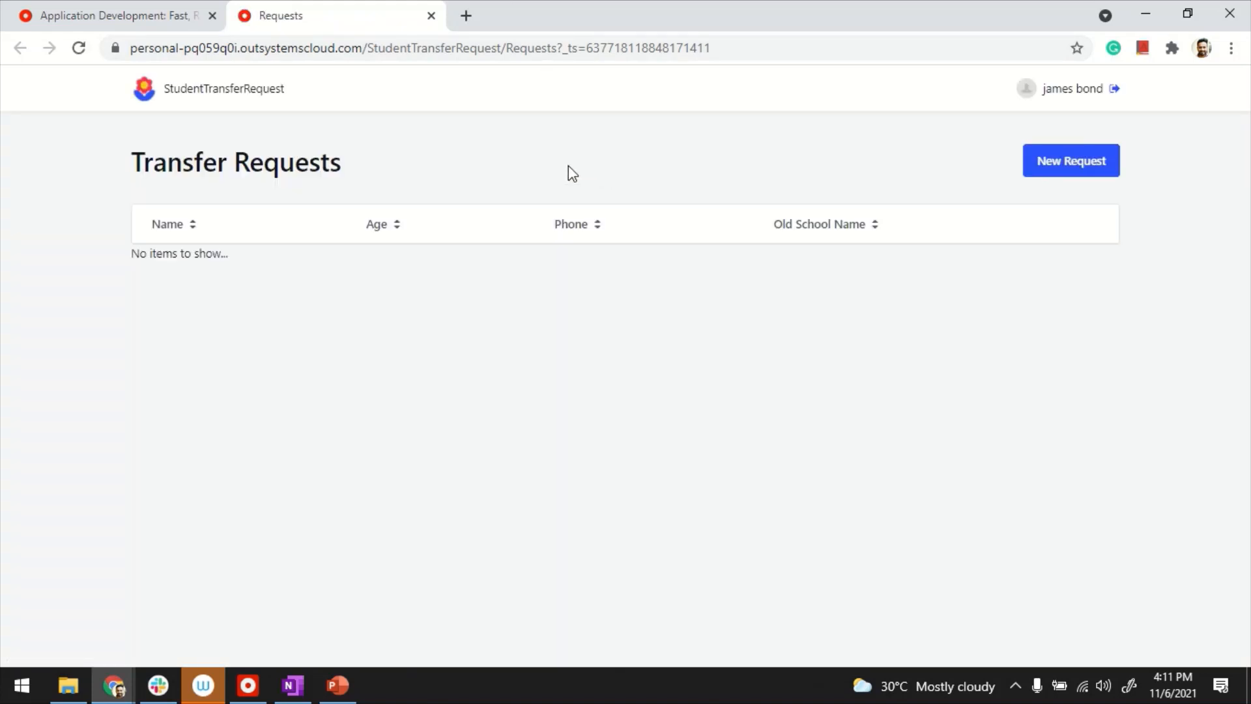
mouse_move(423, 421)
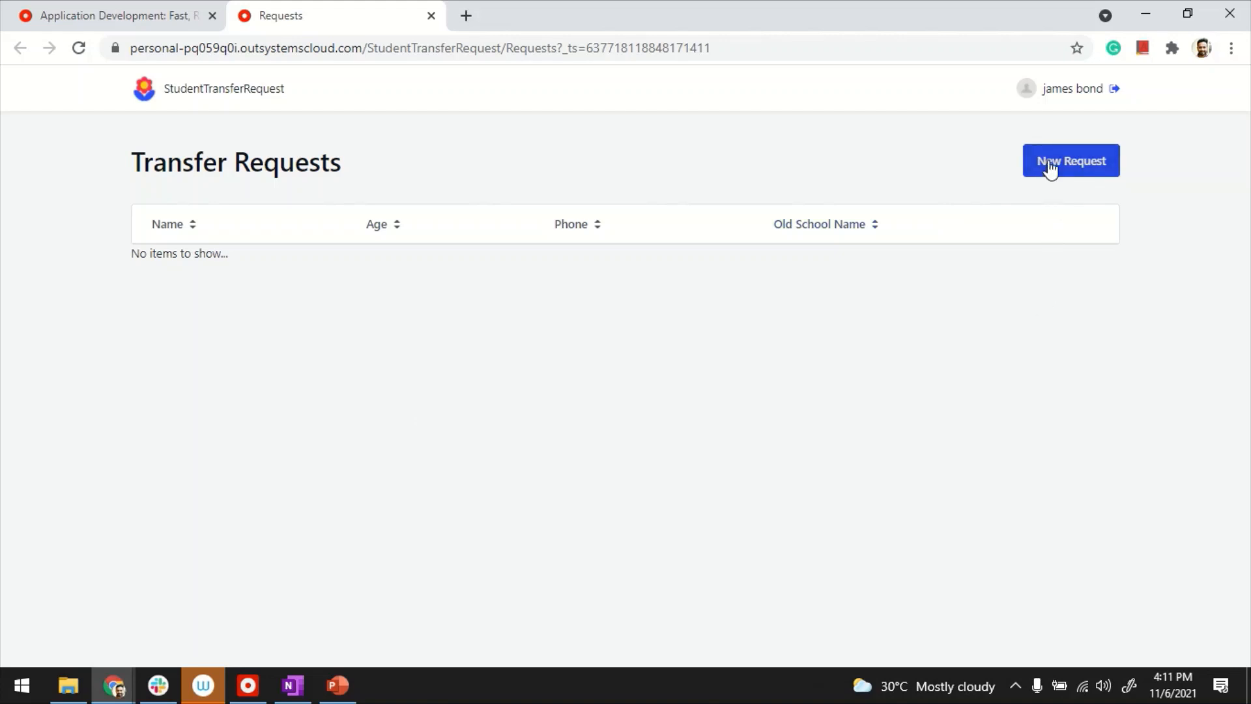
Start a new request with Name John Smith, Age 20, Father Jack, Mother Nanc.
left_click(1069, 161)
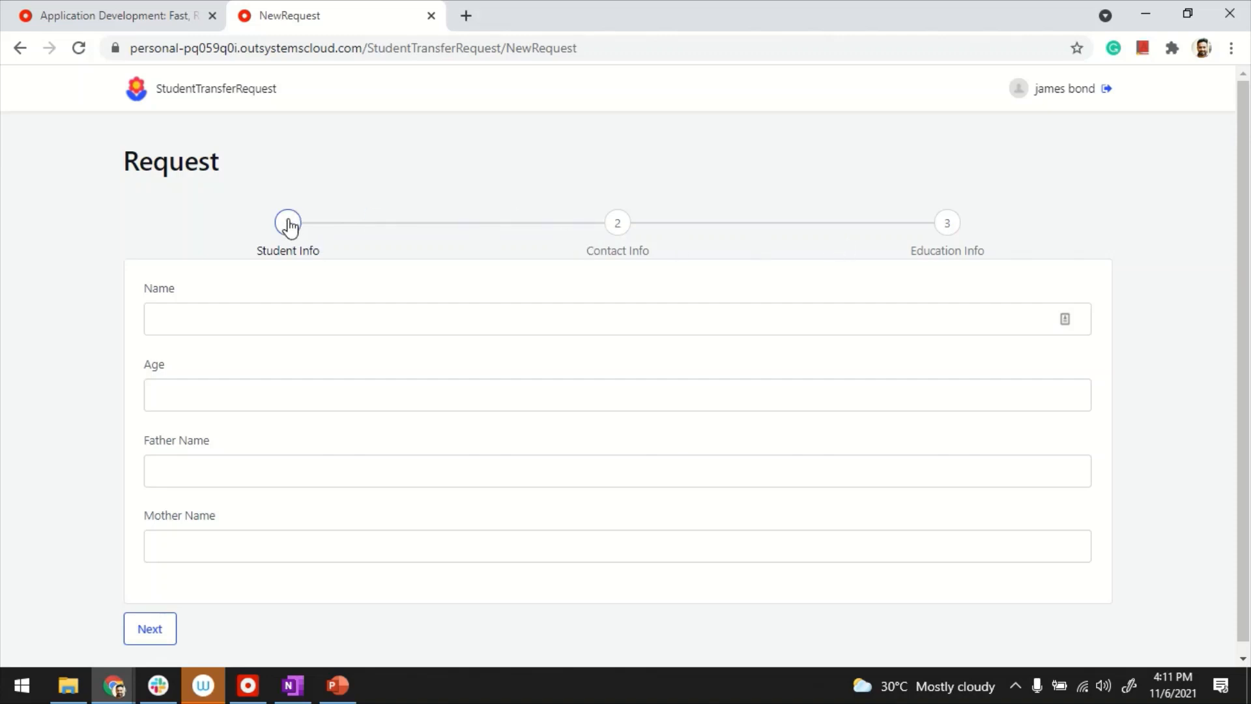
mouse_move(247, 202)
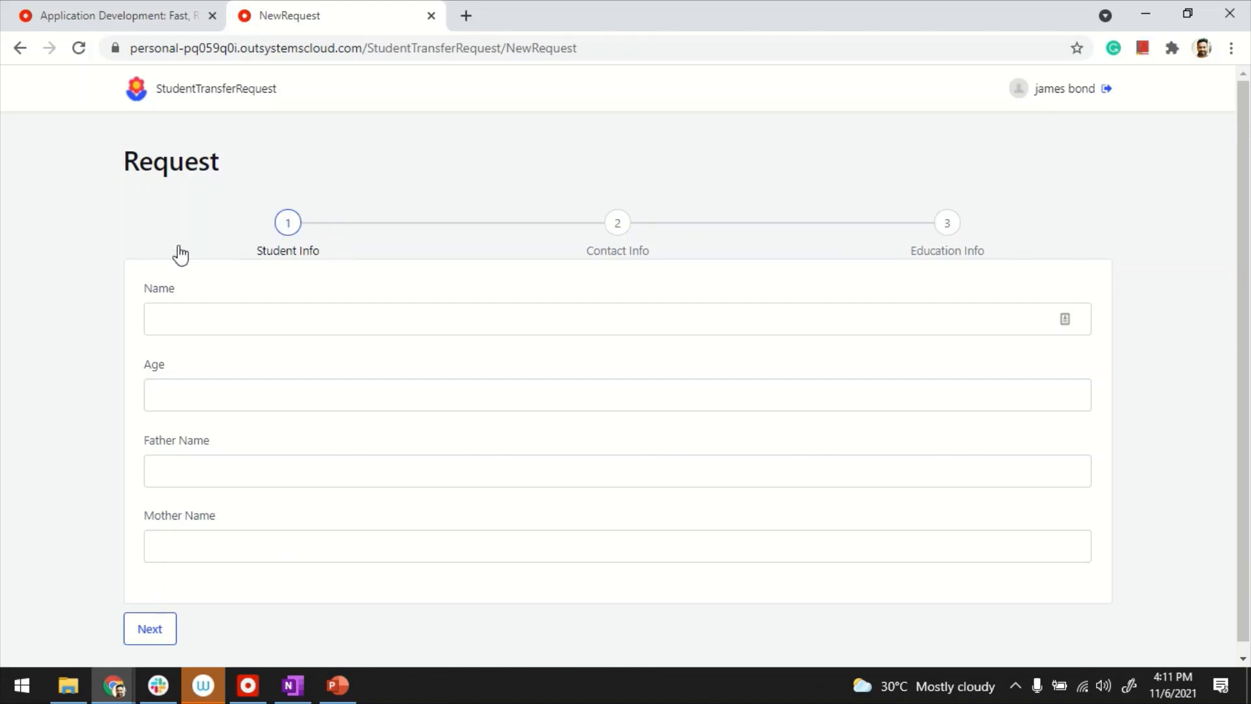
left_click(616, 318)
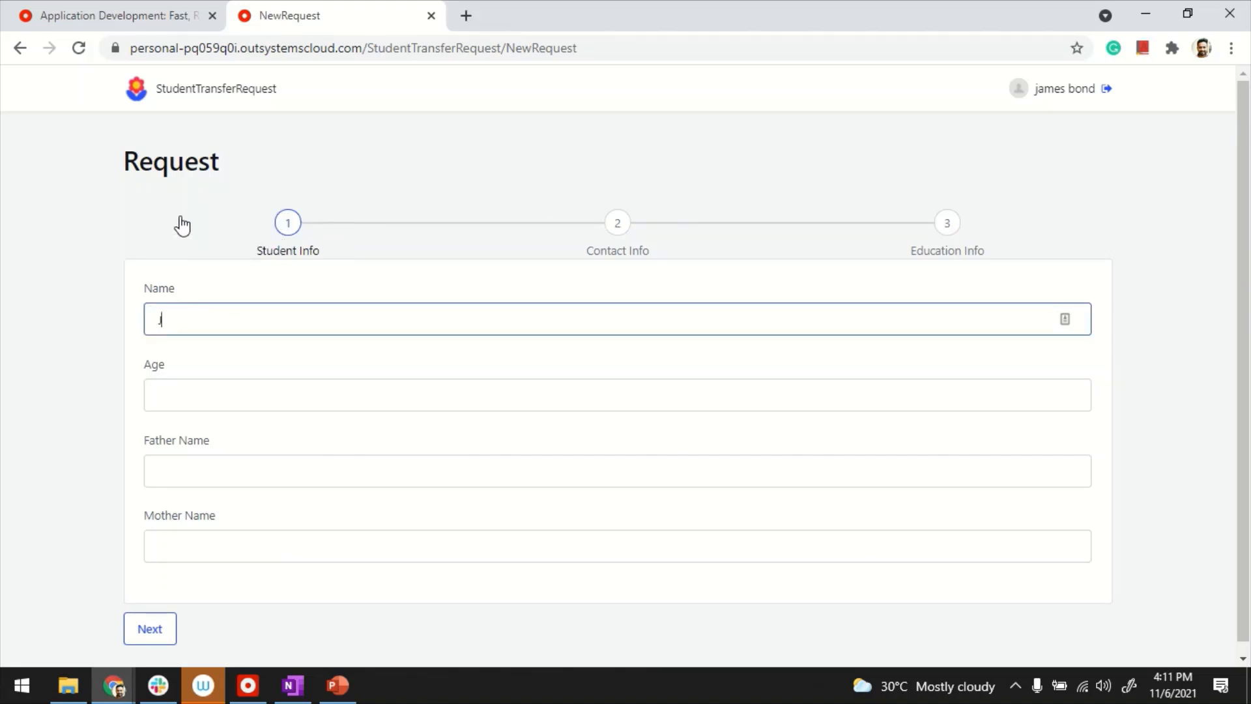
type("John Smith")
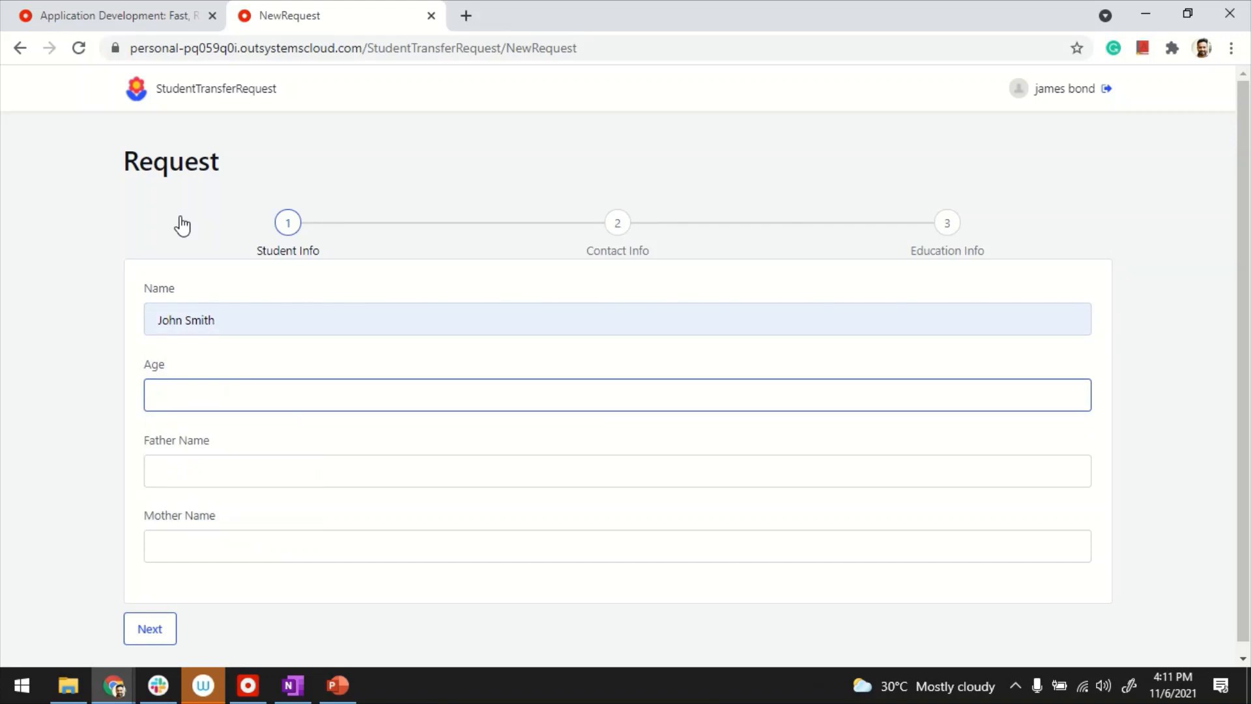
type("20")
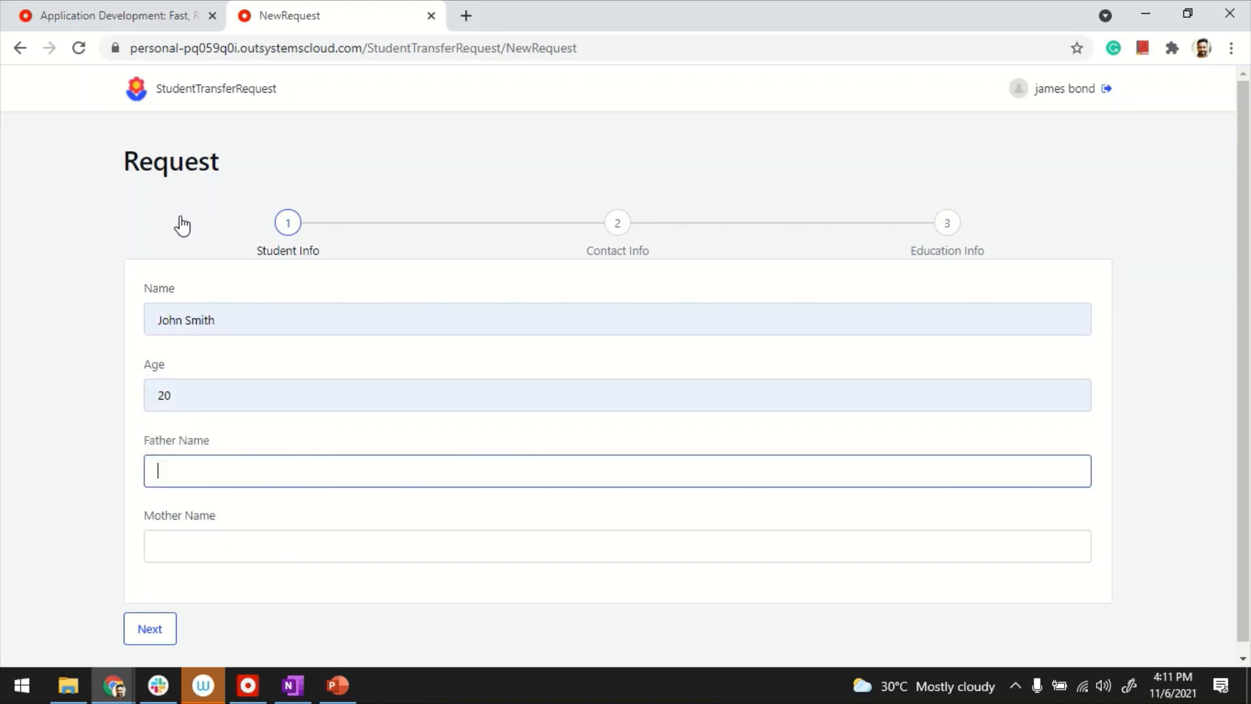
type("Jack")
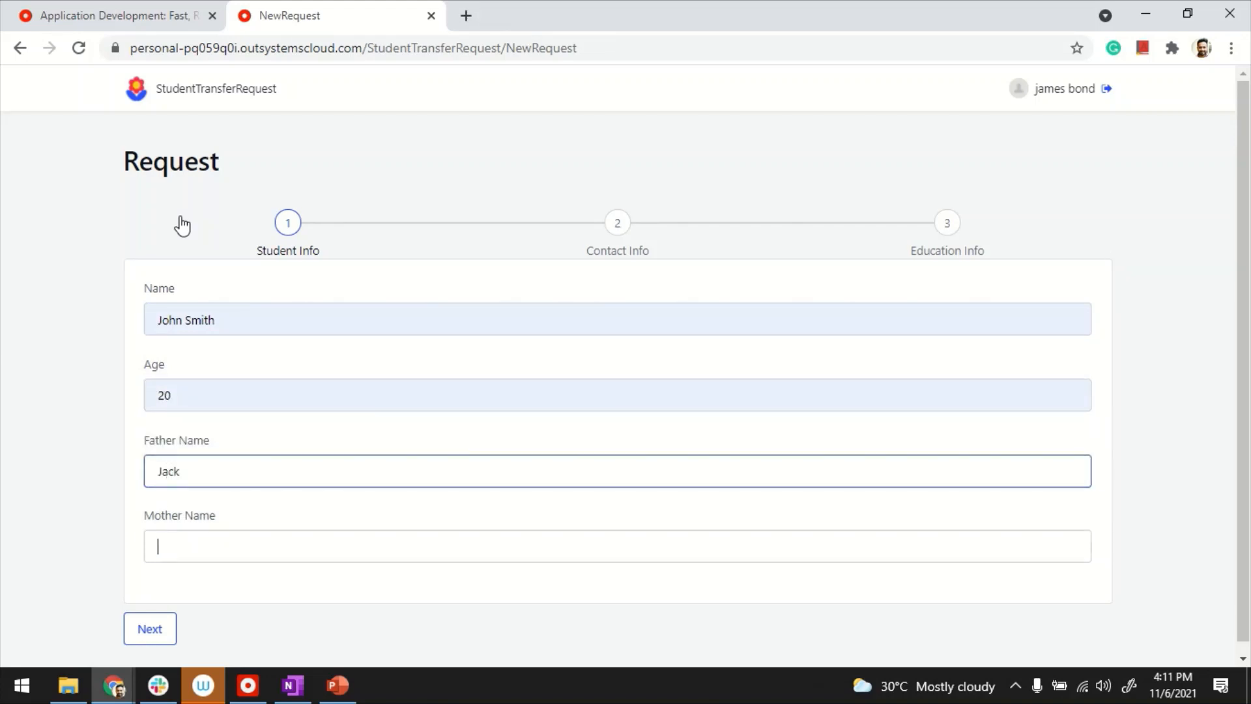
type("Nanc")
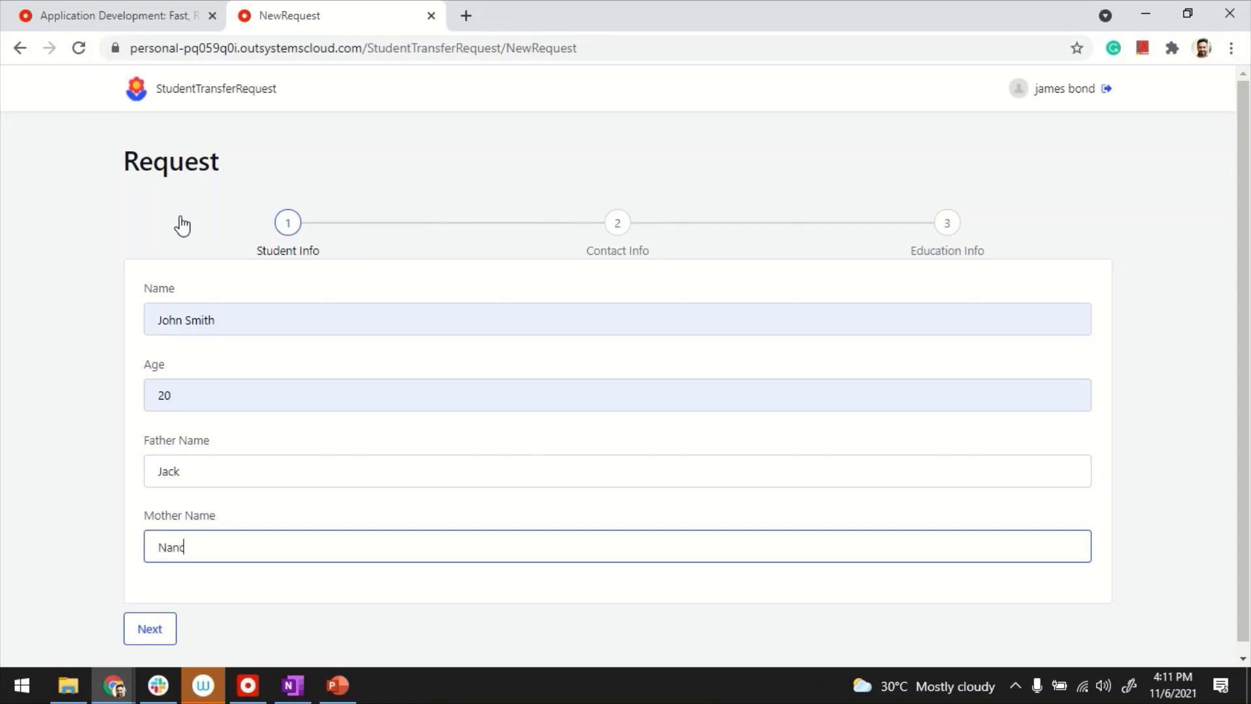
Advance to Contact Info and enter phone +278171.
left_click(150, 628)
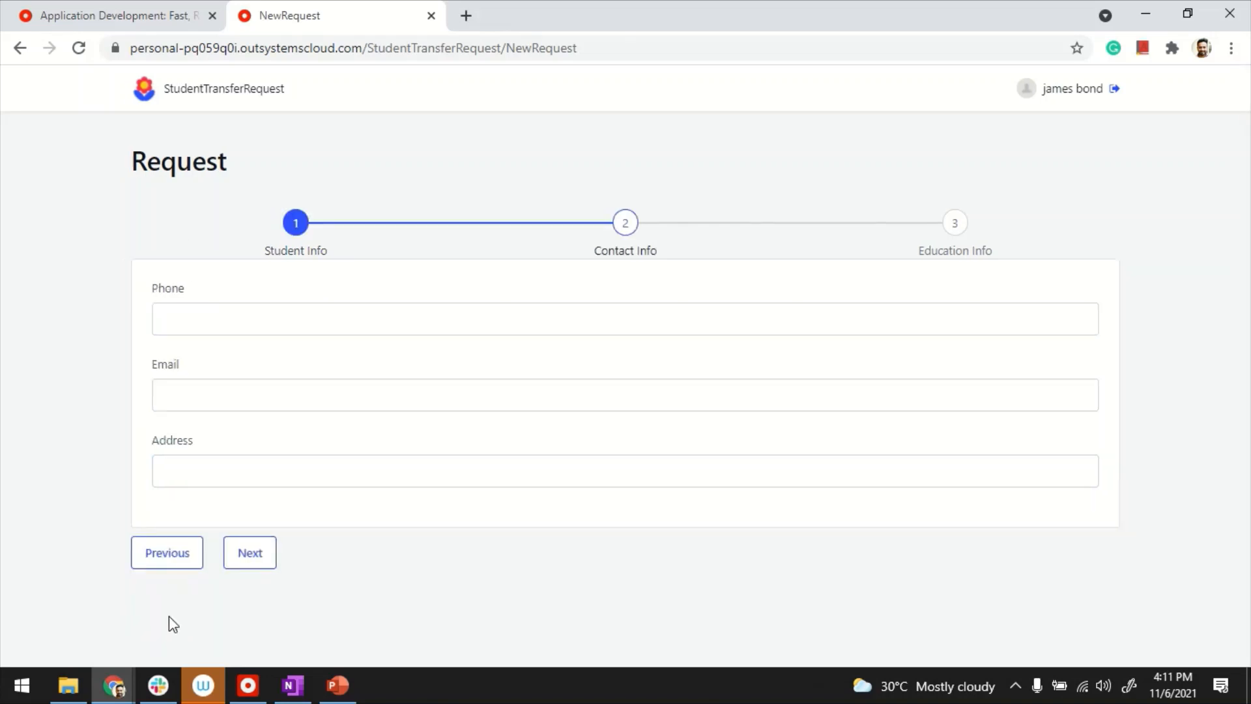
left_click(624, 318)
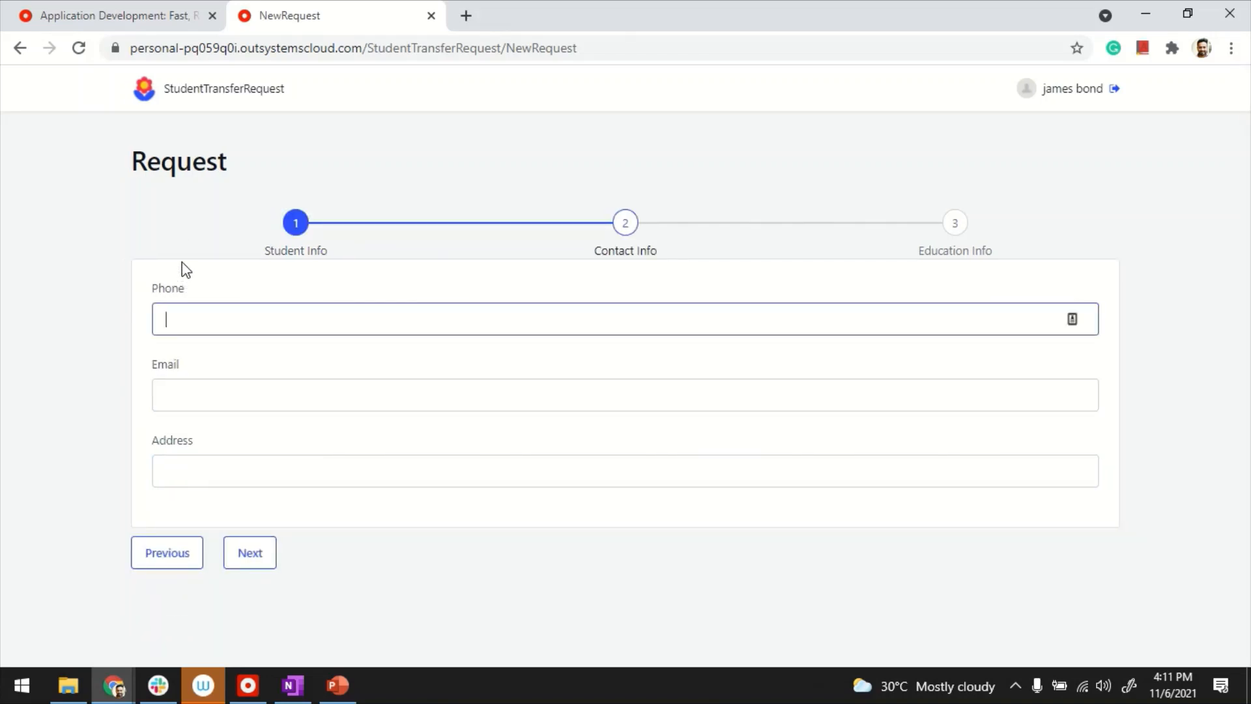
type("+278171")
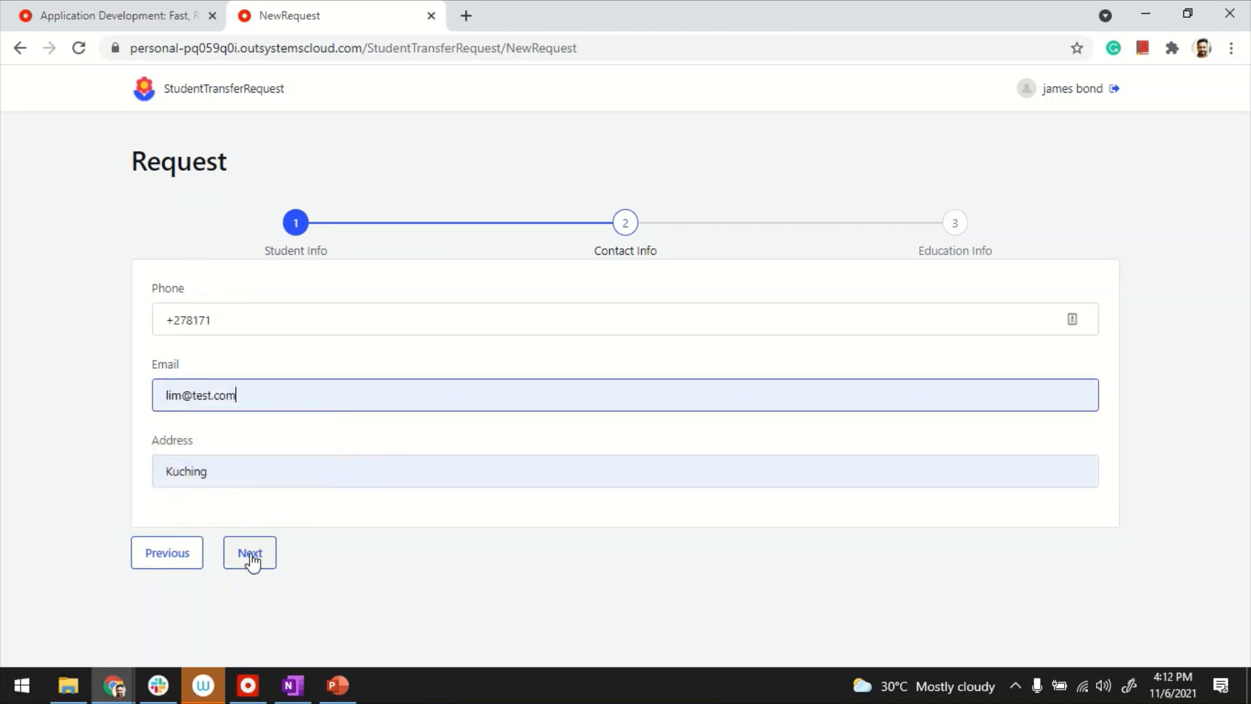
Advance to Education Info, pick ABC School and enter its address in Malaysia.
left_click(249, 553)
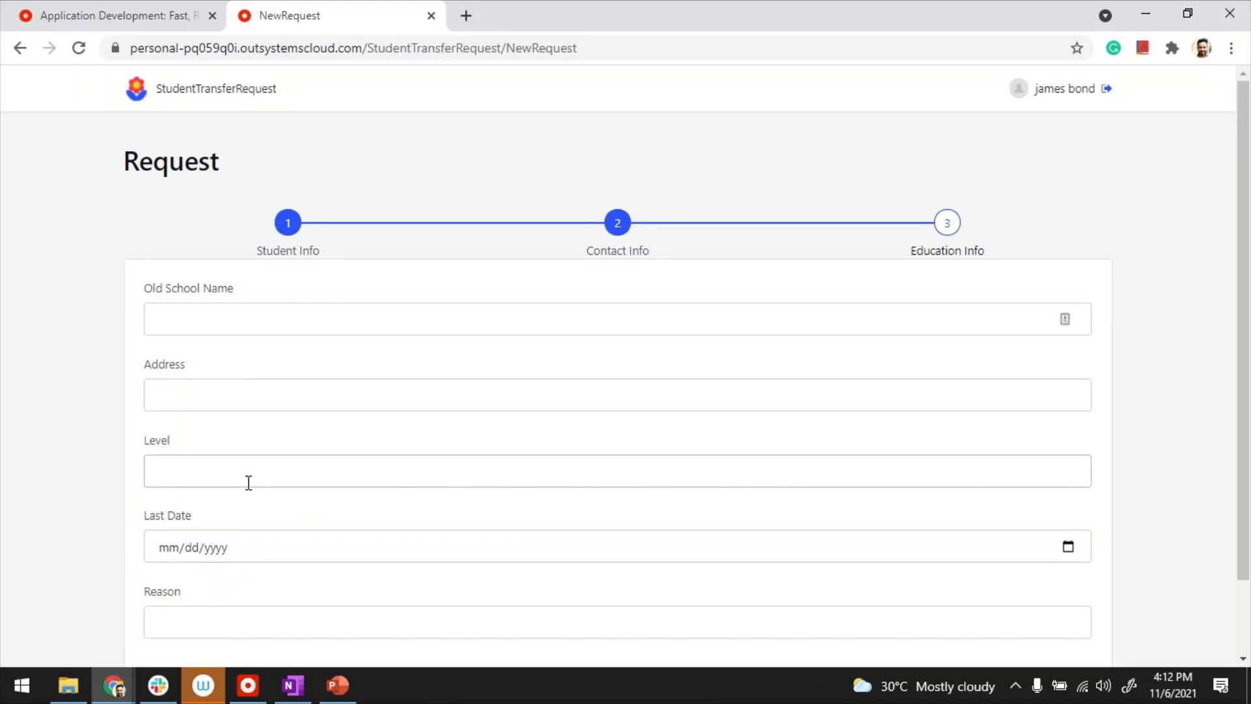
mouse_move(232, 458)
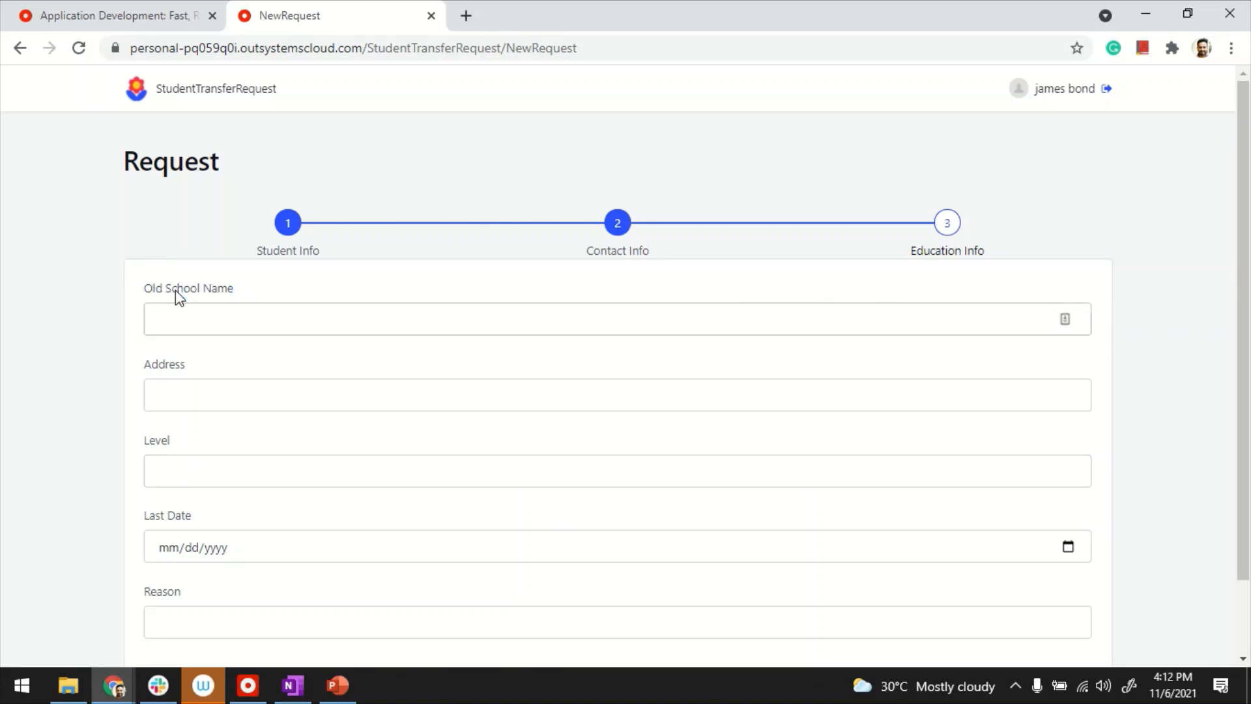
type("A")
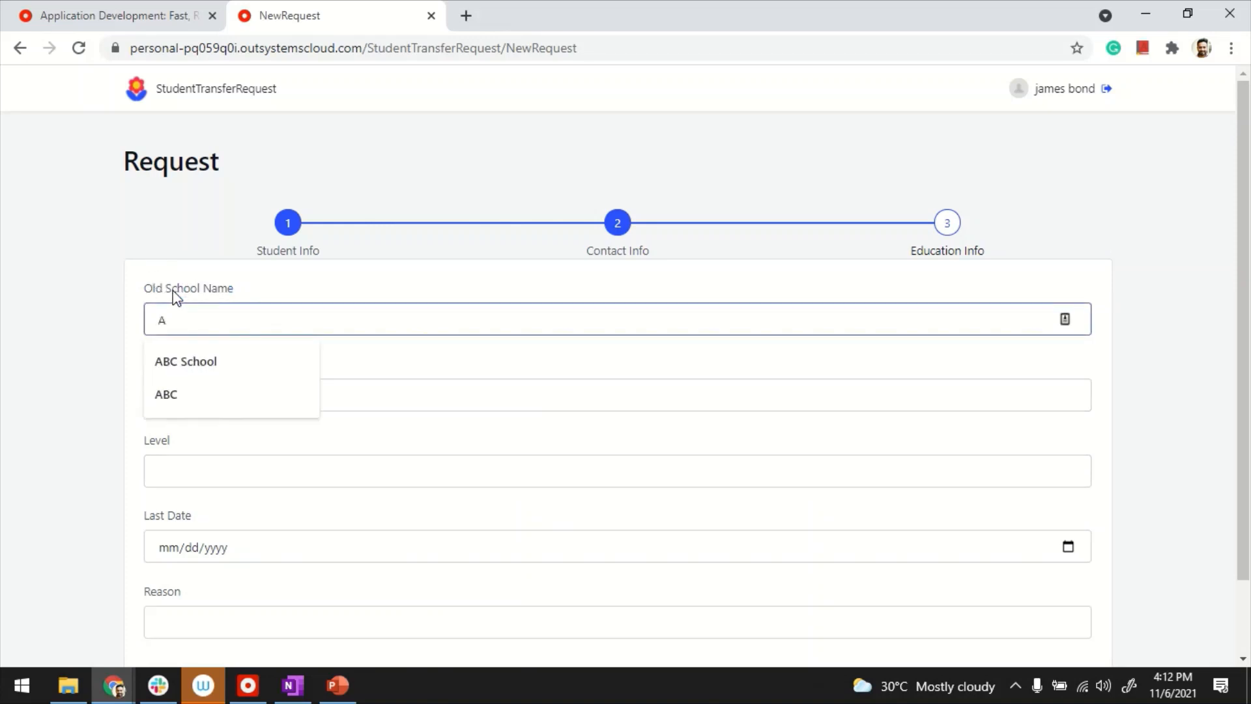
left_click(186, 361)
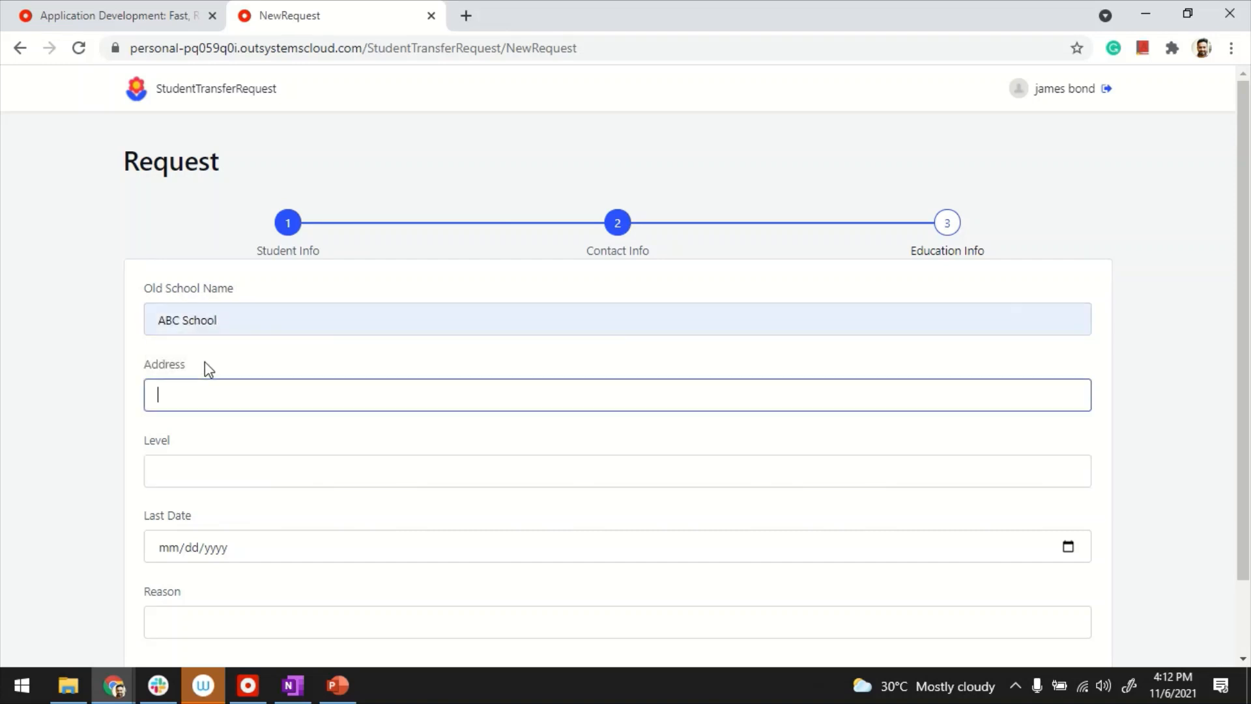
type("ku")
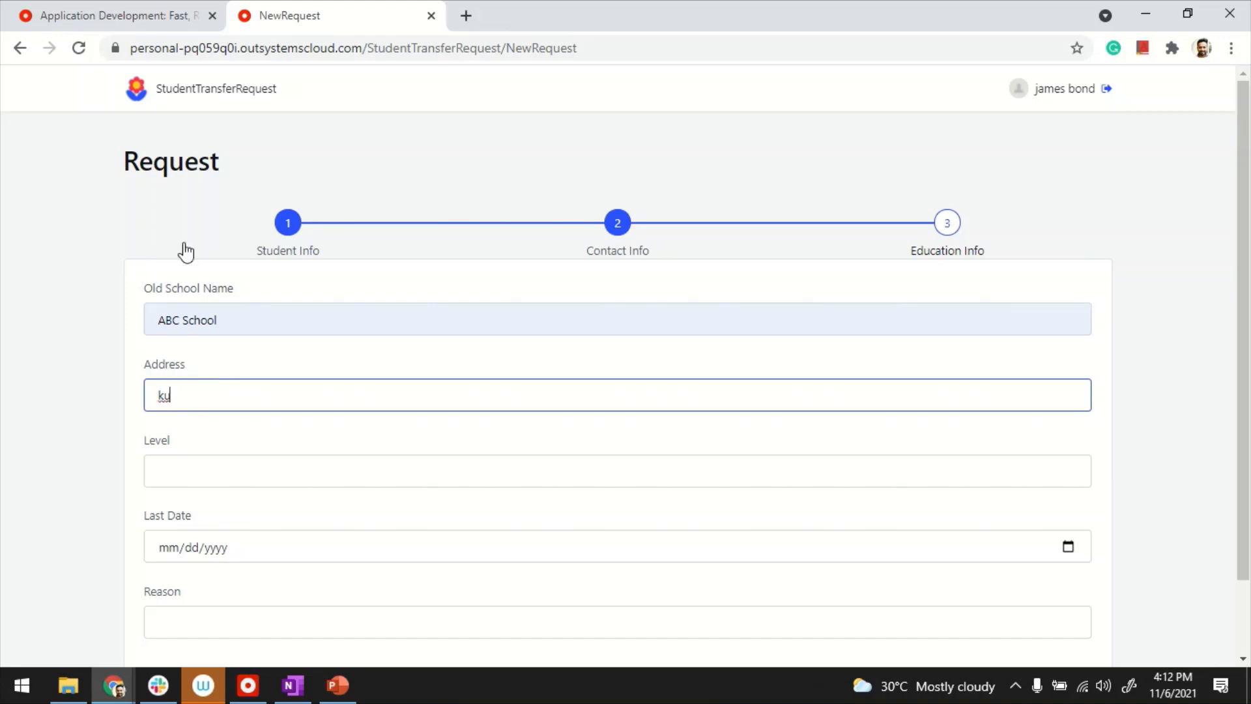
type("Malays")
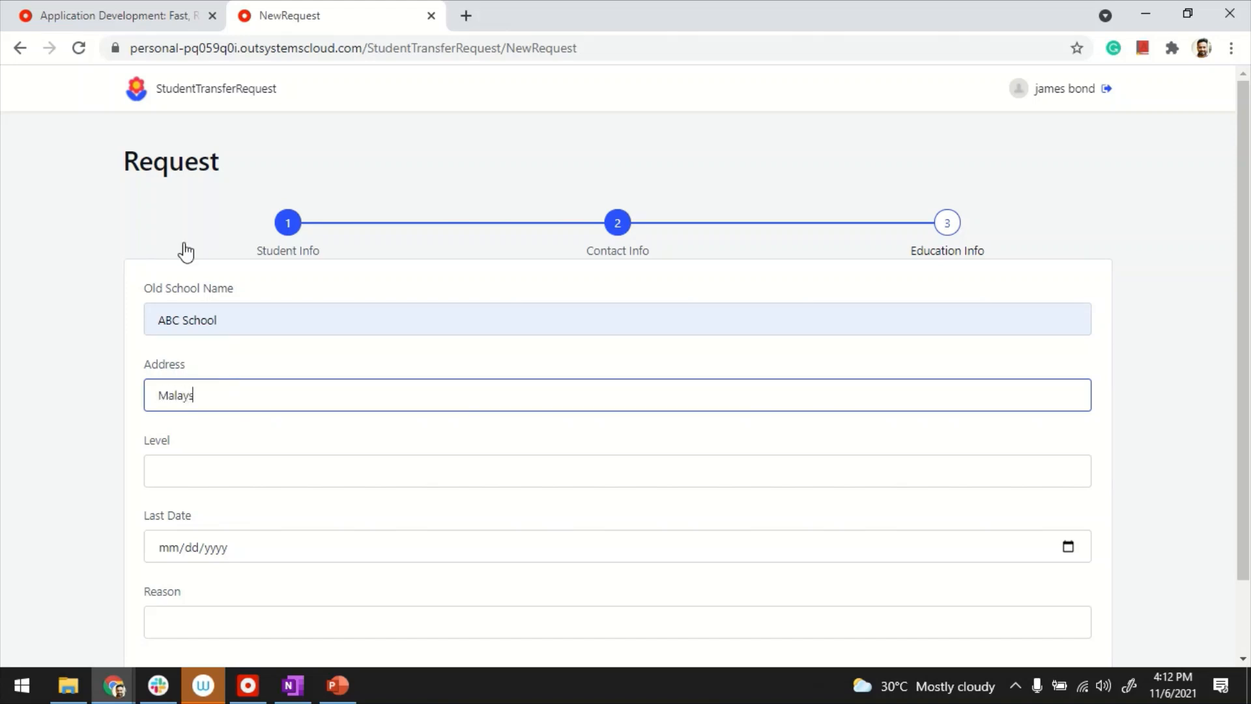
Enter Level 3, choose reason Expelled and submit the transfer request.
left_click(616, 470)
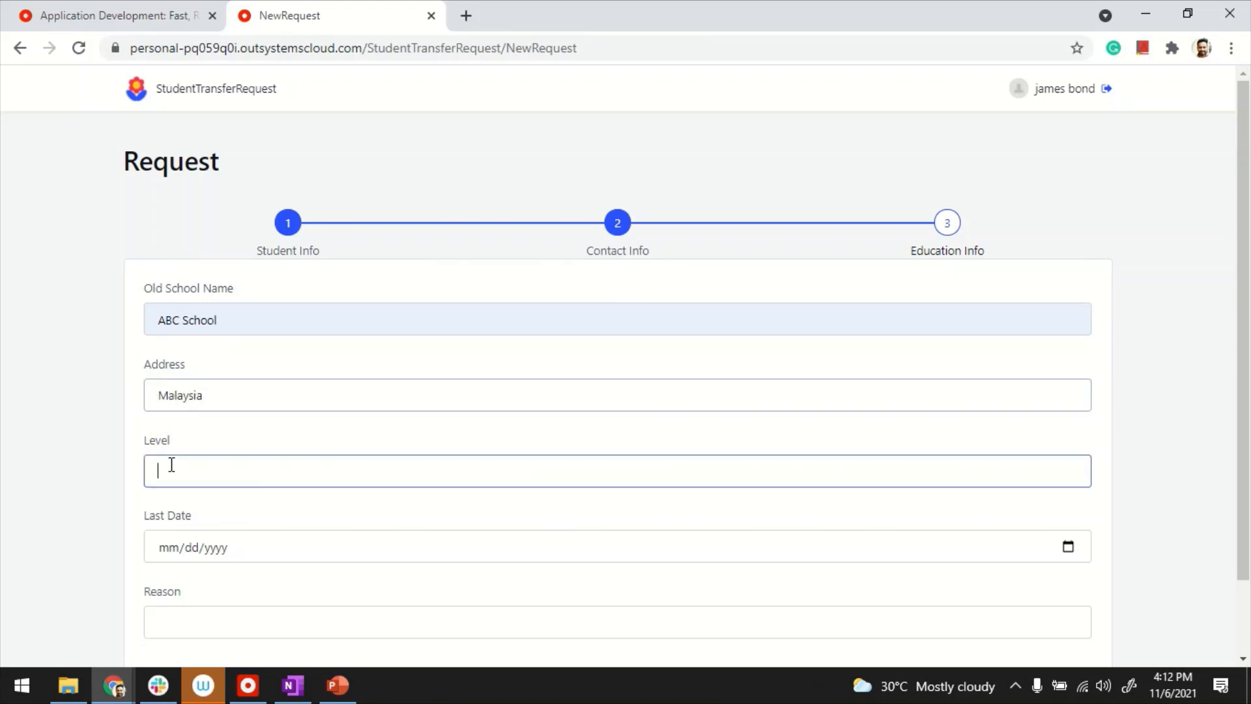
type("3")
left_click(618, 546)
type("12/01/2021")
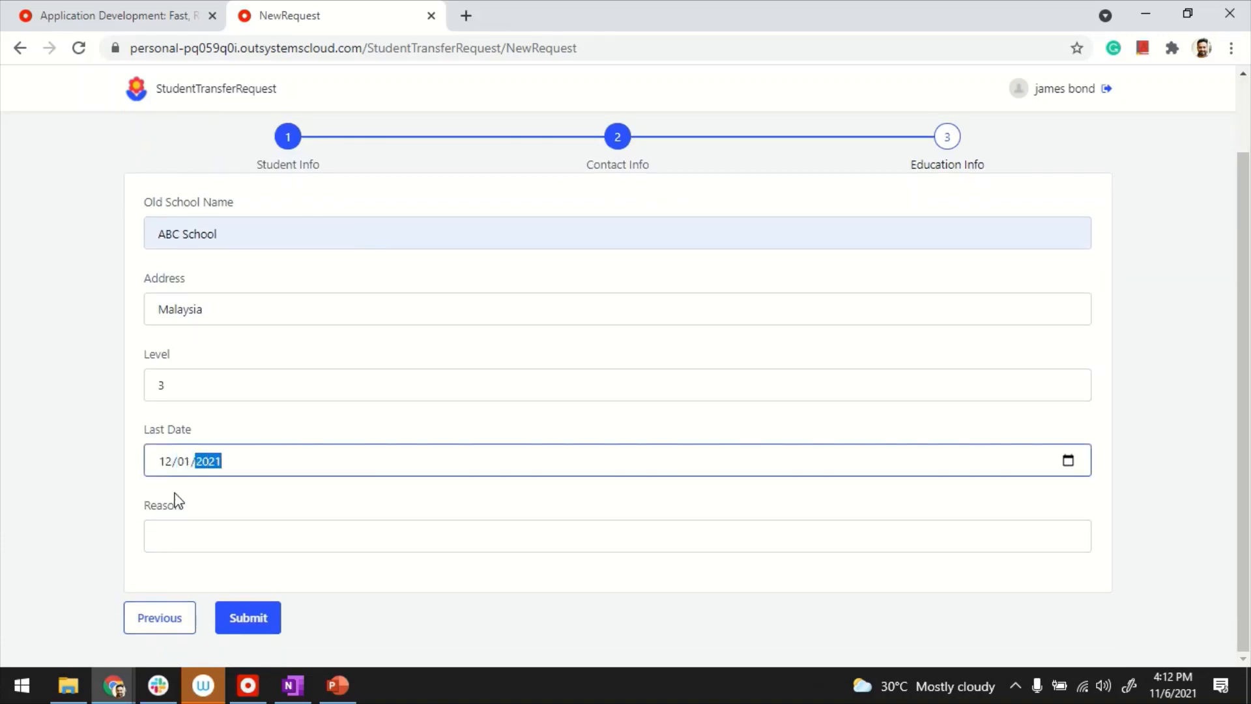
type("Expelled")
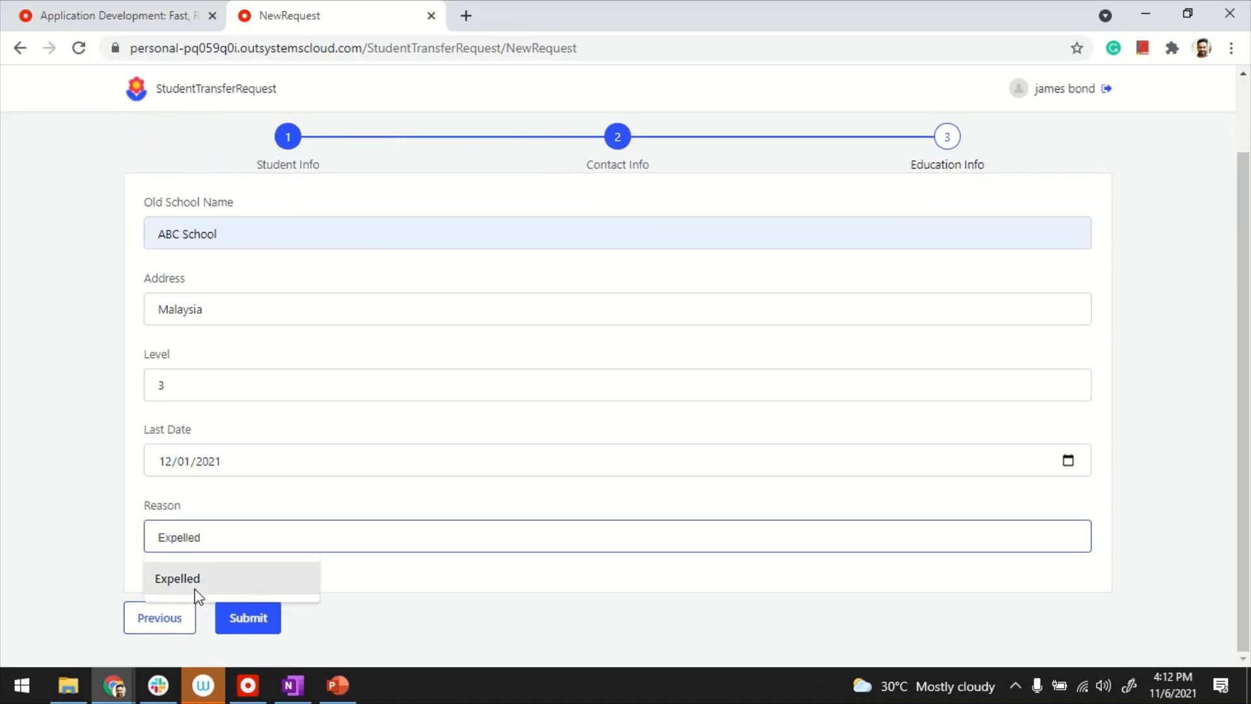
left_click(247, 618)
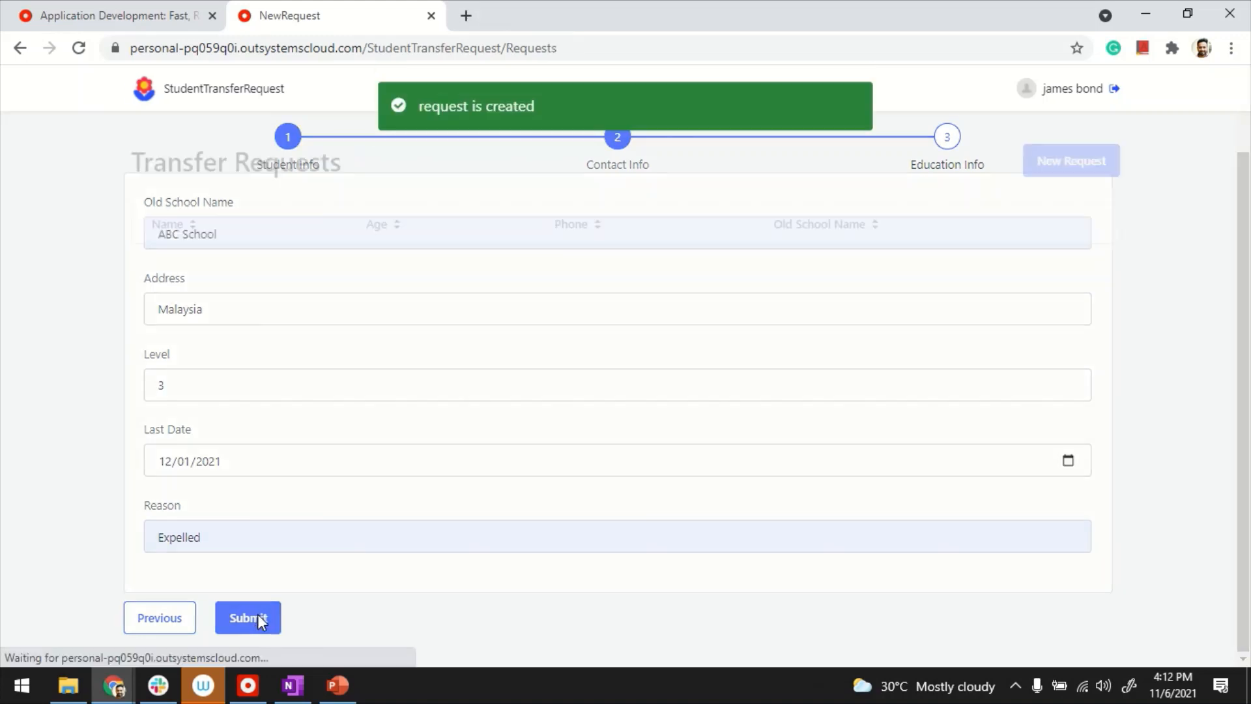
left_click(247, 616)
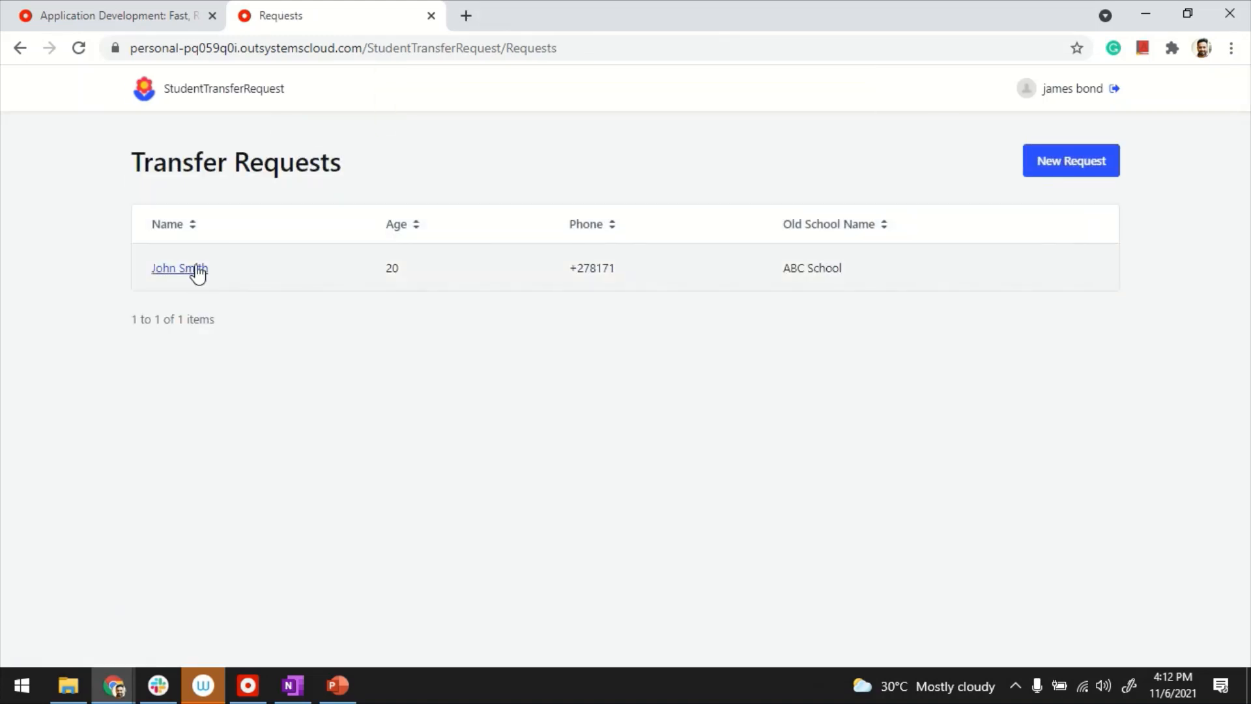
mouse_move(178, 268)
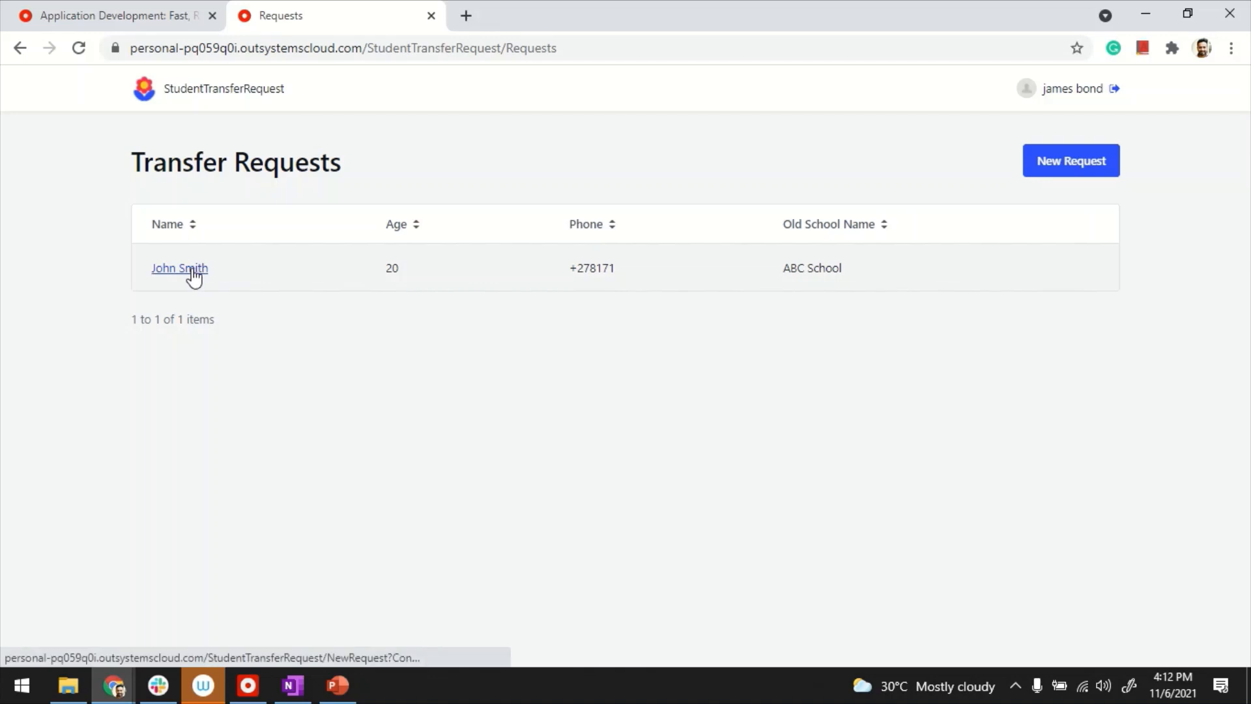
Open John Smith's request and step through the wizard to verify his saved details.
left_click(178, 267)
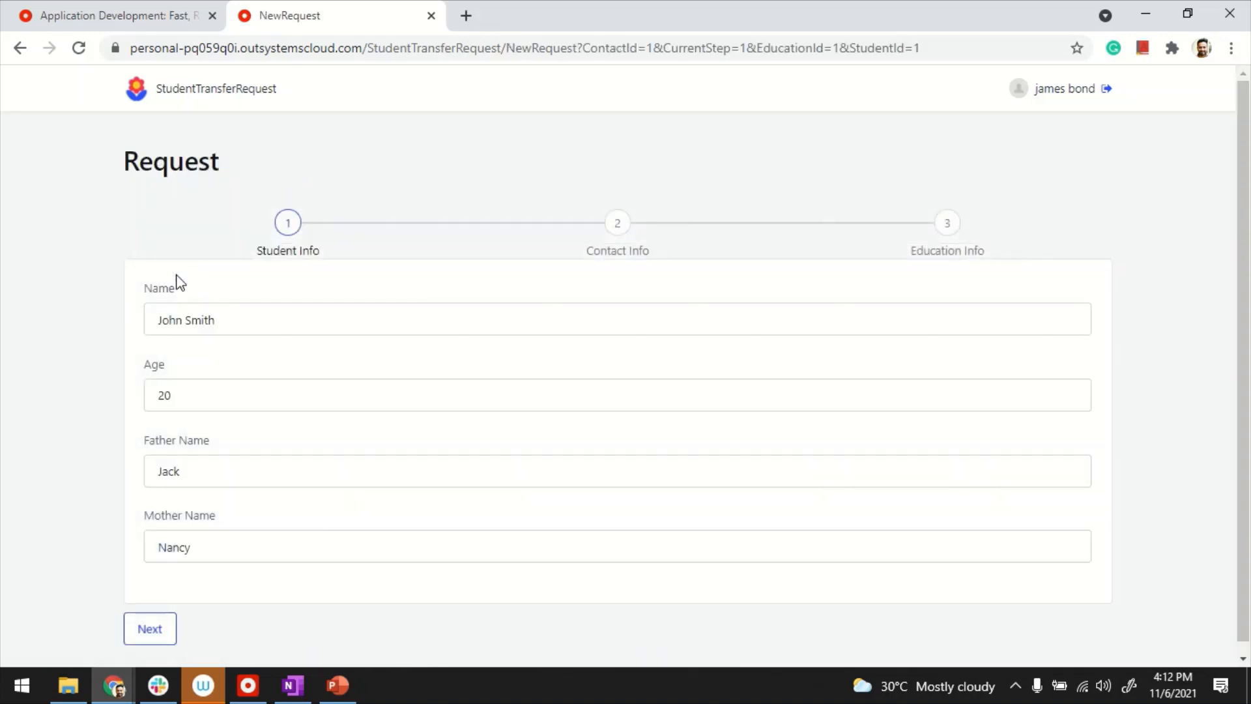
left_click(149, 628)
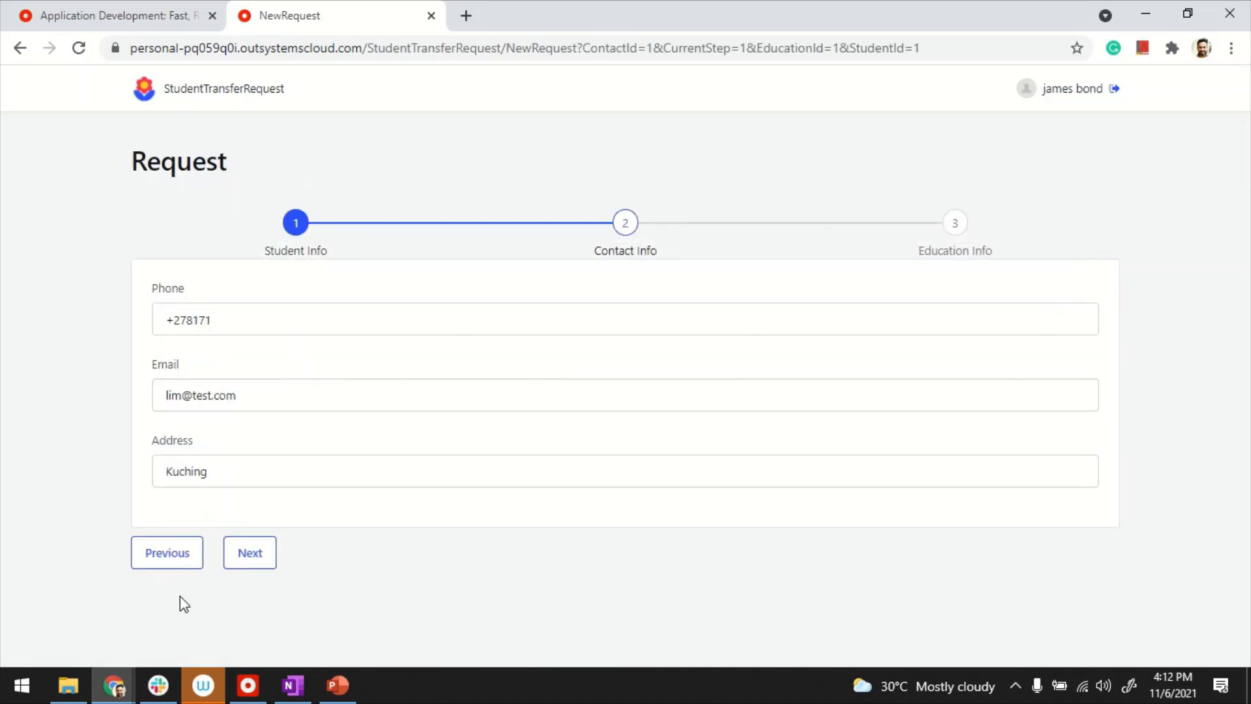
left_click(249, 552)
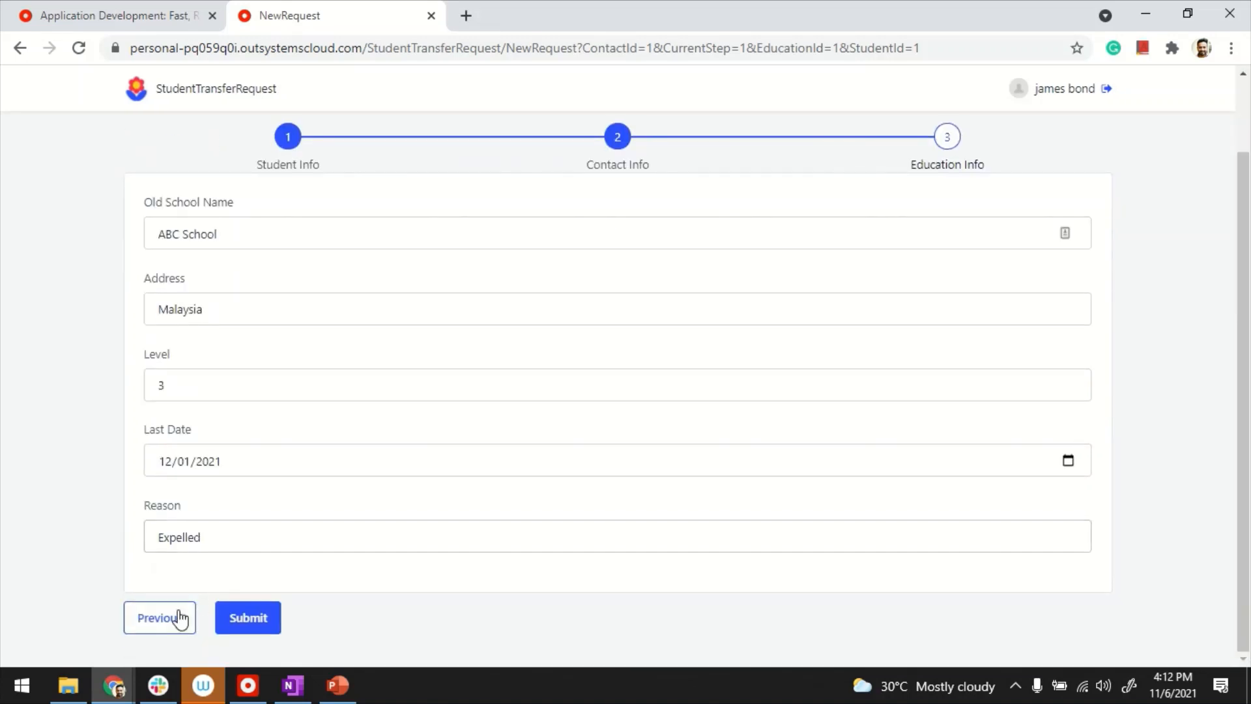
left_click(159, 616)
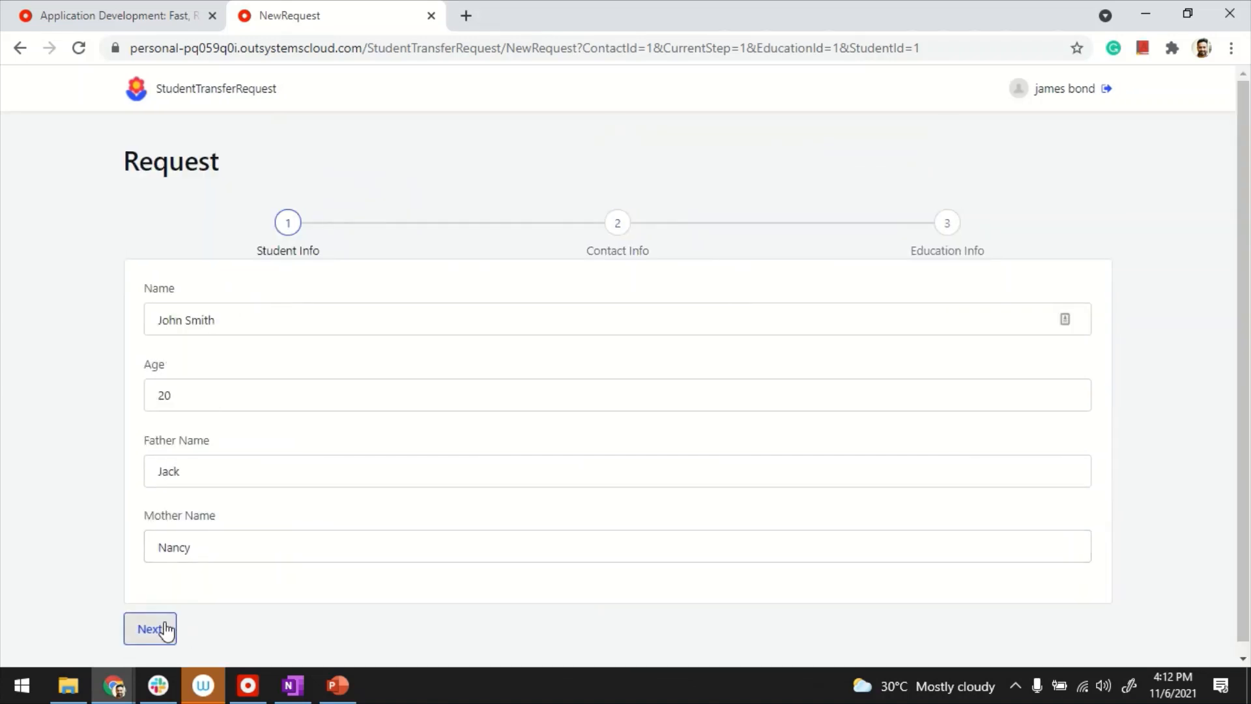
left_click(150, 628)
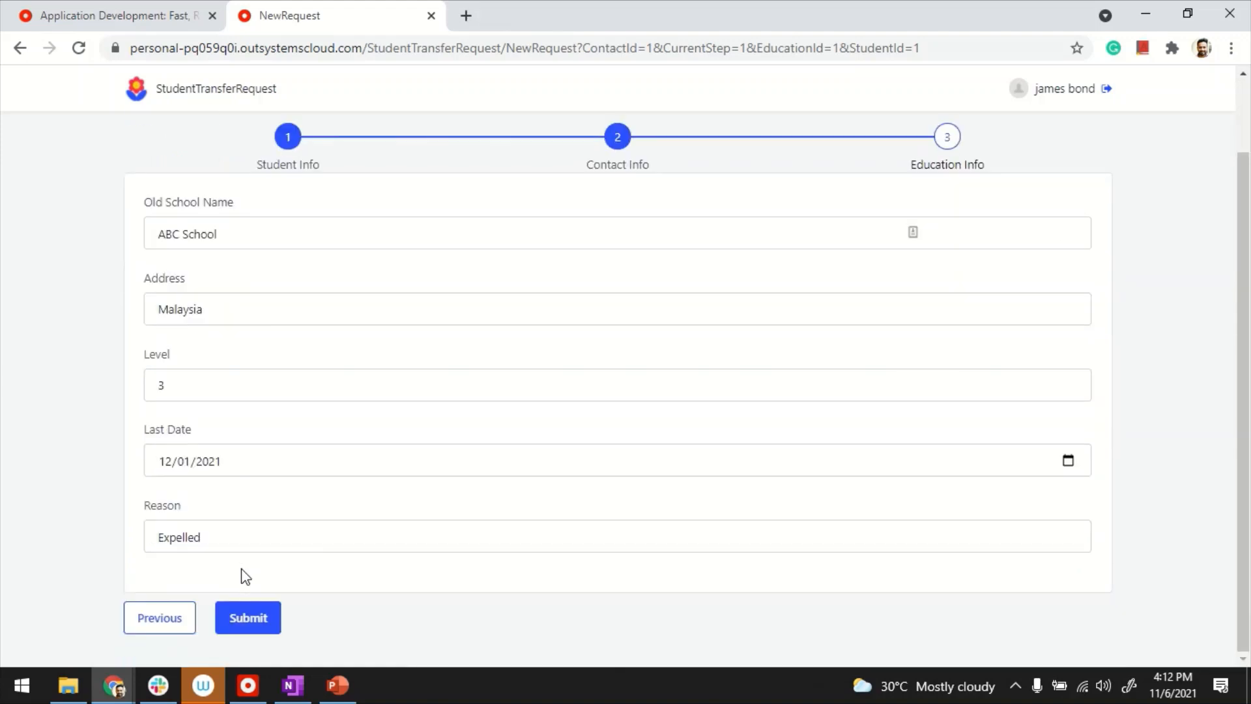